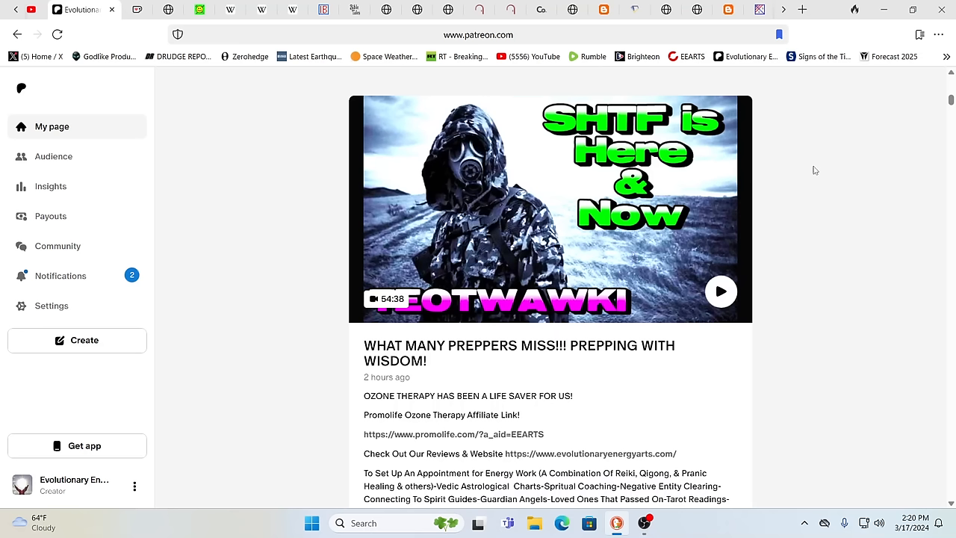
mouse_move(828, 104)
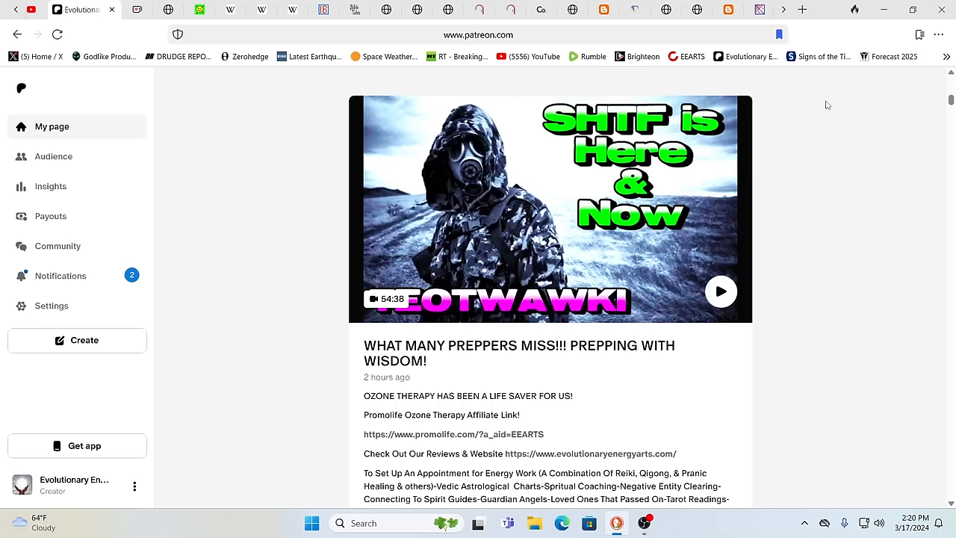
mouse_move(759, 9)
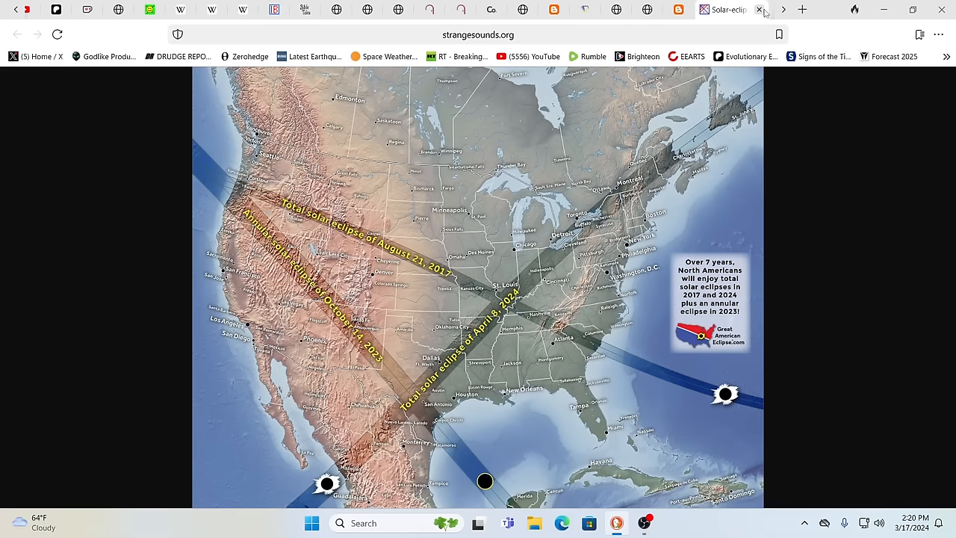
mouse_move(829, 129)
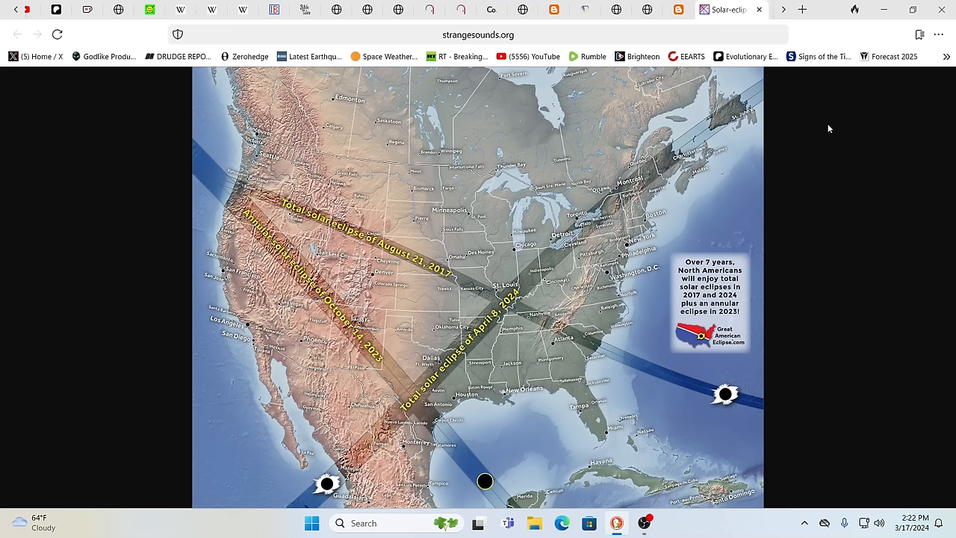
mouse_move(296, 207)
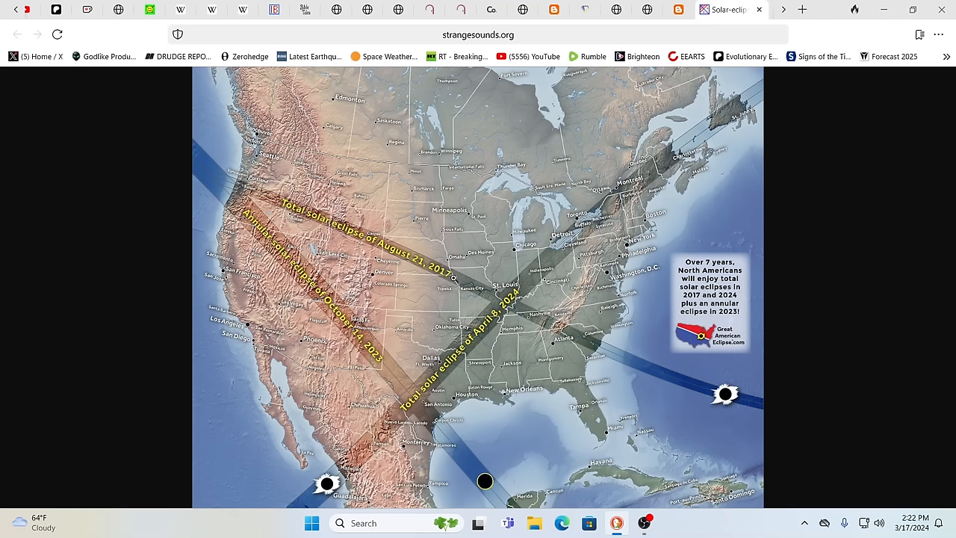
mouse_move(357, 258)
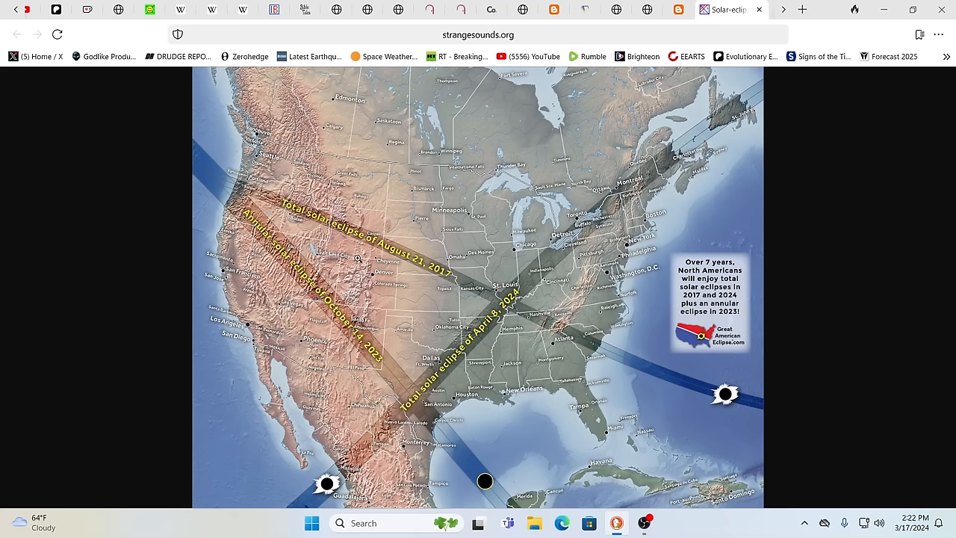
mouse_move(424, 276)
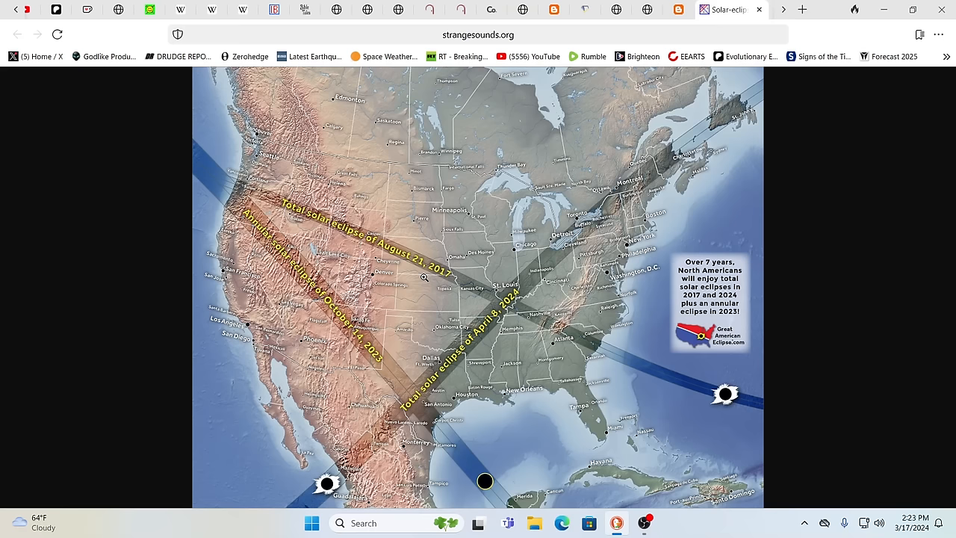
mouse_move(743, 80)
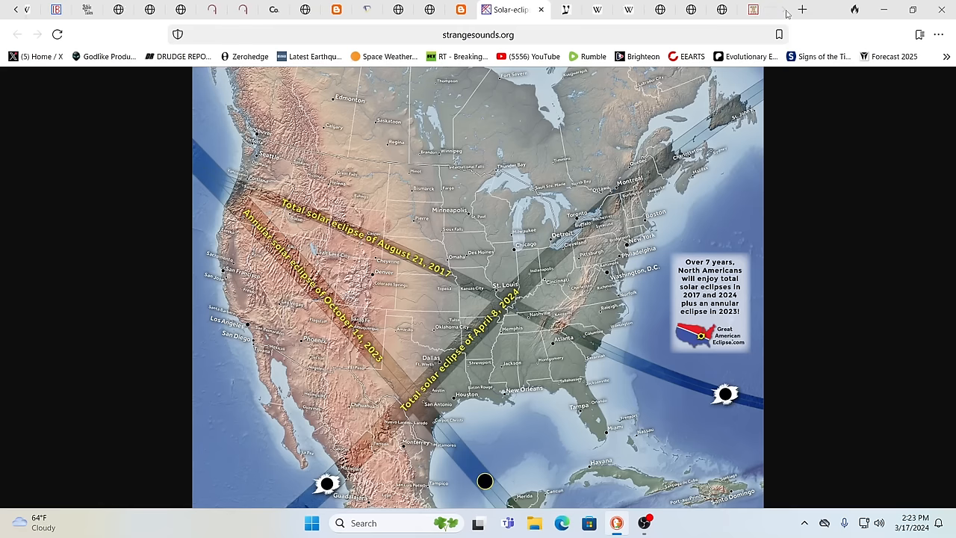
mouse_move(782, 24)
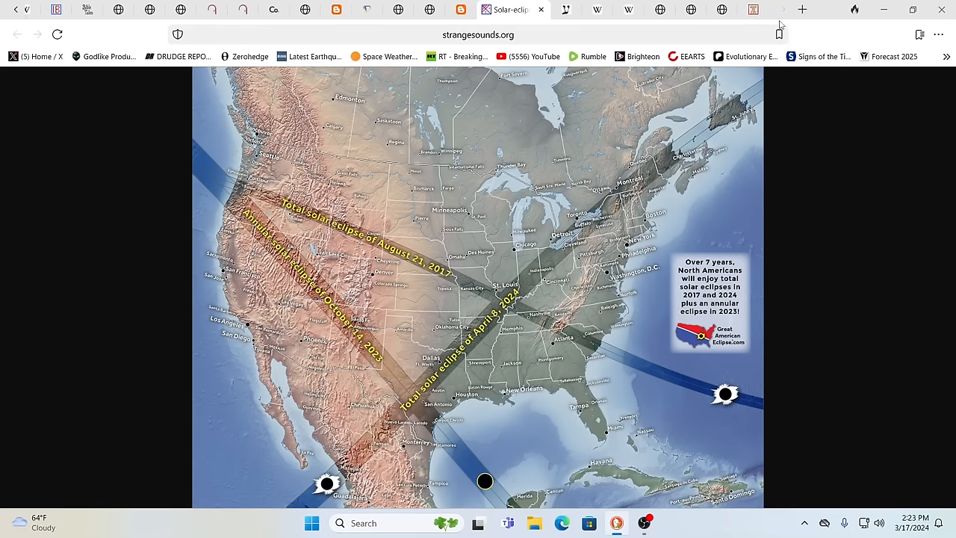
mouse_move(780, 23)
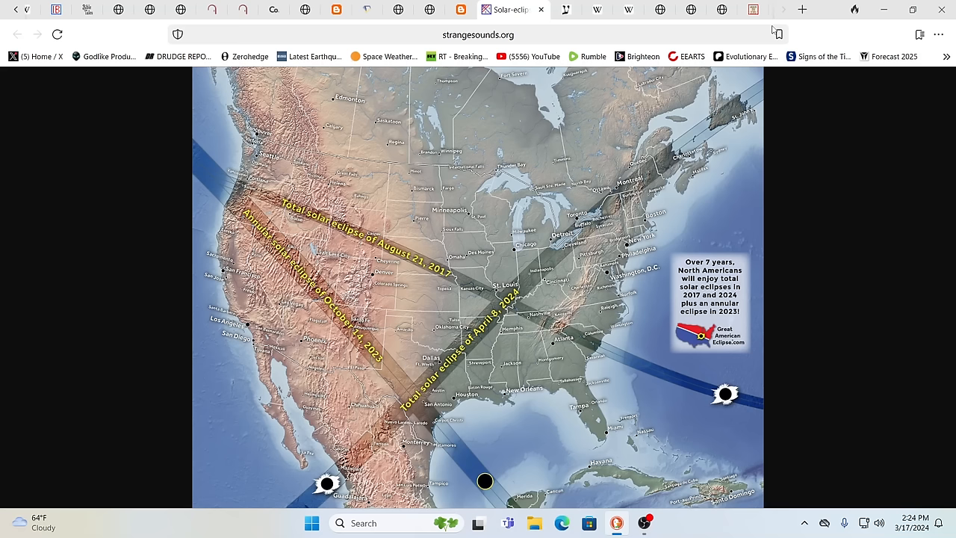
mouse_move(795, 107)
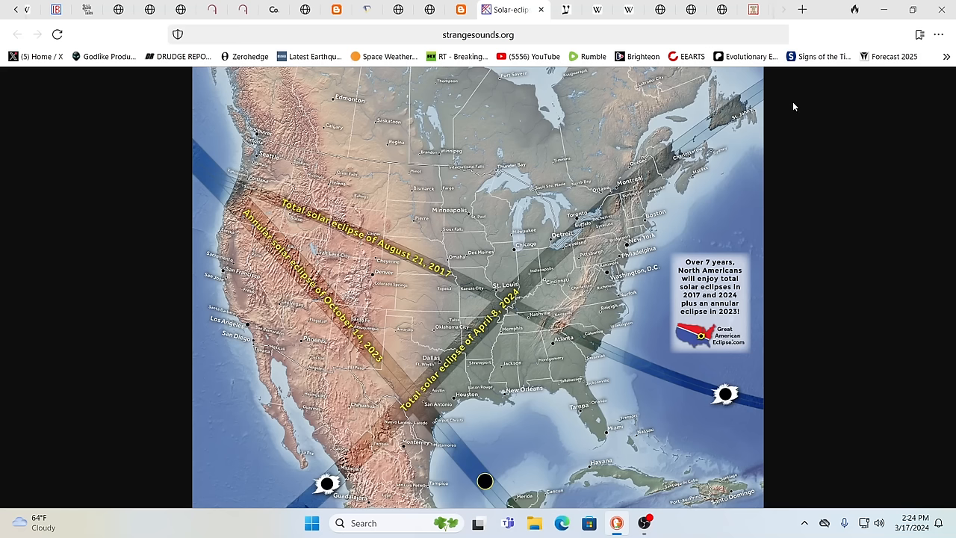
mouse_move(806, 193)
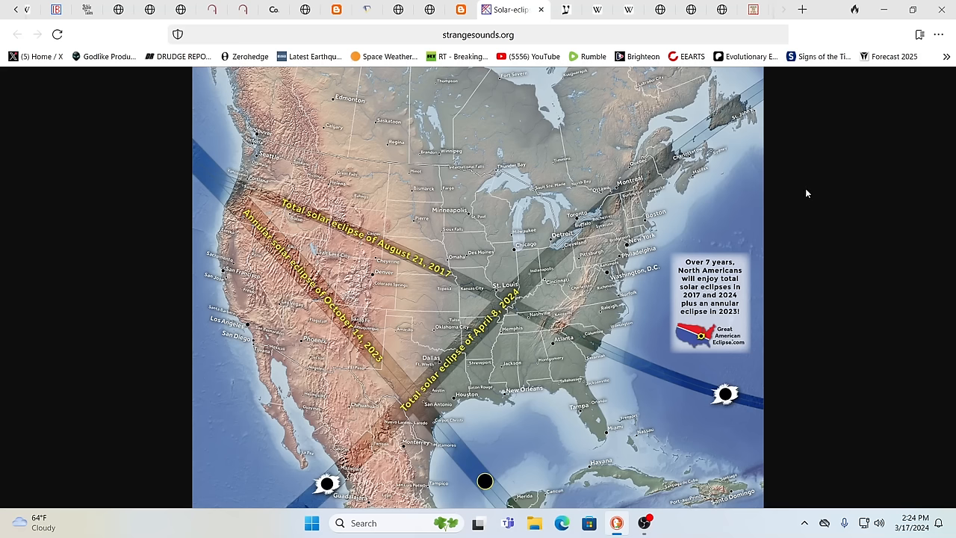
mouse_move(807, 186)
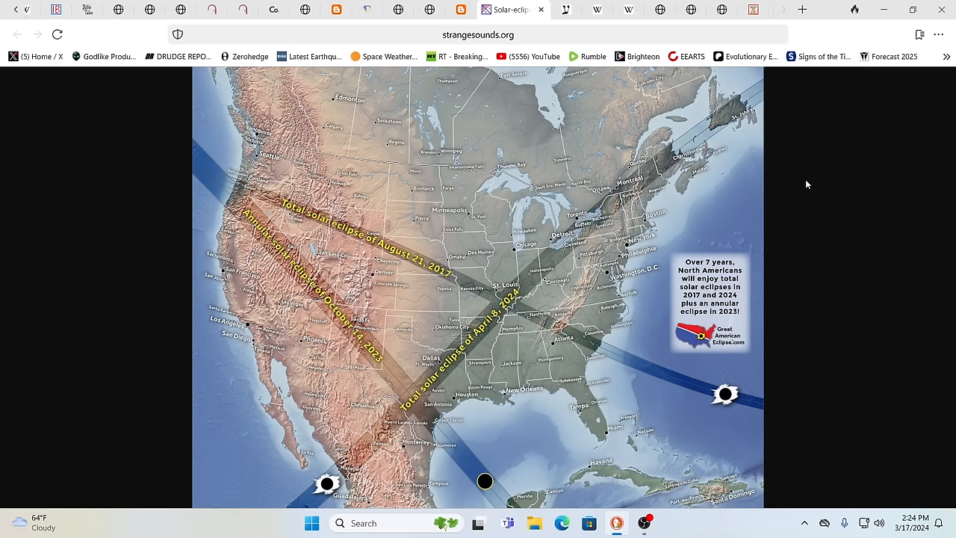
mouse_move(804, 191)
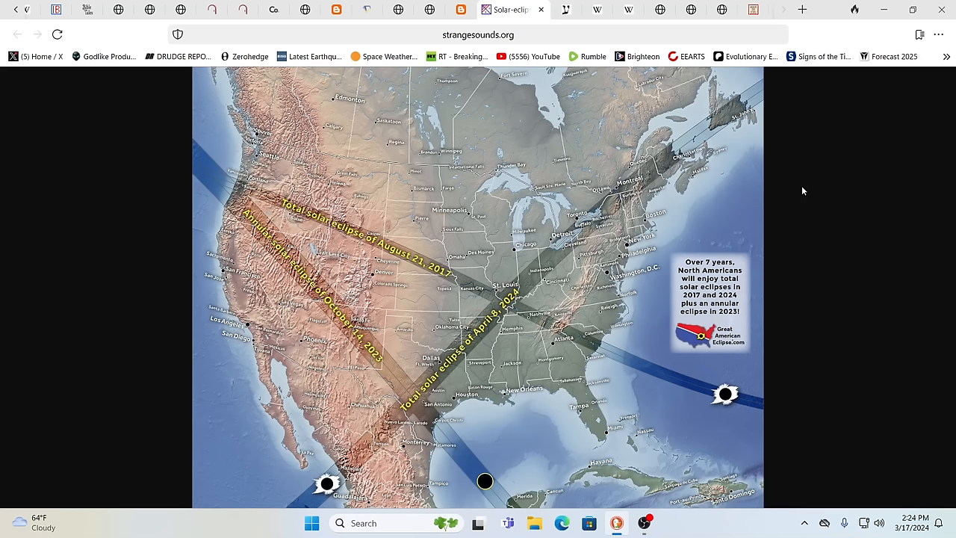
mouse_move(783, 112)
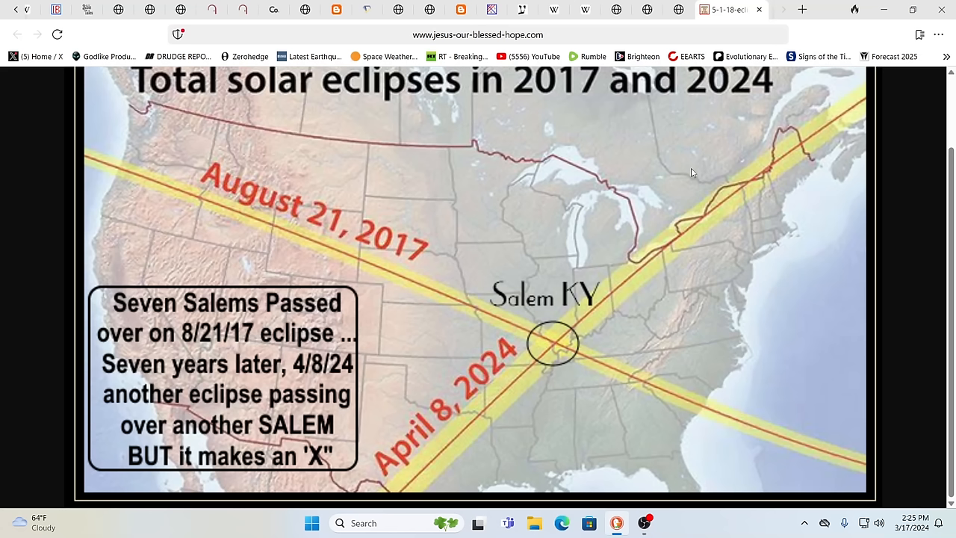
mouse_move(646, 200)
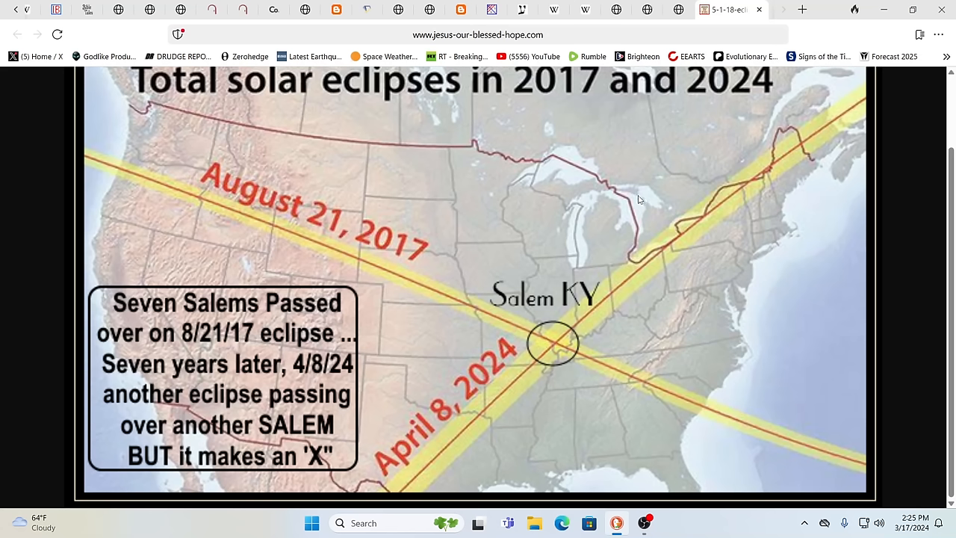
mouse_move(170, 341)
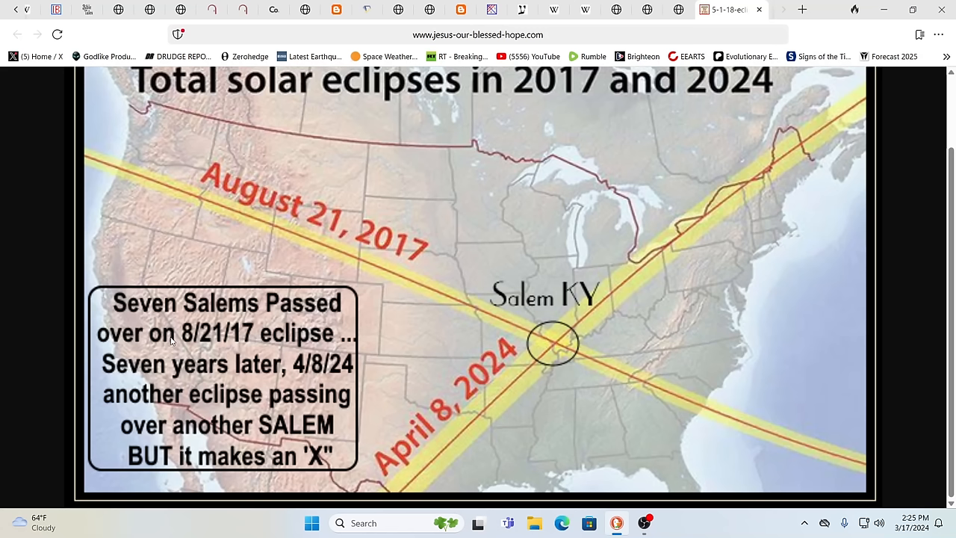
mouse_move(230, 326)
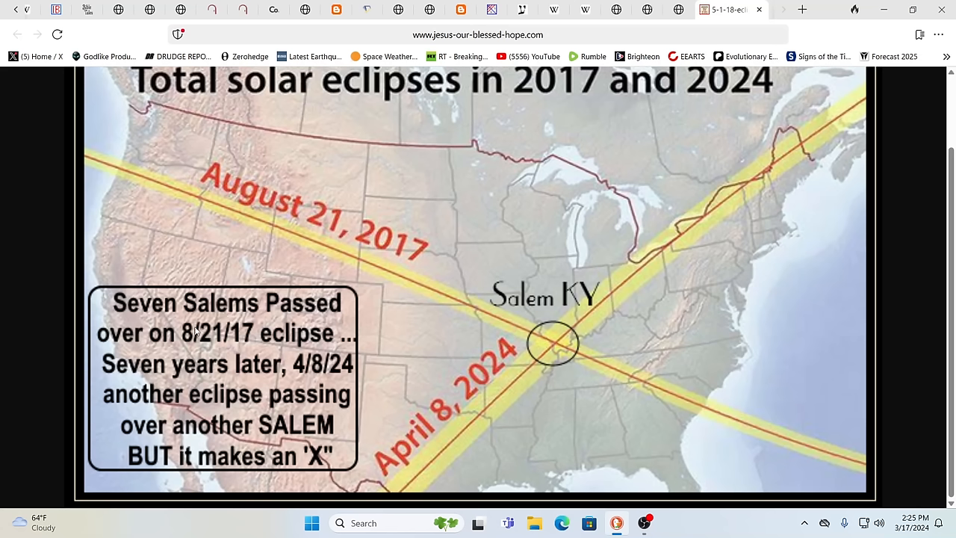
mouse_move(260, 348)
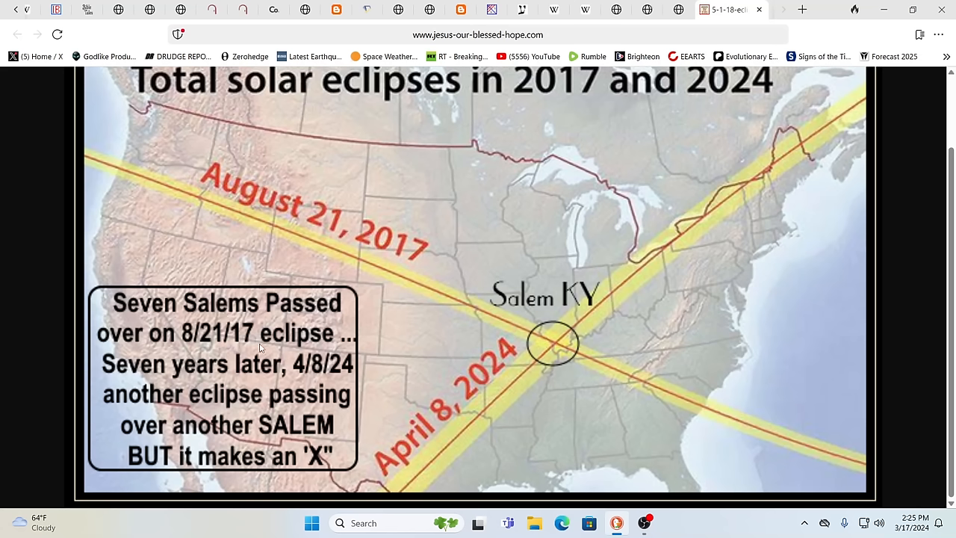
mouse_move(245, 376)
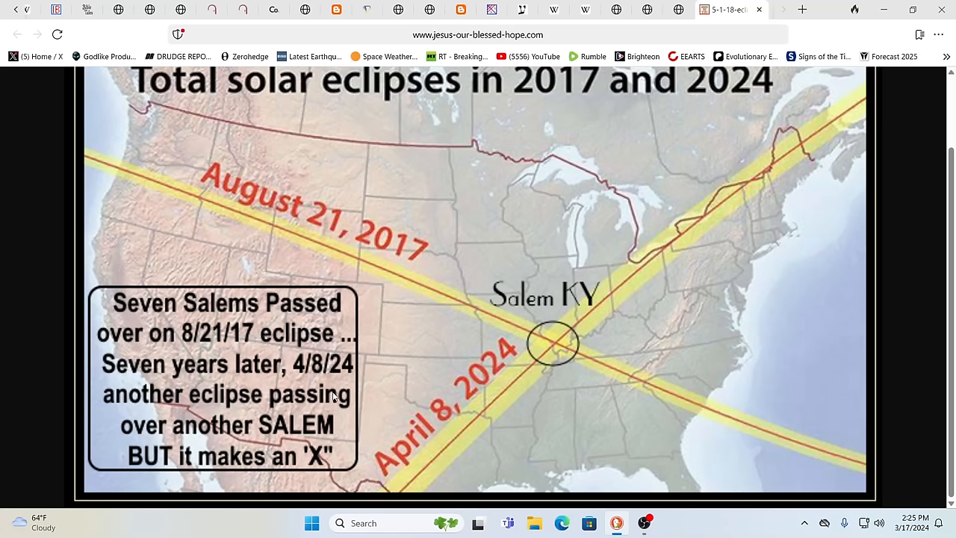
mouse_move(554, 351)
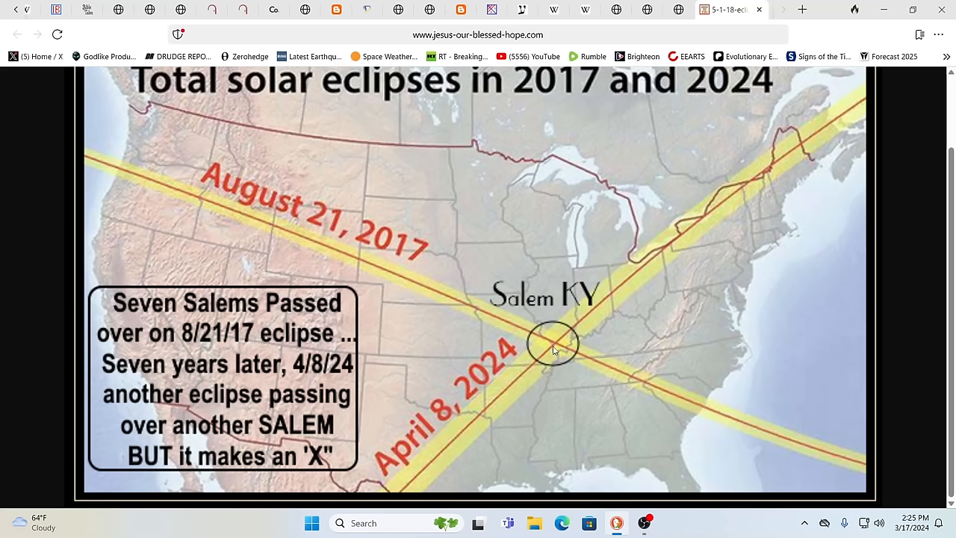
mouse_move(676, 163)
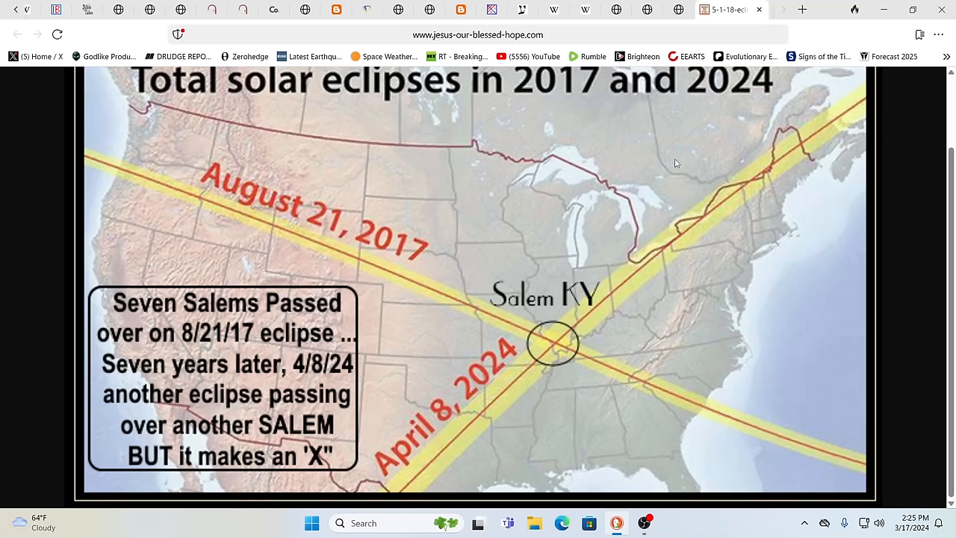
mouse_move(686, 109)
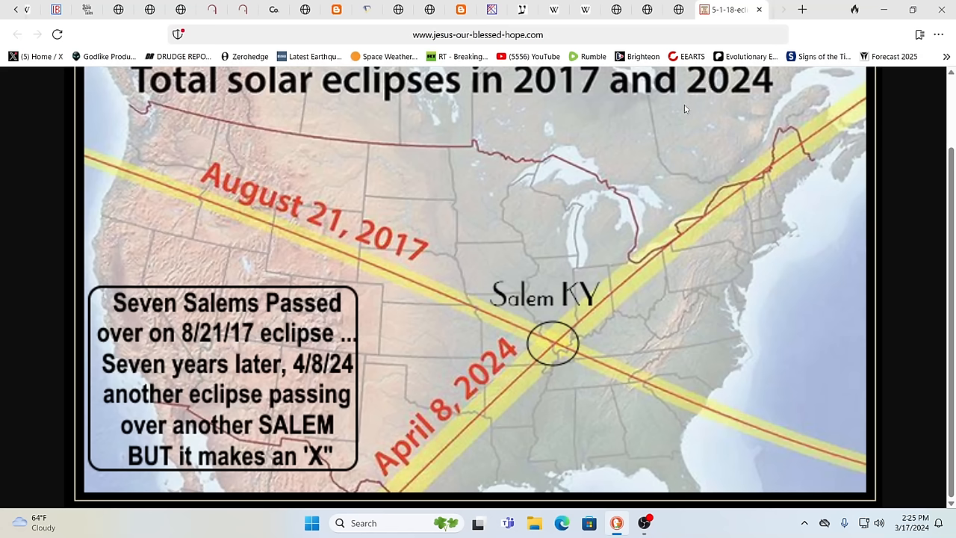
mouse_move(640, 320)
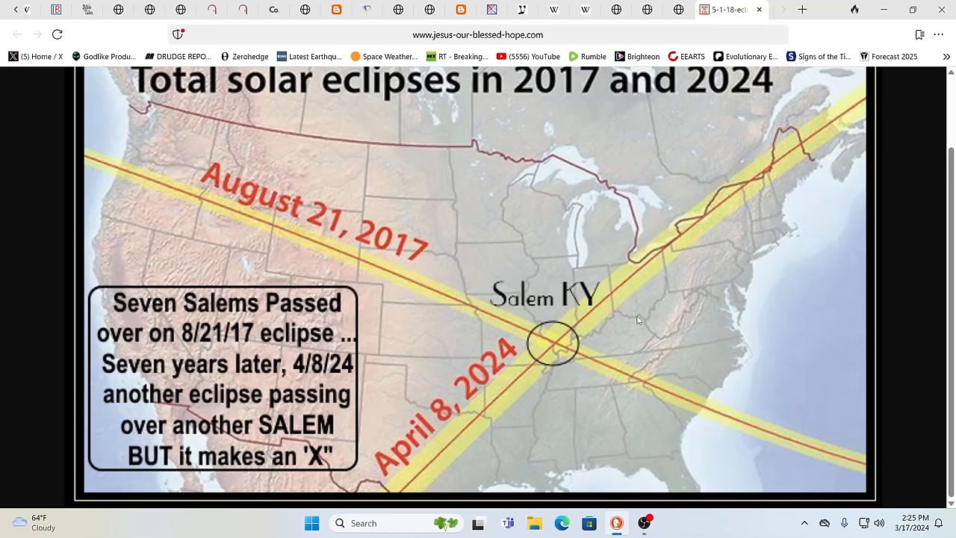
mouse_move(648, 296)
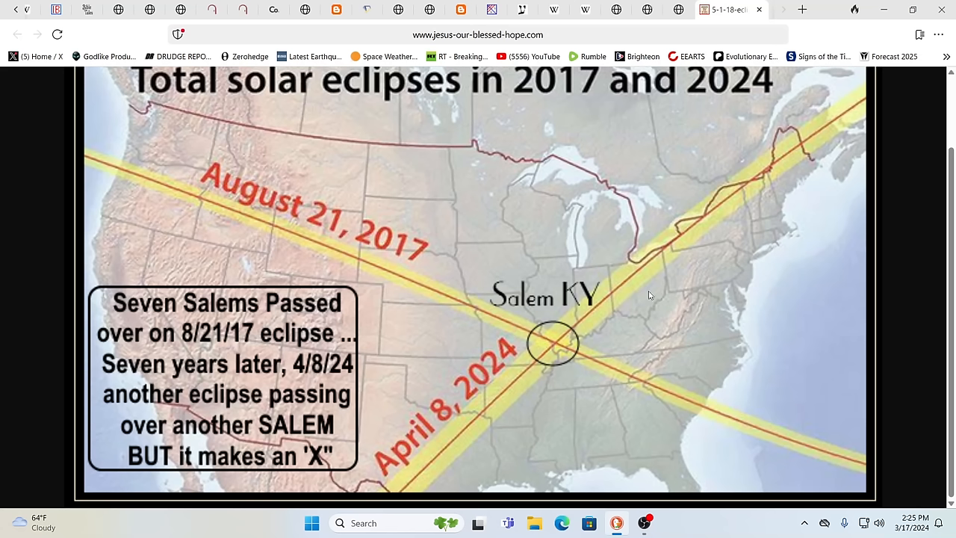
mouse_move(666, 269)
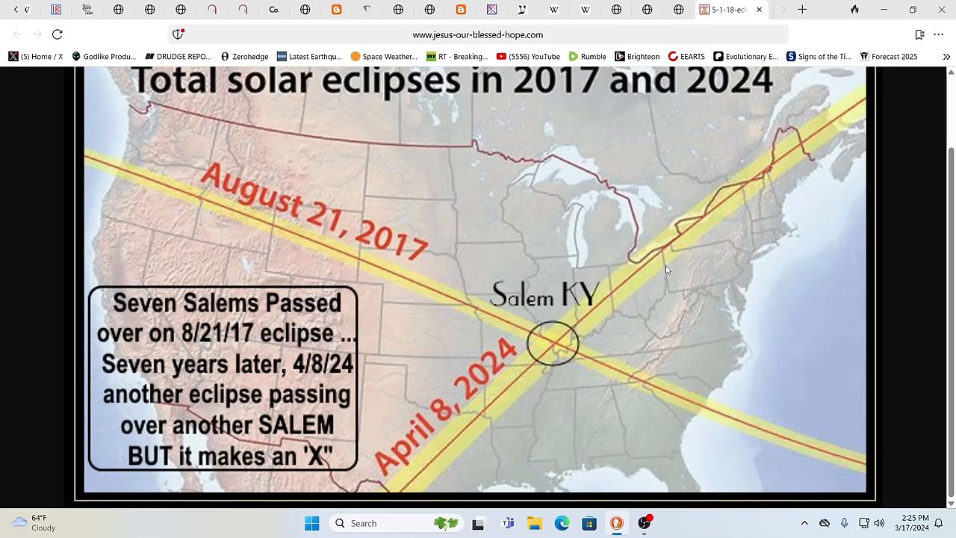
mouse_move(632, 287)
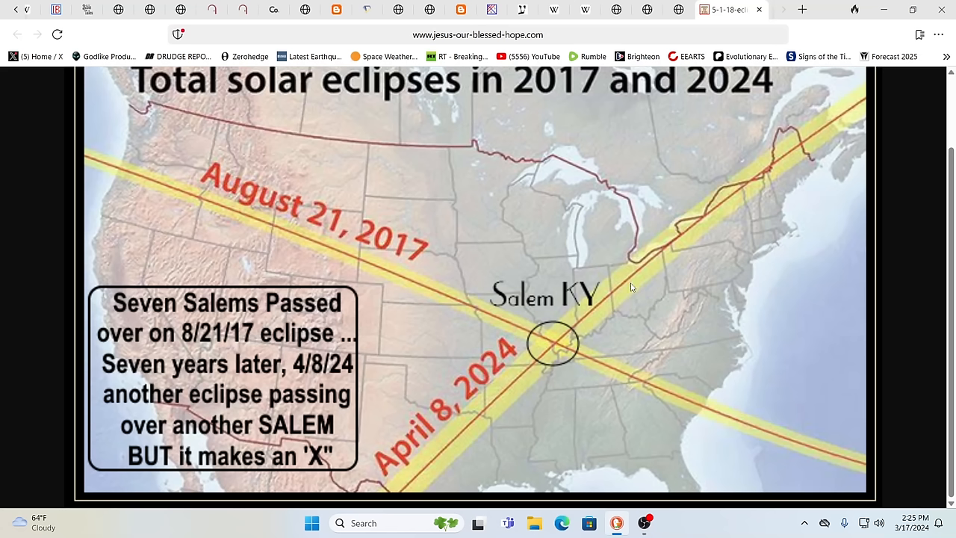
mouse_move(650, 278)
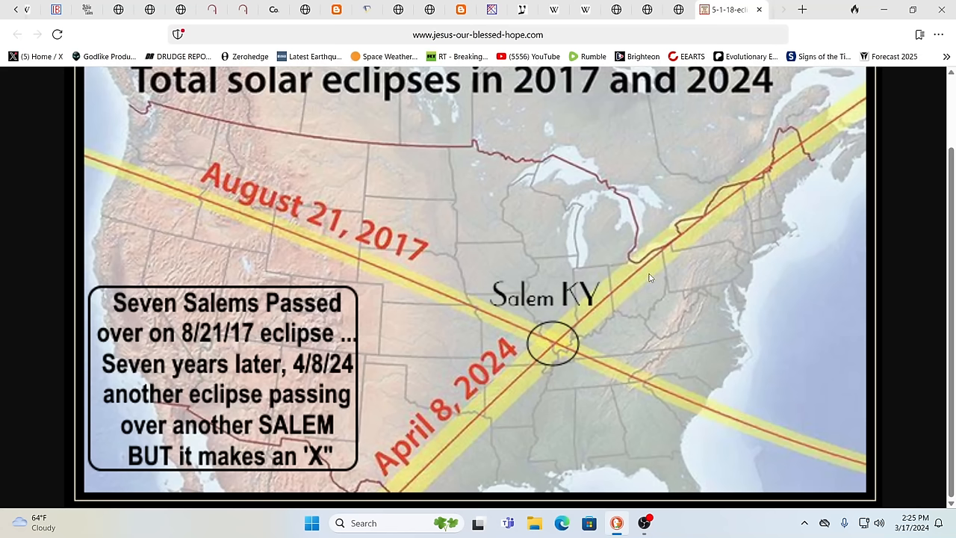
mouse_move(679, 263)
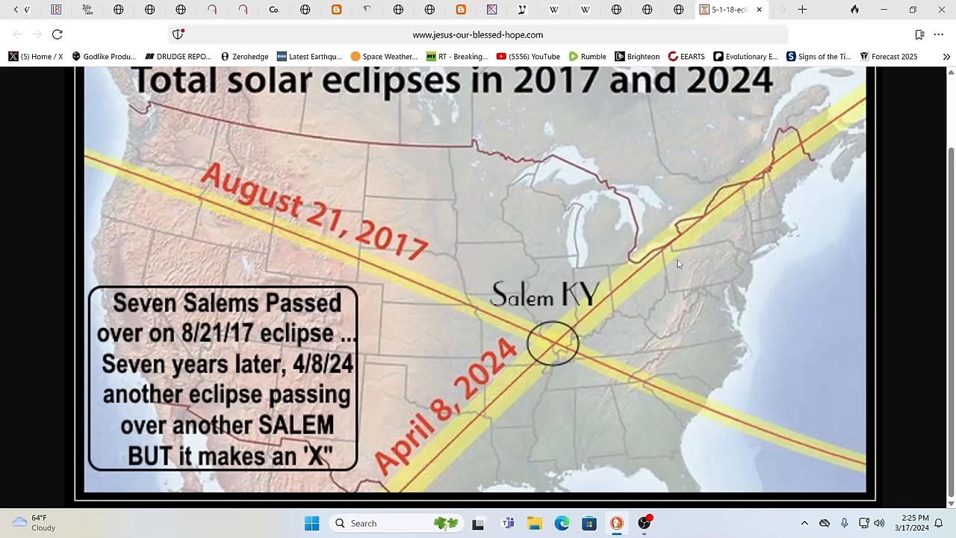
mouse_move(701, 233)
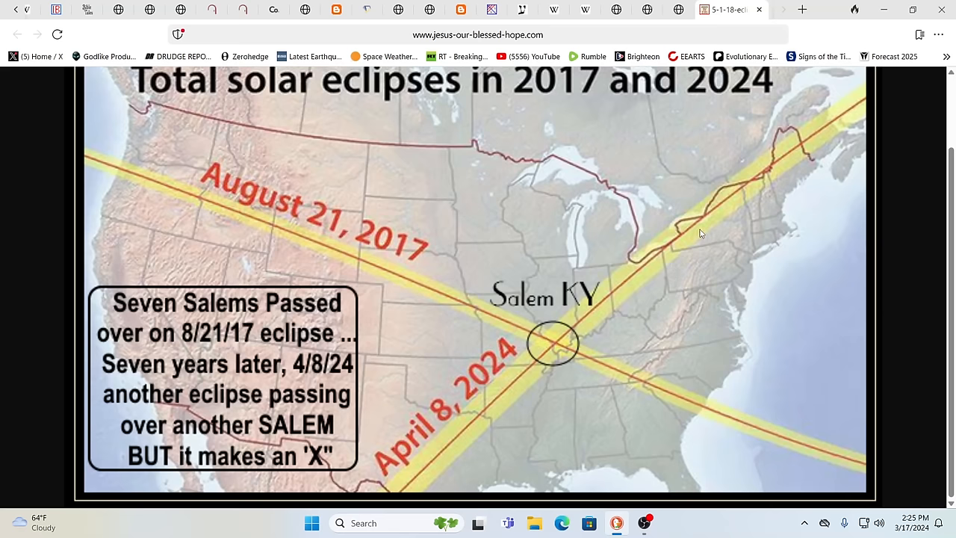
mouse_move(665, 36)
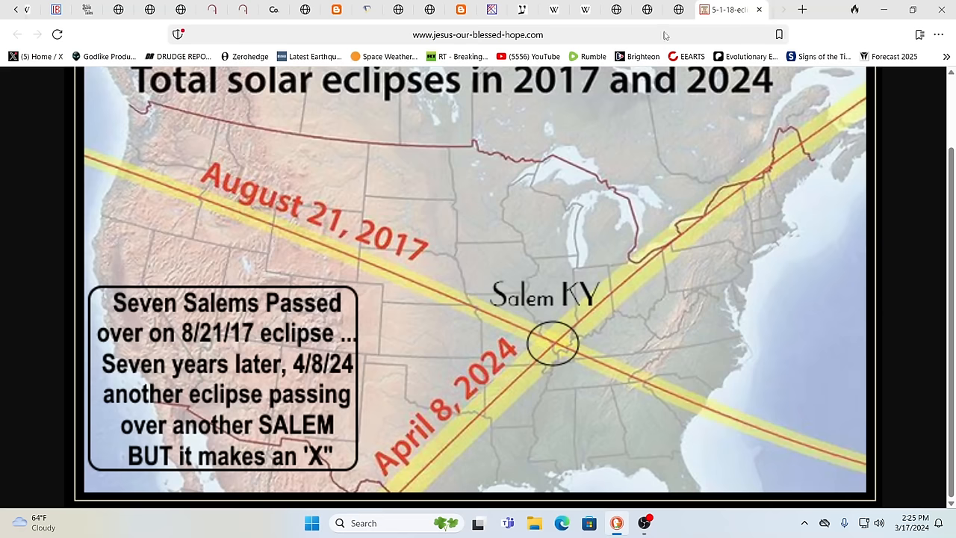
mouse_move(647, 10)
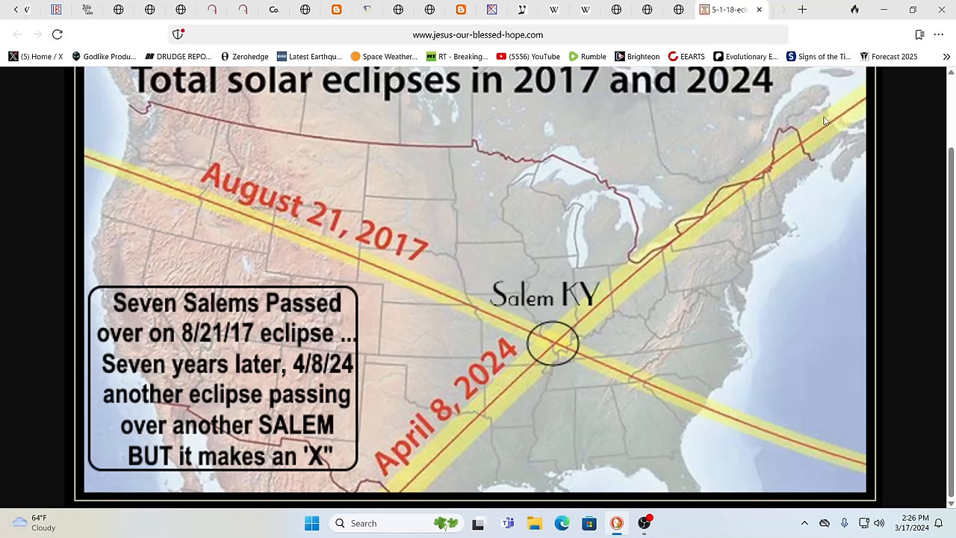
mouse_move(714, 236)
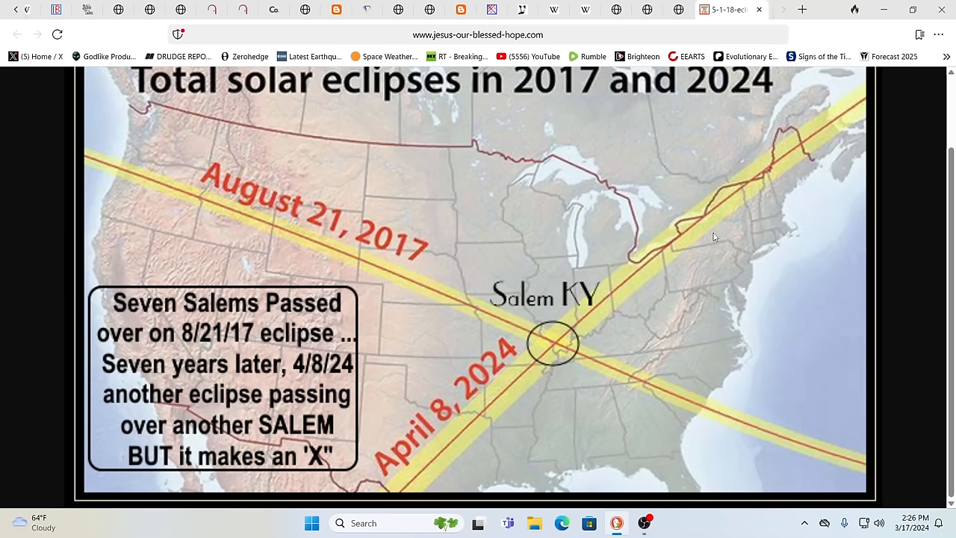
mouse_move(706, 236)
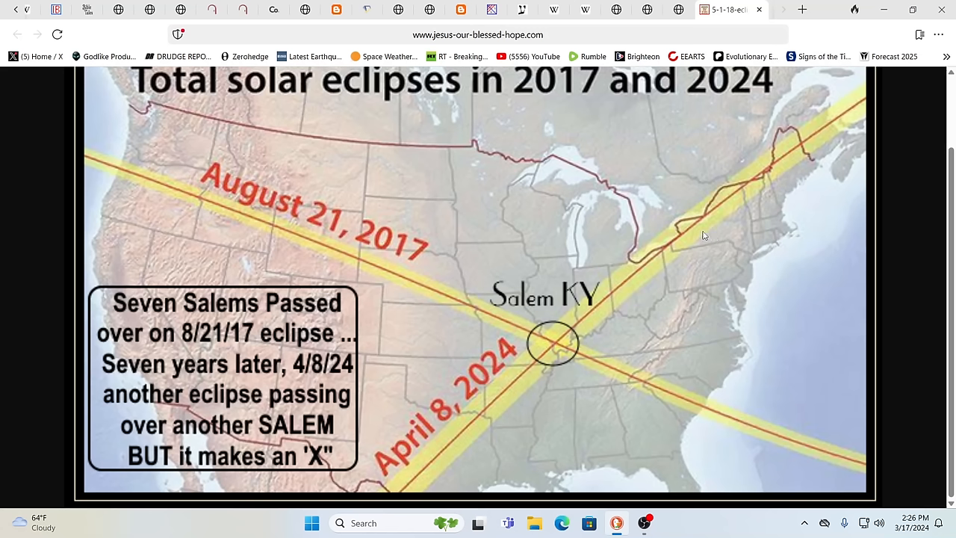
mouse_move(680, 230)
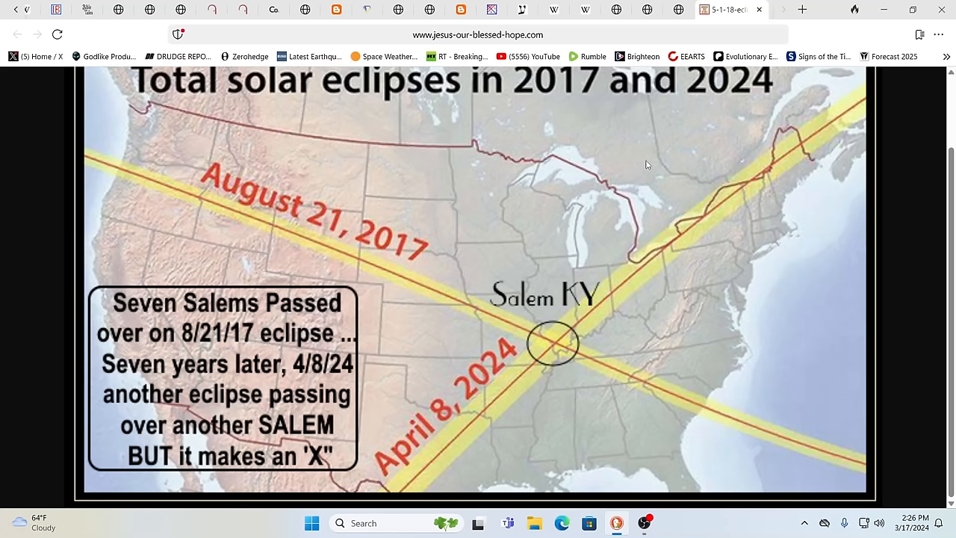
mouse_move(712, 117)
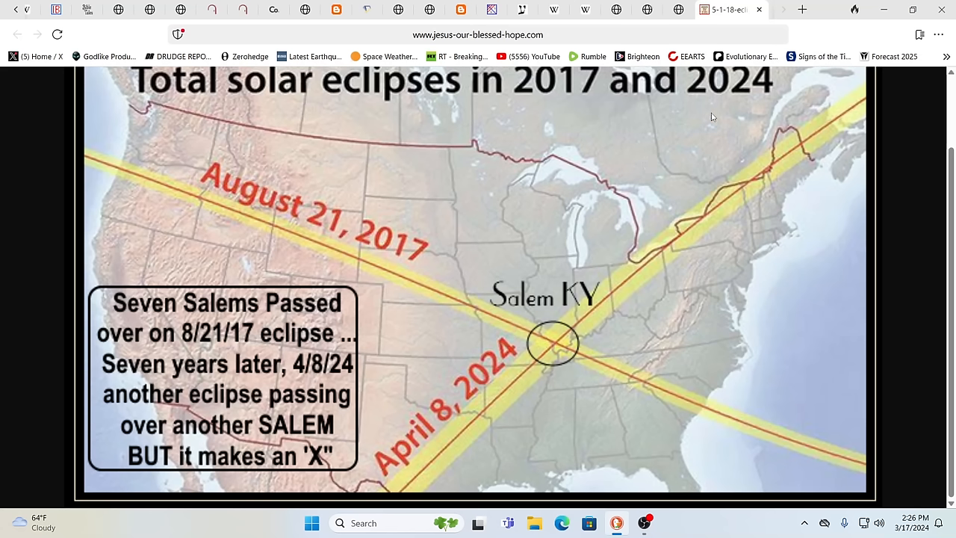
mouse_move(696, 167)
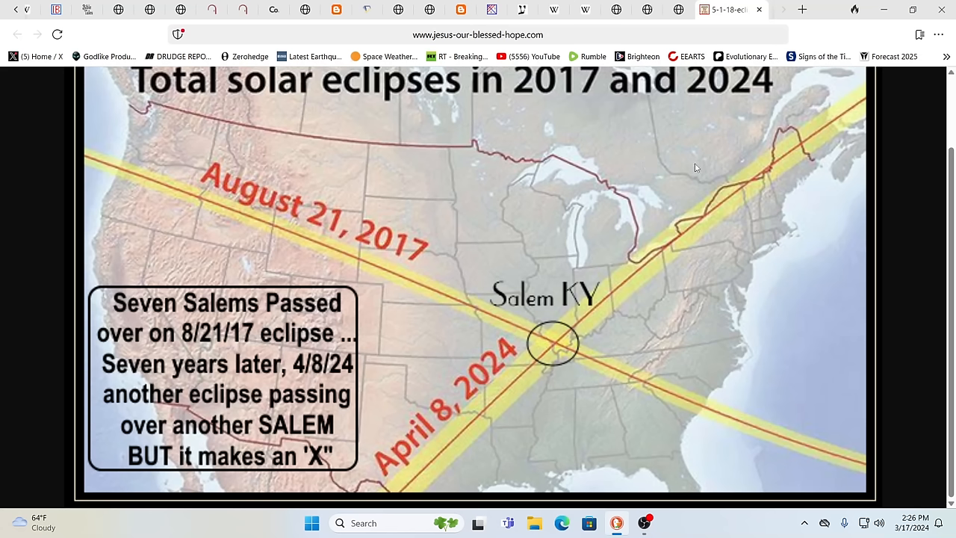
mouse_move(730, 204)
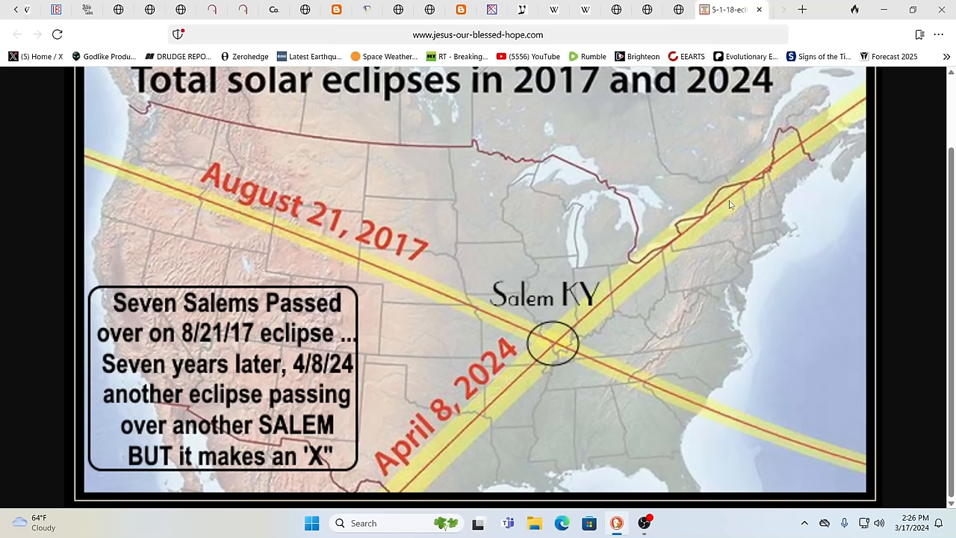
mouse_move(747, 212)
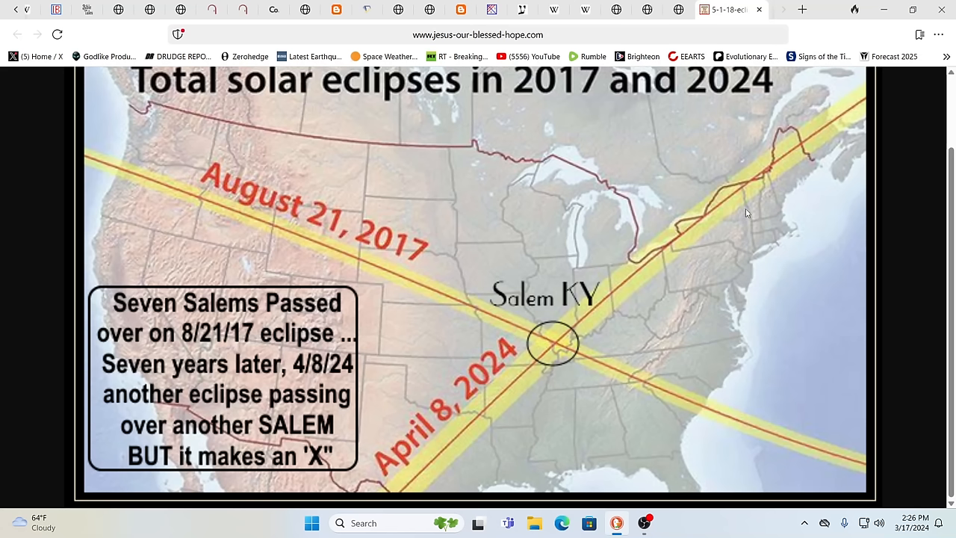
mouse_move(745, 224)
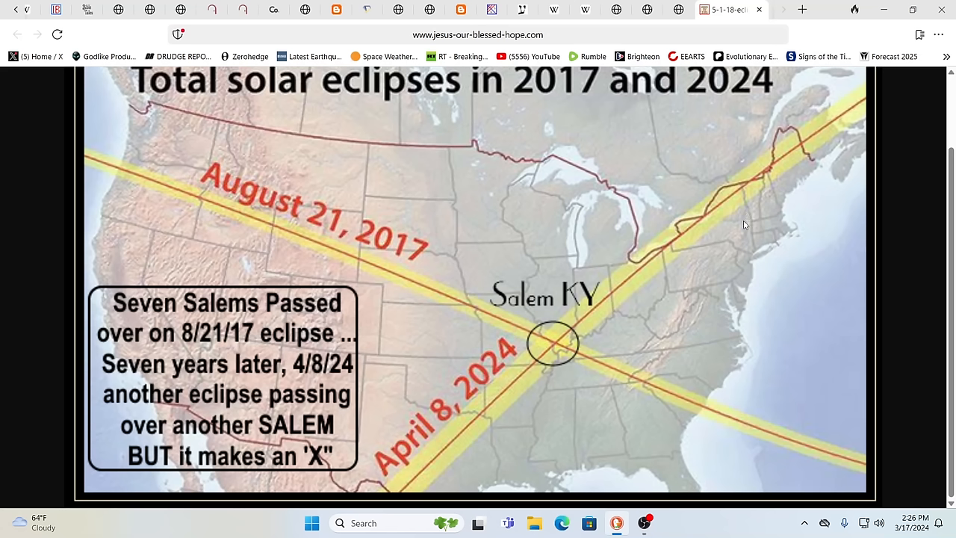
mouse_move(739, 224)
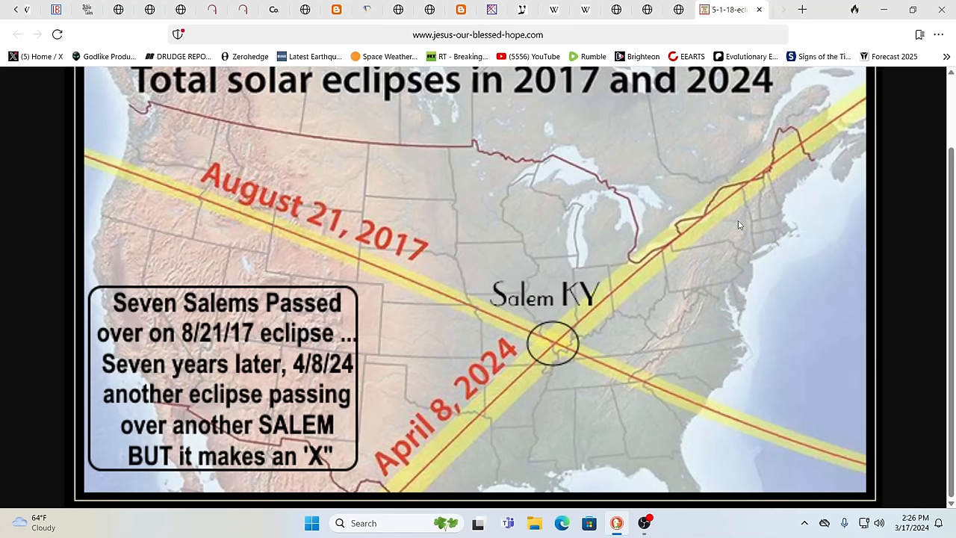
mouse_move(695, 170)
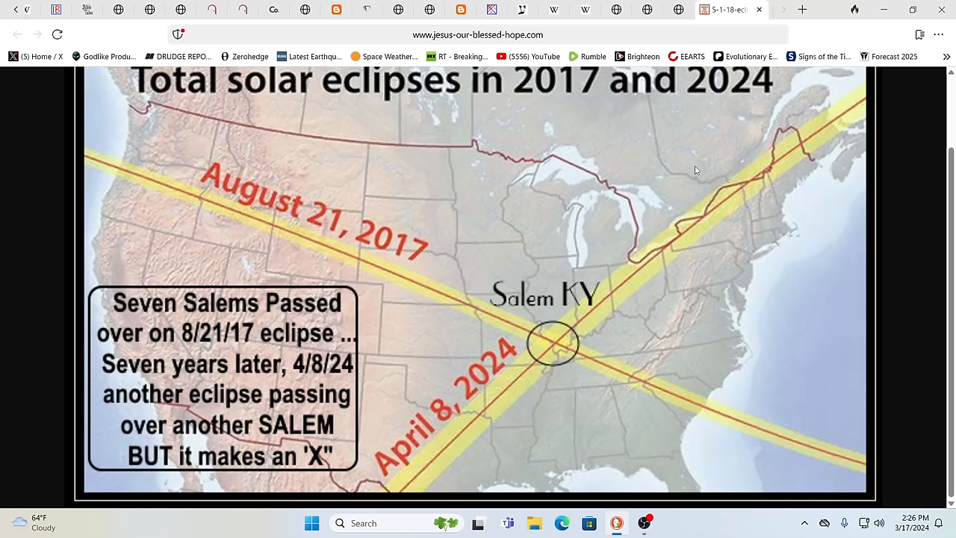
mouse_move(650, 174)
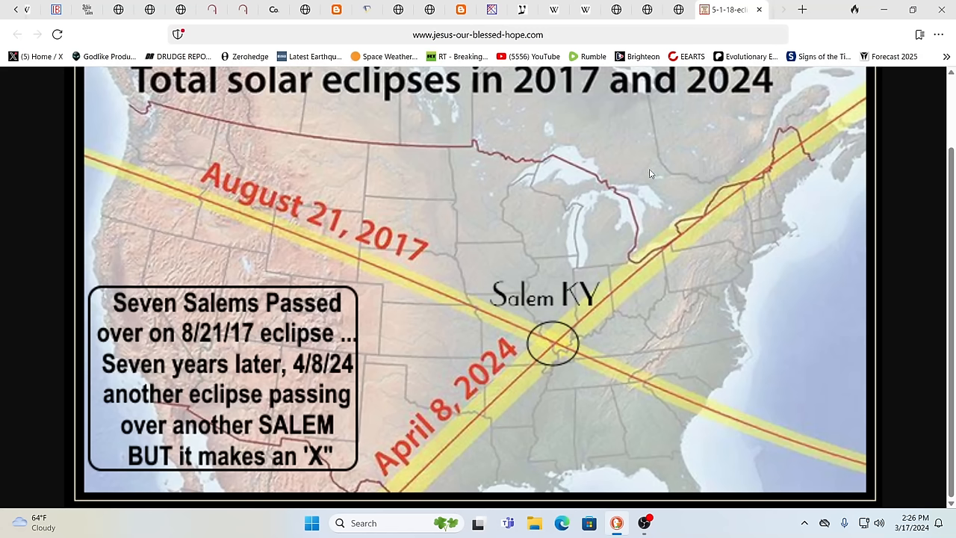
mouse_move(708, 154)
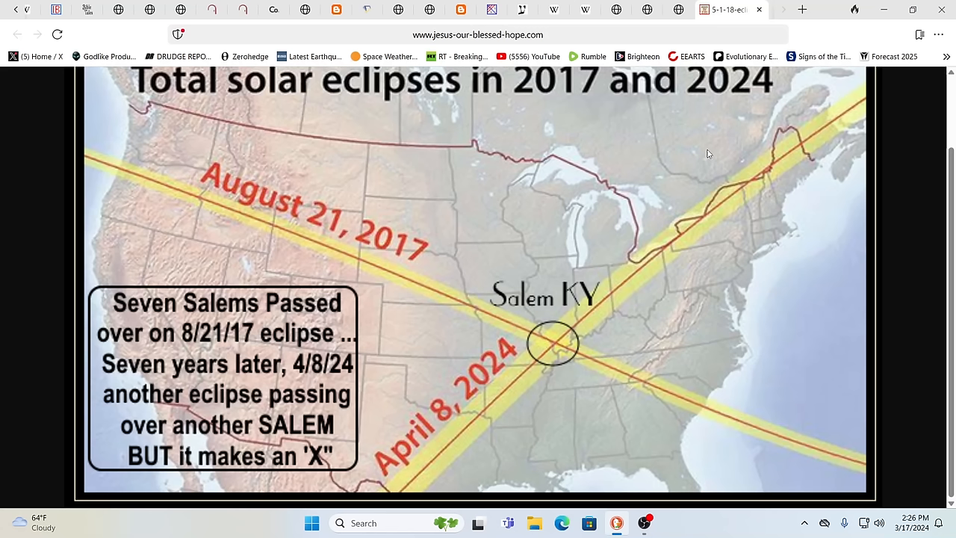
mouse_move(746, 154)
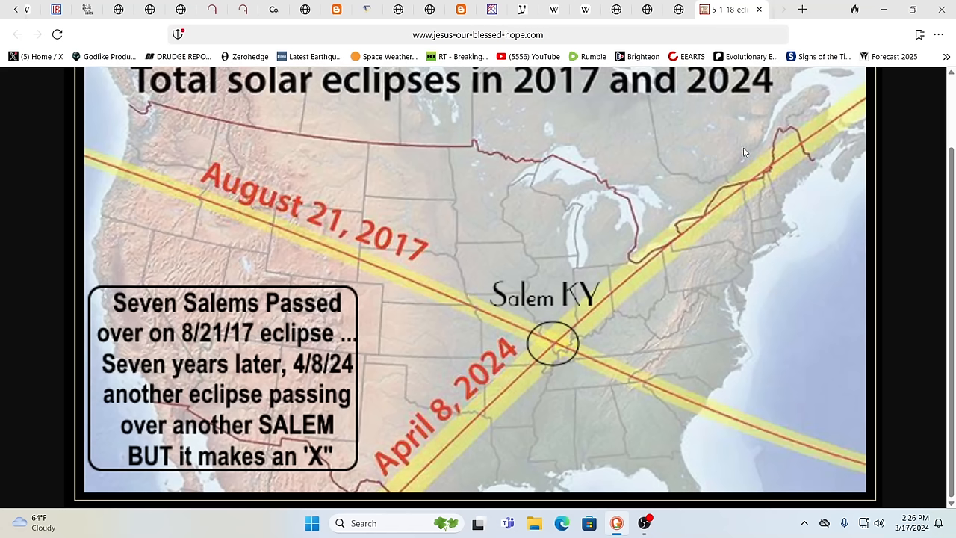
mouse_move(740, 152)
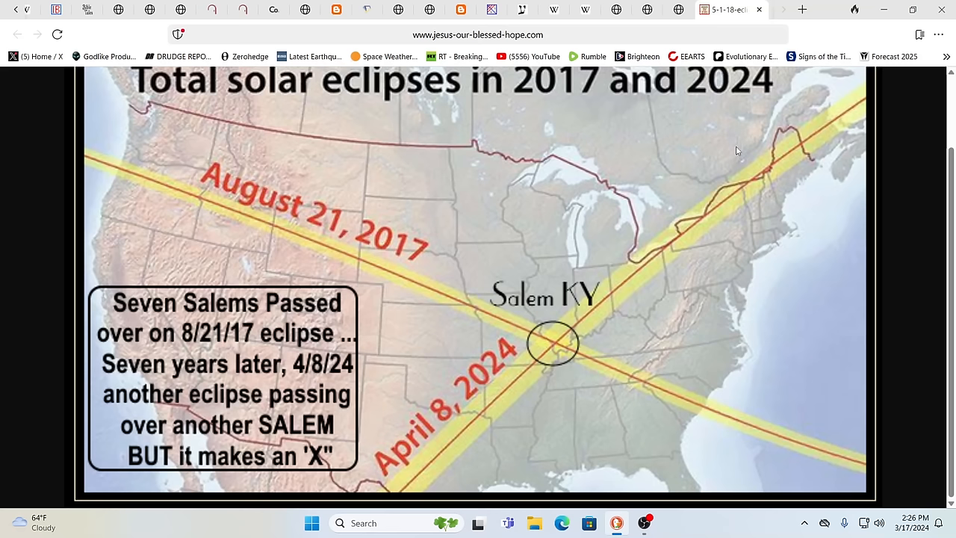
mouse_move(723, 138)
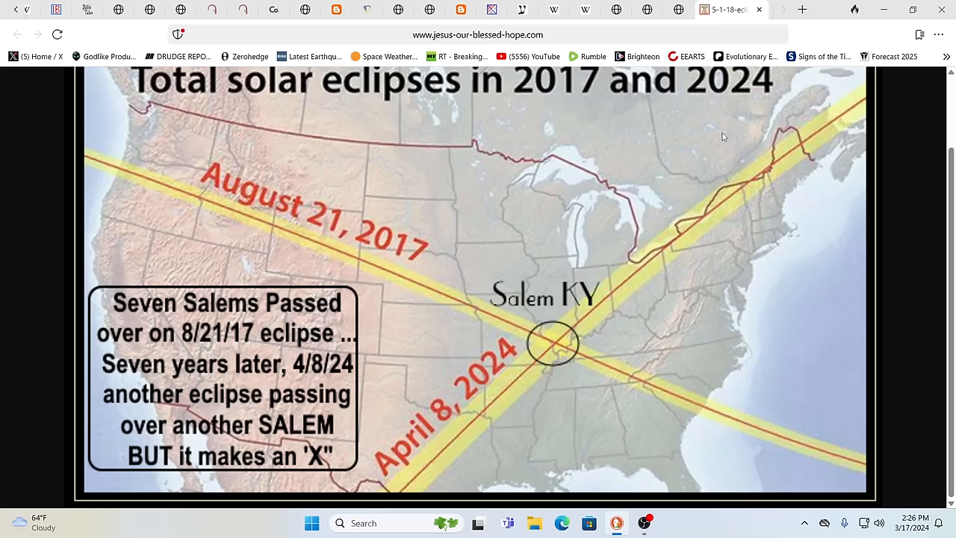
mouse_move(705, 131)
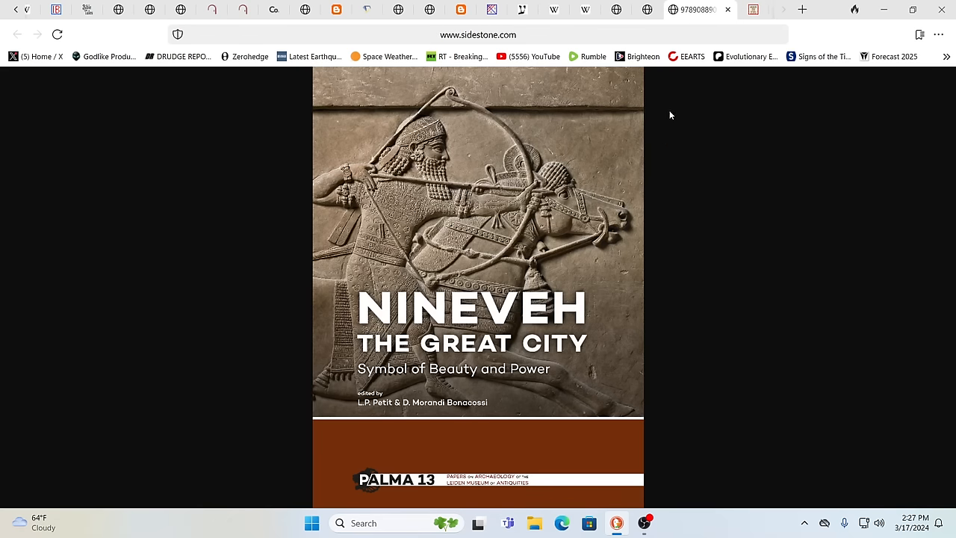
mouse_move(647, 9)
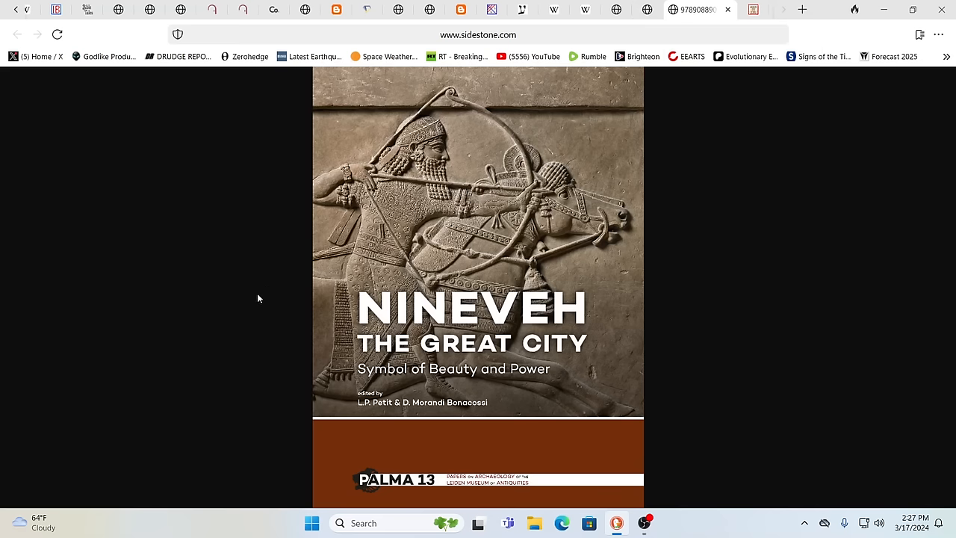
mouse_move(720, 233)
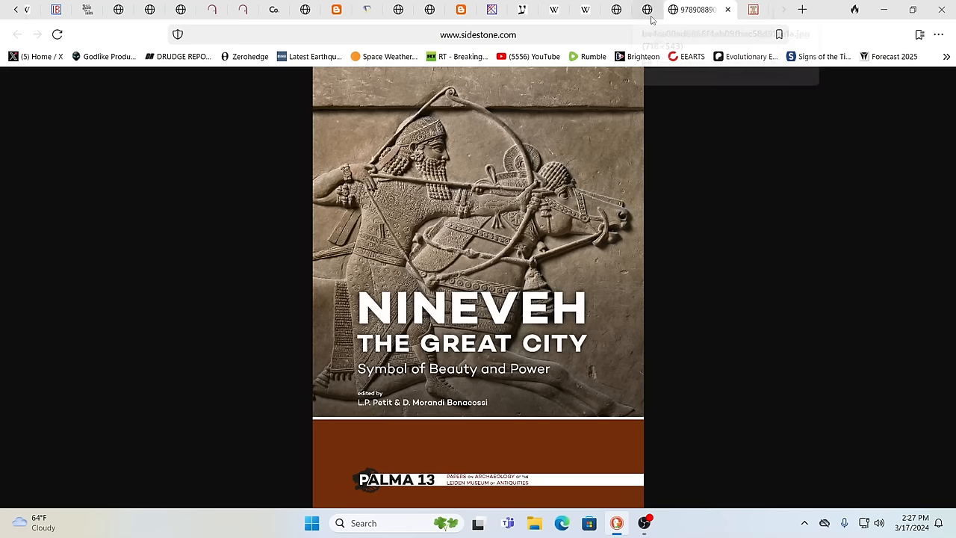
Step: Switch to the i.pinimg.com satellite image of Old Nineveh's ruins near Mosul
click(660, 9)
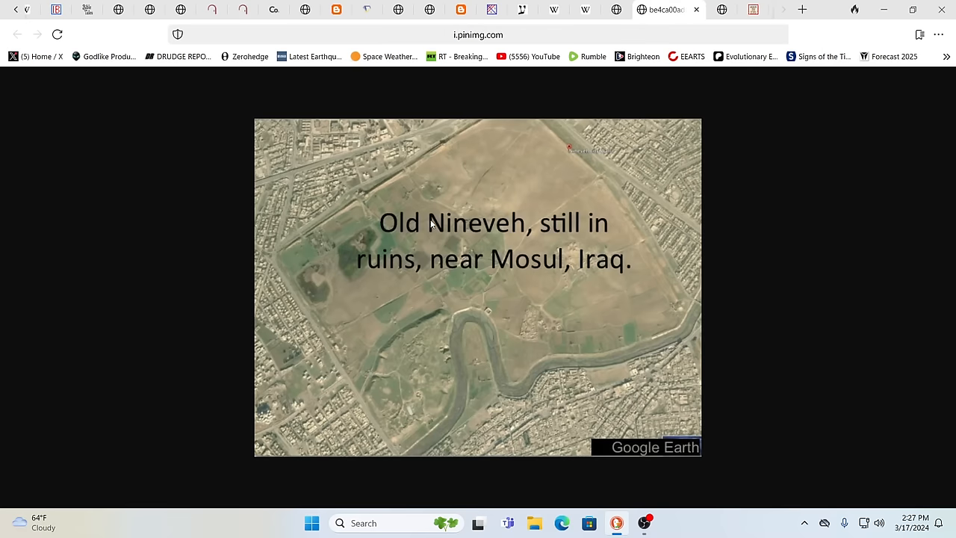
mouse_move(418, 299)
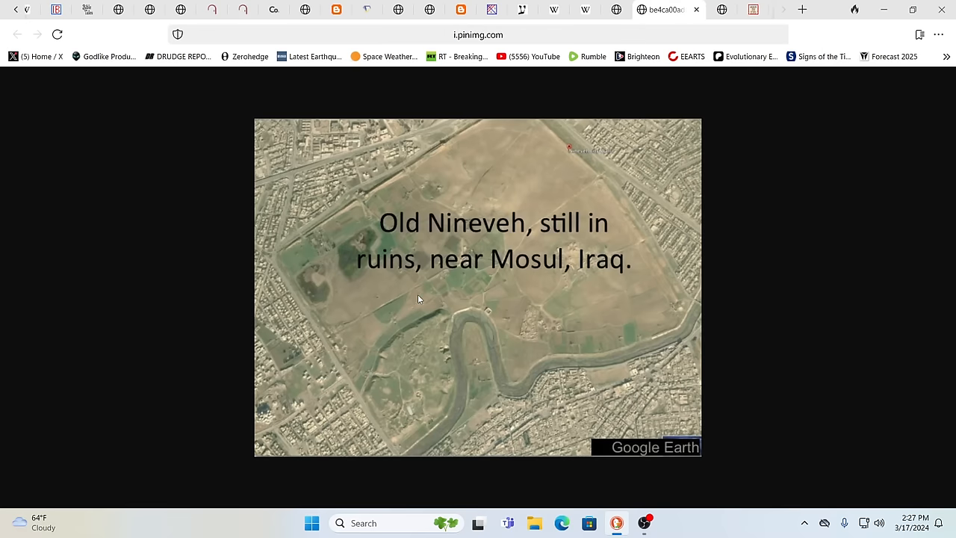
mouse_move(517, 297)
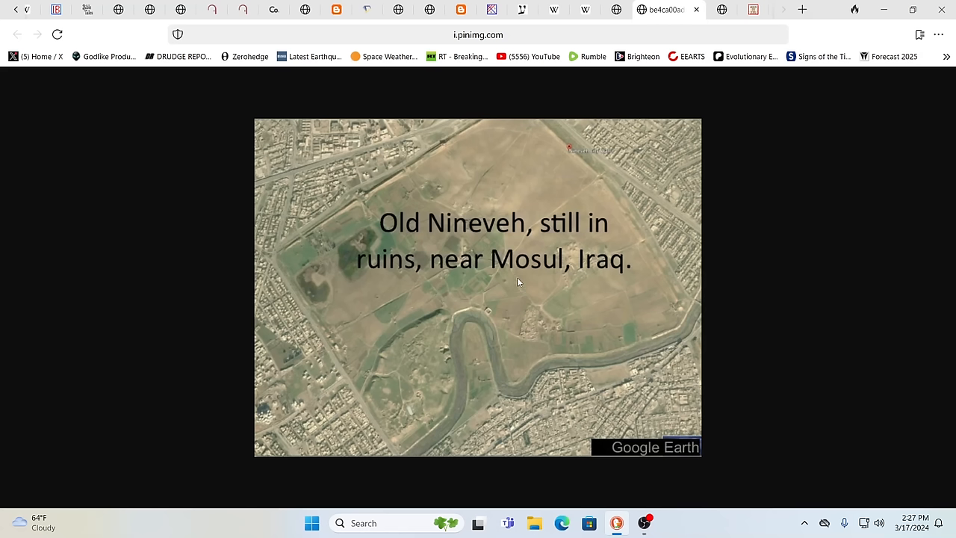
mouse_move(649, 123)
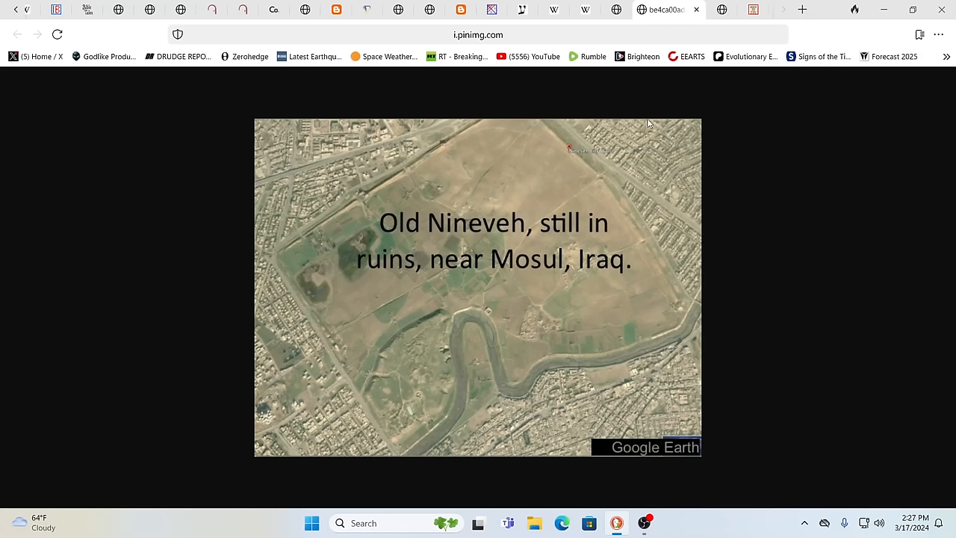
Step: Switch to the s3.amazonaws.com map tracing Jonah's route from Tarshish to Nineveh
click(611, 9)
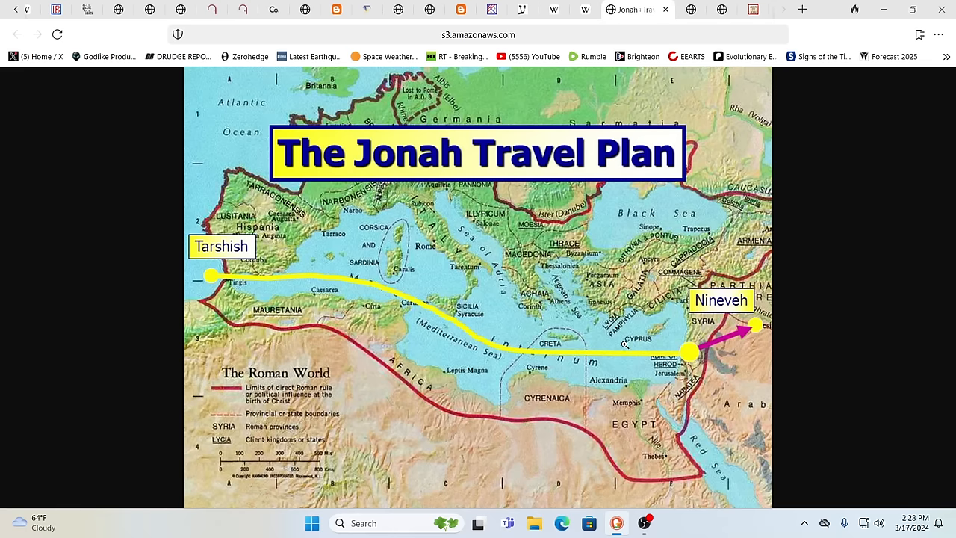
mouse_move(723, 340)
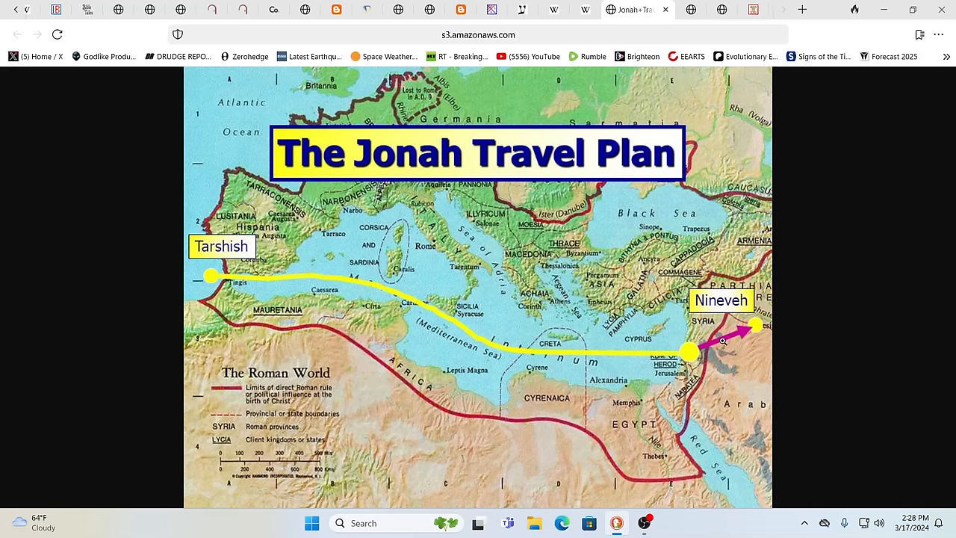
mouse_move(585, 242)
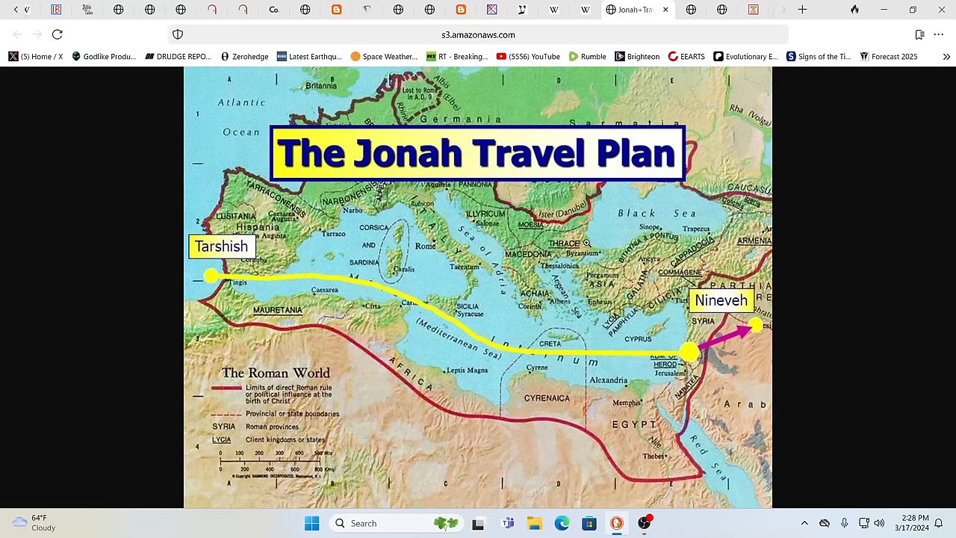
mouse_move(612, 263)
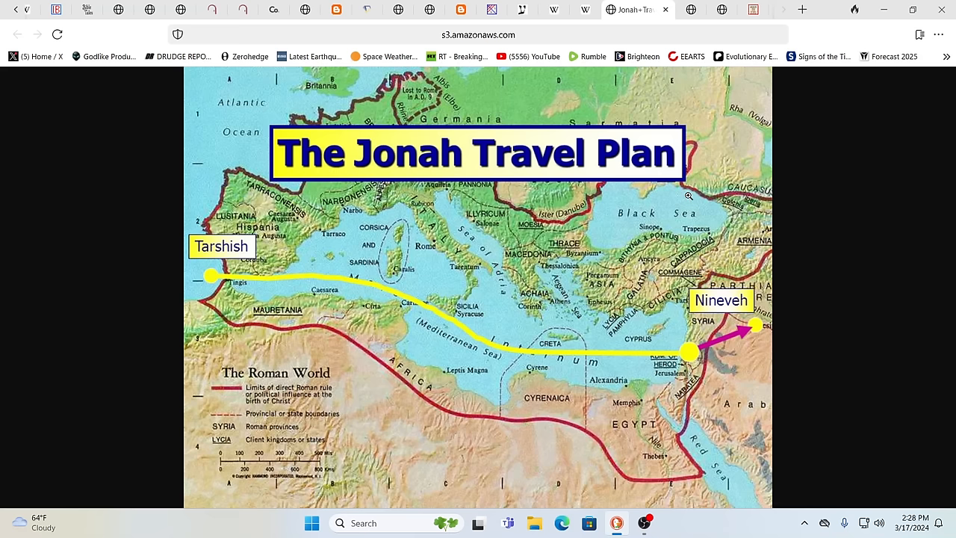
mouse_move(644, 125)
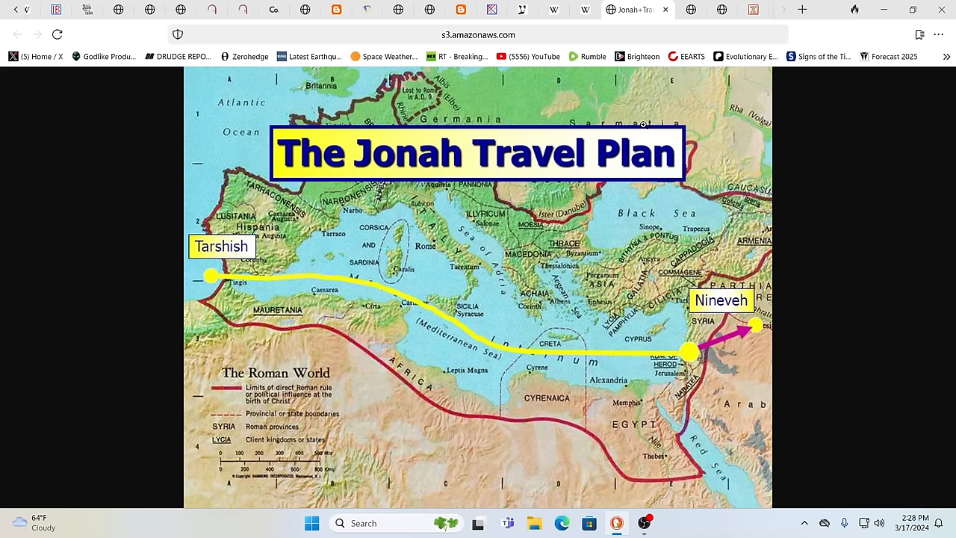
mouse_move(625, 92)
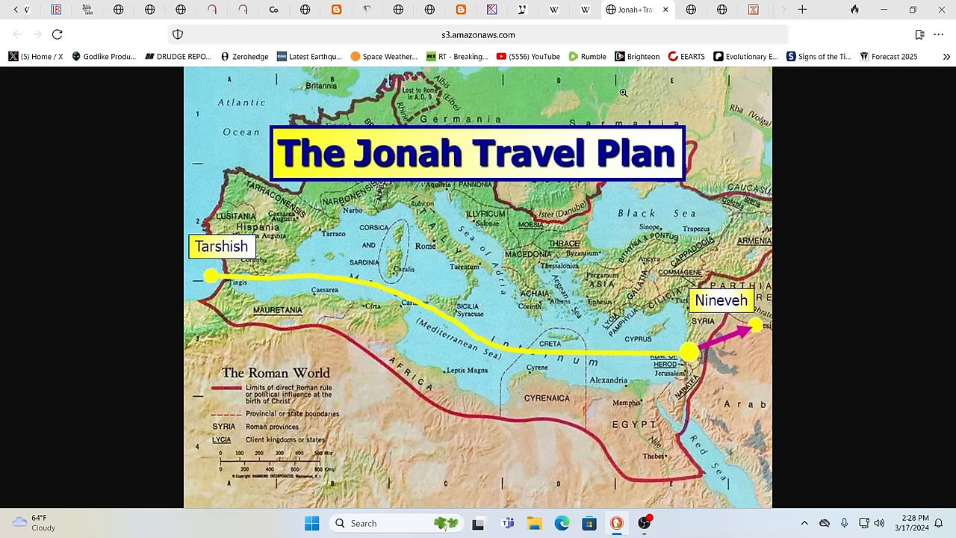
click(598, 9)
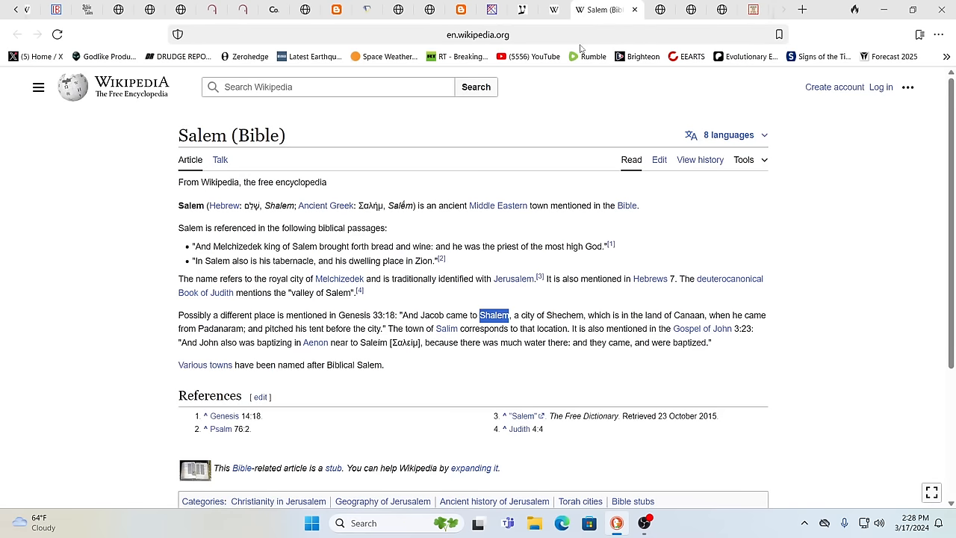
mouse_move(104, 194)
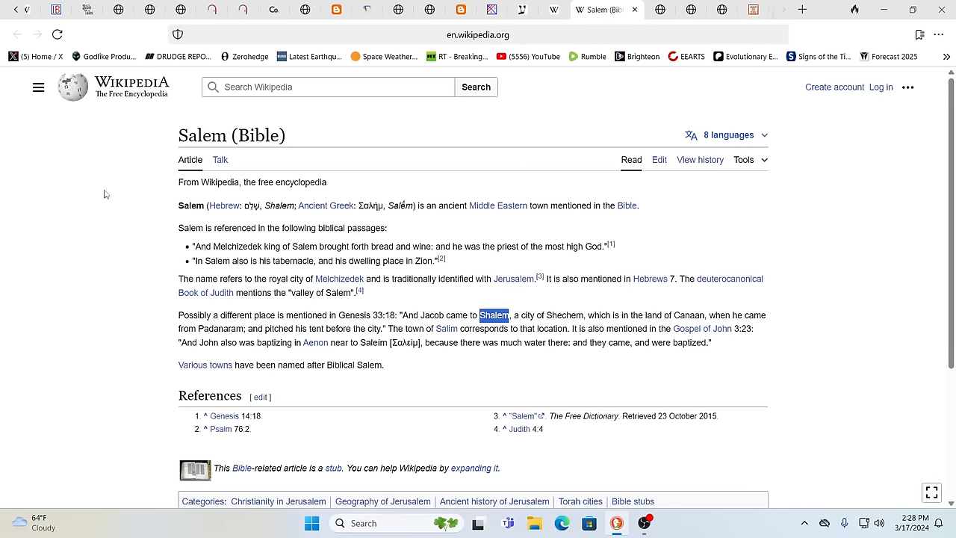
mouse_move(266, 224)
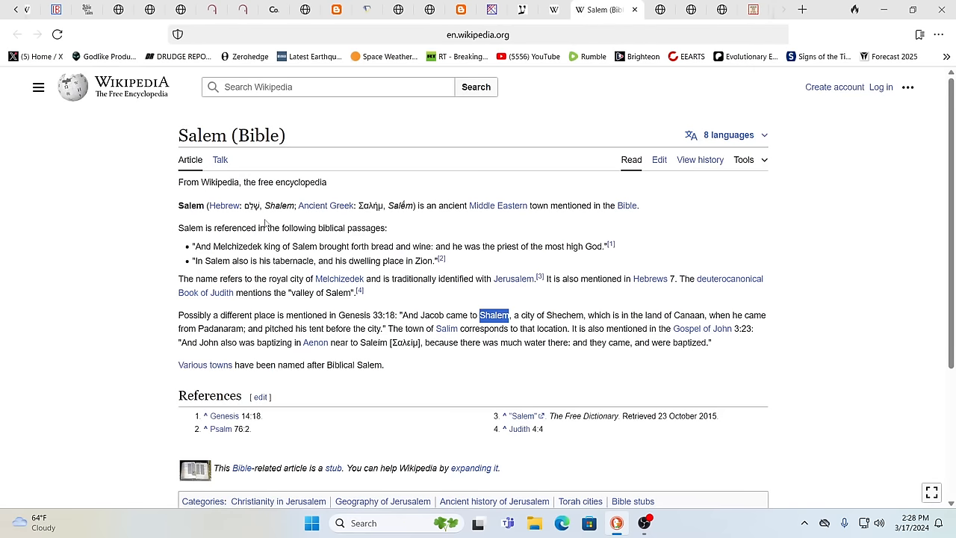
mouse_move(461, 222)
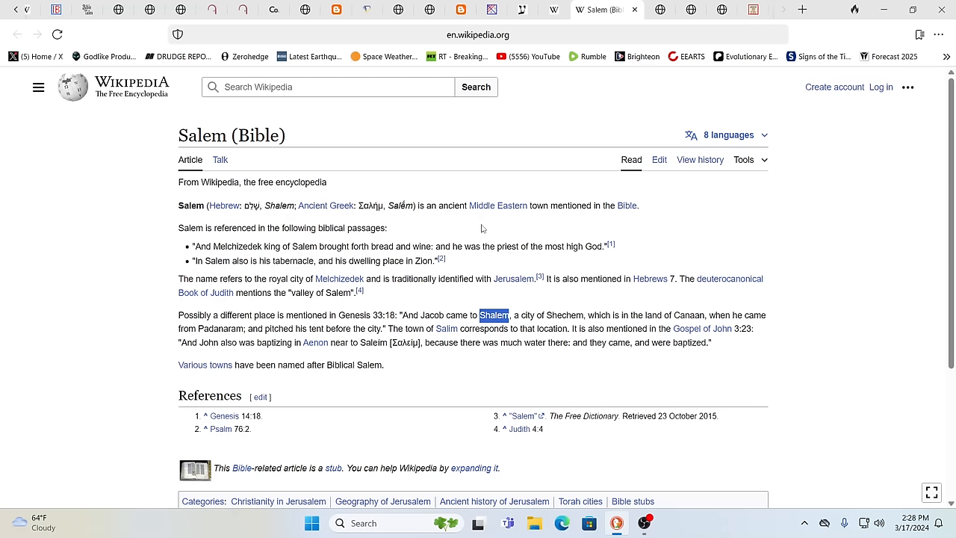
mouse_move(323, 261)
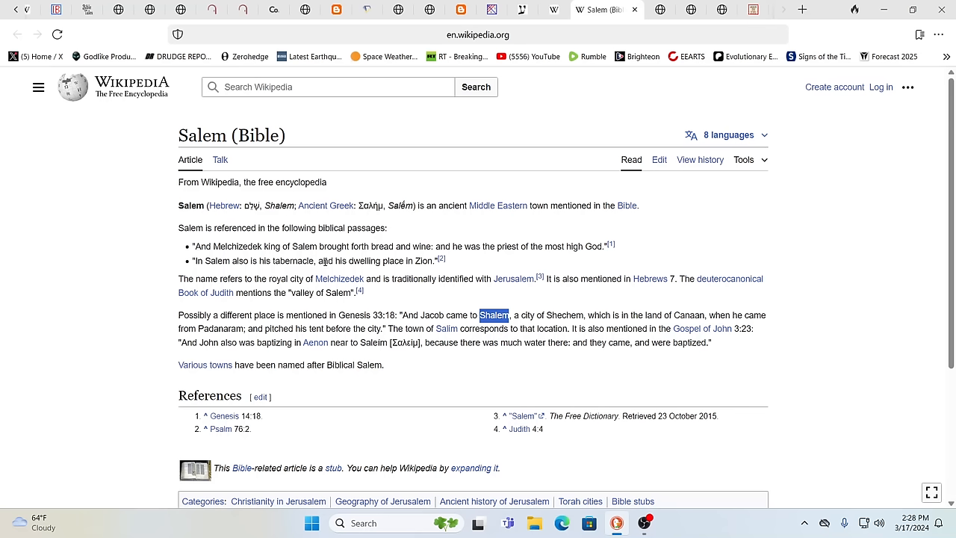
mouse_move(263, 257)
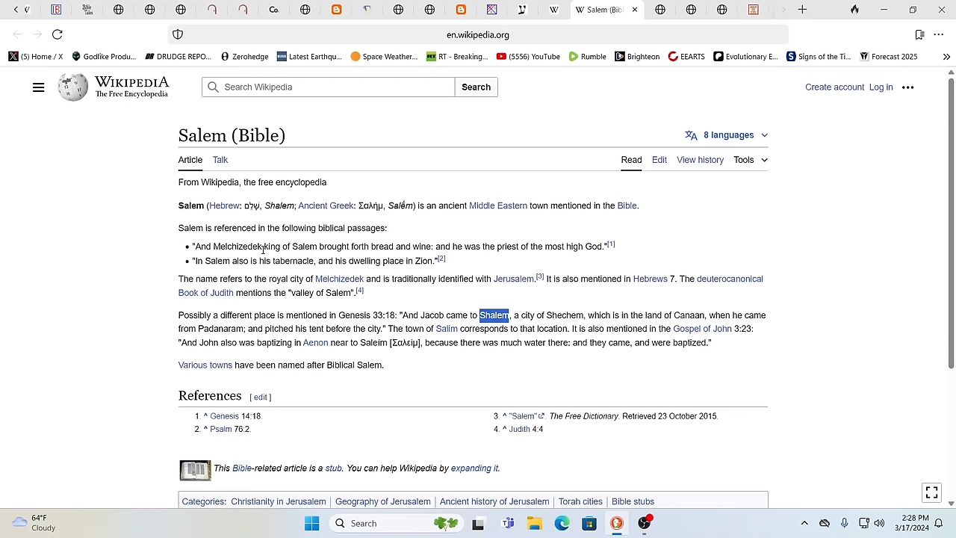
mouse_move(315, 257)
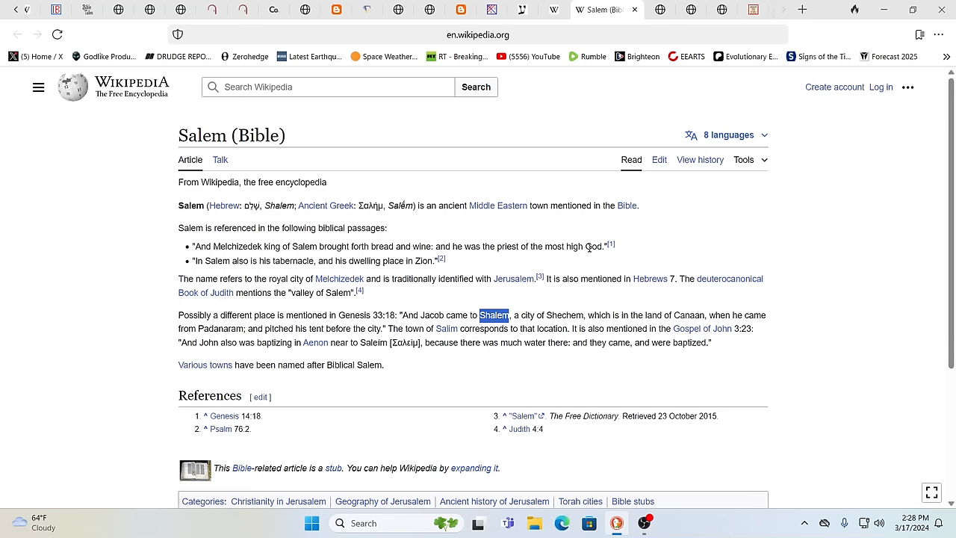
mouse_move(555, 253)
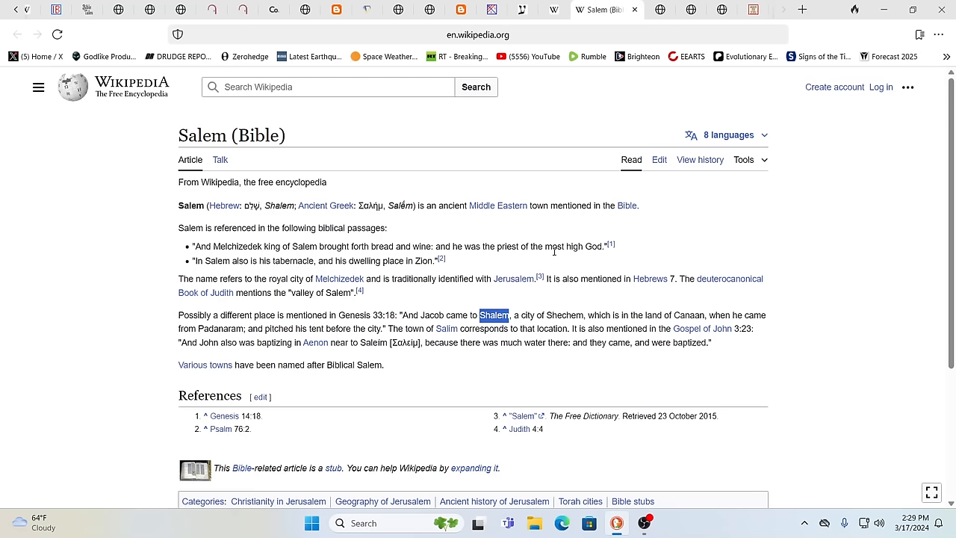
mouse_move(565, 299)
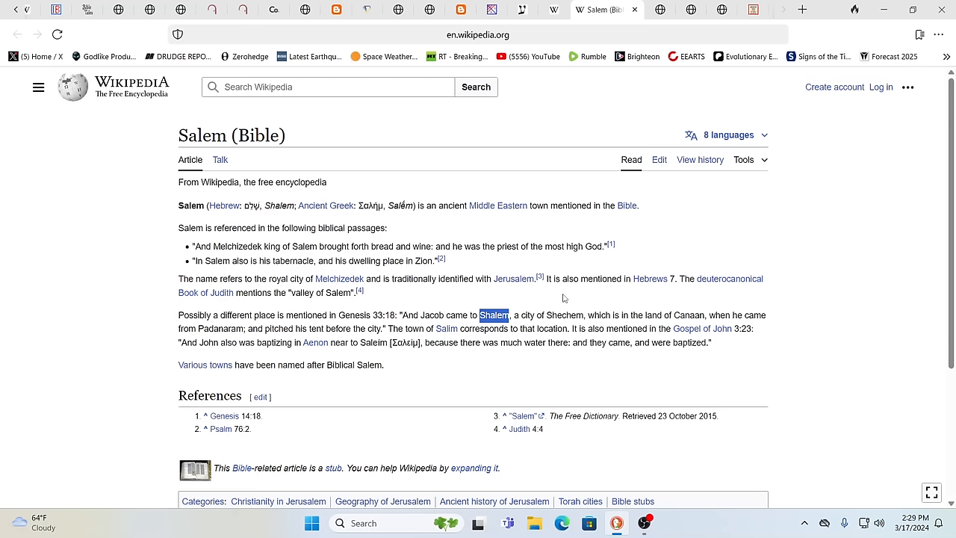
mouse_move(607, 302)
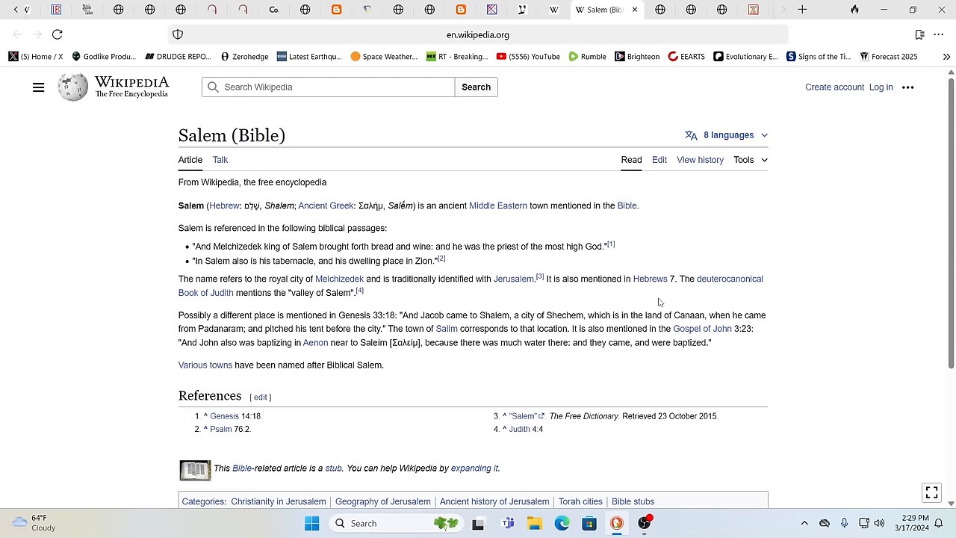
mouse_move(302, 308)
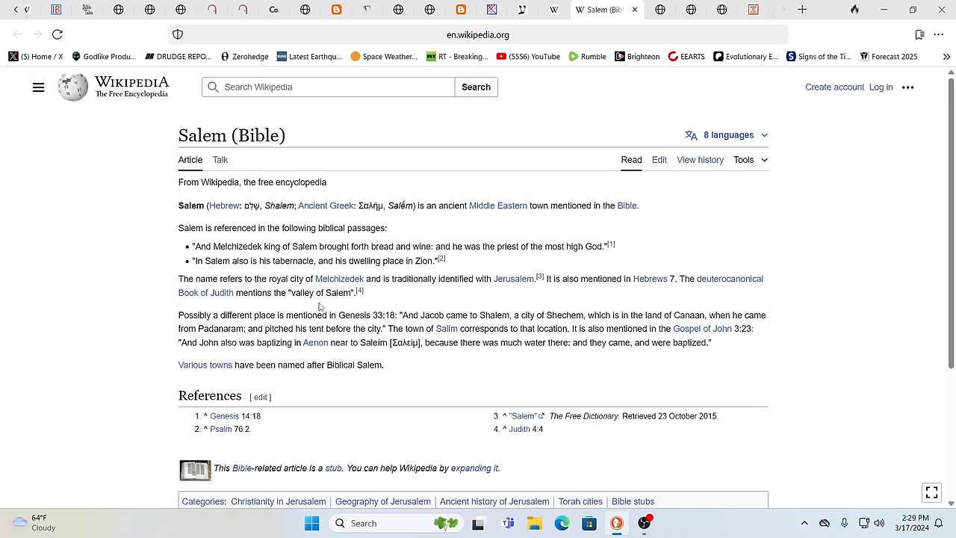
mouse_move(367, 309)
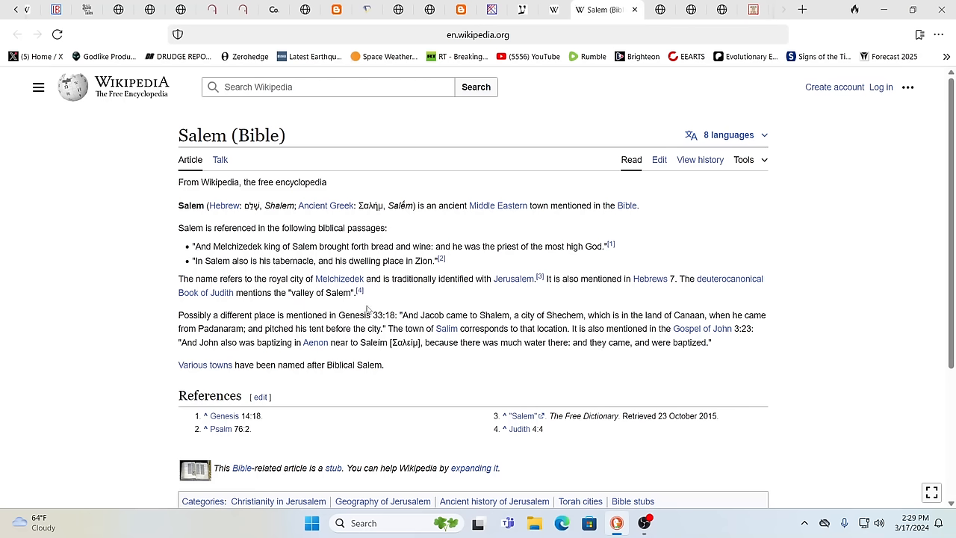
mouse_move(466, 329)
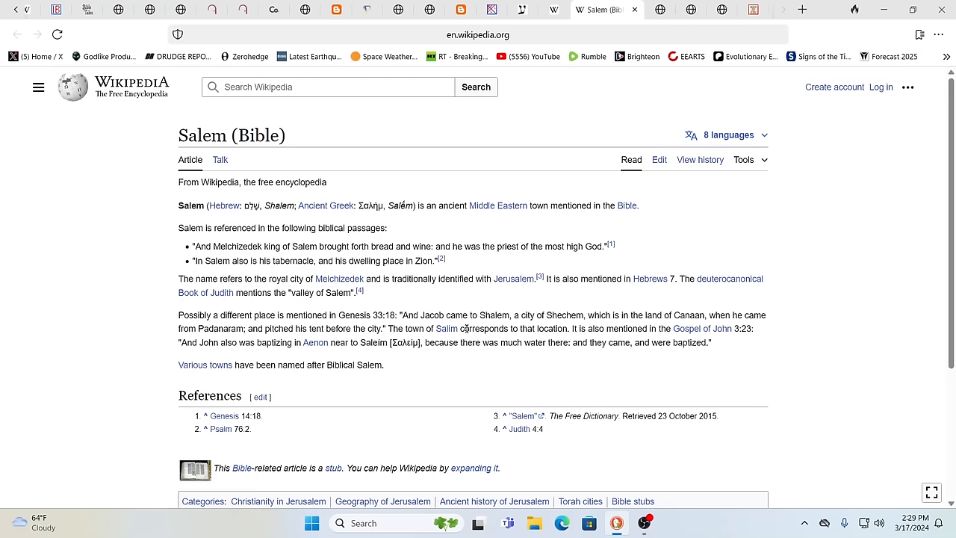
mouse_move(545, 74)
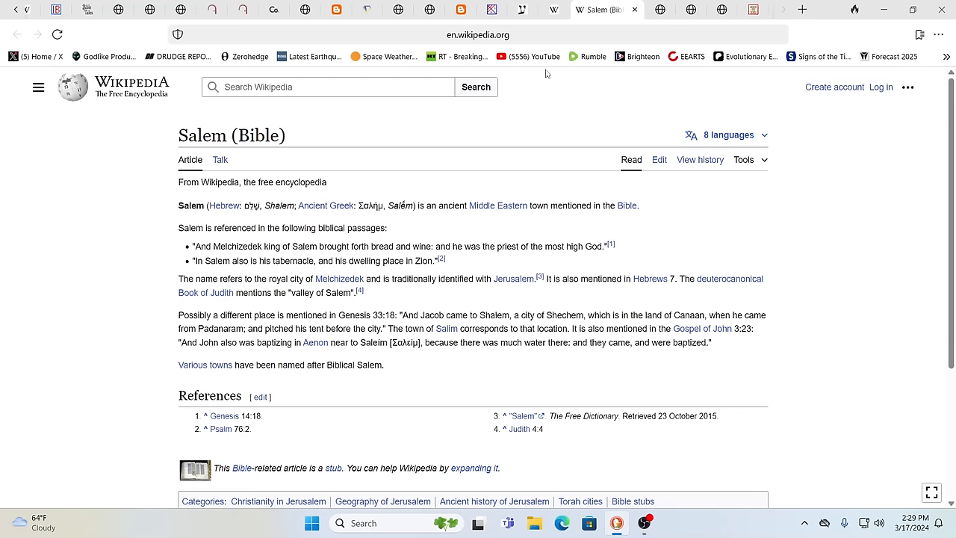
mouse_move(221, 247)
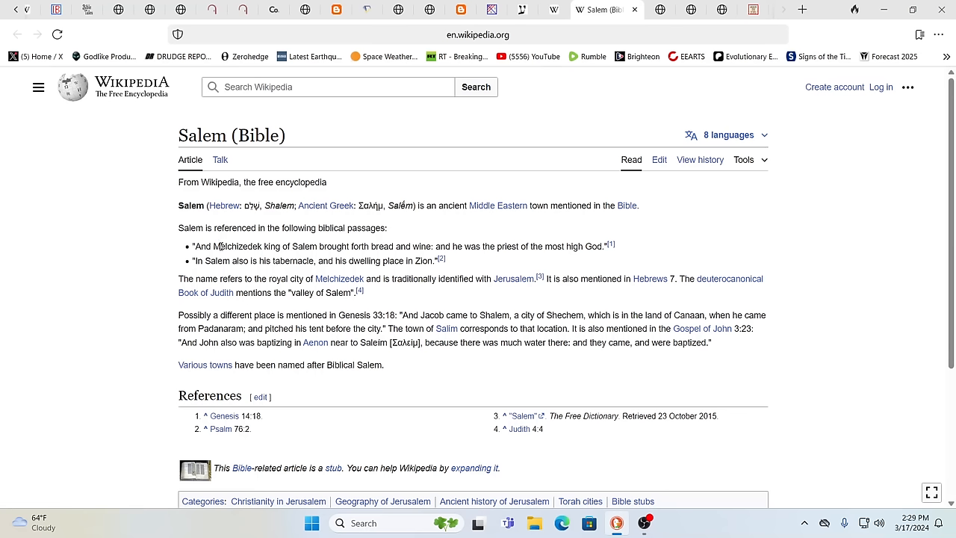
double_click(227, 247)
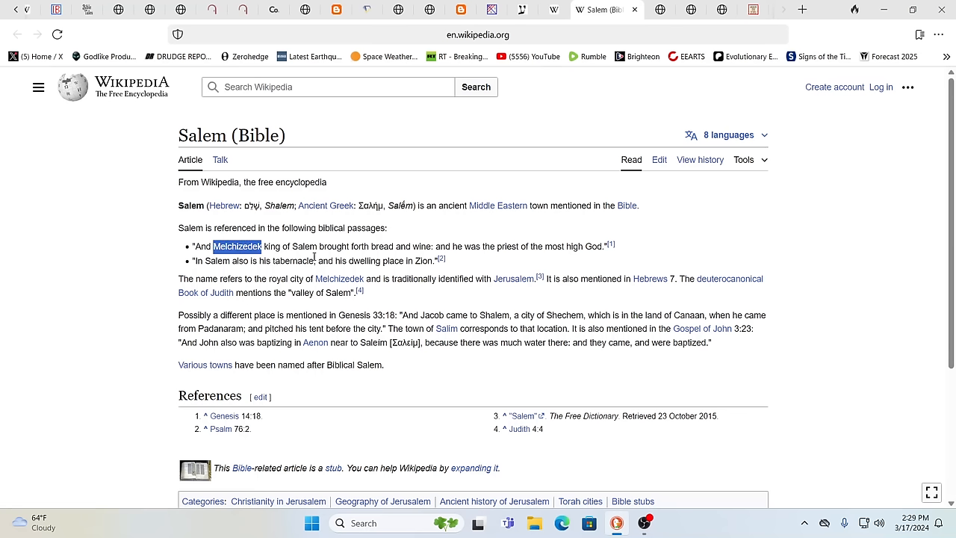
mouse_move(723, 260)
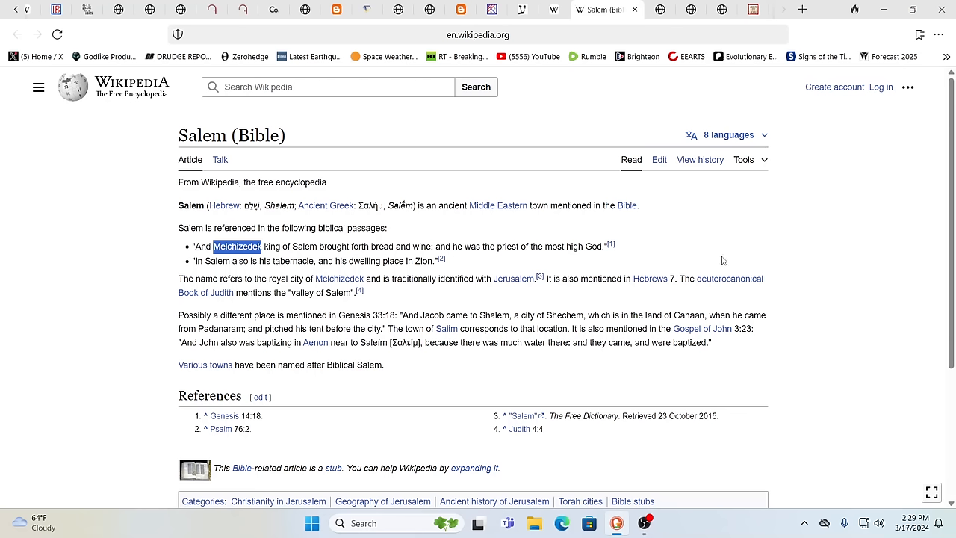
mouse_move(834, 251)
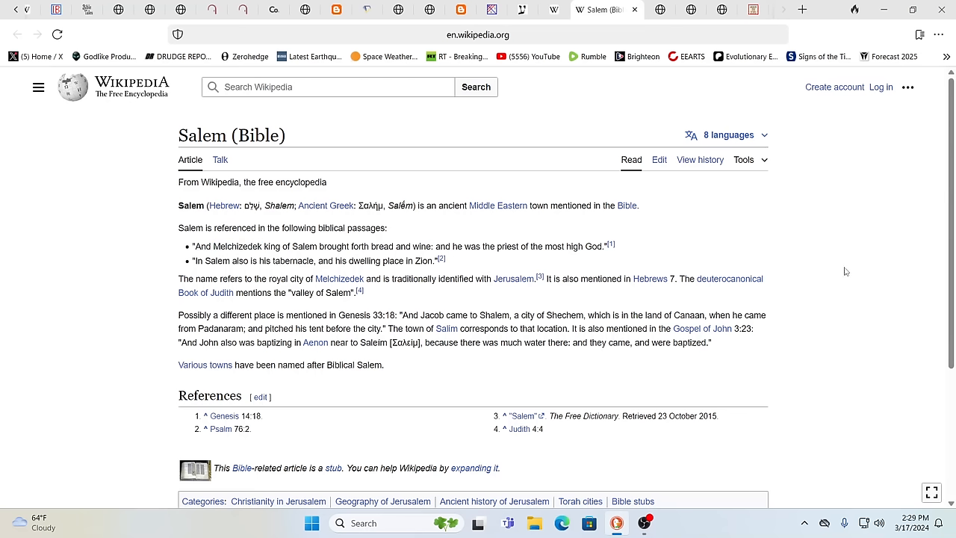
mouse_move(644, 105)
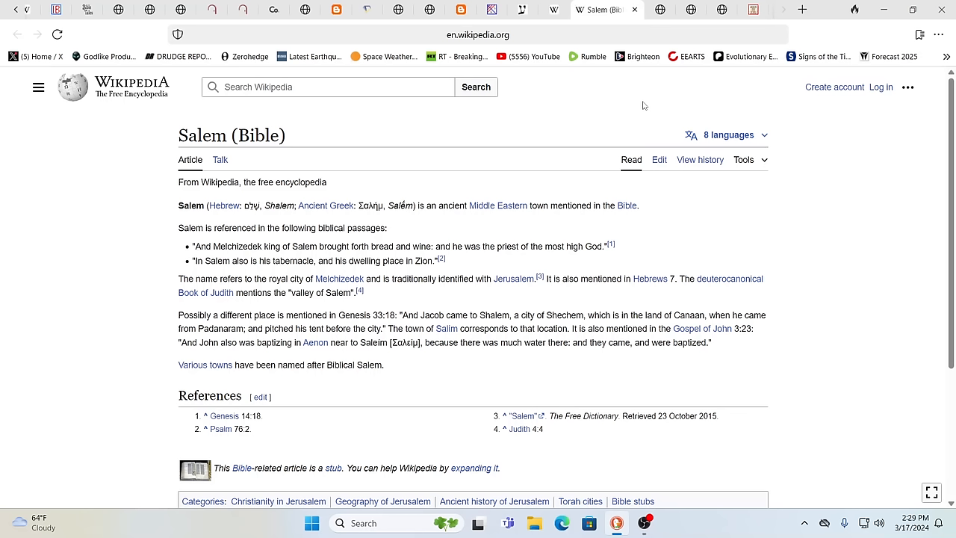
mouse_move(571, 110)
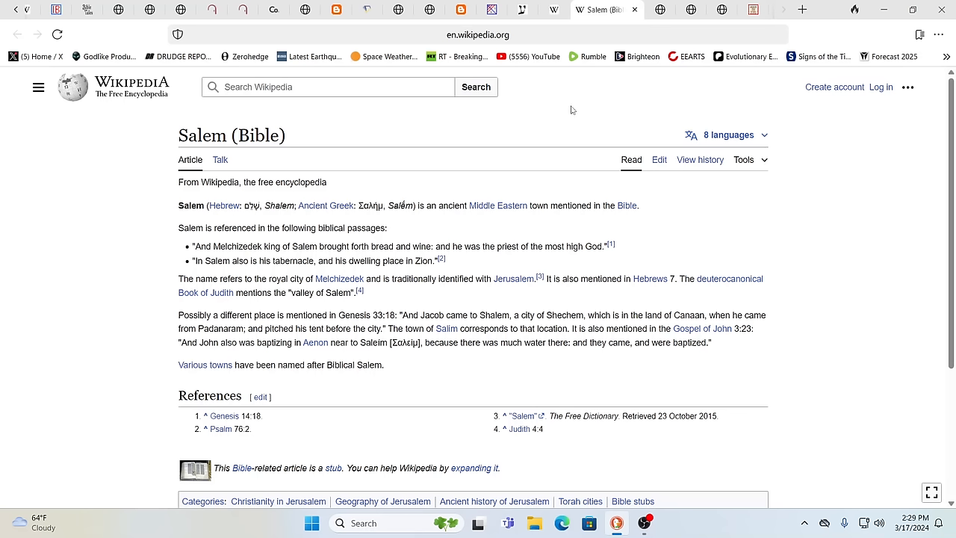
mouse_move(765, 120)
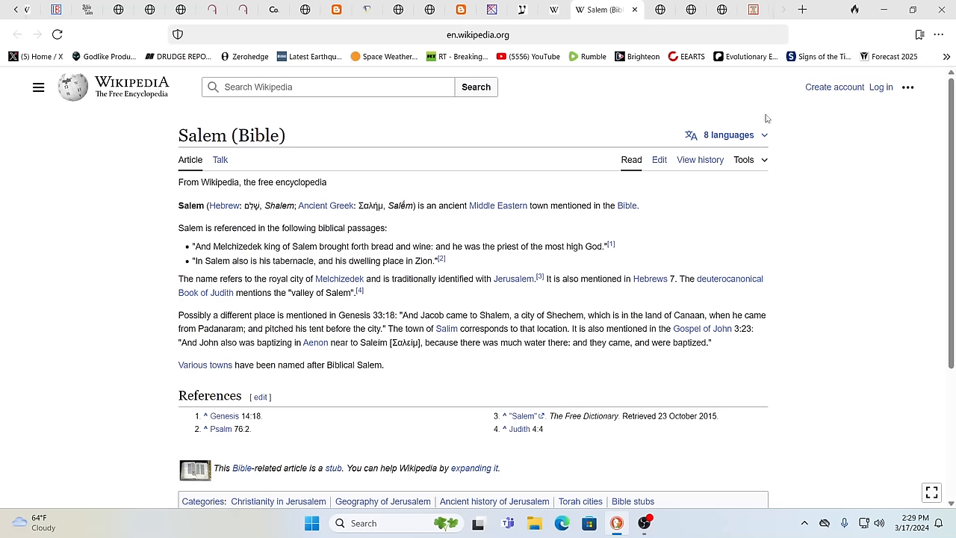
mouse_move(624, 111)
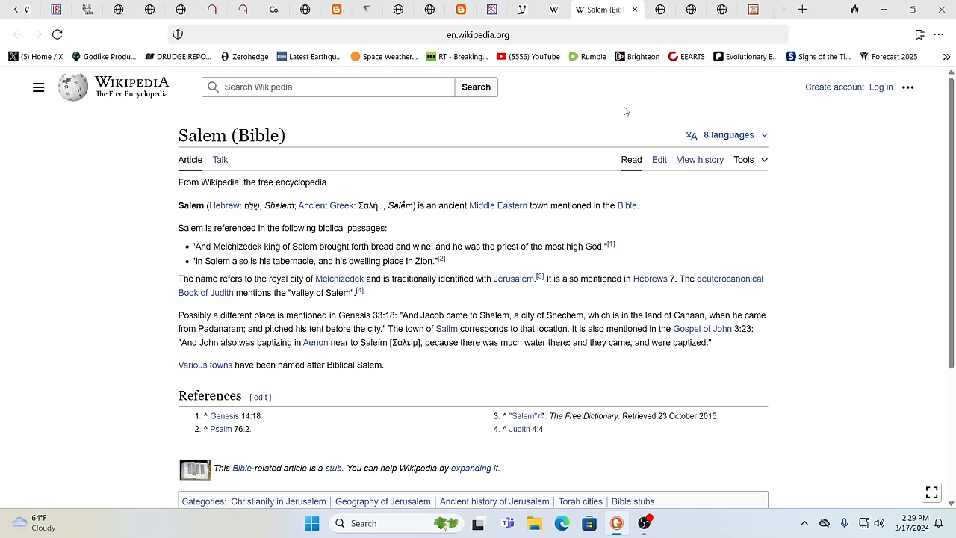
mouse_move(619, 111)
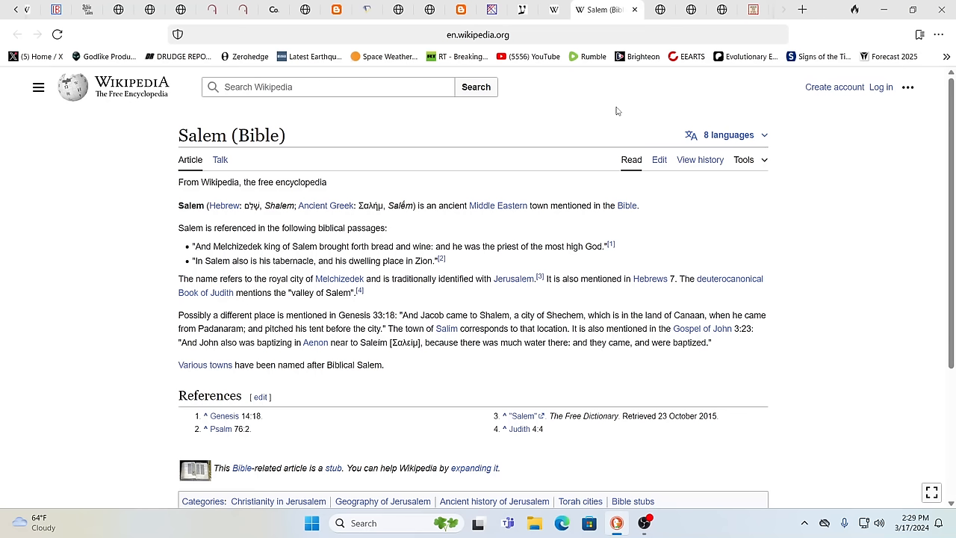
mouse_move(801, 127)
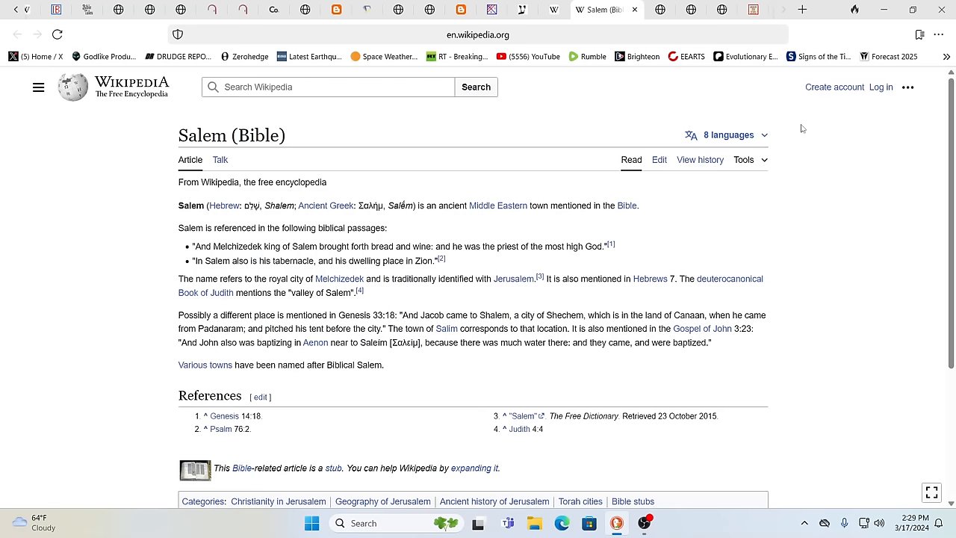
mouse_move(603, 209)
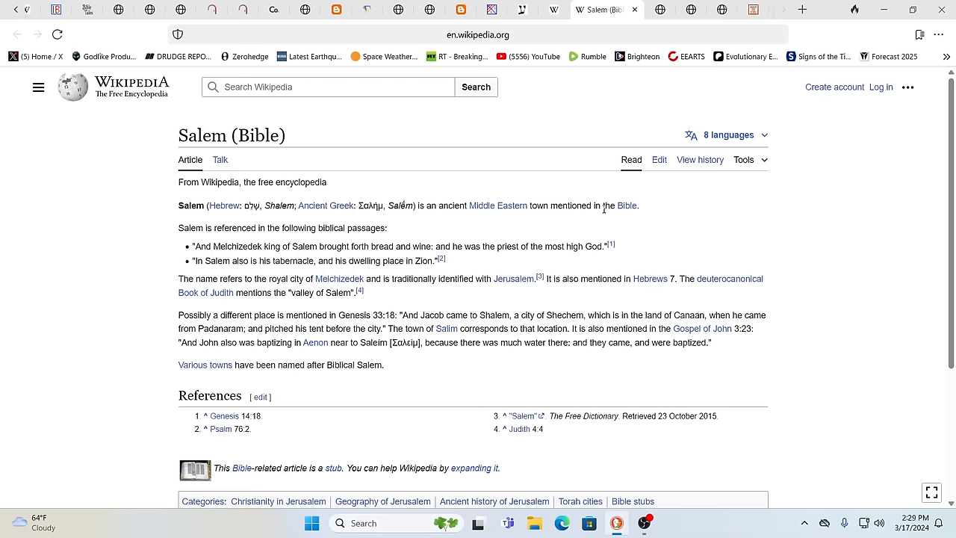
mouse_move(582, 175)
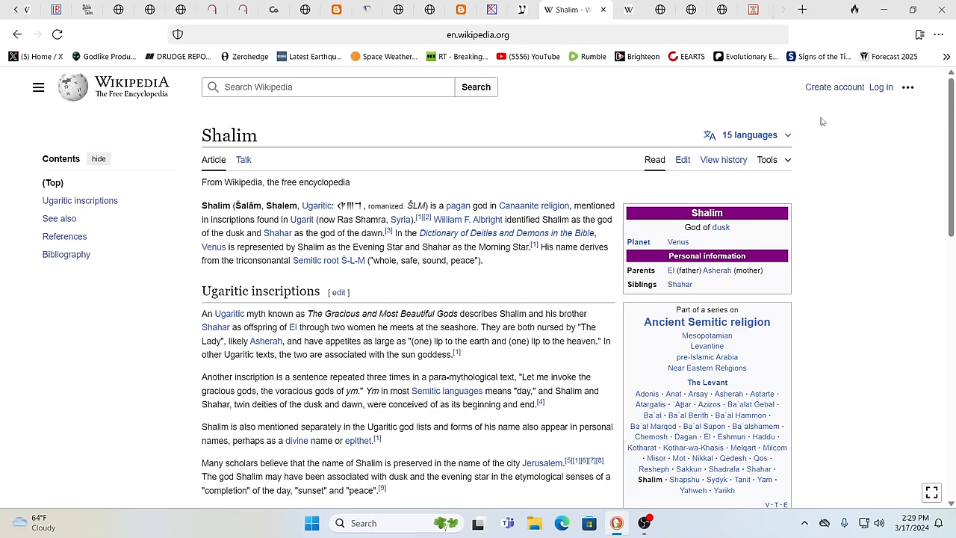
mouse_move(849, 126)
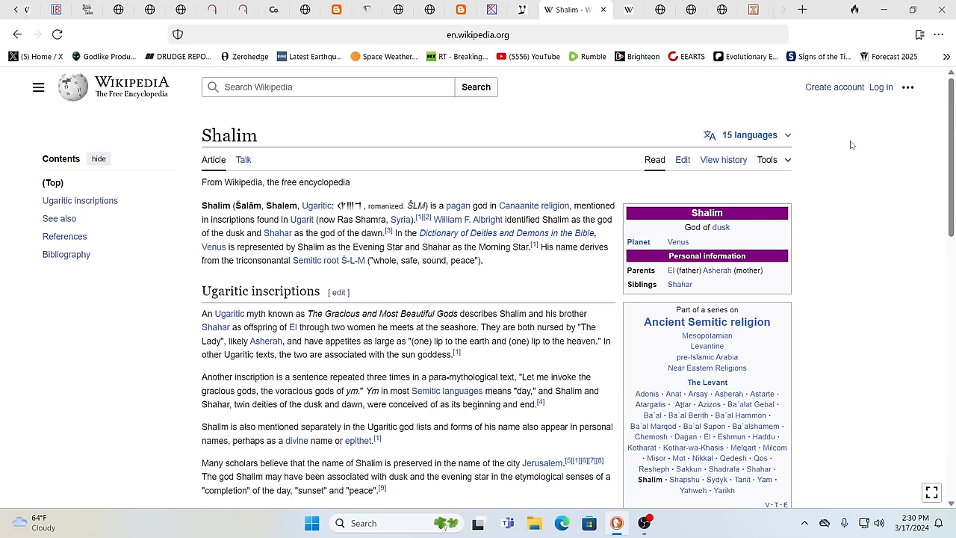
mouse_move(870, 198)
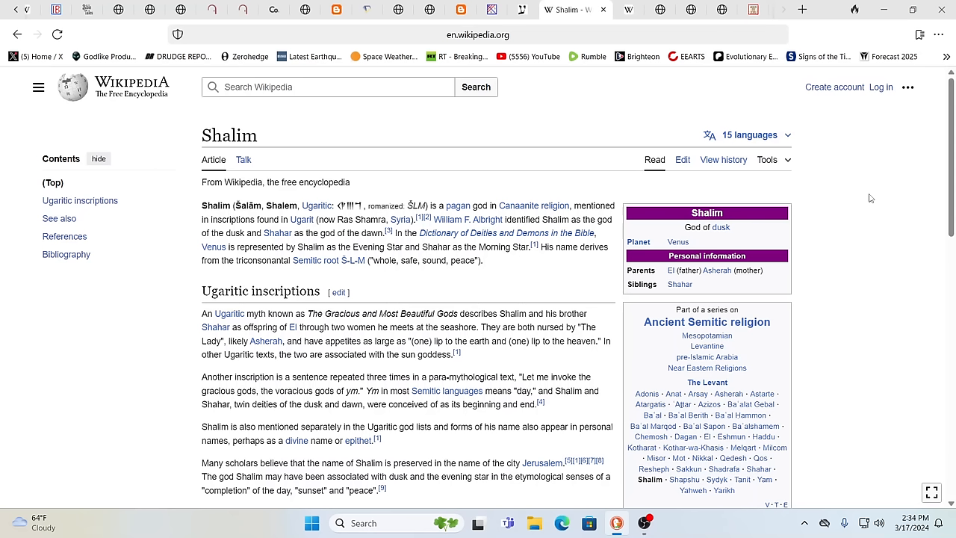
mouse_move(865, 191)
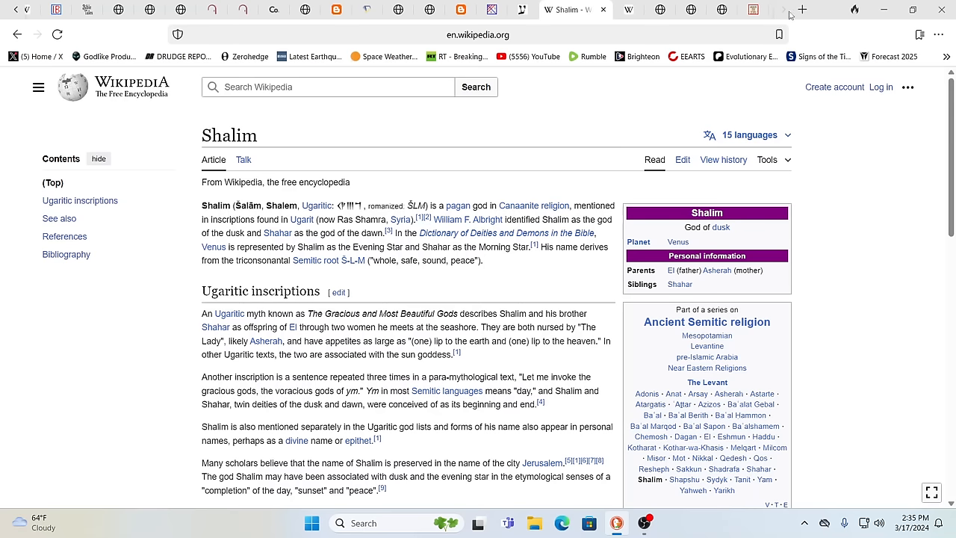
Step: Search DuckDuckGo for 'ASHERAH AND HER YAHWEH' from a new tab
click(801, 9)
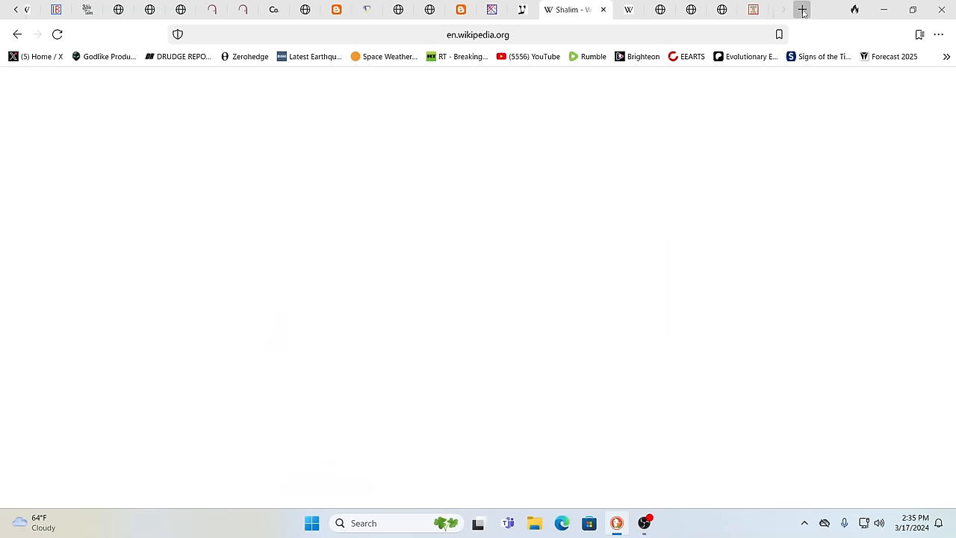
click(801, 9)
text(A)
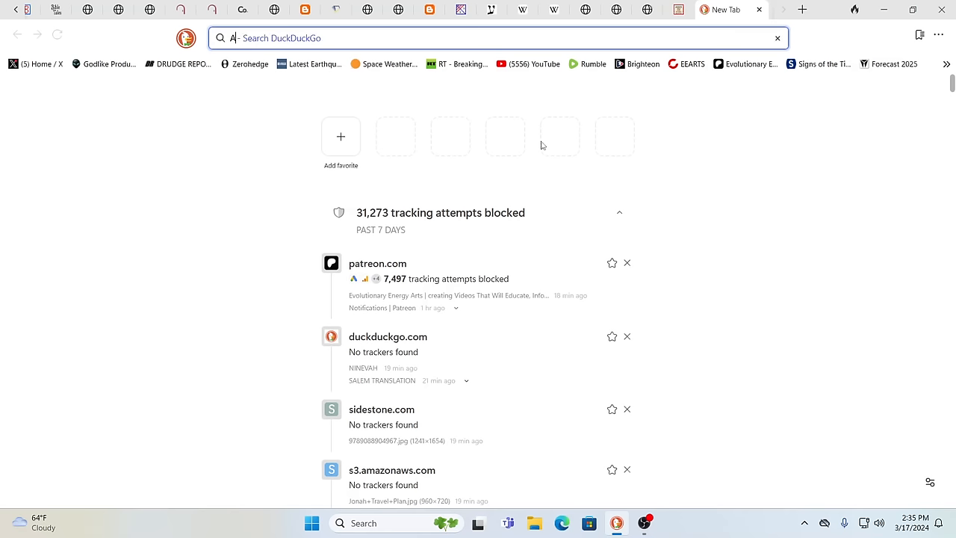
text(SHERAH A)
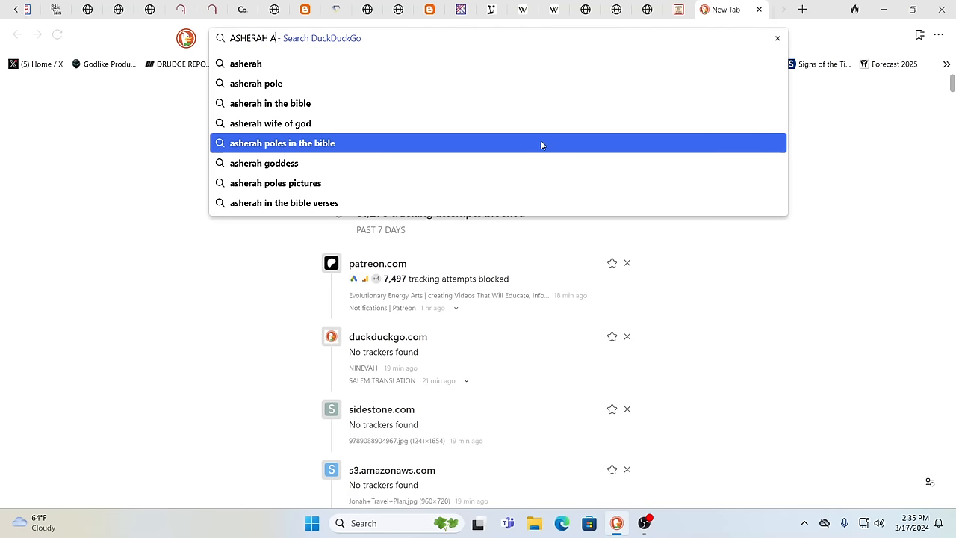
text(ND HER)
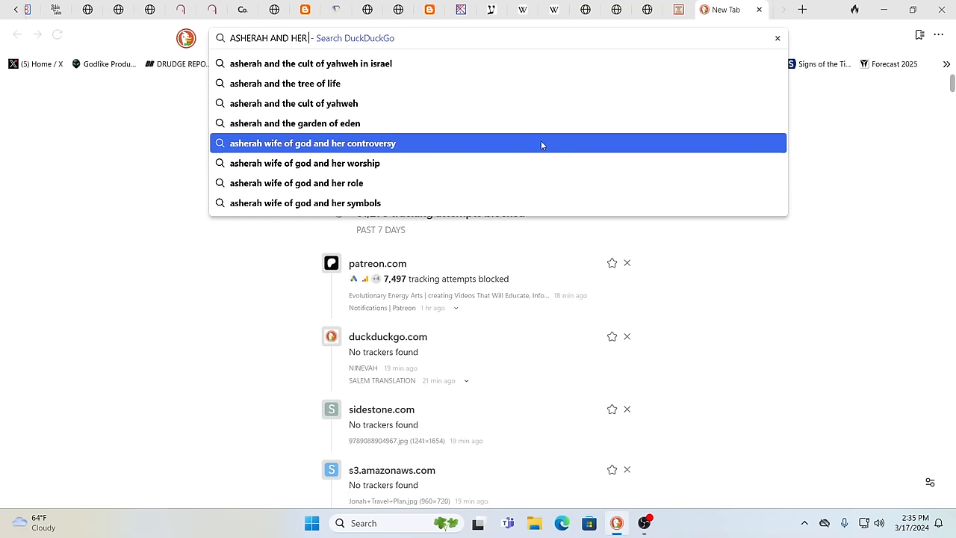
text(YAHWEH)
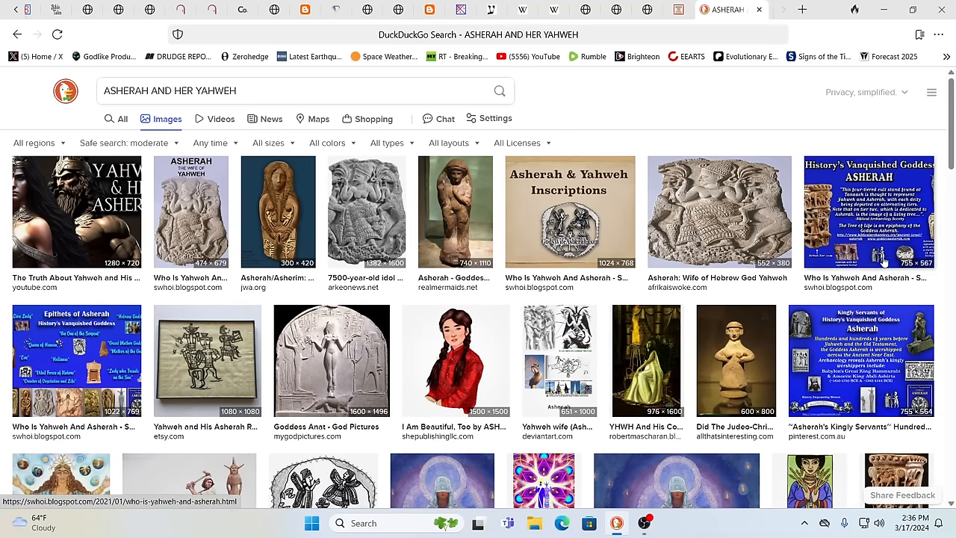
Step: Preview the Vanquished Goddess Asherah poster, the Epithets of Asherah image, then the Etsy Yahweh and His Asherah drawing
click(866, 212)
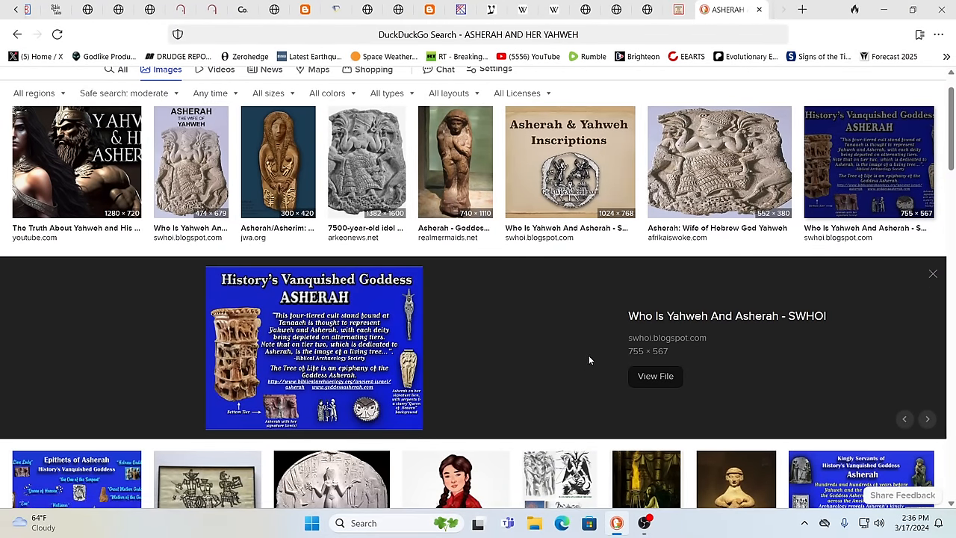
mouse_move(520, 355)
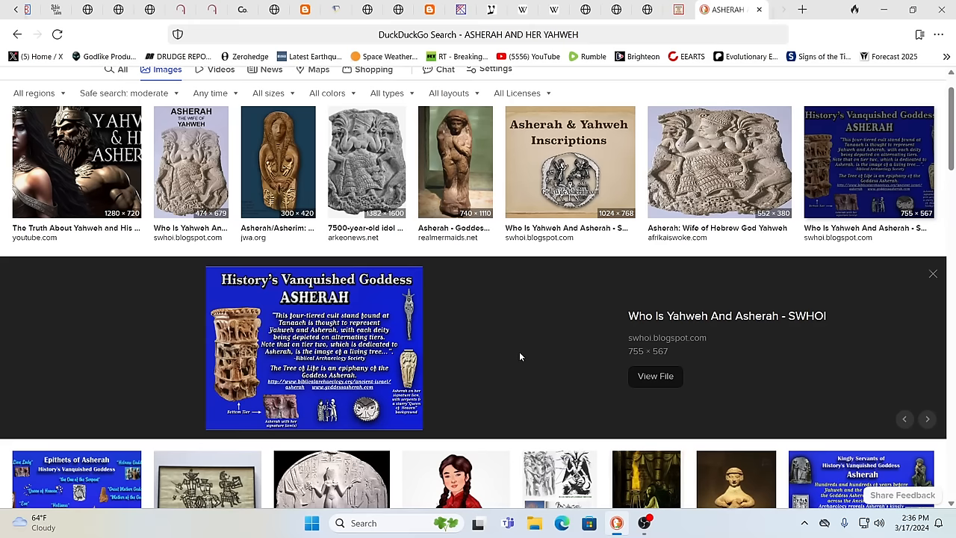
mouse_move(514, 355)
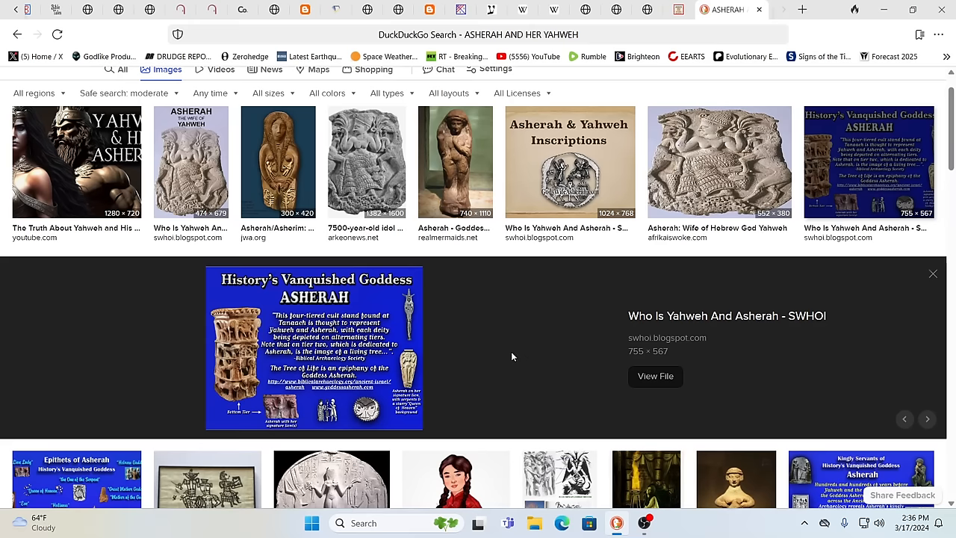
scroll(down, 3)
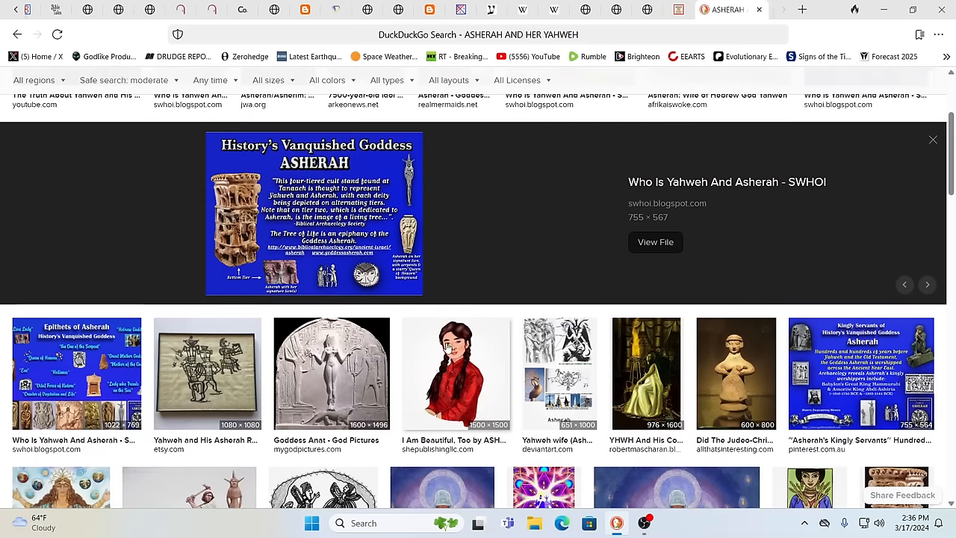
click(75, 374)
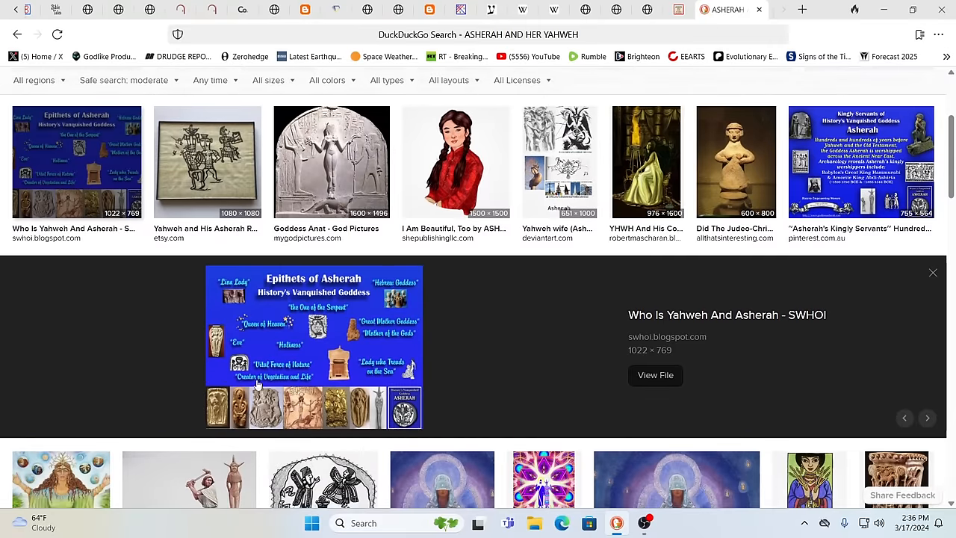
mouse_move(575, 382)
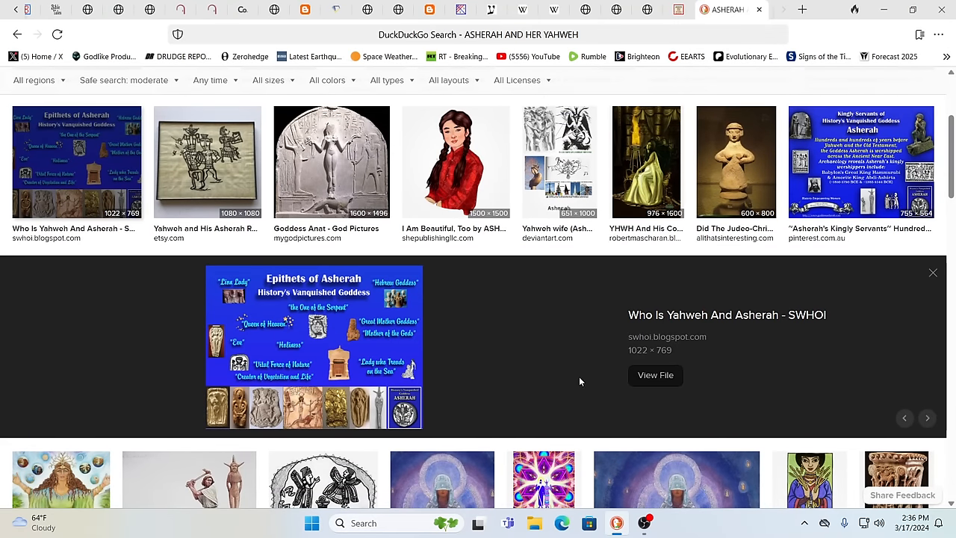
mouse_move(565, 376)
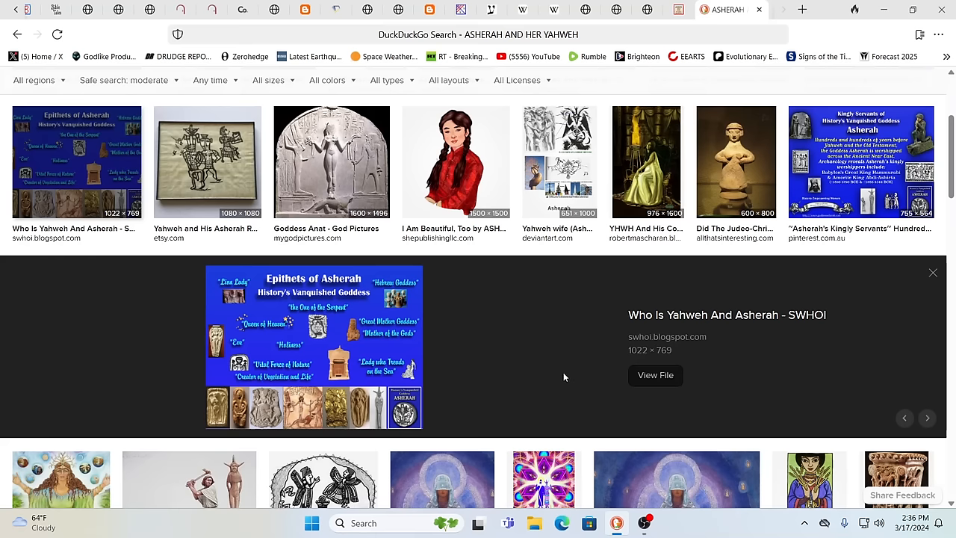
mouse_move(338, 334)
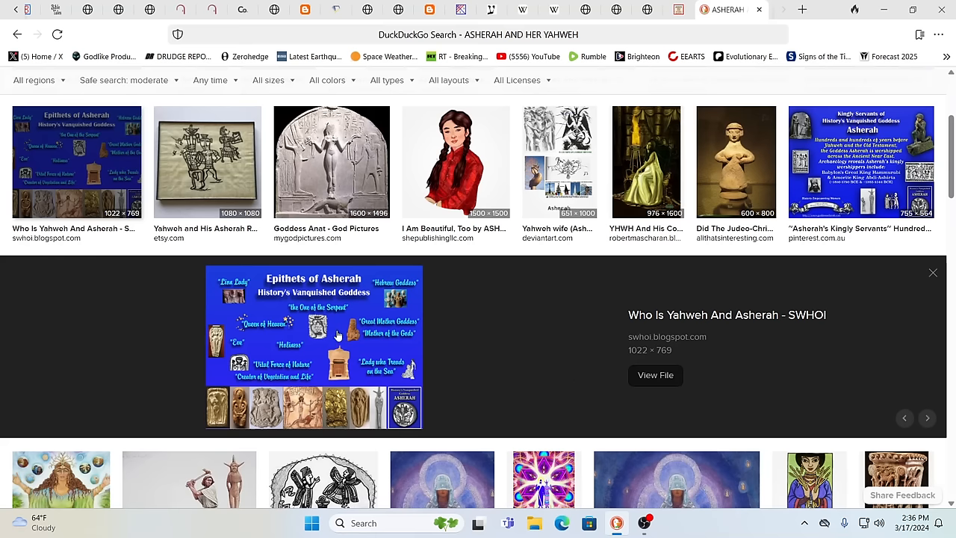
mouse_move(463, 346)
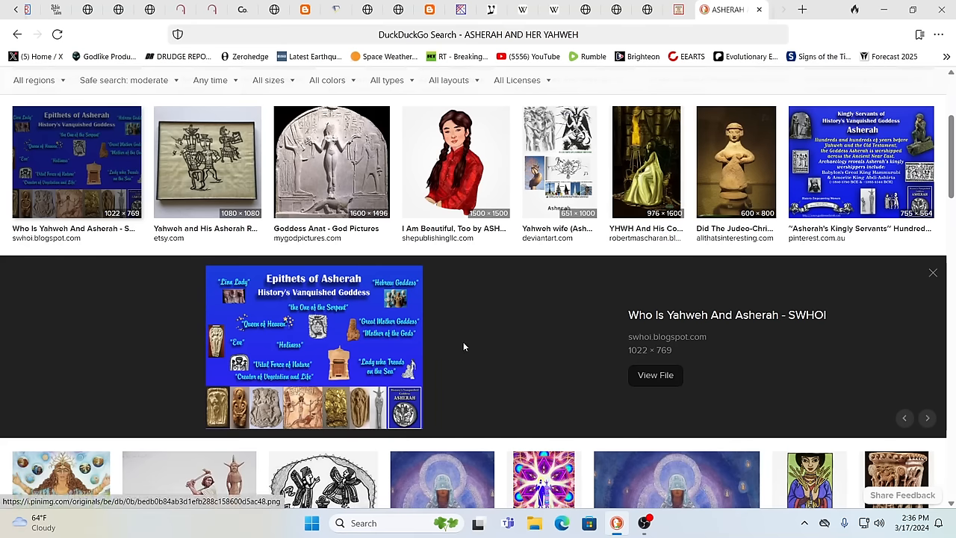
click(206, 162)
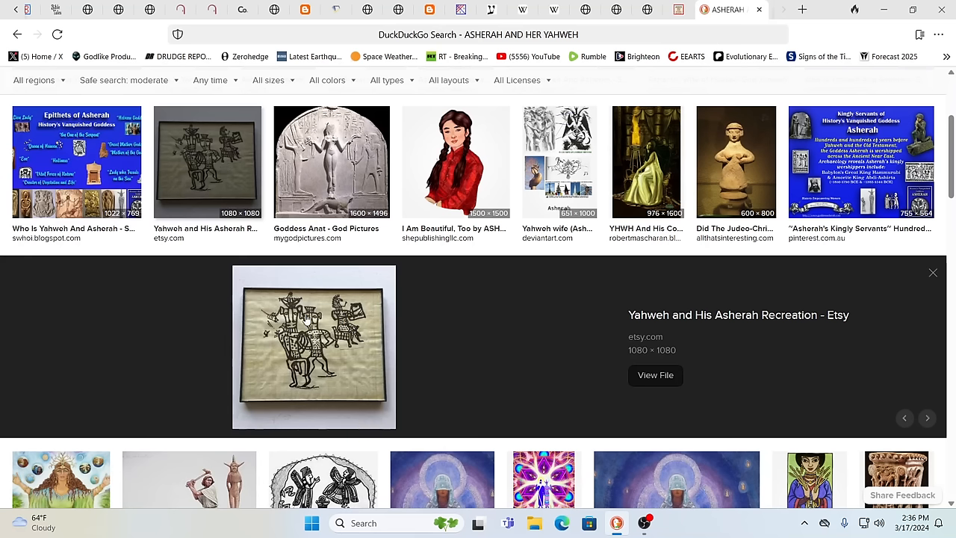
click(654, 375)
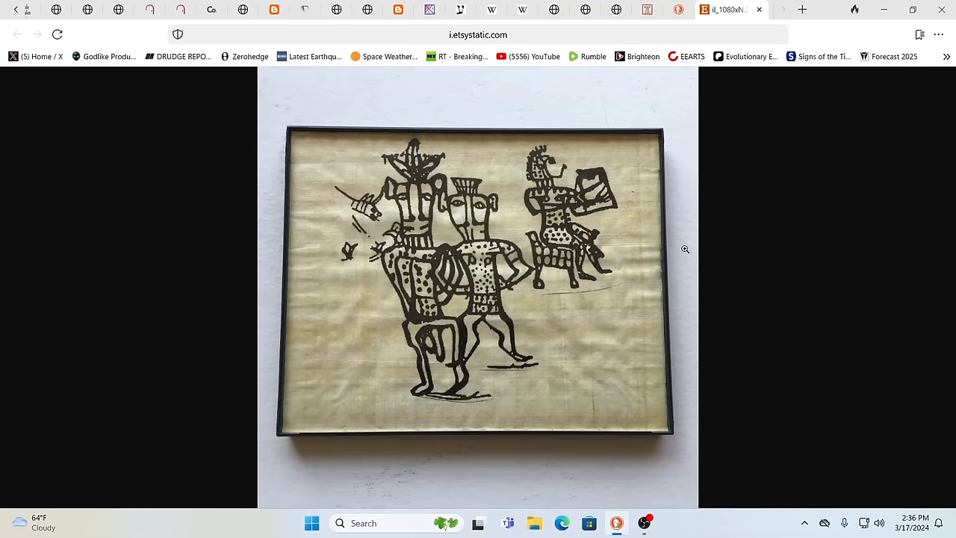
mouse_move(732, 236)
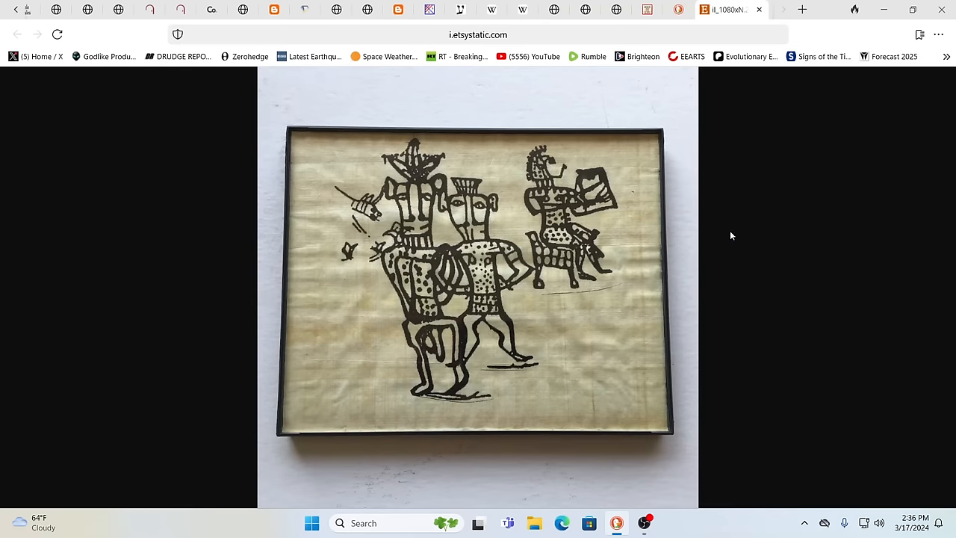
mouse_move(783, 146)
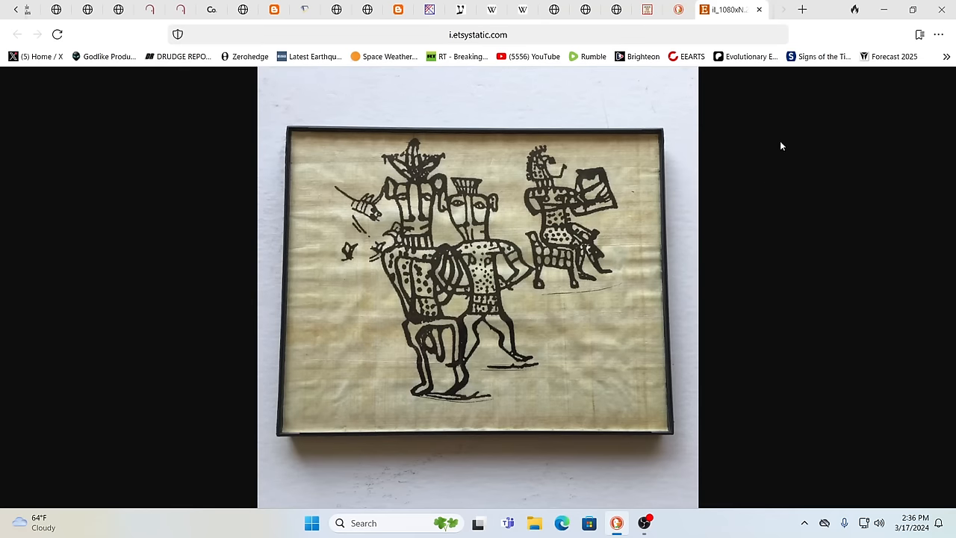
mouse_move(606, 163)
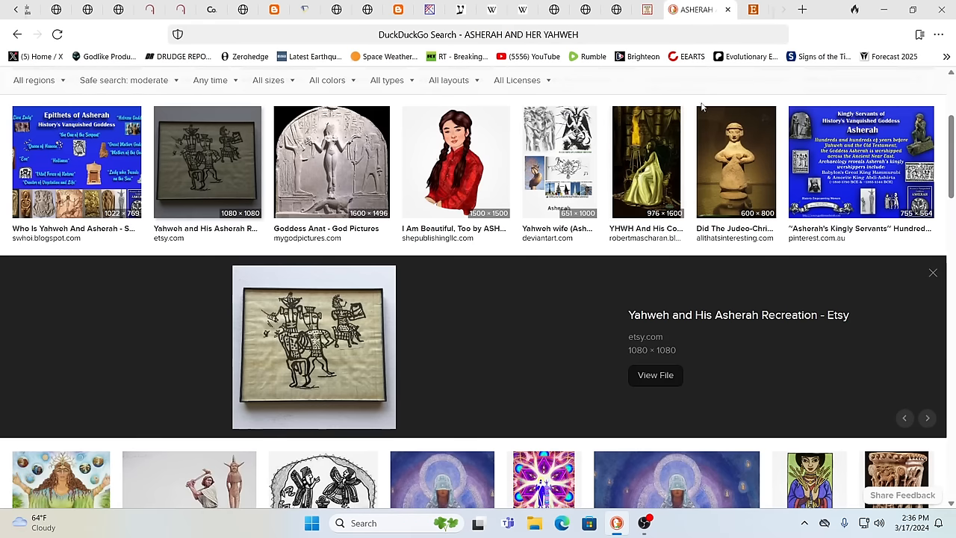
mouse_move(831, 178)
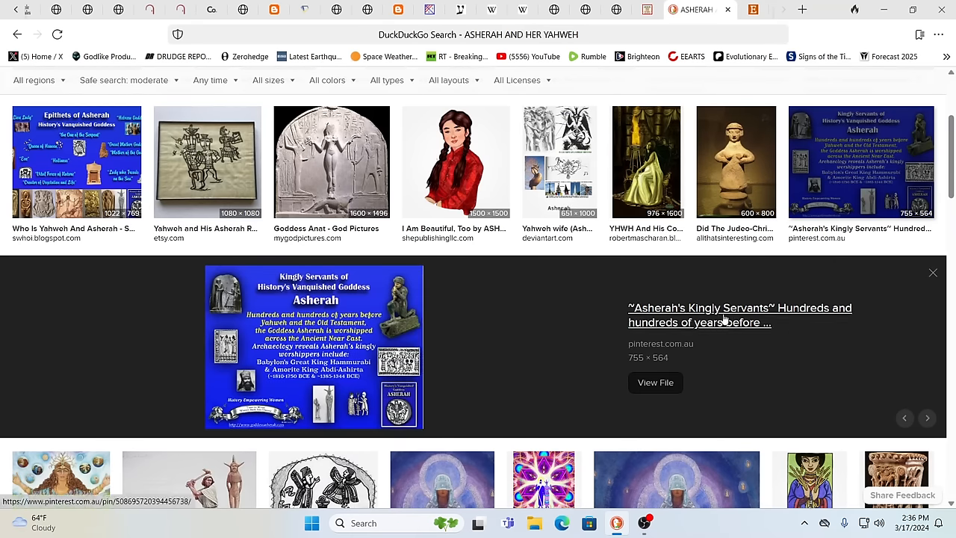
Step: Scroll further down the Asherah image results toward the Pinterest poster
scroll(down, 3)
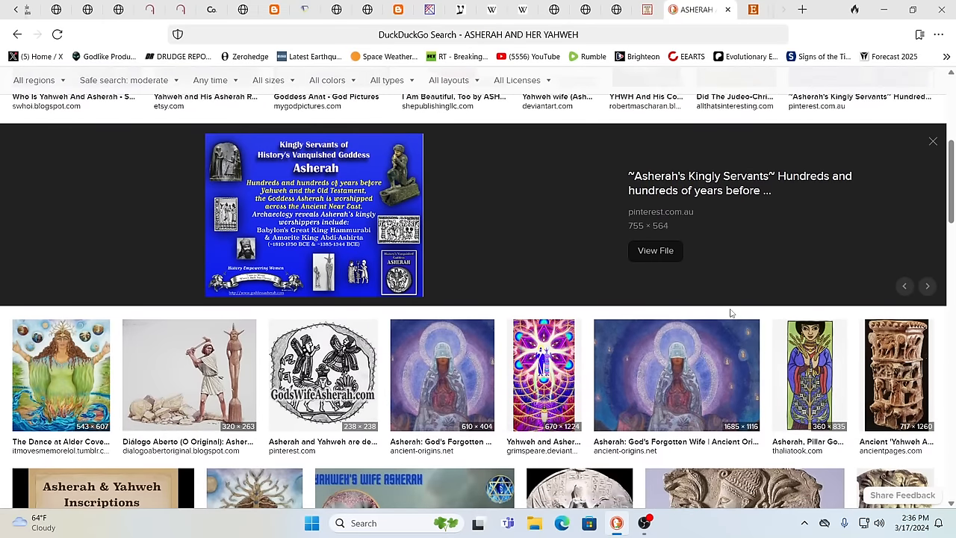
scroll(down, 3)
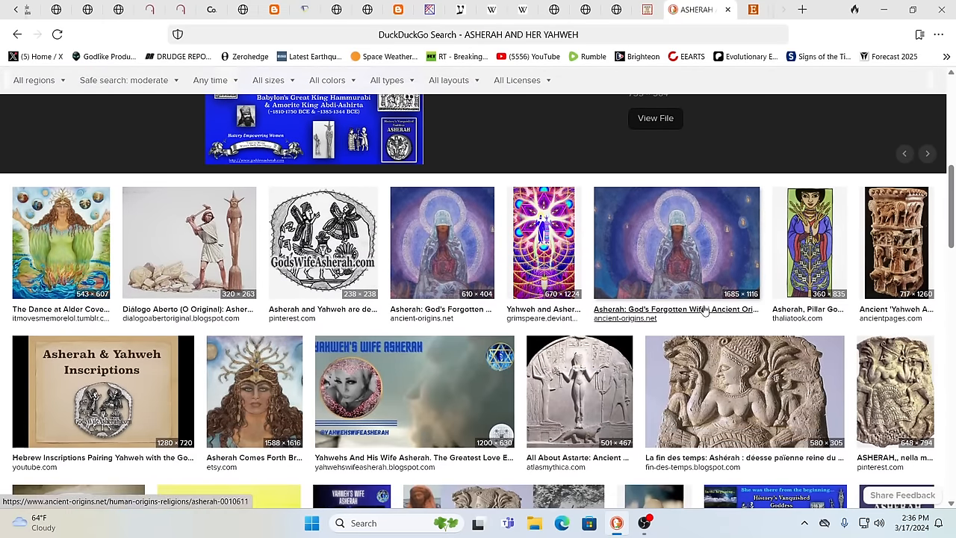
mouse_move(699, 317)
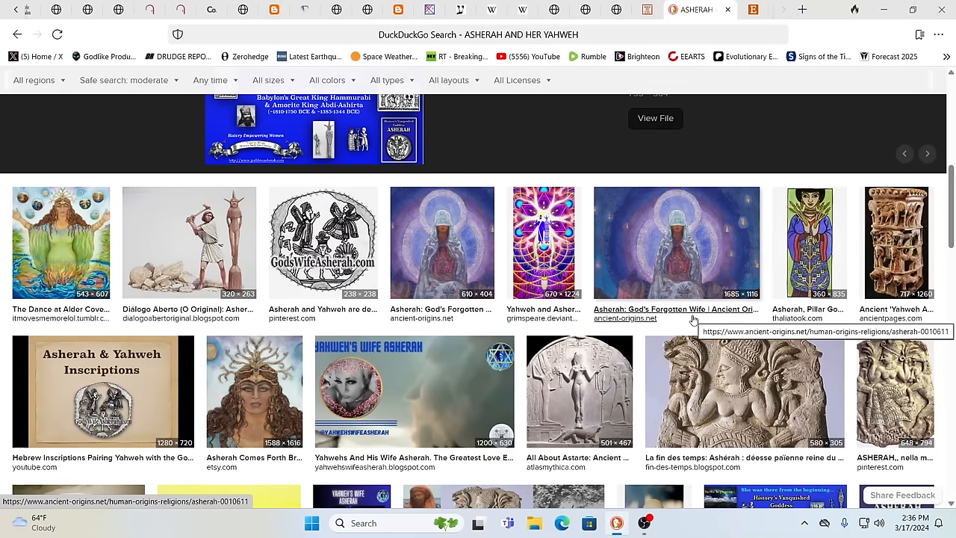
mouse_move(708, 317)
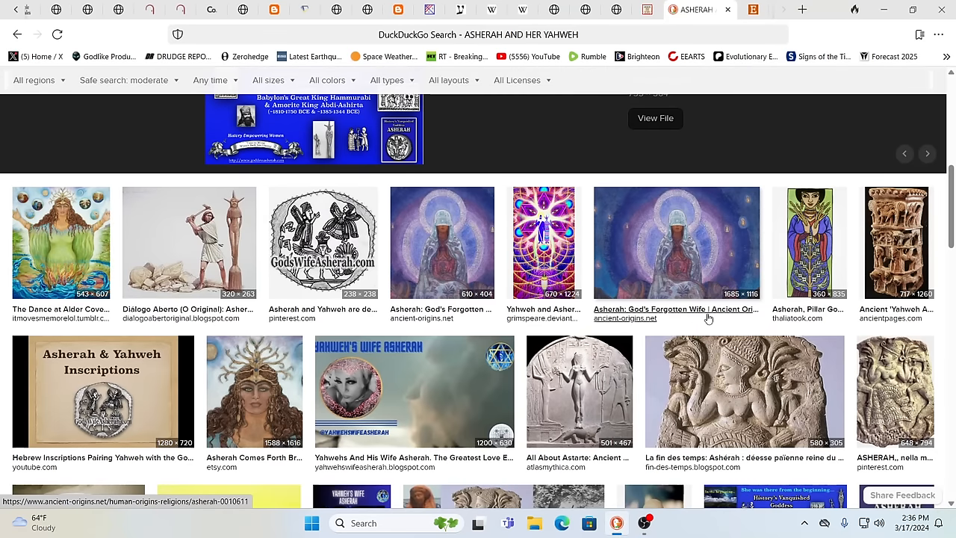
scroll(down, 3)
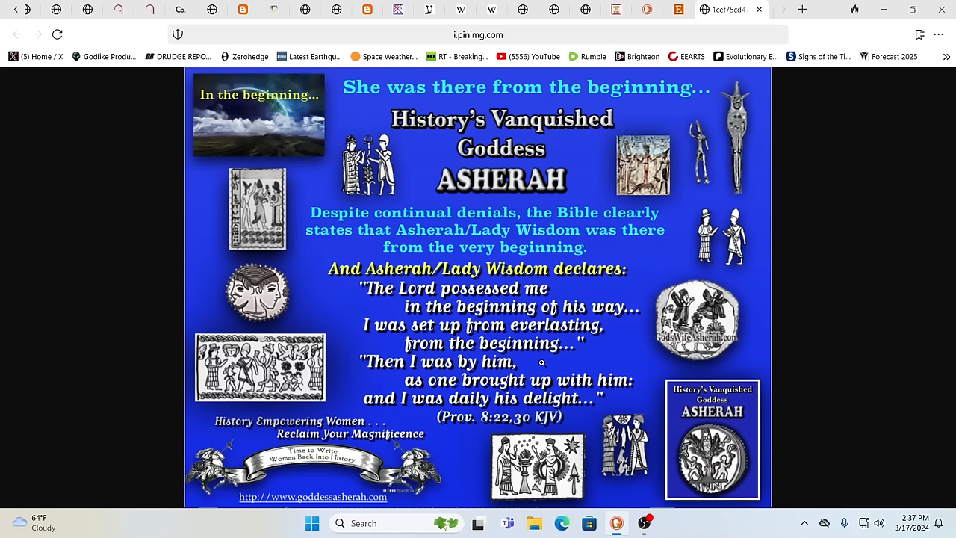
mouse_move(516, 371)
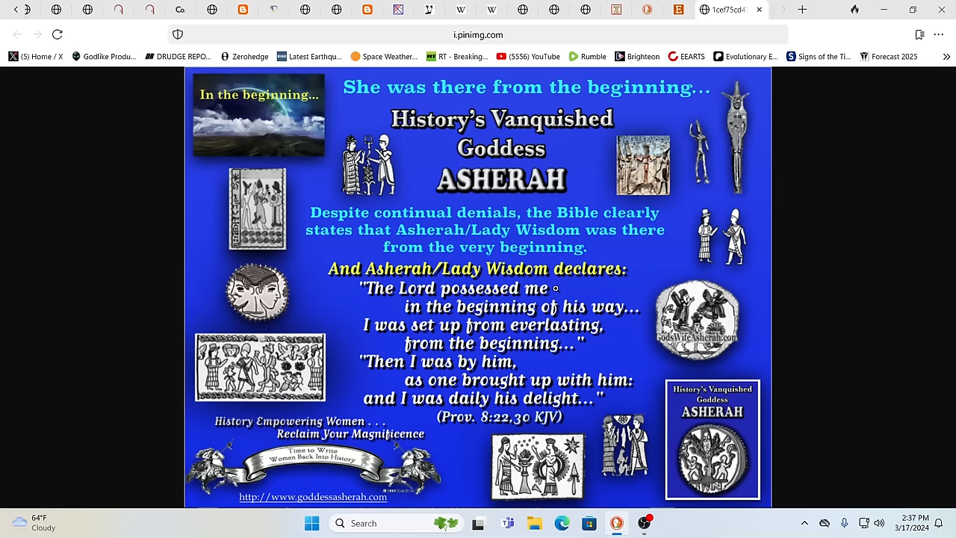
mouse_move(679, 137)
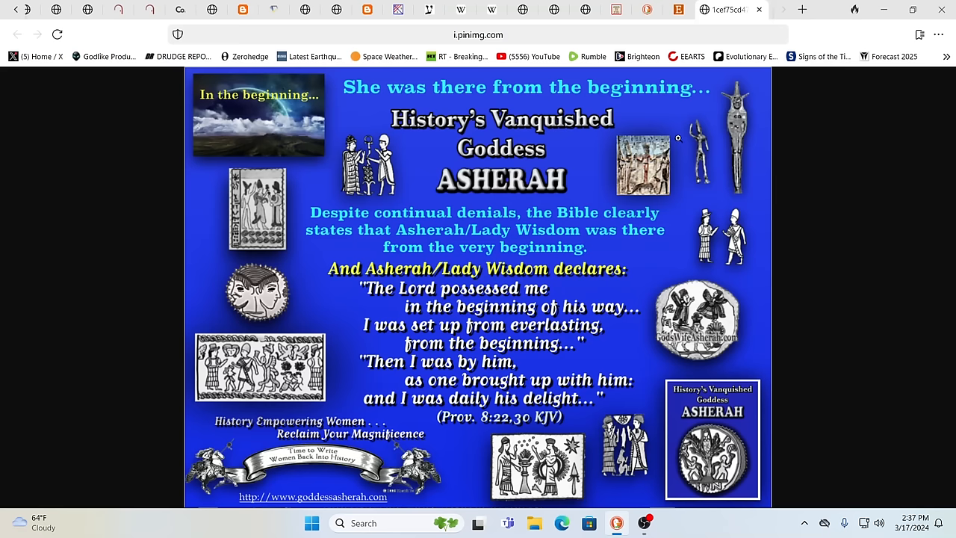
mouse_move(686, 57)
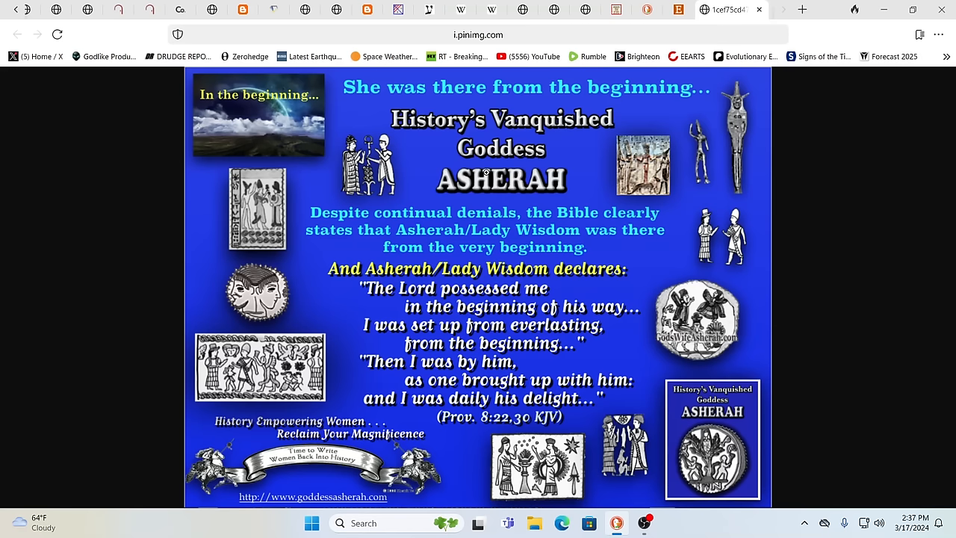
mouse_move(598, 96)
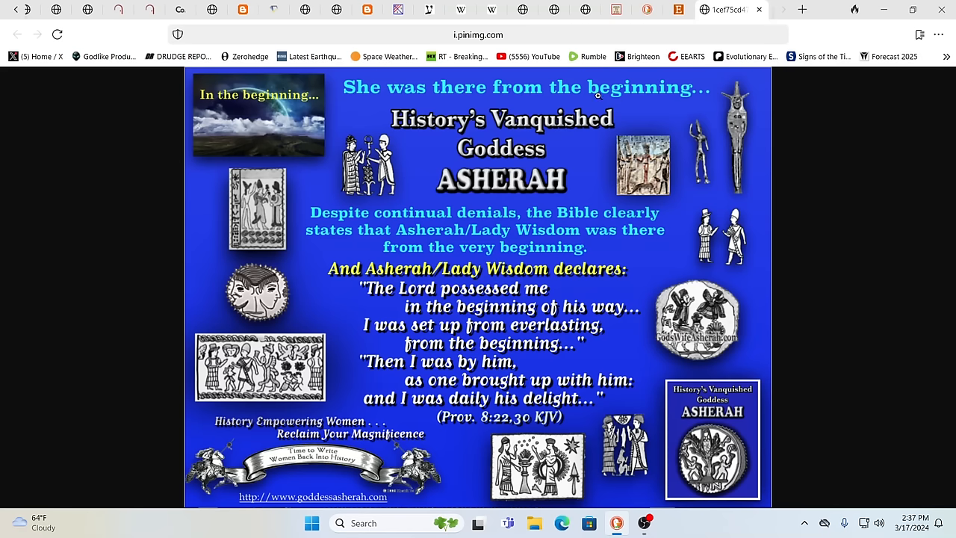
Step: Switch from the pinimg.com Asherah poster to the Salem (Bible) Wikipedia tab
click(508, 9)
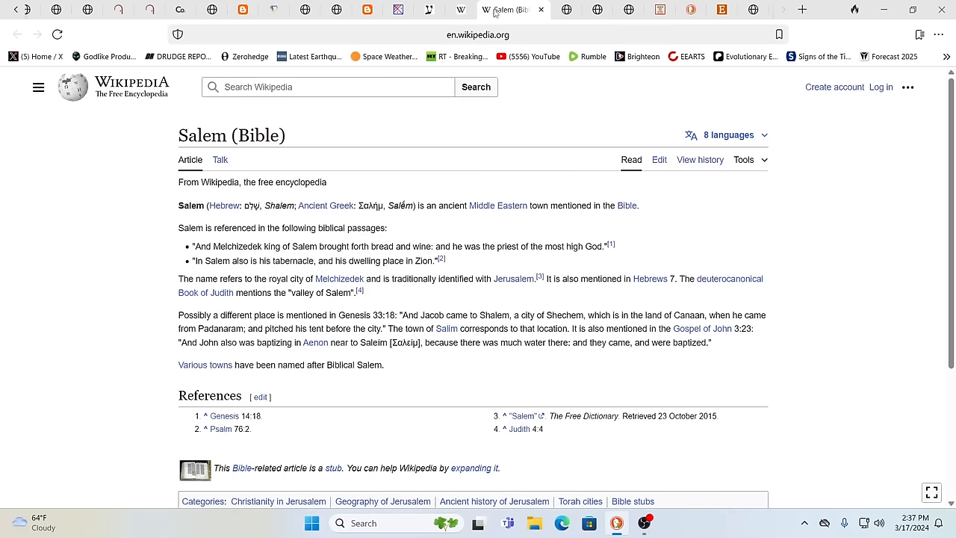
Step: Read the Abarim page on Salem's meaning, then switch to the strangesounds.org eclipse path map
click(448, 9)
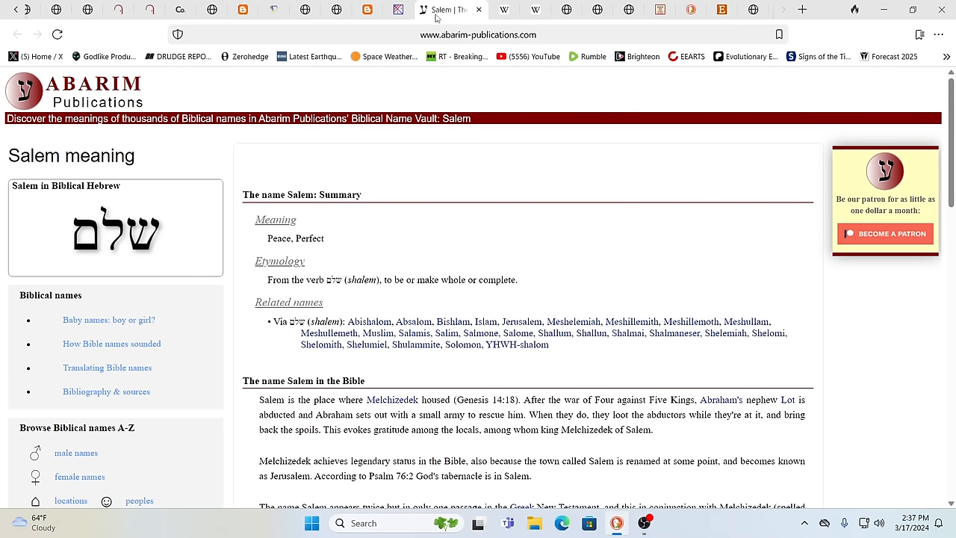
mouse_move(457, 84)
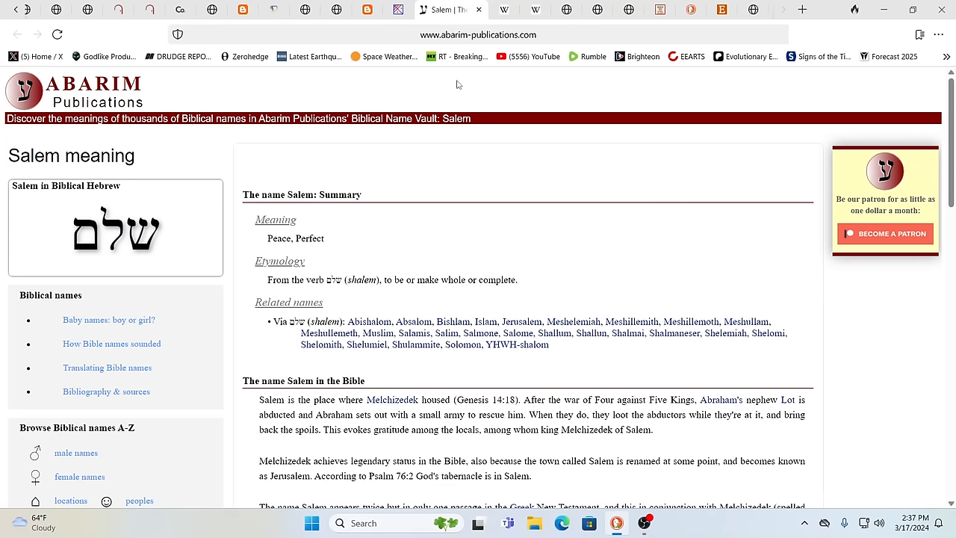
mouse_move(547, 203)
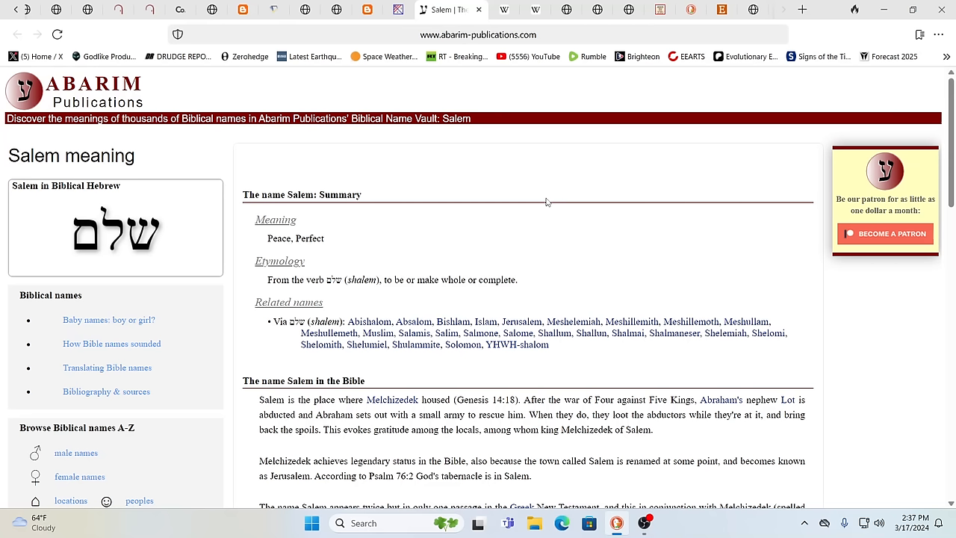
mouse_move(575, 206)
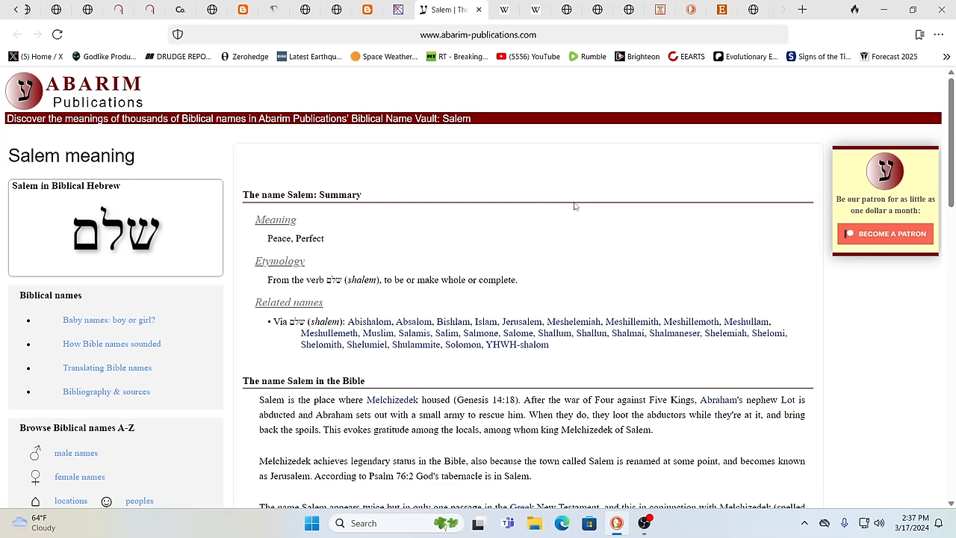
mouse_move(720, 236)
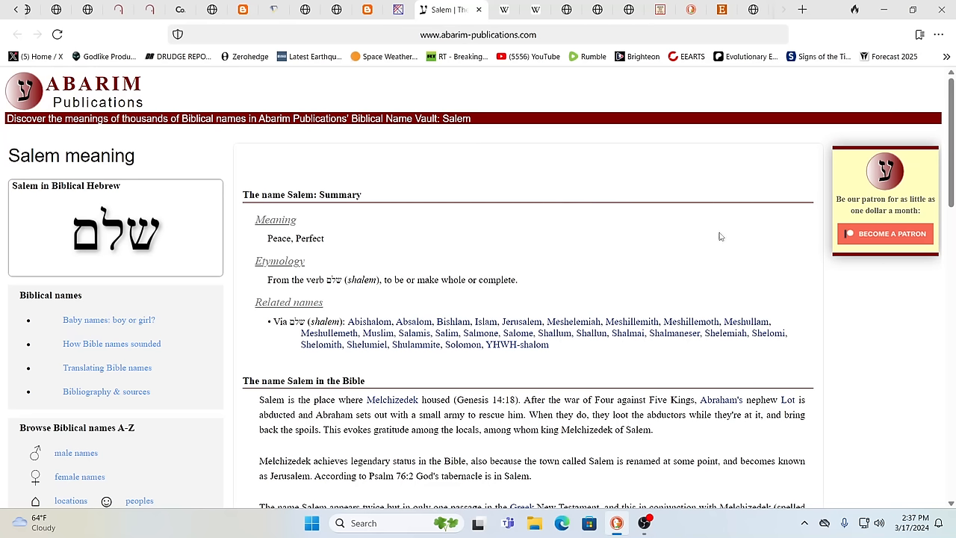
mouse_move(873, 322)
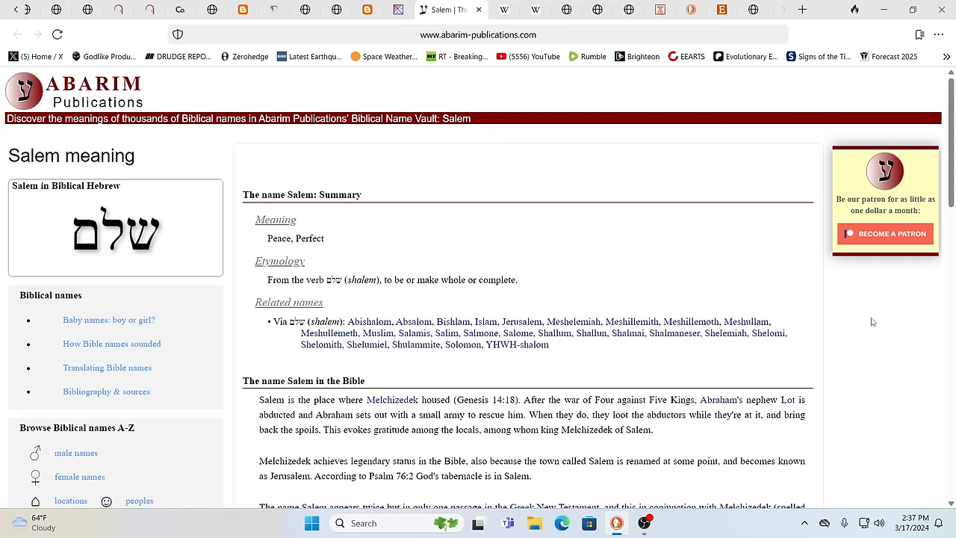
mouse_move(858, 323)
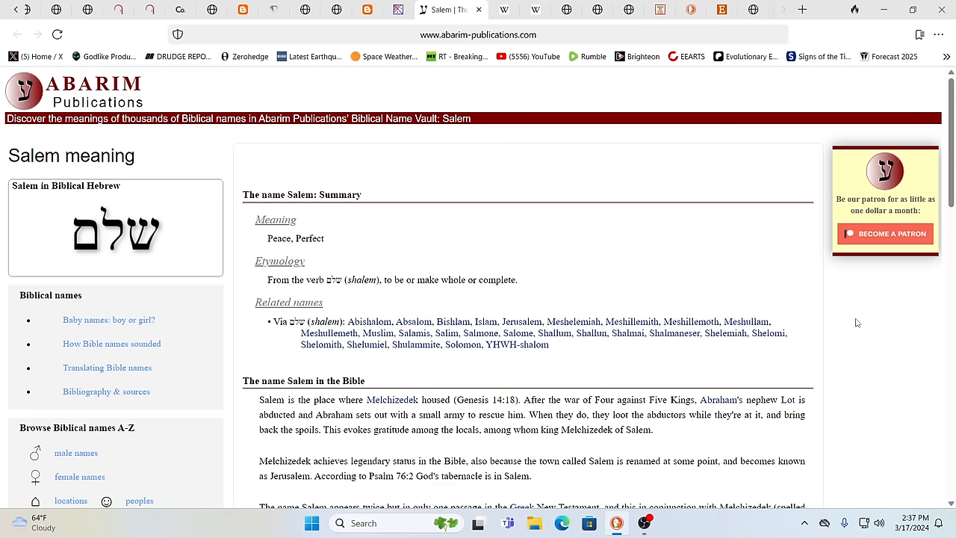
mouse_move(851, 323)
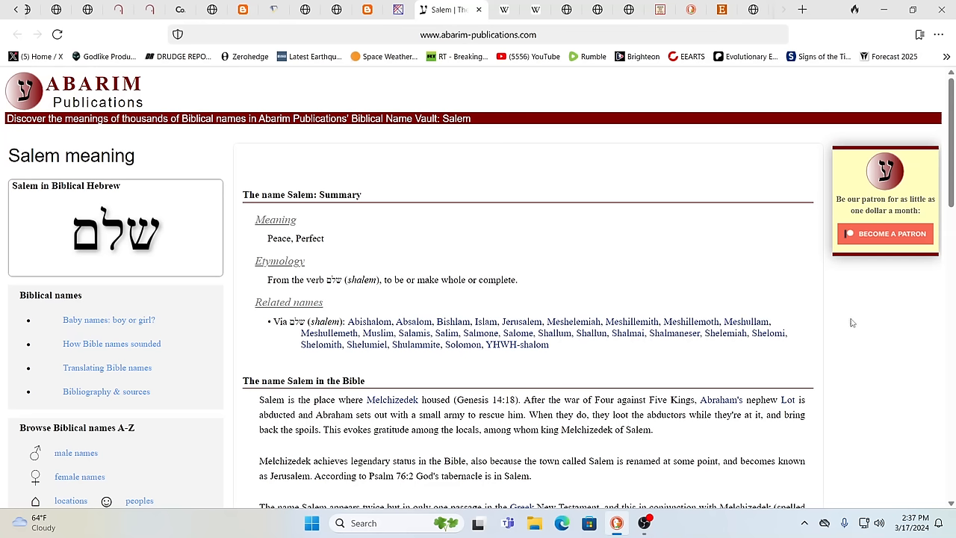
mouse_move(810, 336)
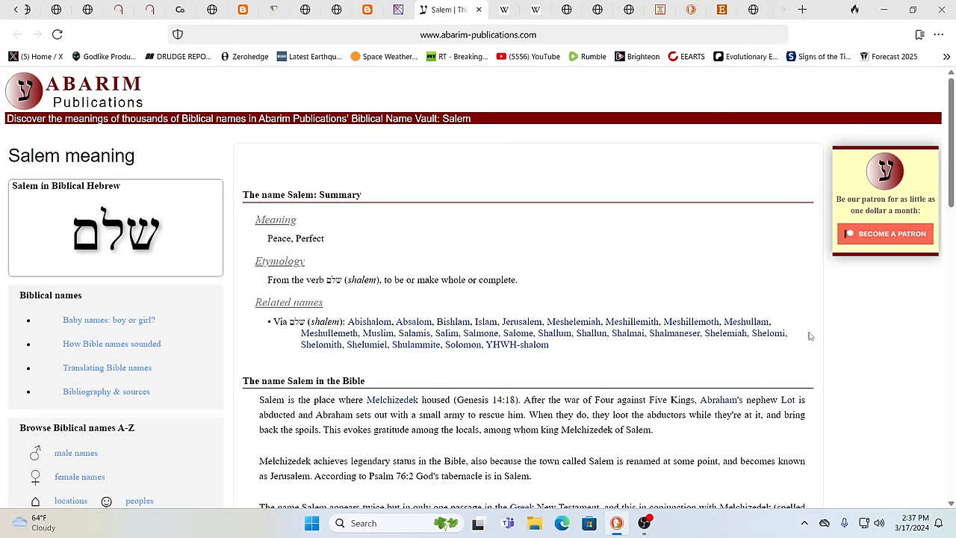
mouse_move(798, 335)
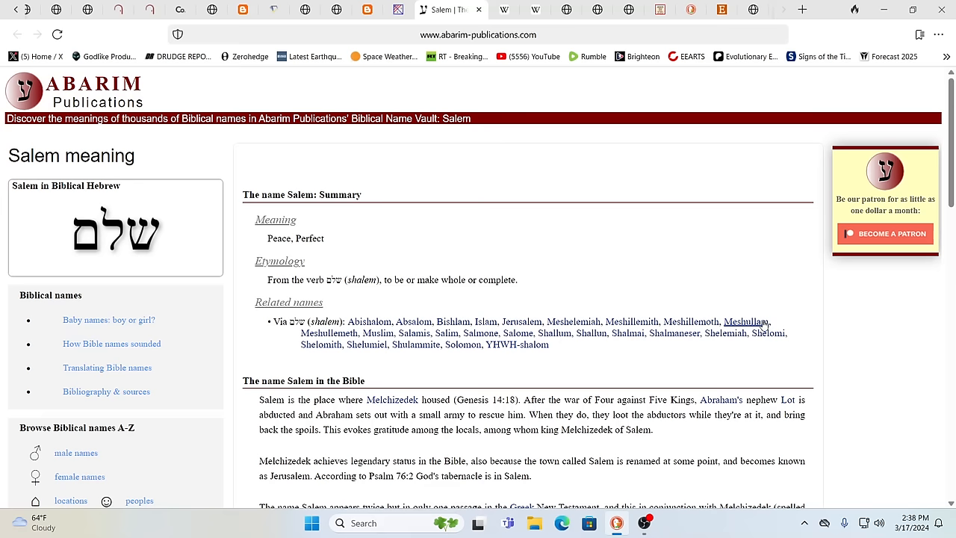
mouse_move(831, 326)
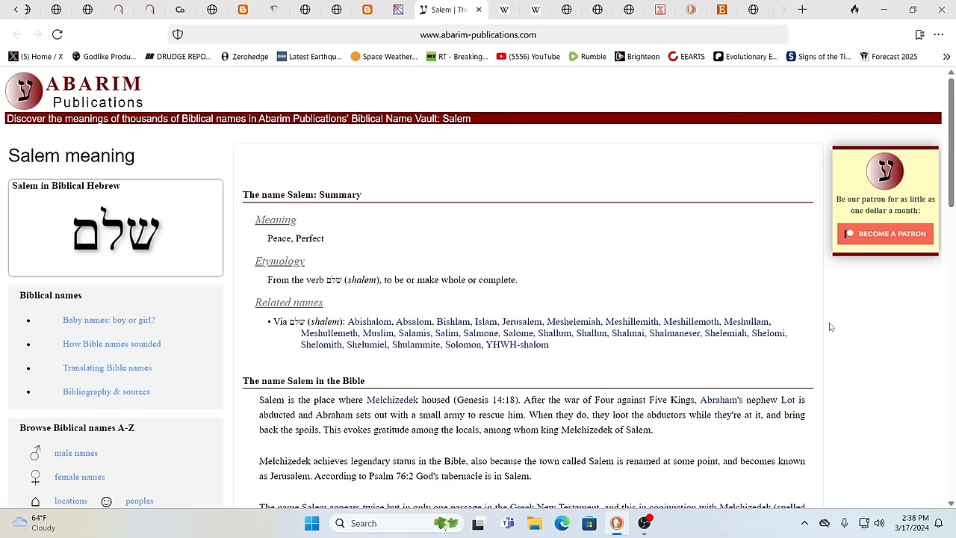
mouse_move(827, 328)
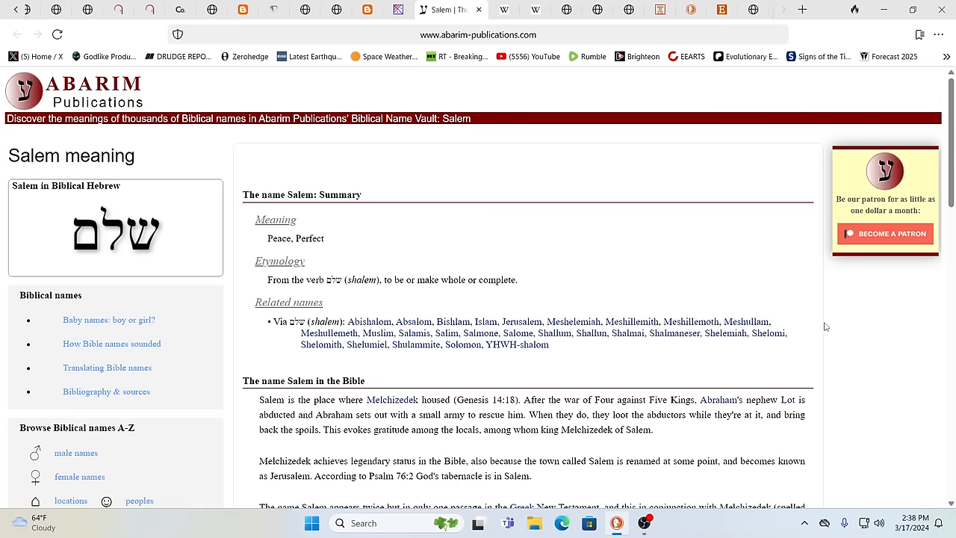
scroll(down, 3)
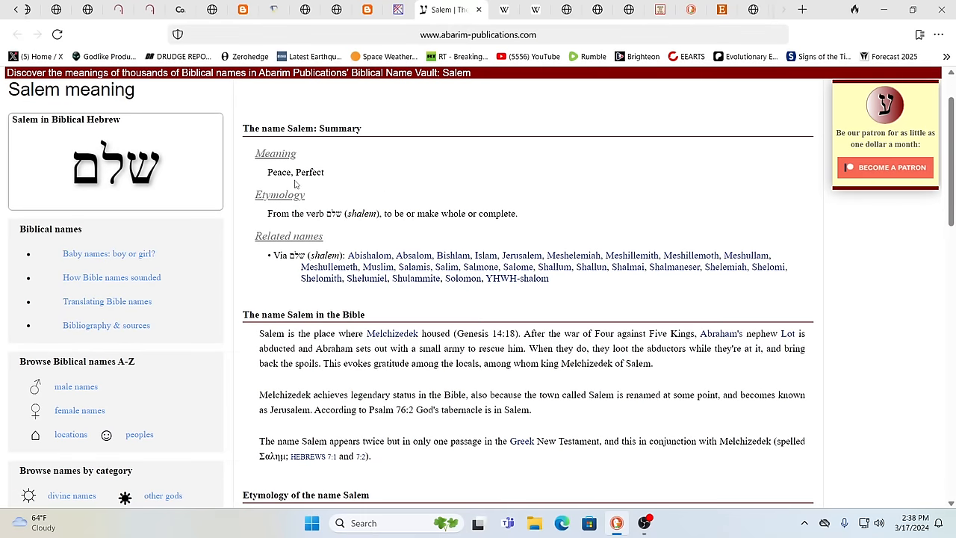
mouse_move(314, 185)
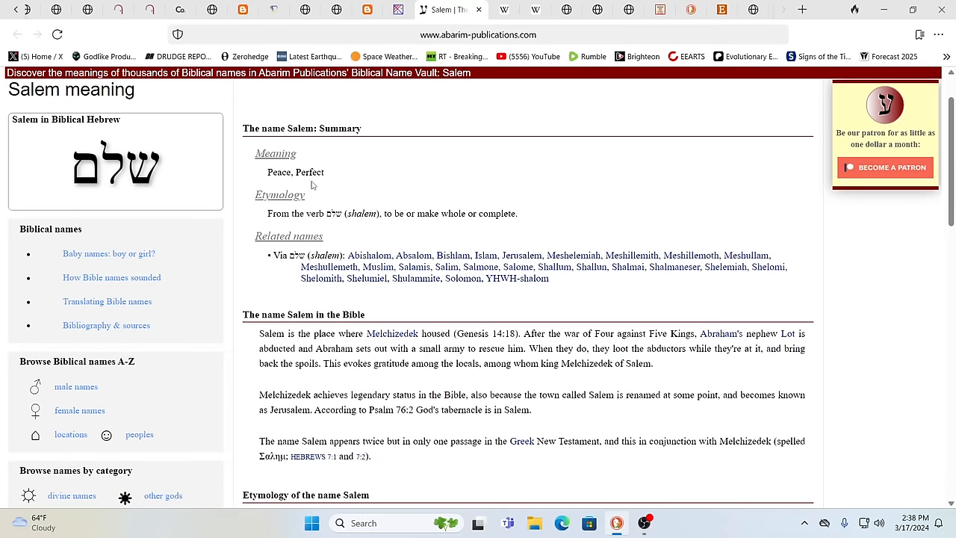
mouse_move(355, 226)
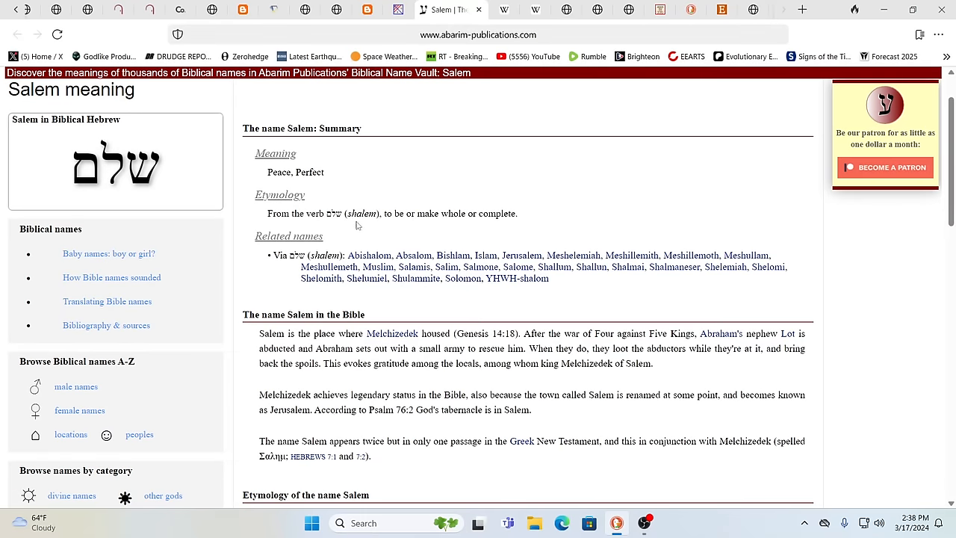
mouse_move(387, 230)
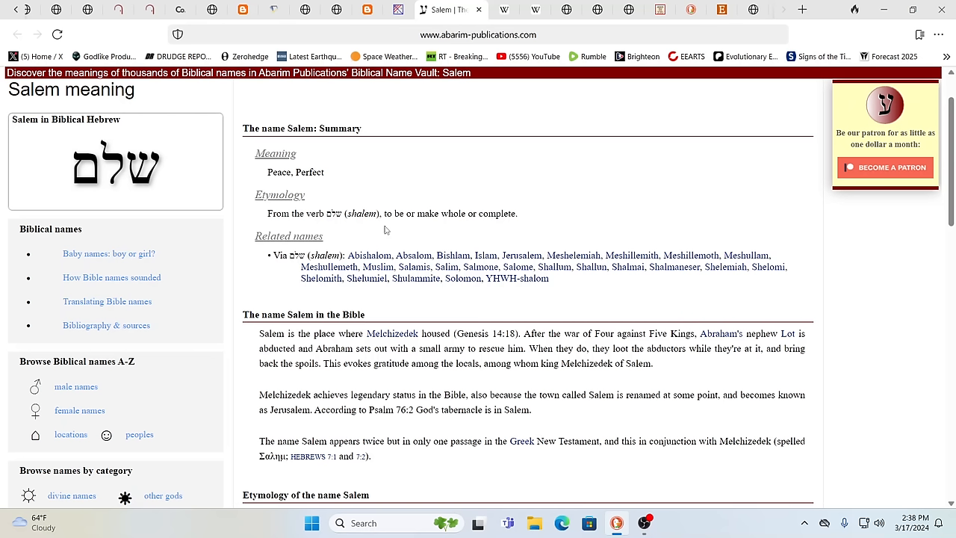
mouse_move(582, 113)
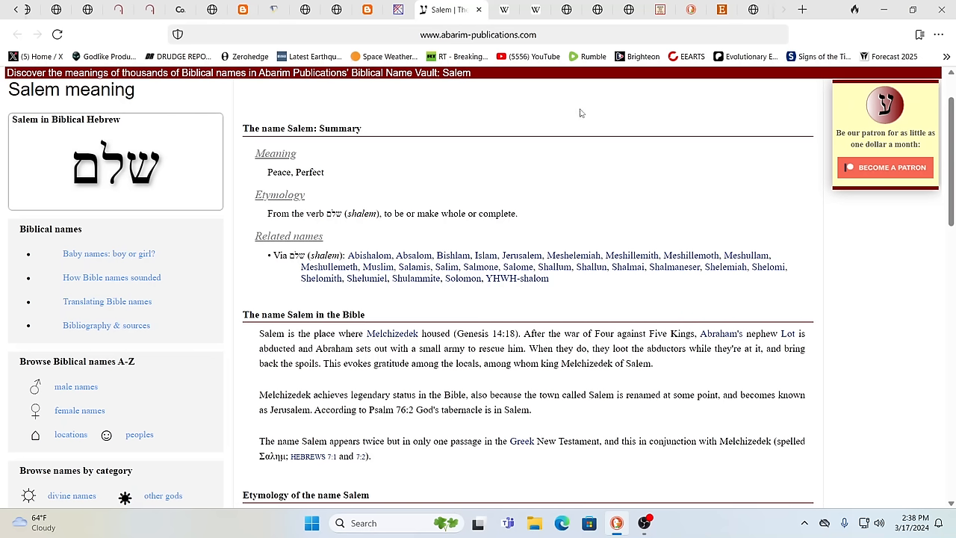
mouse_move(550, 92)
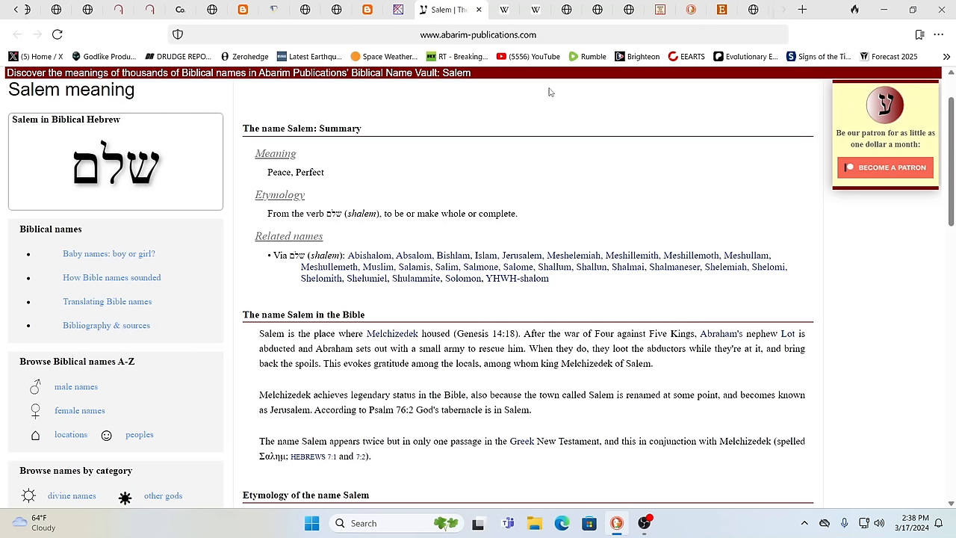
mouse_move(680, 123)
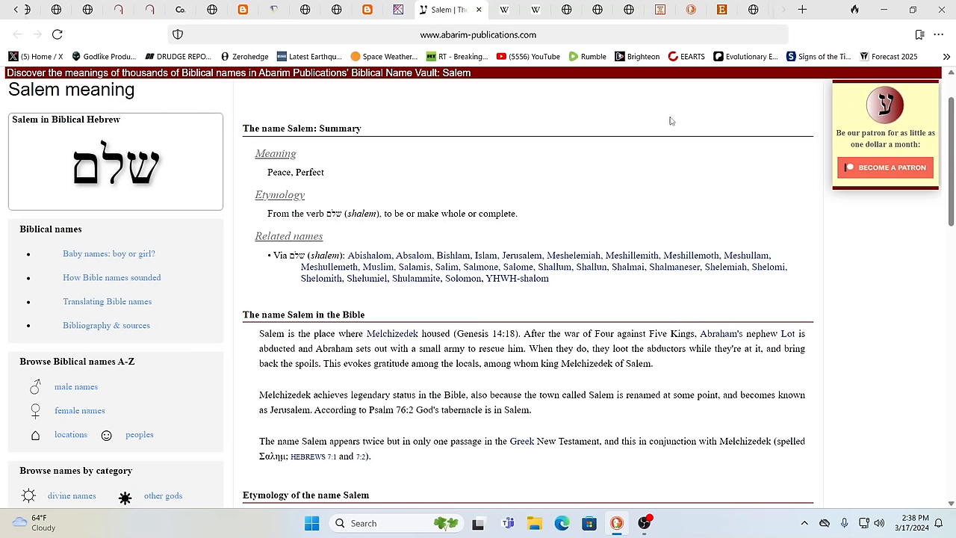
mouse_move(657, 116)
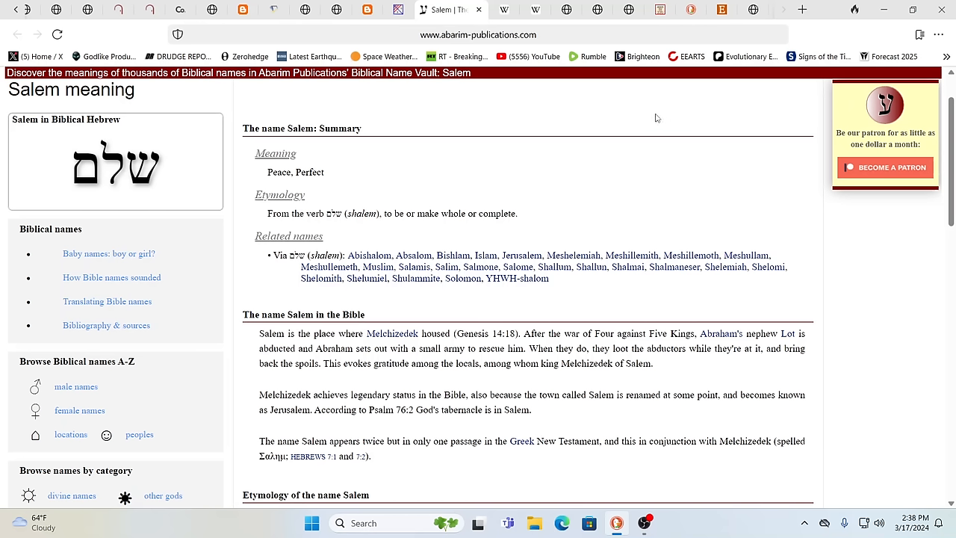
mouse_move(630, 118)
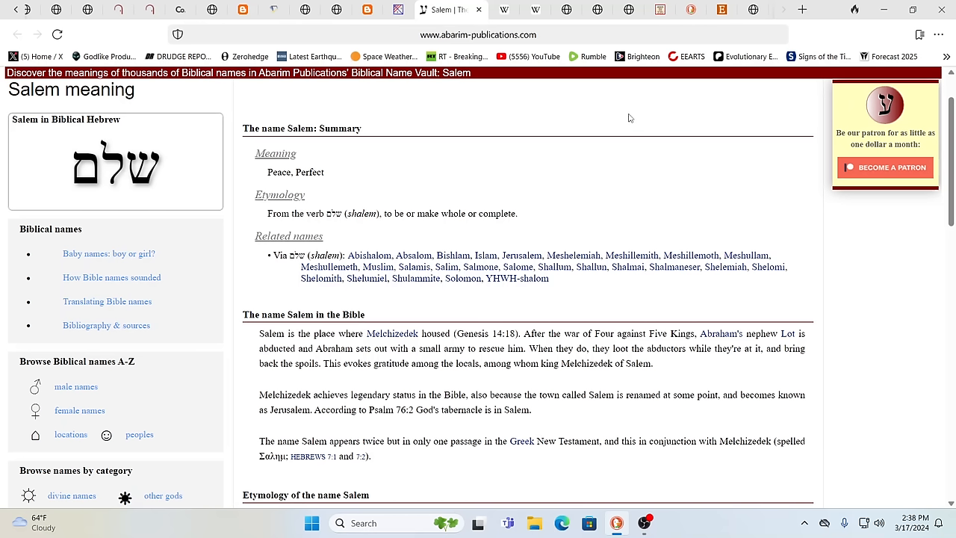
mouse_move(646, 134)
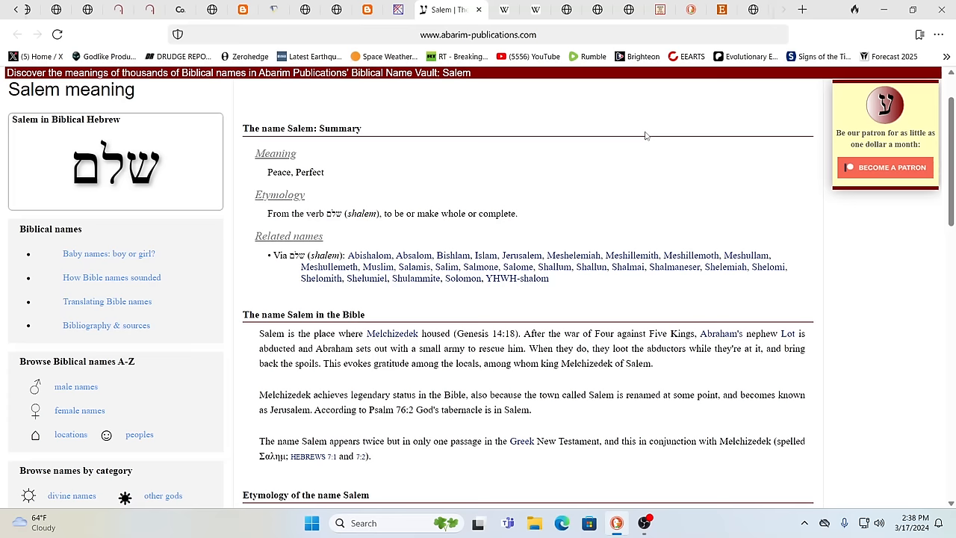
mouse_move(508, 21)
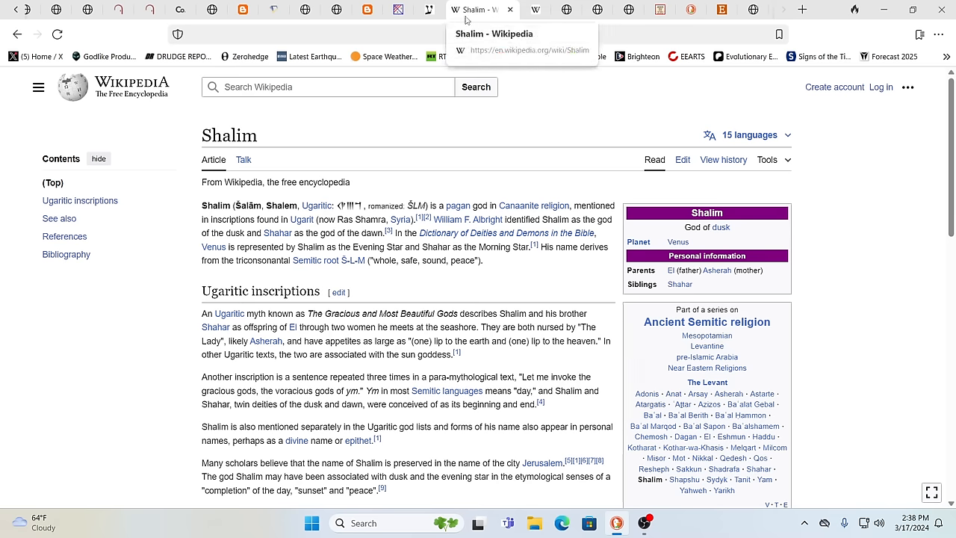
click(445, 9)
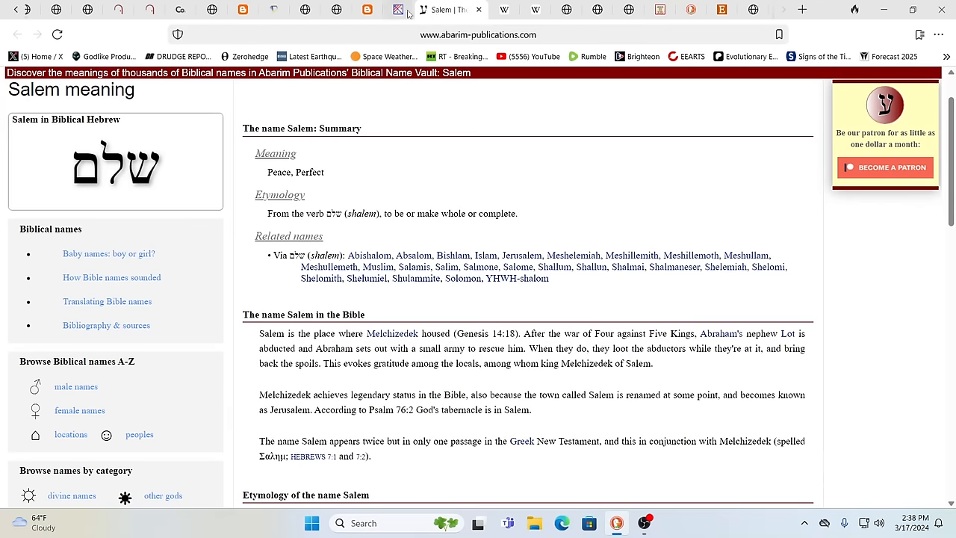
click(415, 9)
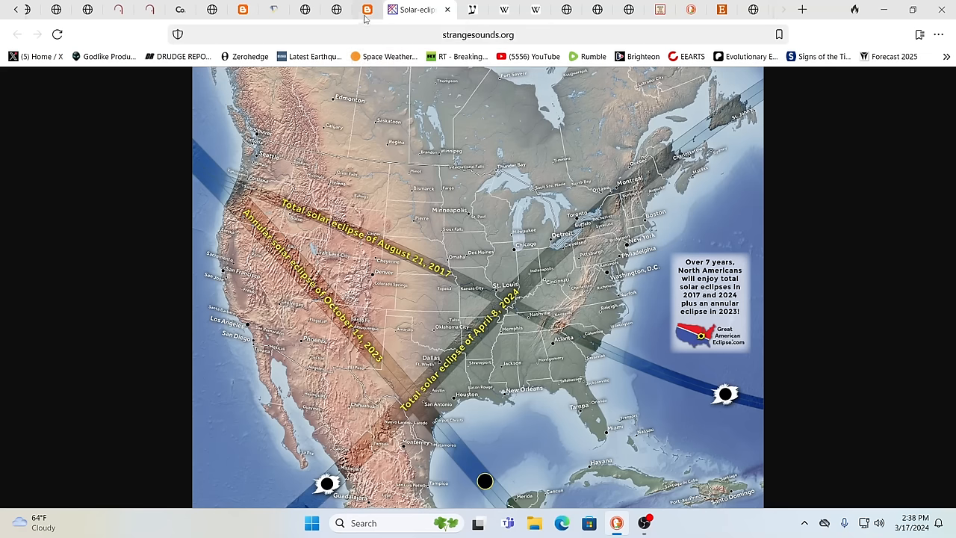
Step: Switch to the blogspot image of the Denver Post 1918 eclipse front page
click(403, 9)
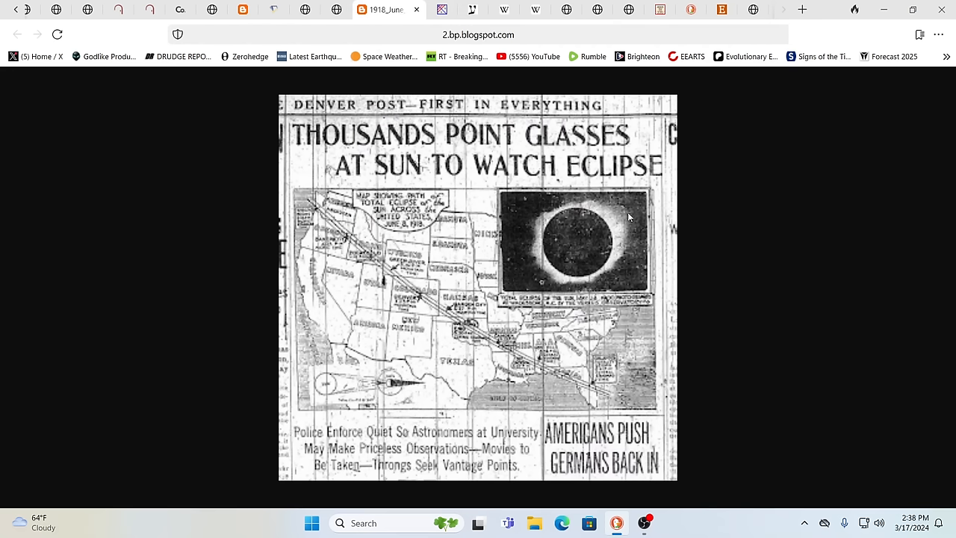
mouse_move(774, 240)
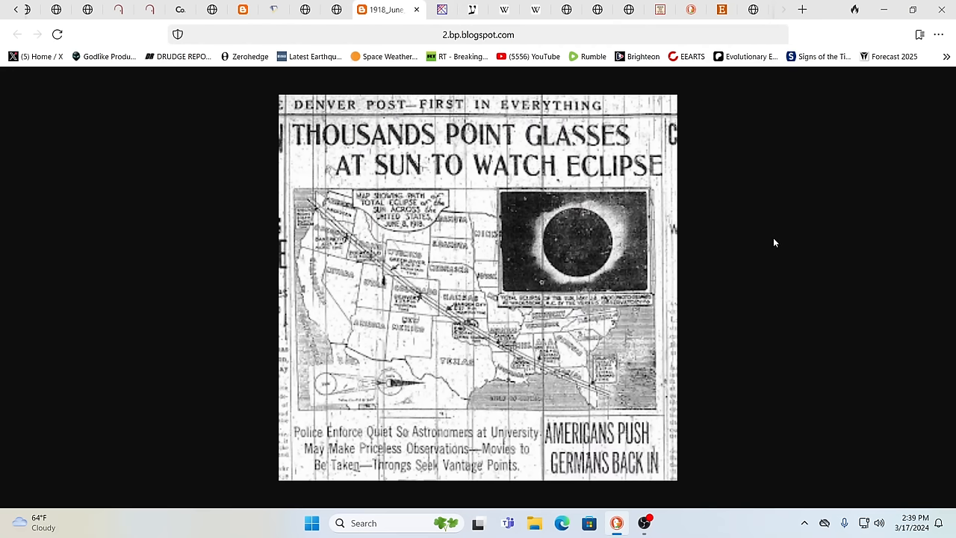
mouse_move(780, 242)
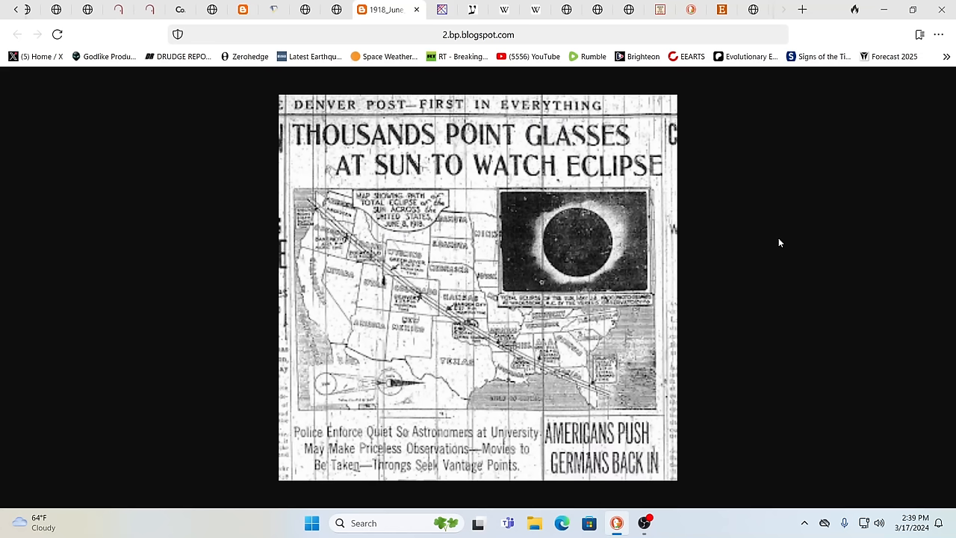
mouse_move(436, 181)
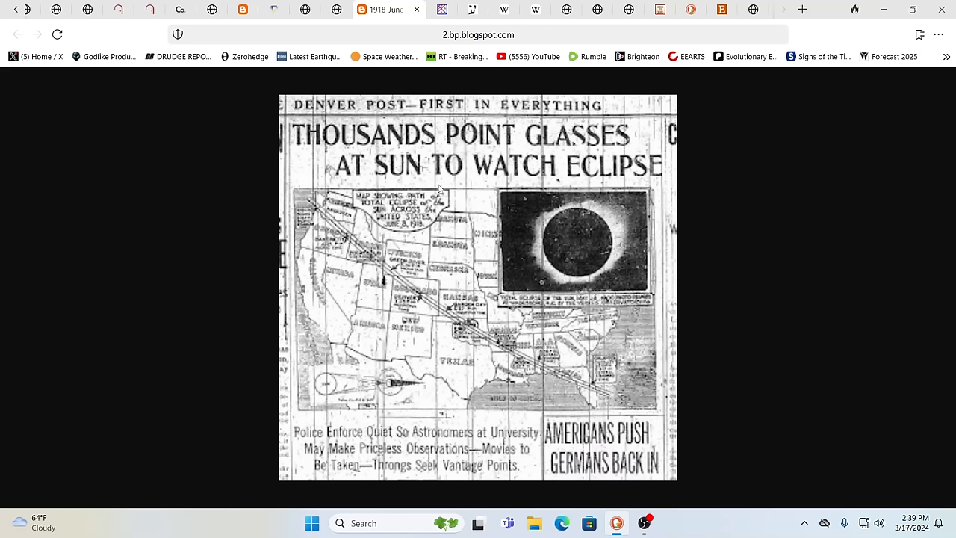
mouse_move(551, 389)
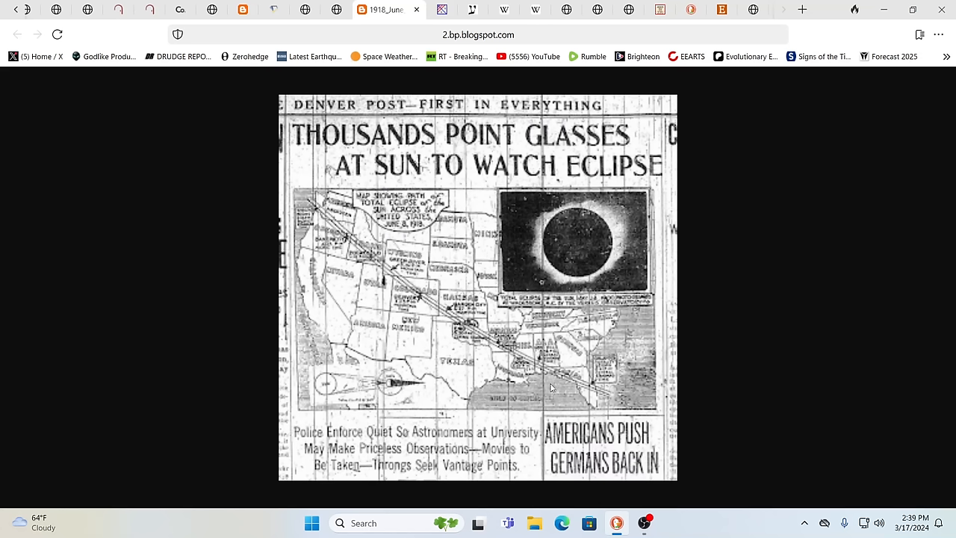
mouse_move(352, 225)
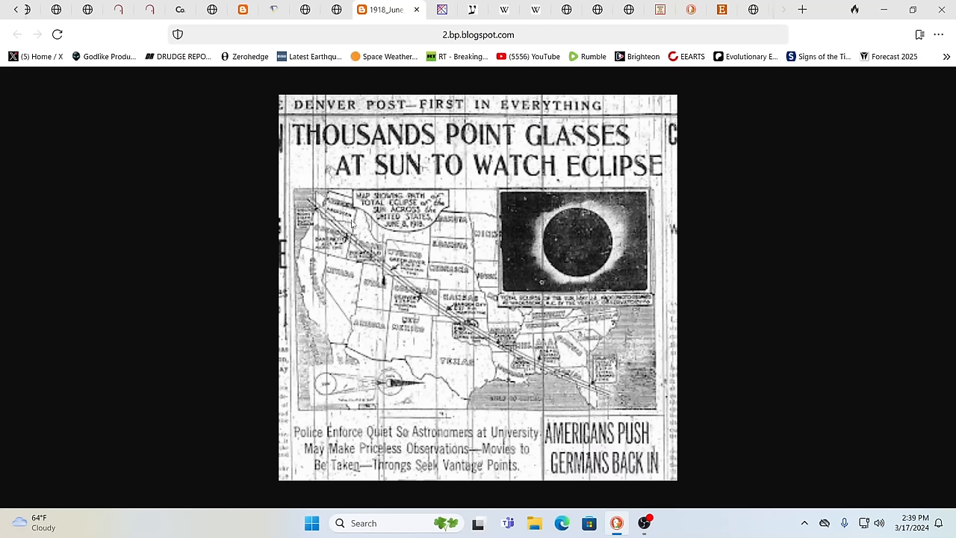
mouse_move(538, 336)
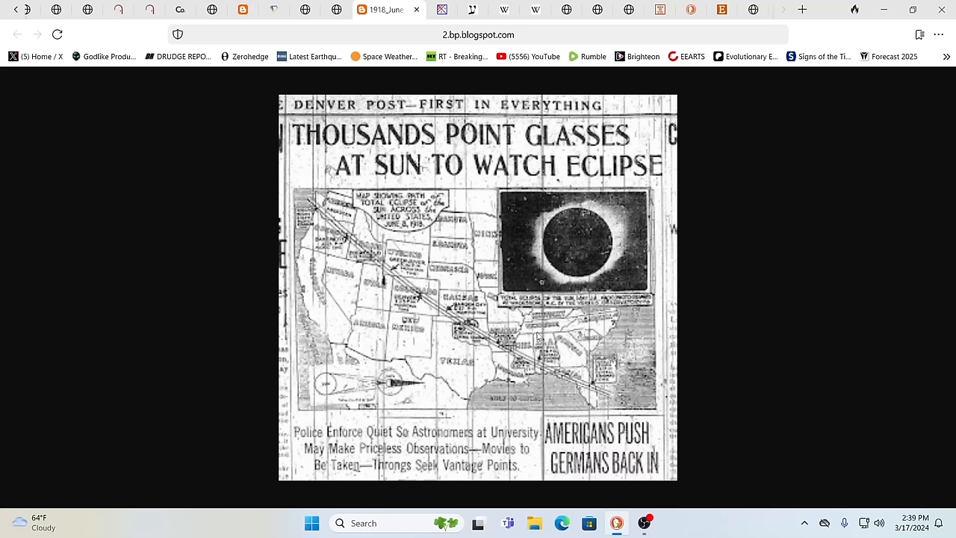
mouse_move(591, 380)
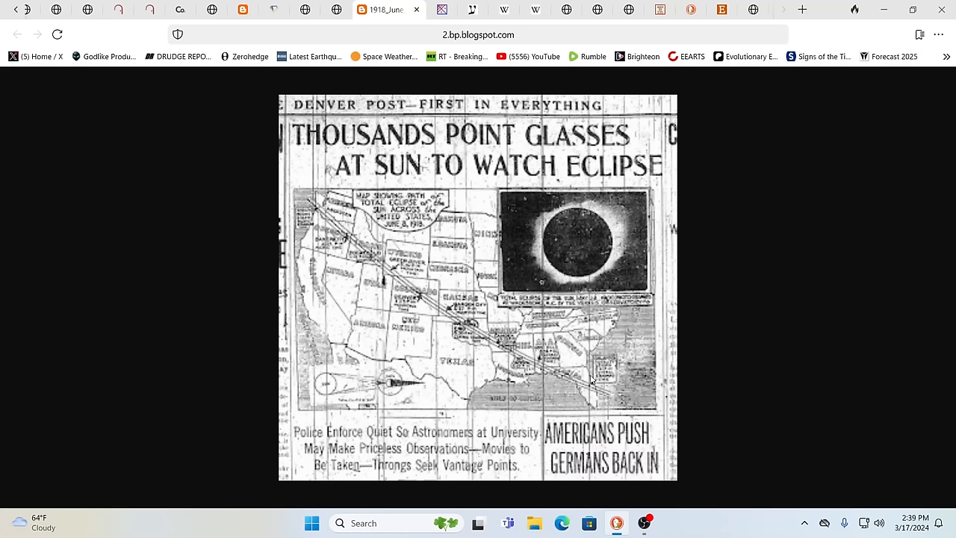
mouse_move(302, 234)
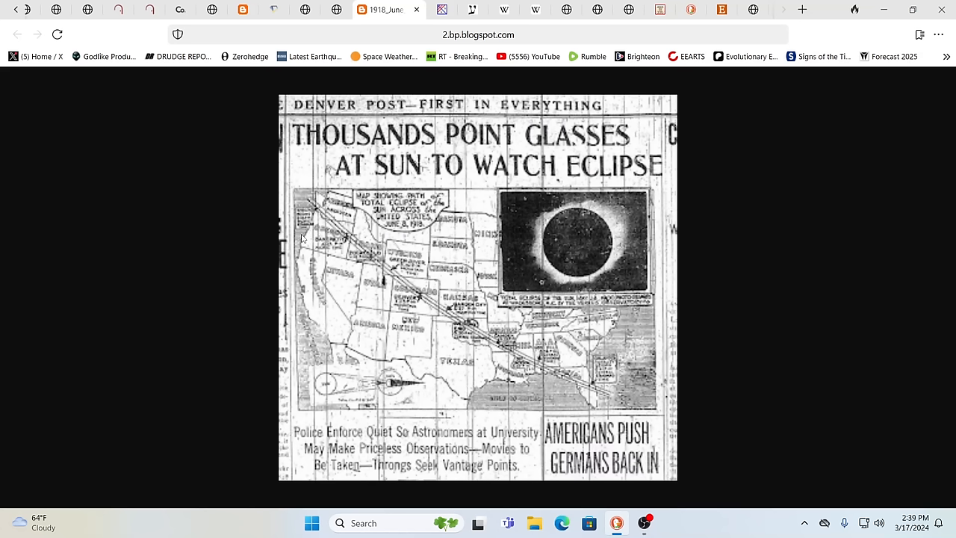
mouse_move(603, 348)
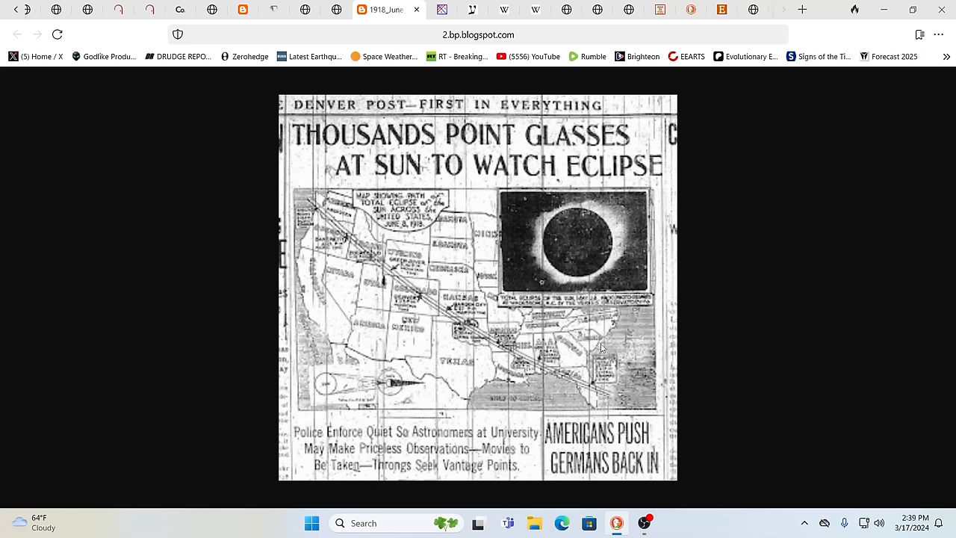
mouse_move(566, 331)
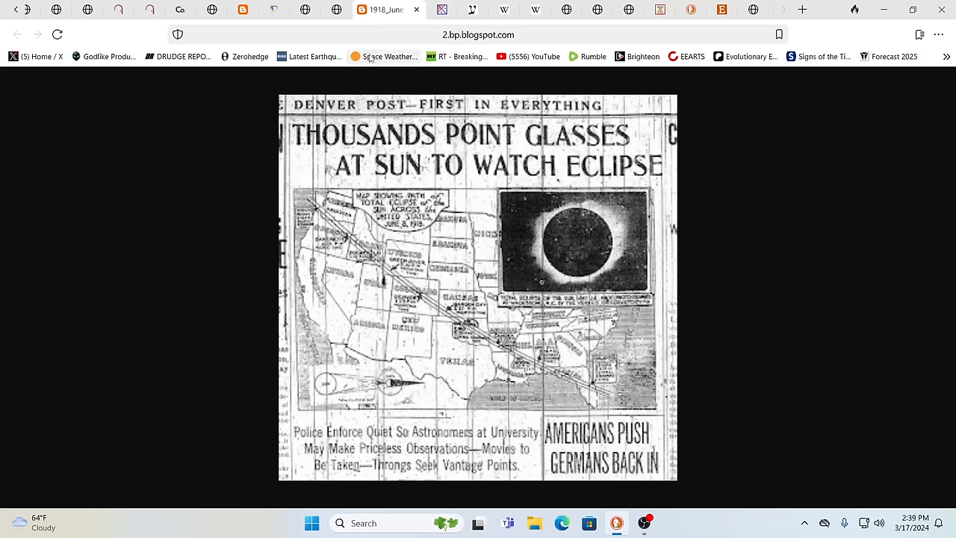
Step: Switch to the squarespace-cdn map of US total solar eclipses 1776 to 2017
click(352, 9)
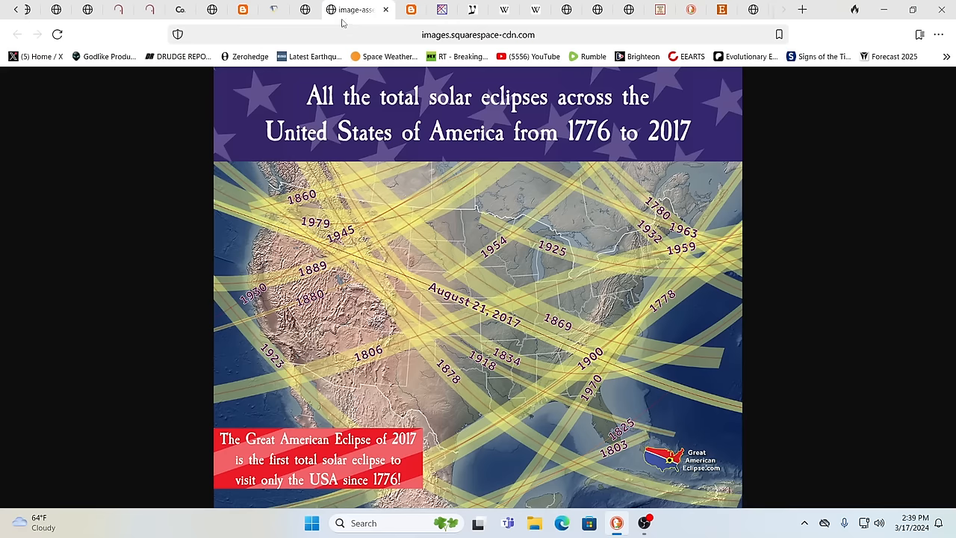
mouse_move(568, 317)
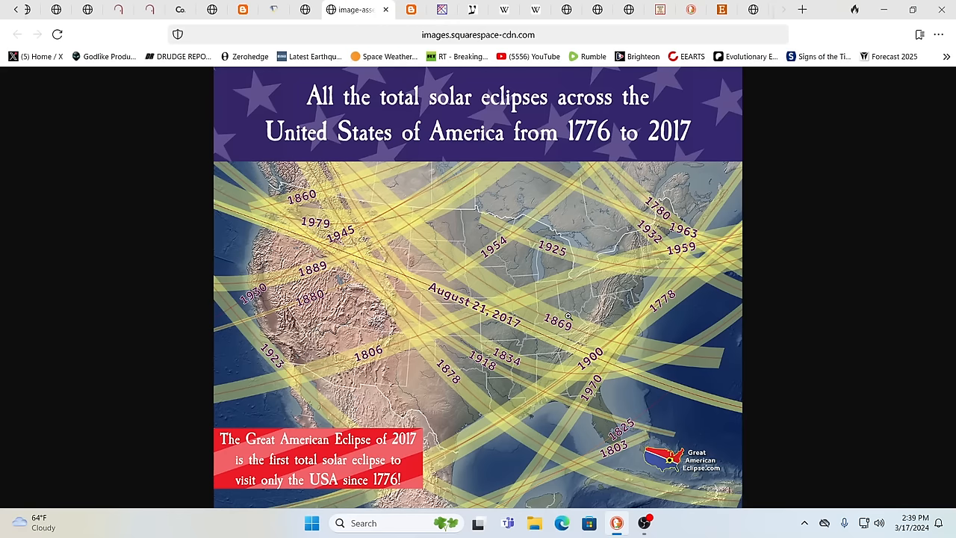
mouse_move(673, 276)
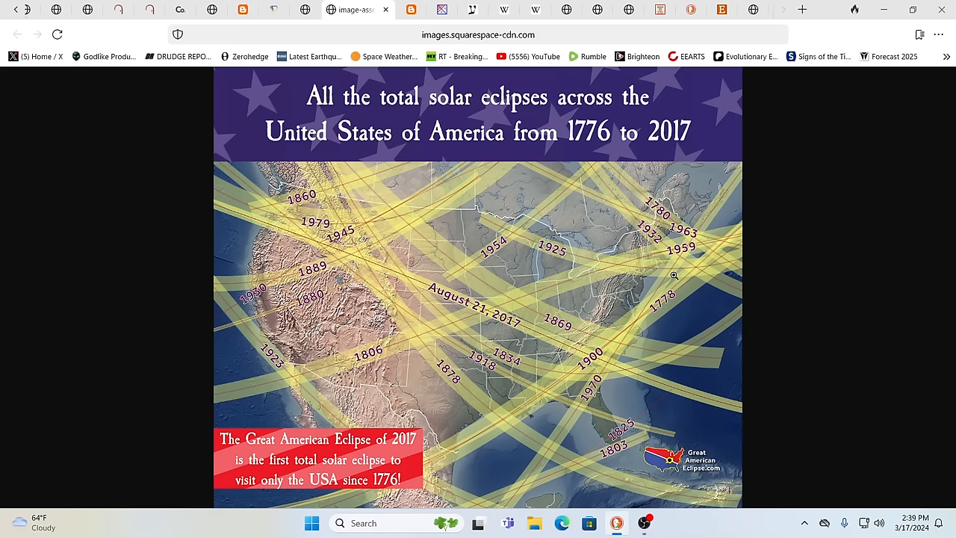
mouse_move(488, 392)
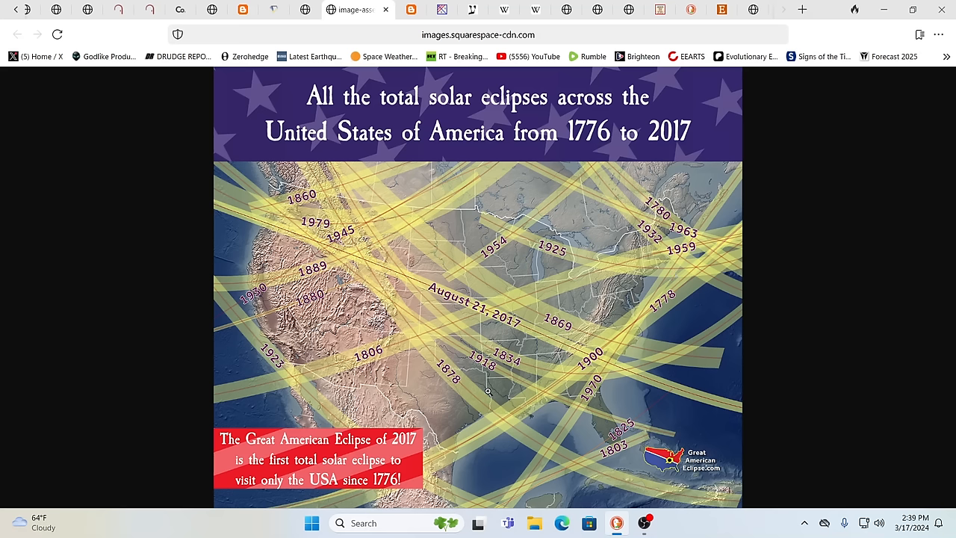
mouse_move(451, 332)
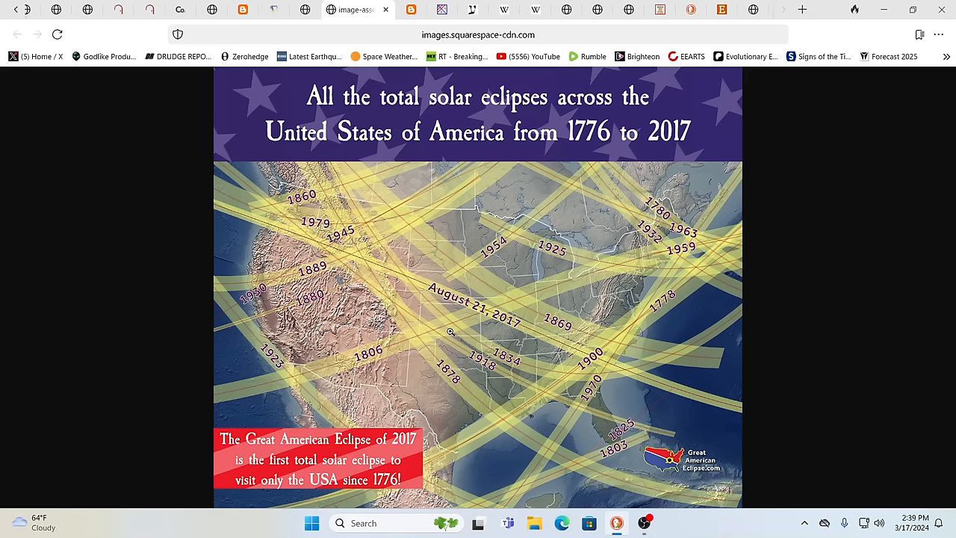
mouse_move(526, 375)
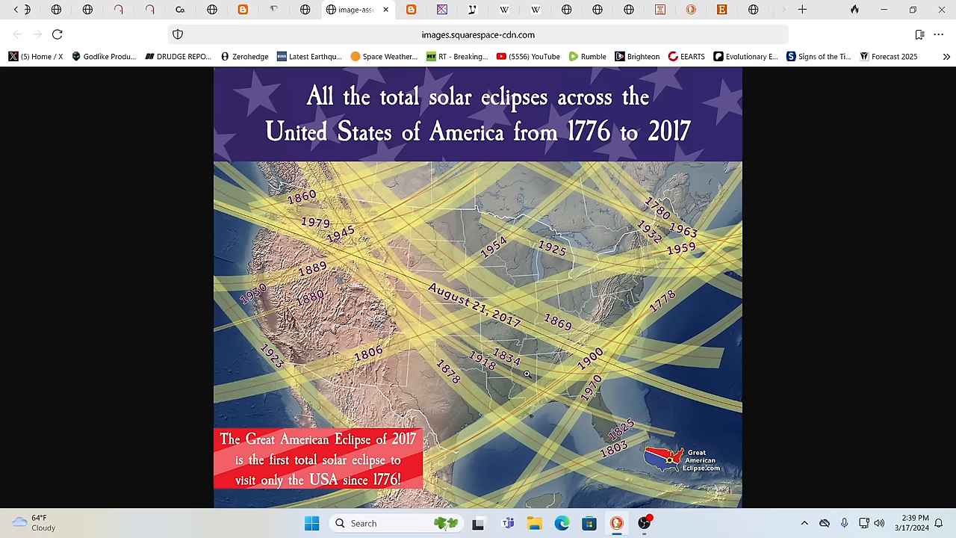
mouse_move(603, 404)
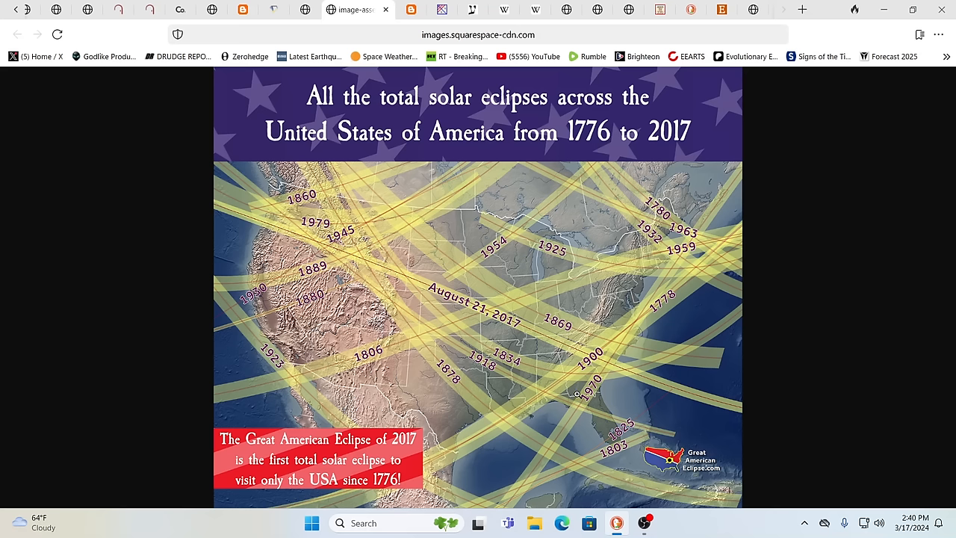
mouse_move(506, 384)
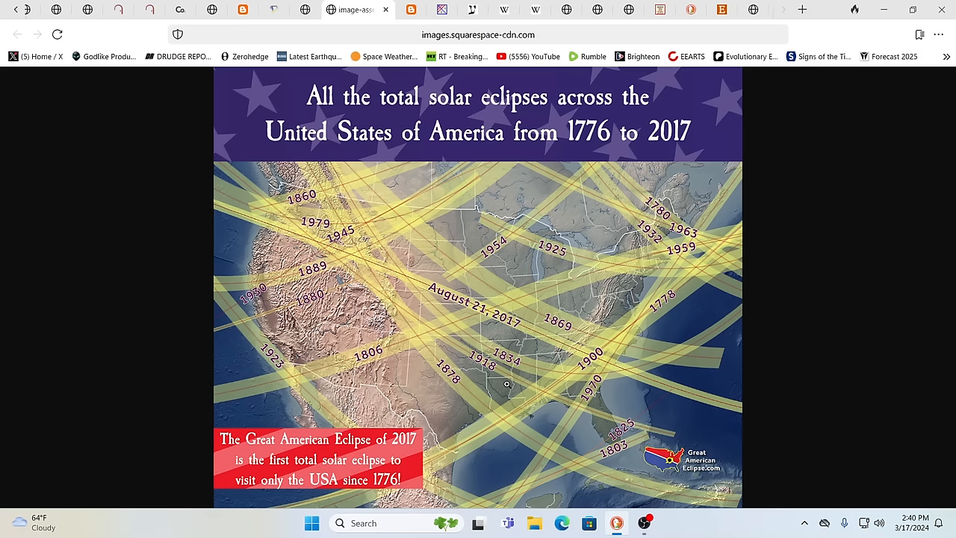
mouse_move(523, 376)
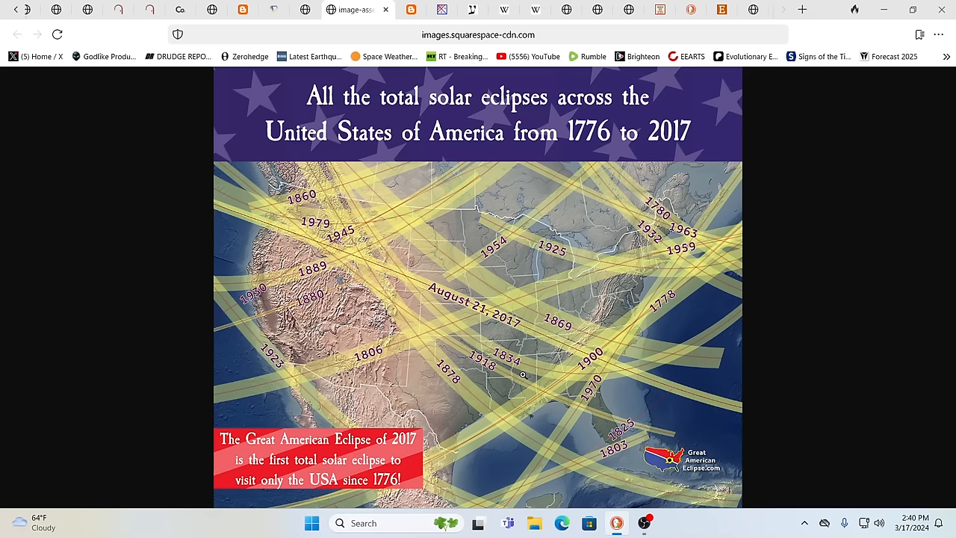
mouse_move(584, 275)
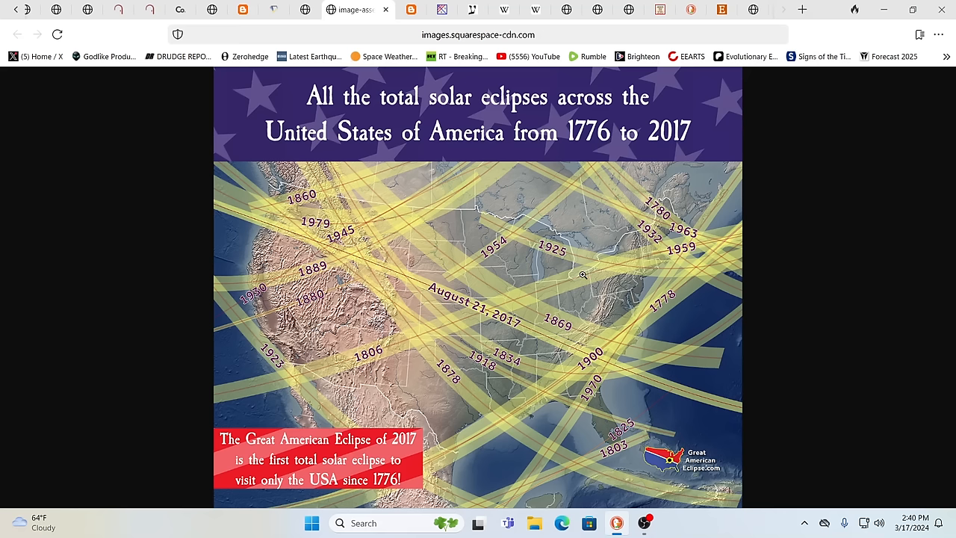
mouse_move(571, 280)
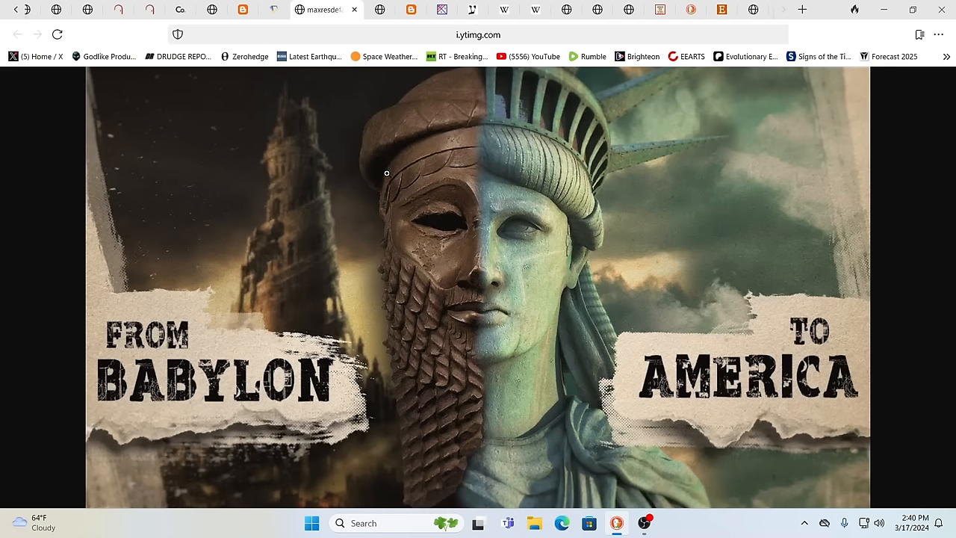
mouse_move(266, 388)
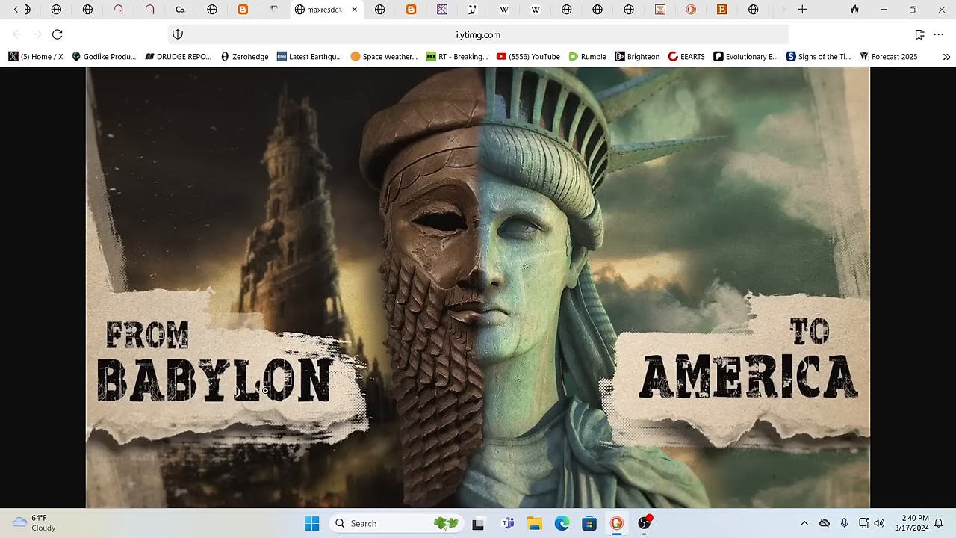
mouse_move(661, 383)
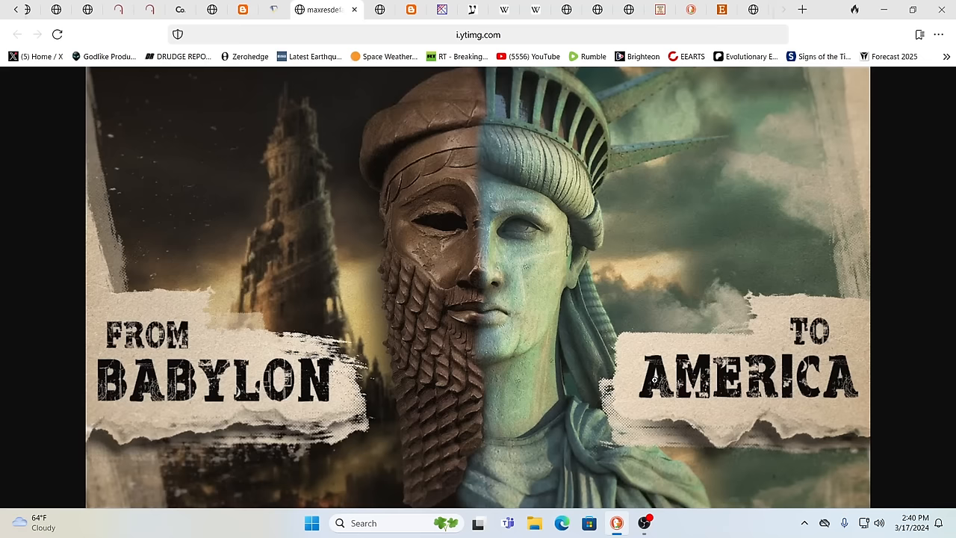
mouse_move(309, 142)
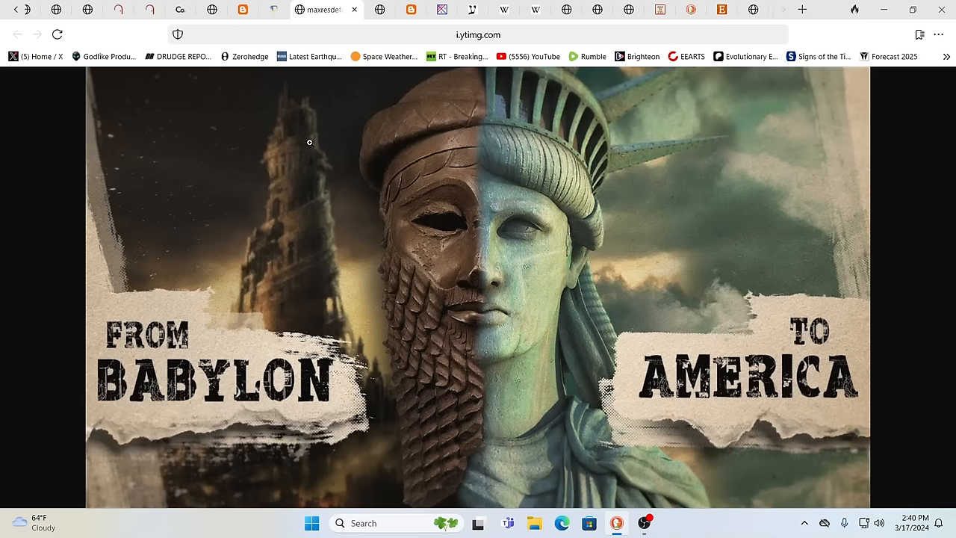
mouse_move(443, 338)
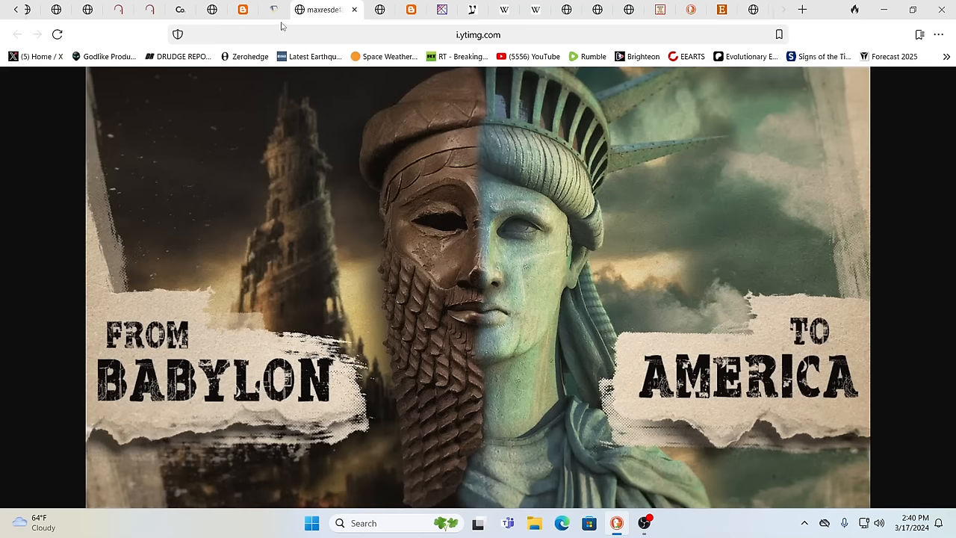
Step: Switch to the Semantic Scholar figure of the 1558 BCE eclipse over Babylon
click(287, 9)
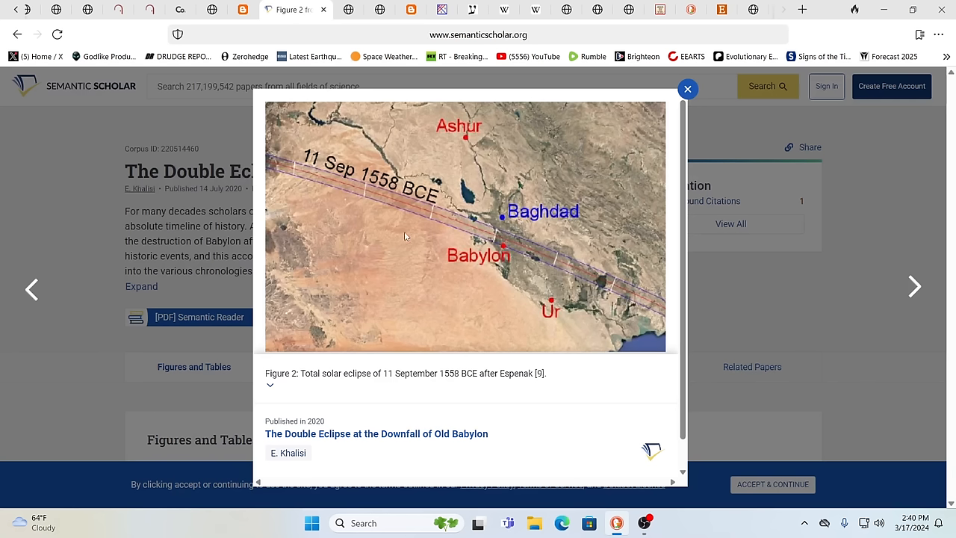
mouse_move(391, 200)
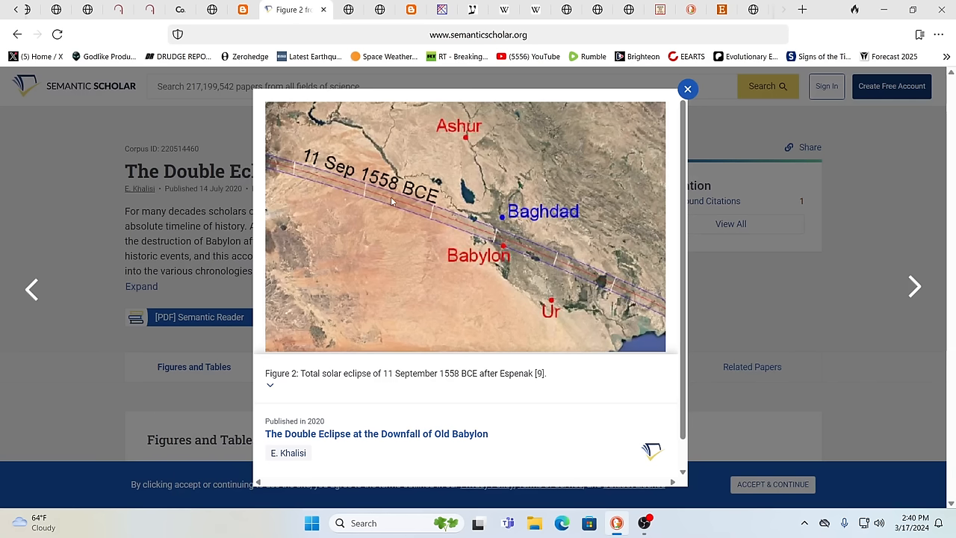
mouse_move(583, 272)
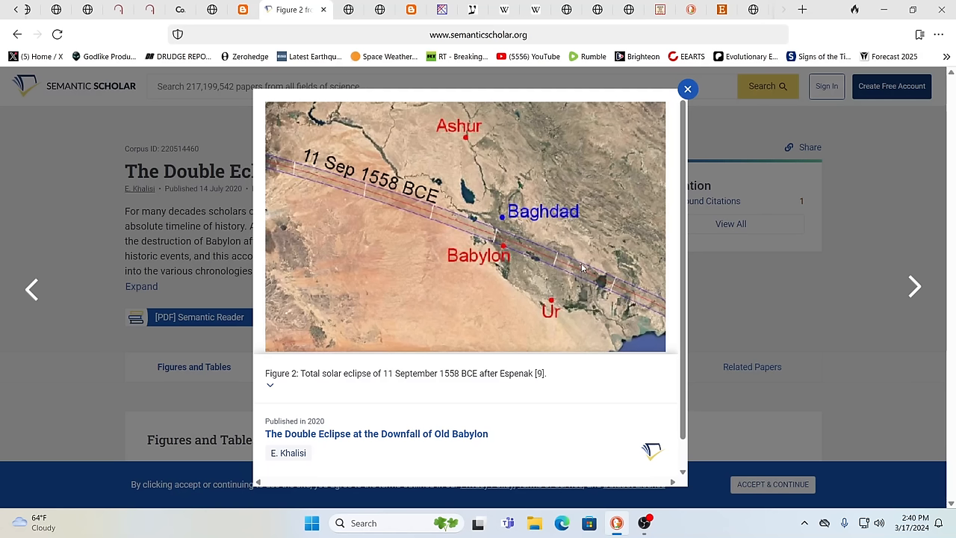
mouse_move(356, 94)
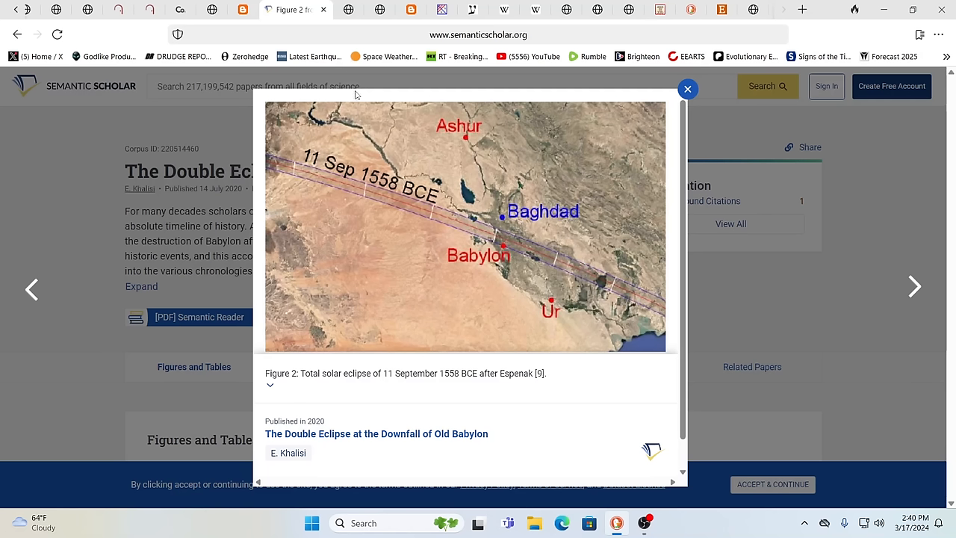
Step: Switch to the blogspot tab showing the Jeremiah 51 Destruction of Babylon image
click(257, 9)
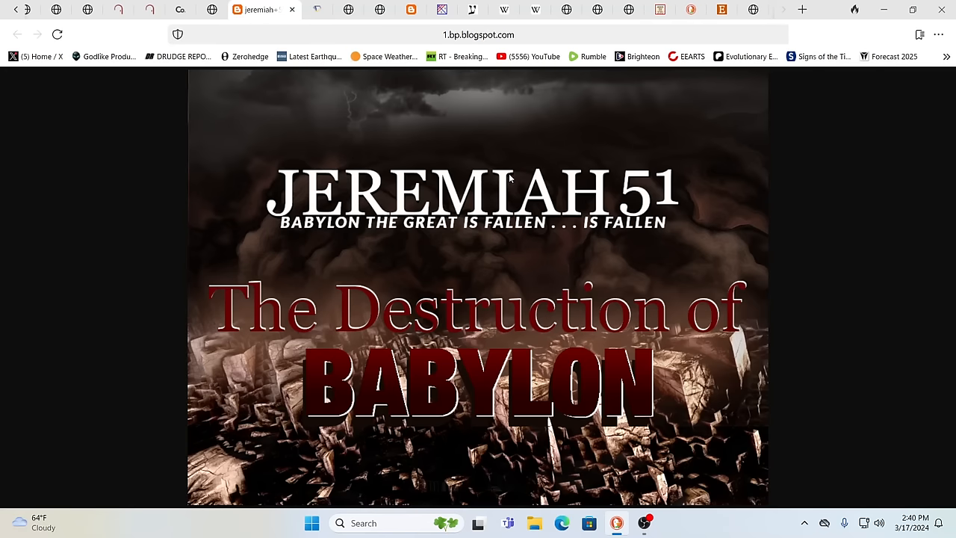
mouse_move(693, 203)
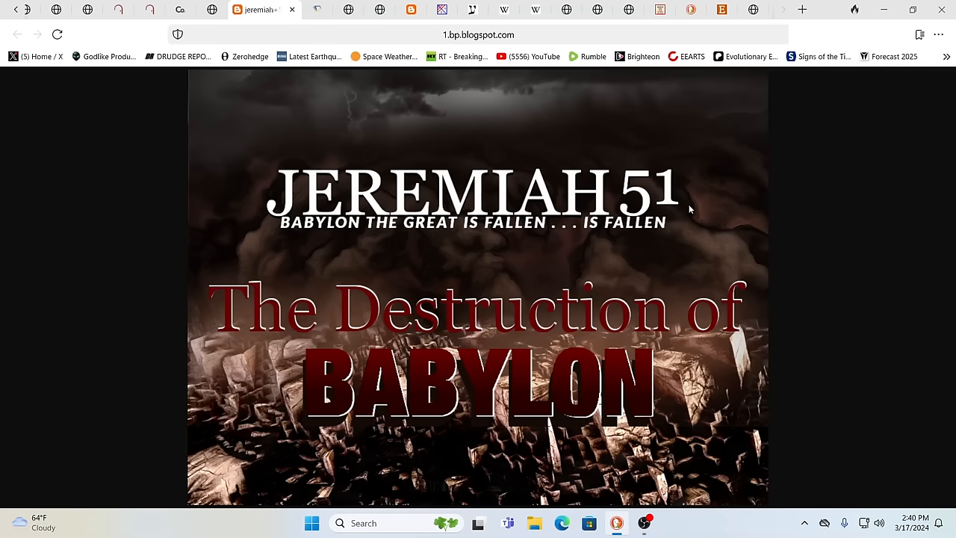
mouse_move(607, 306)
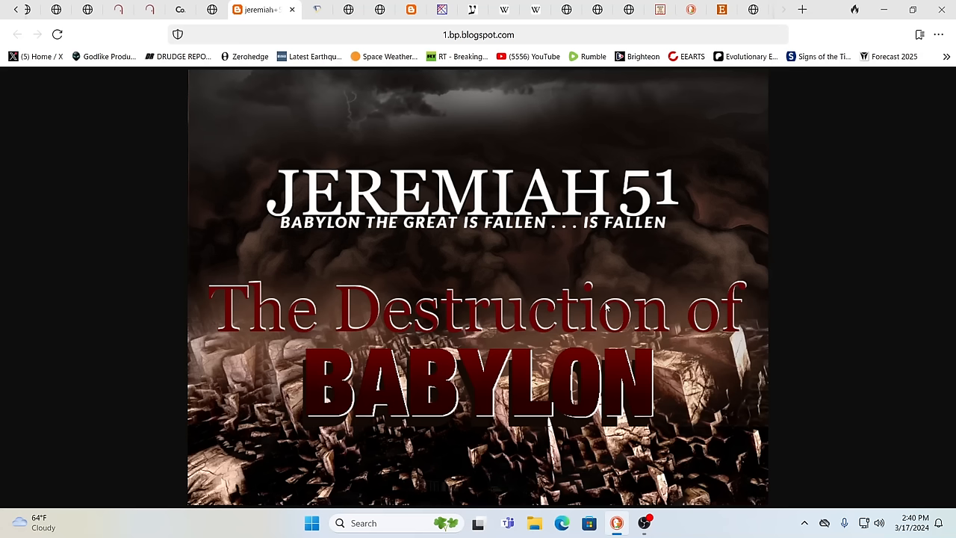
mouse_move(331, 236)
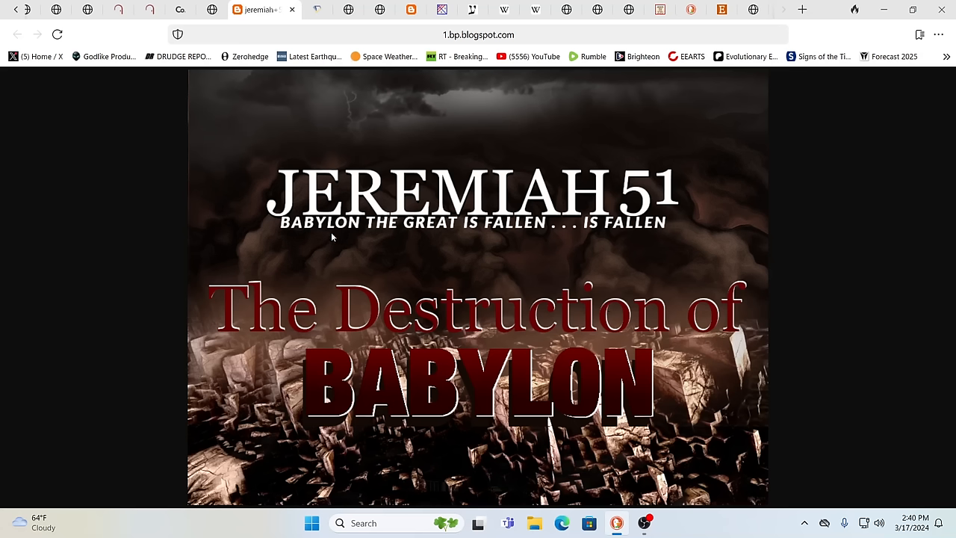
mouse_move(385, 239)
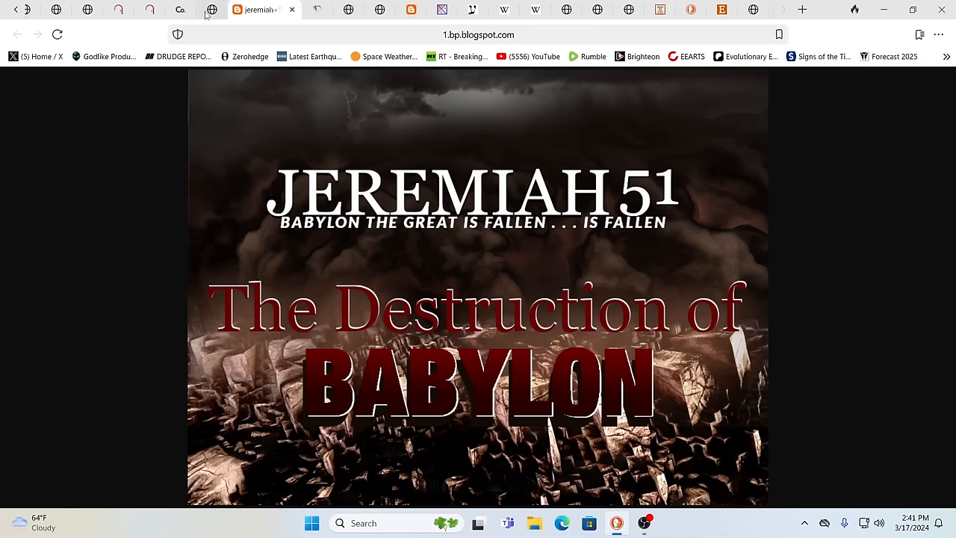
click(232, 9)
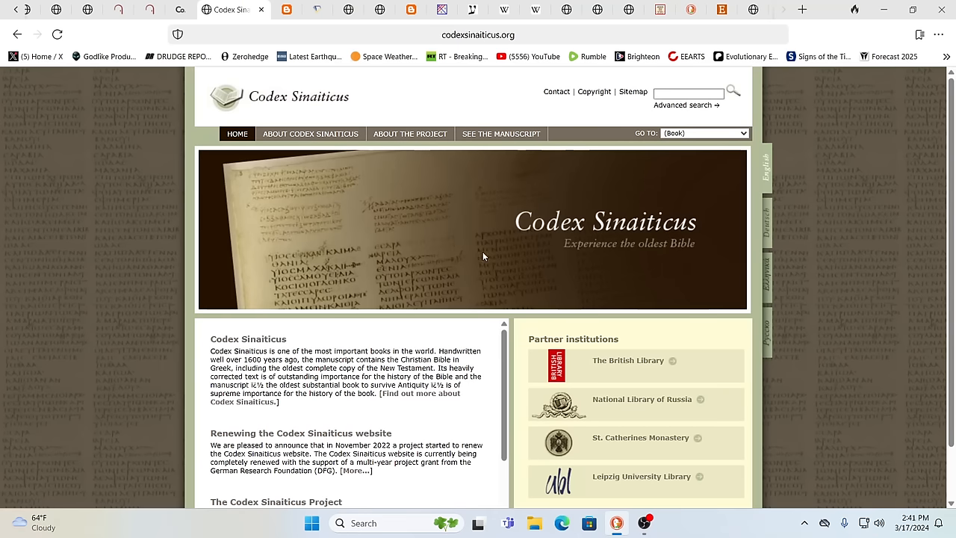
mouse_move(689, 314)
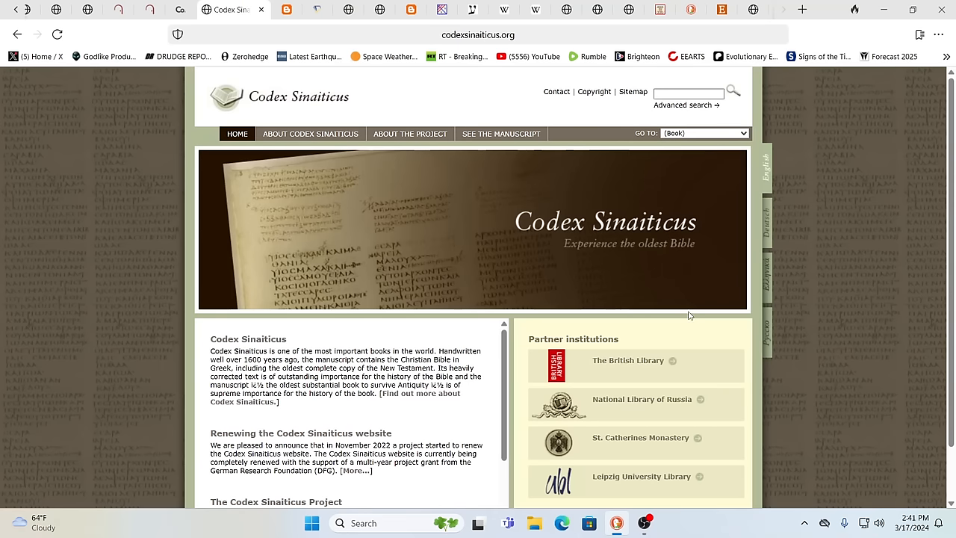
mouse_move(535, 428)
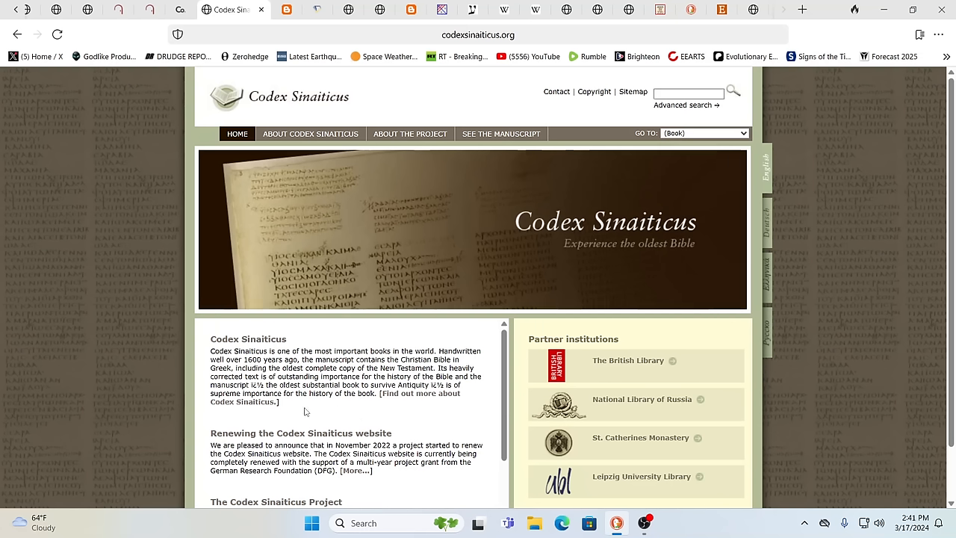
mouse_move(324, 406)
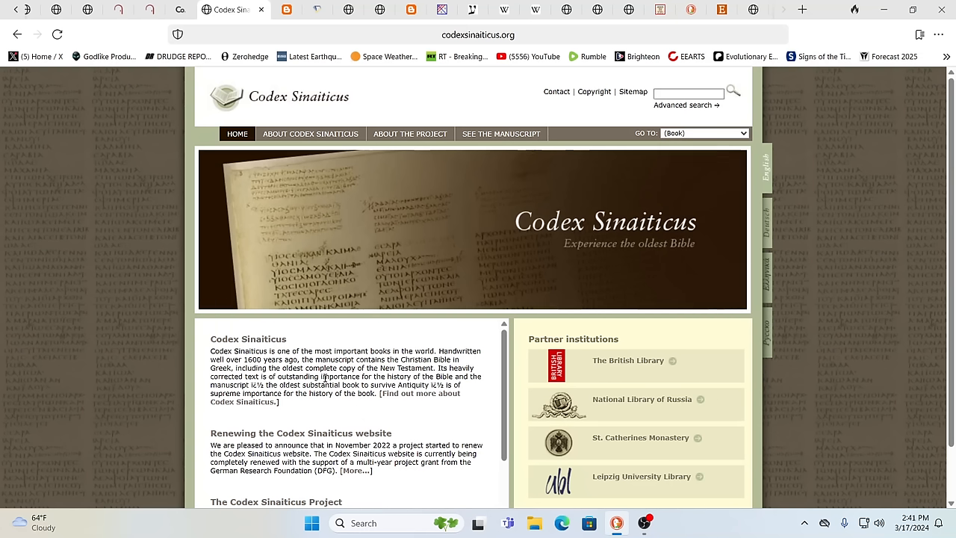
scroll(down, 3)
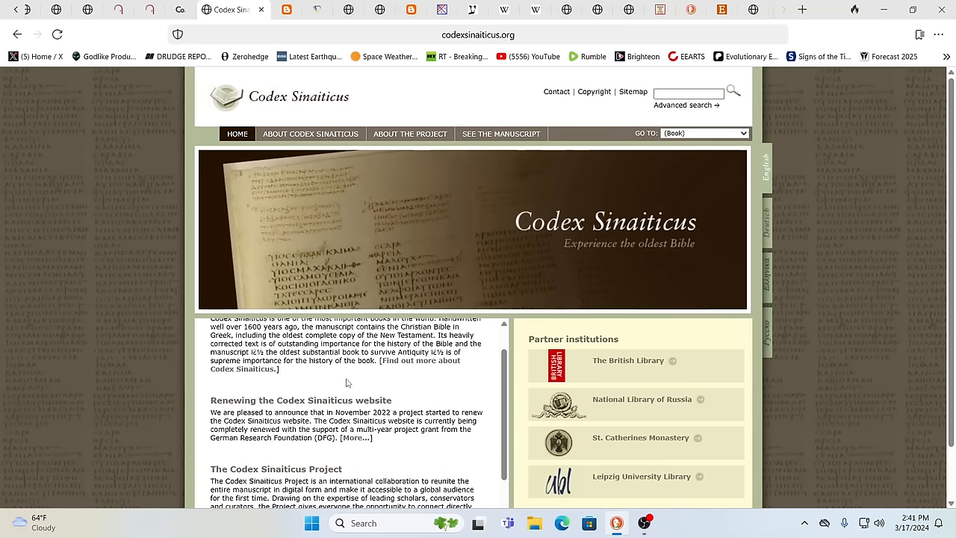
scroll(up, 3)
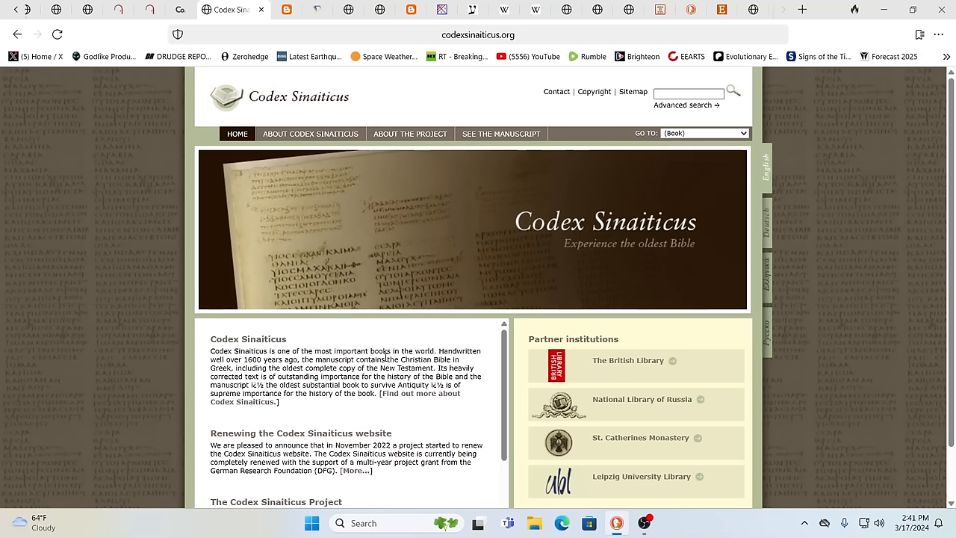
mouse_move(390, 166)
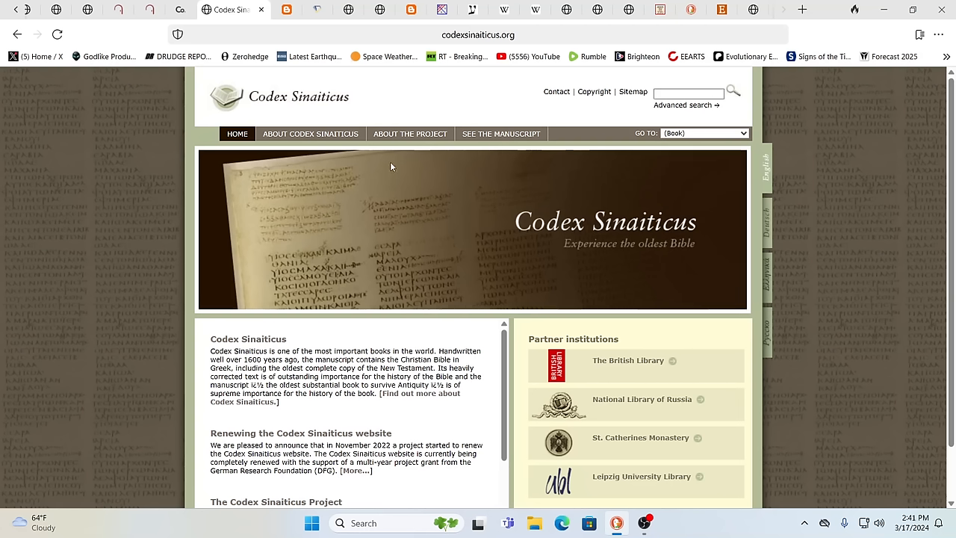
mouse_move(363, 129)
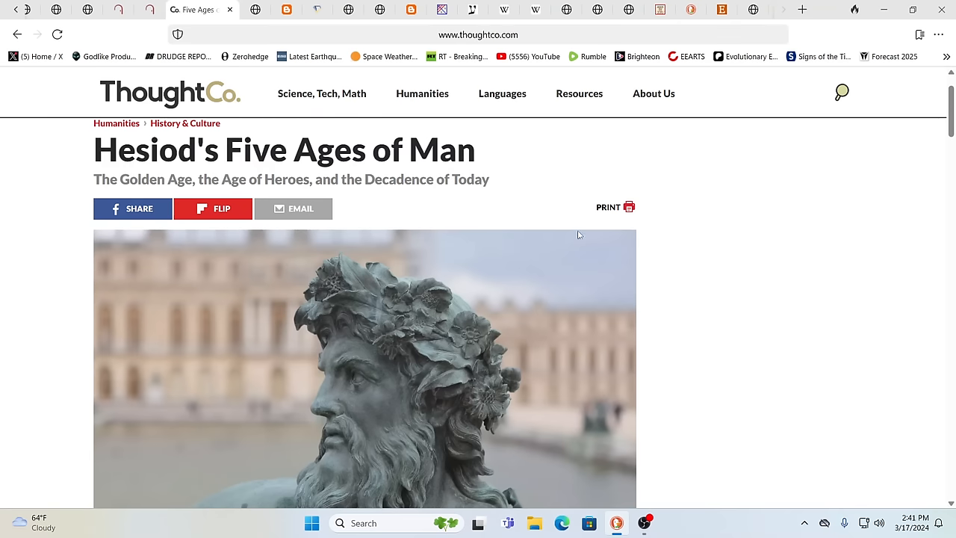
mouse_move(223, 318)
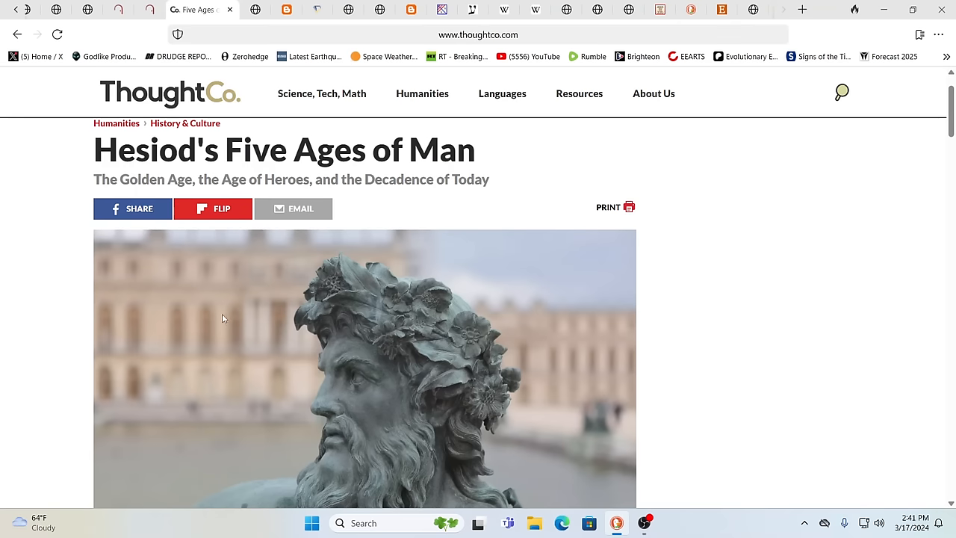
Step: Scroll into the opening paragraph of Hesiod's Five Ages of Man article
scroll(down, 3)
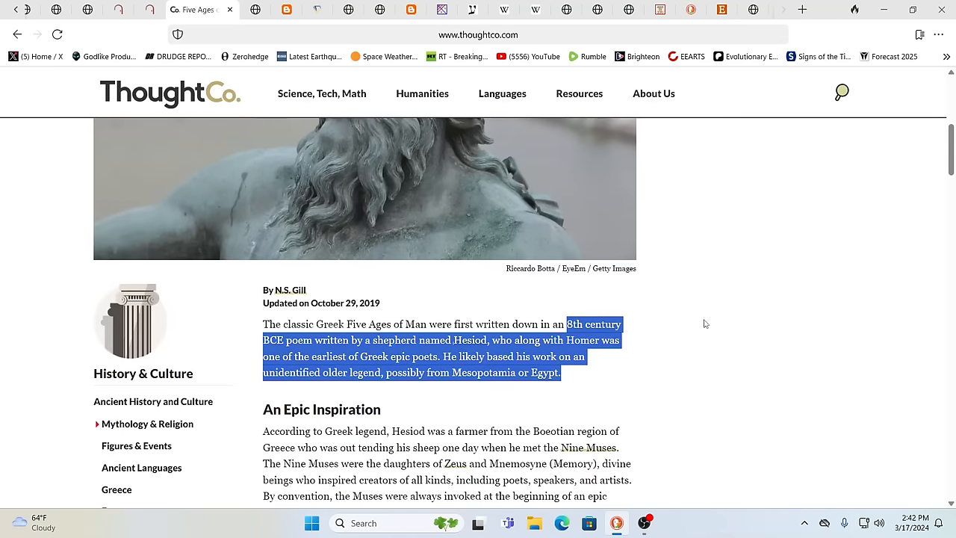
mouse_move(715, 324)
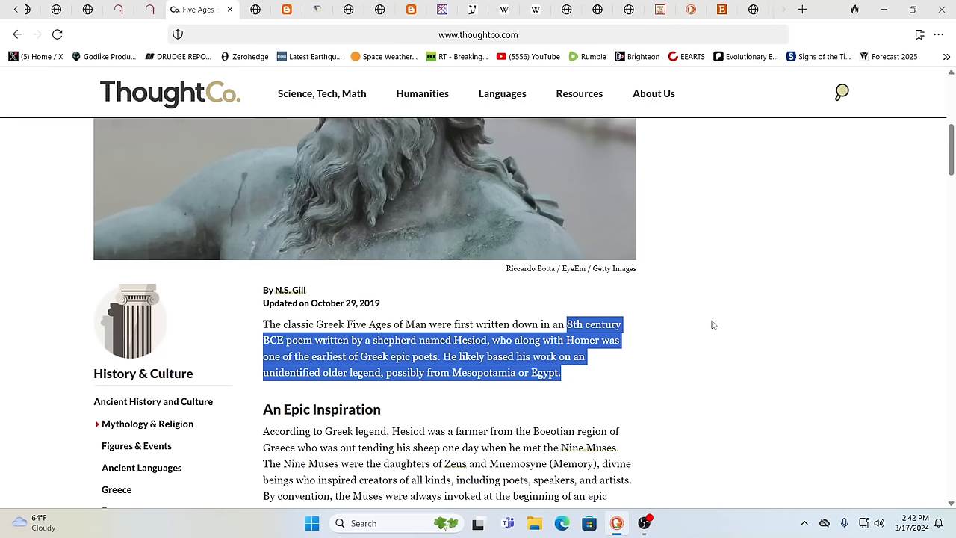
mouse_move(703, 299)
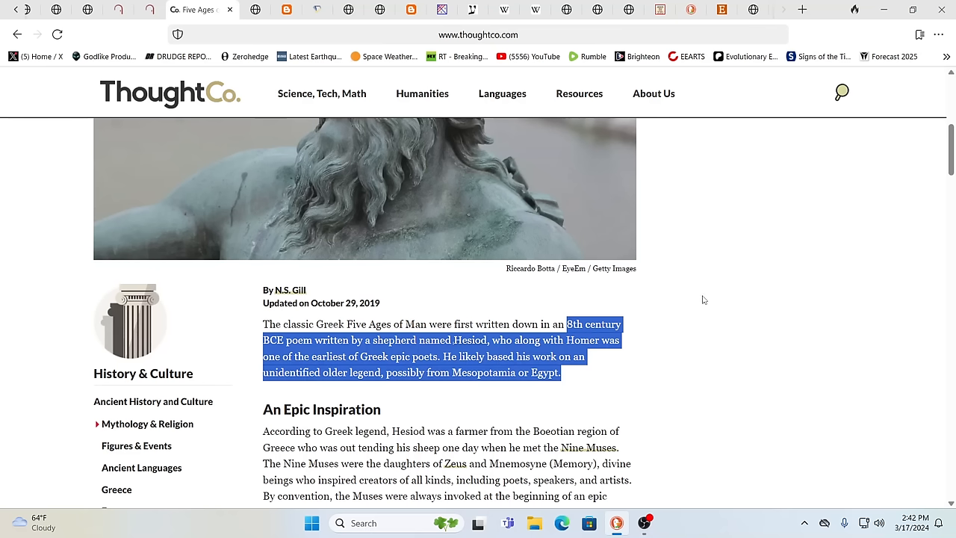
mouse_move(711, 293)
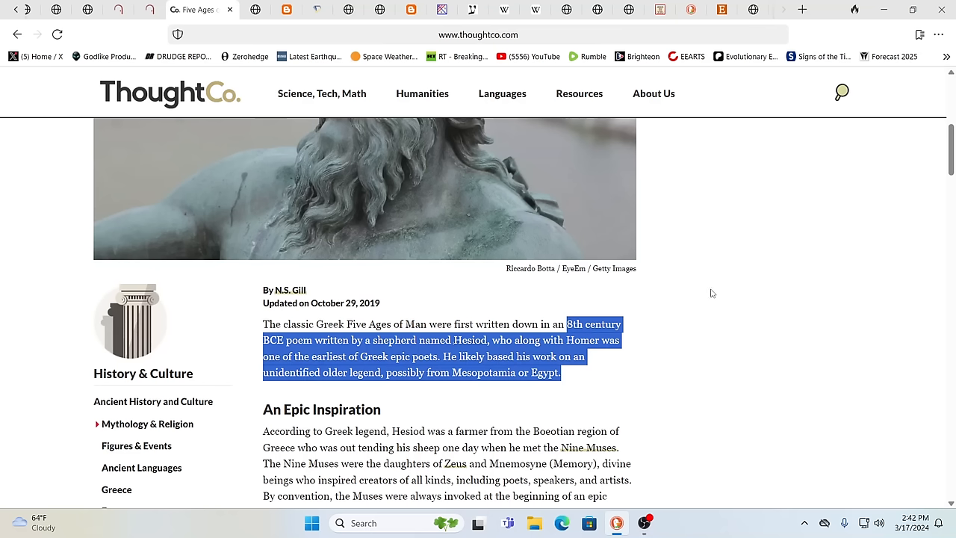
mouse_move(701, 290)
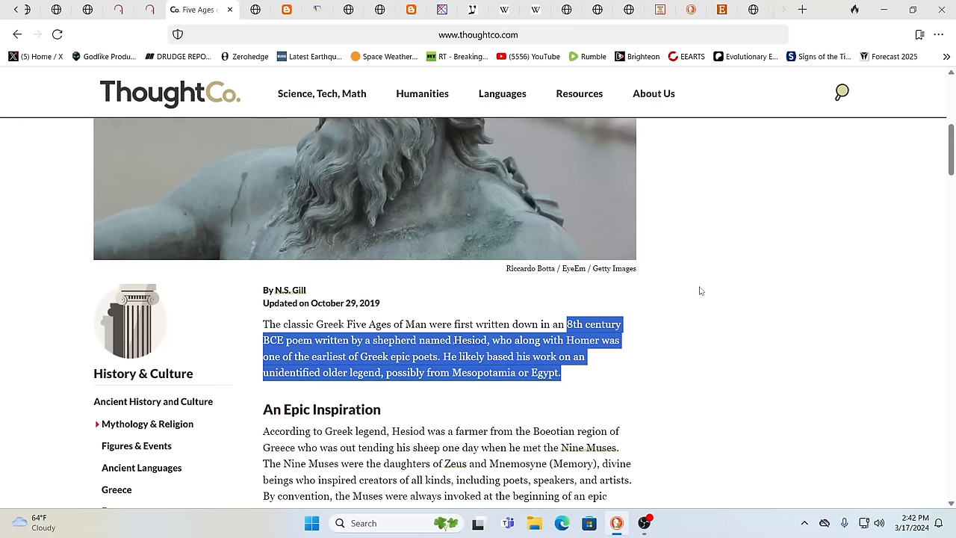
mouse_move(669, 314)
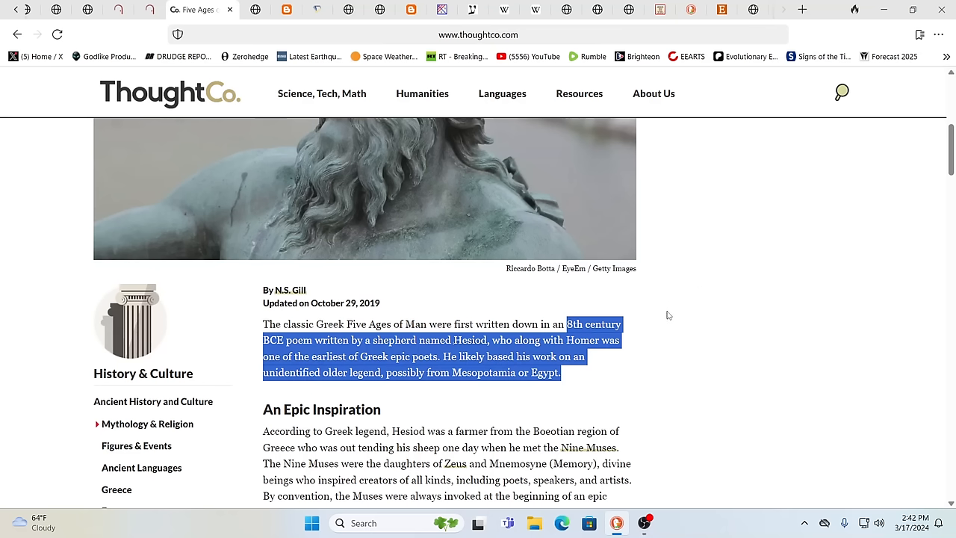
mouse_move(677, 314)
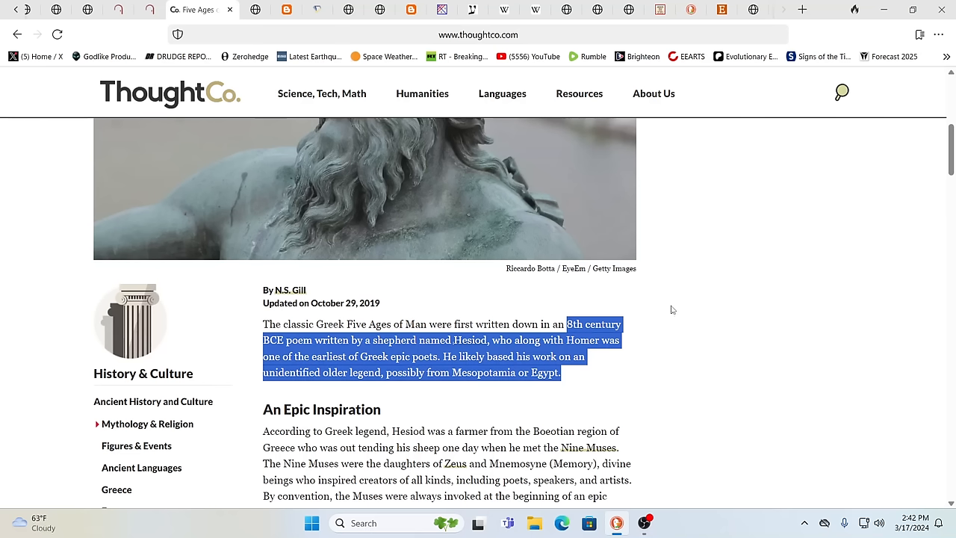
mouse_move(681, 326)
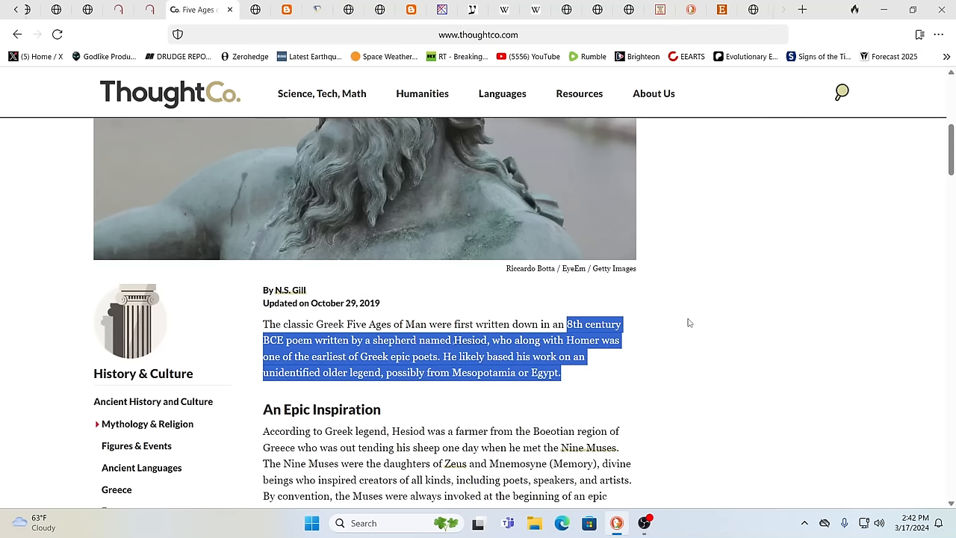
mouse_move(665, 335)
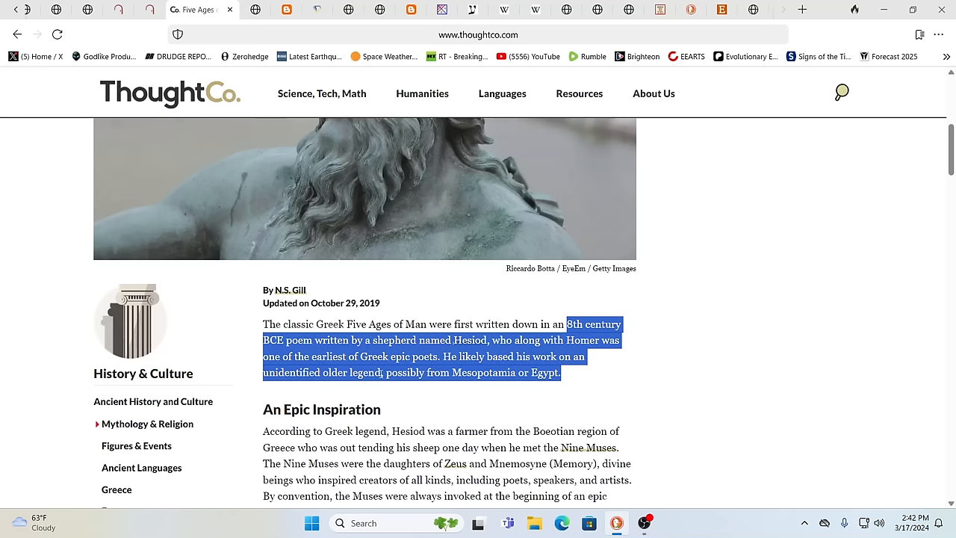
mouse_move(579, 320)
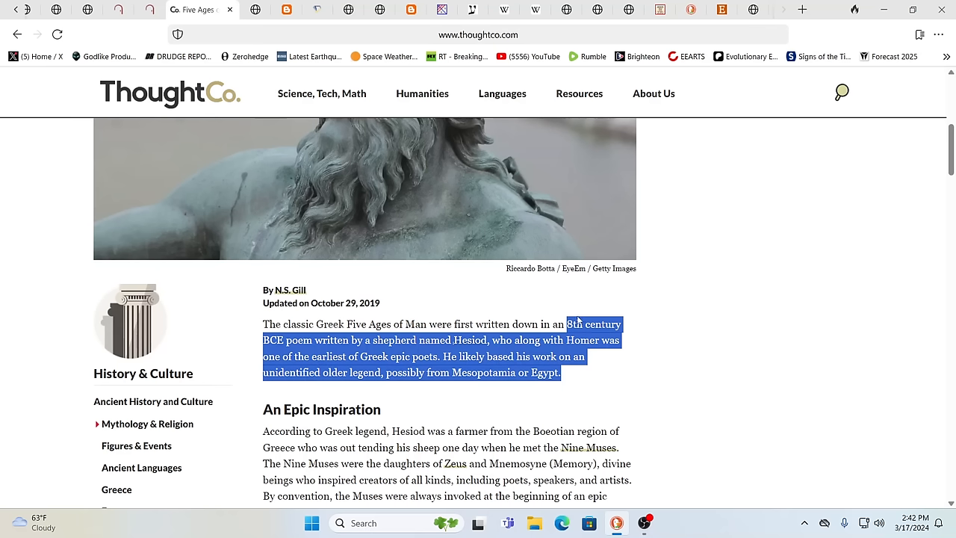
scroll(down, 3)
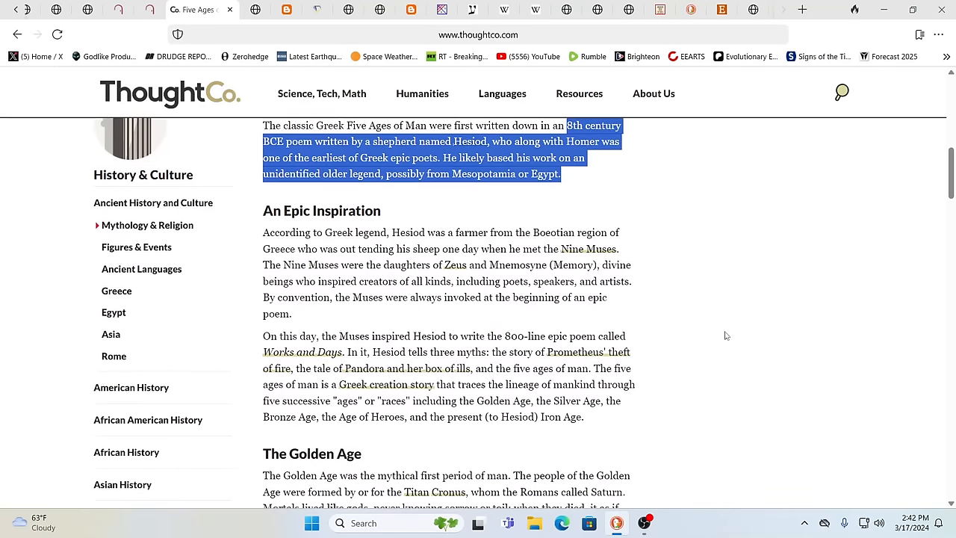
scroll(down, 3)
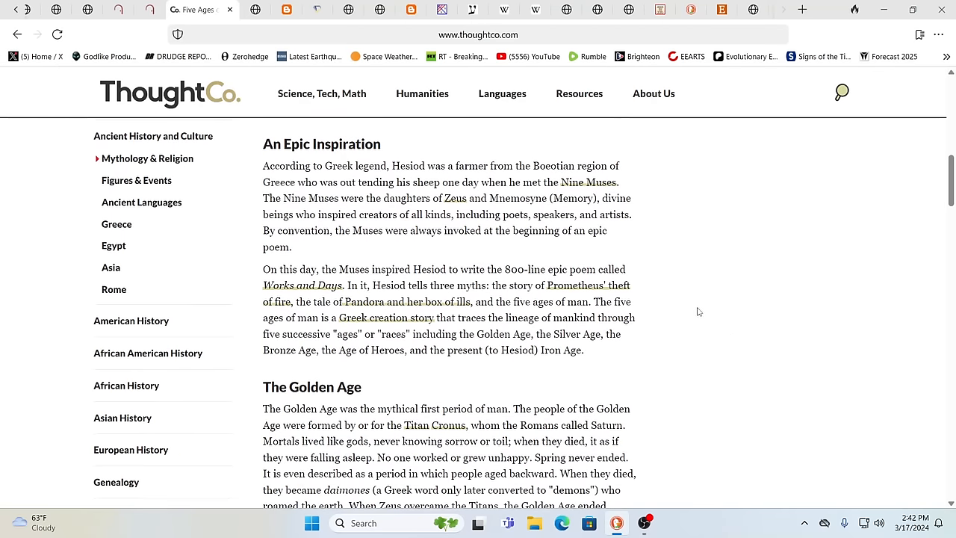
scroll(down, 3)
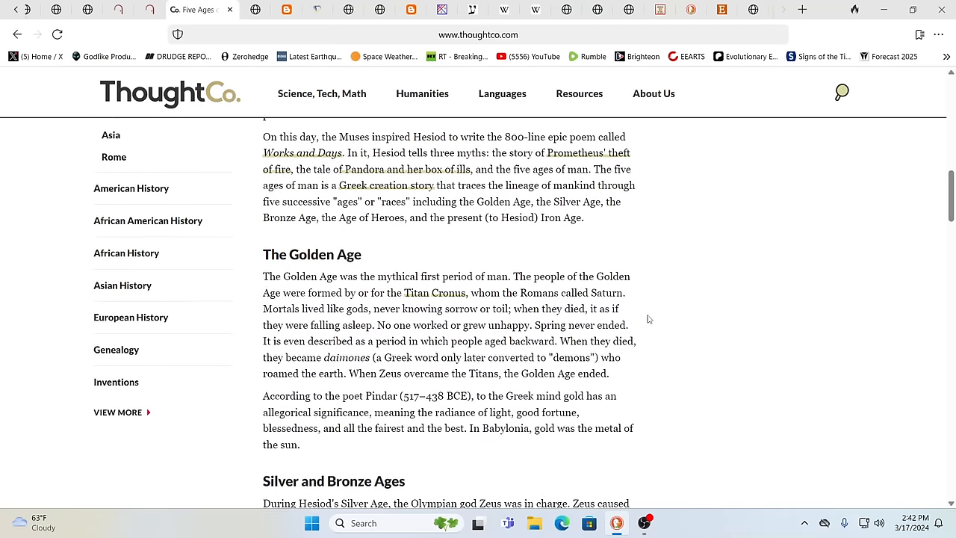
scroll(down, 3)
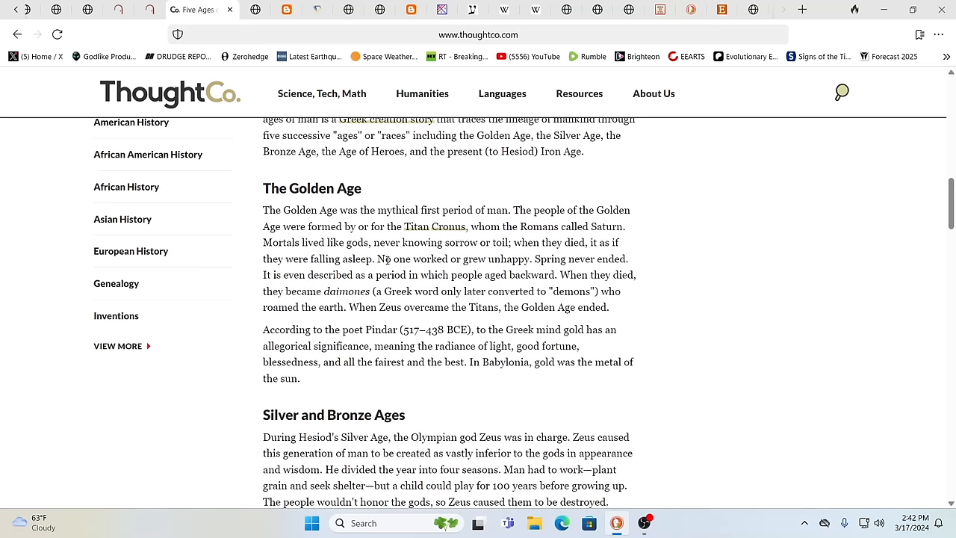
mouse_move(445, 228)
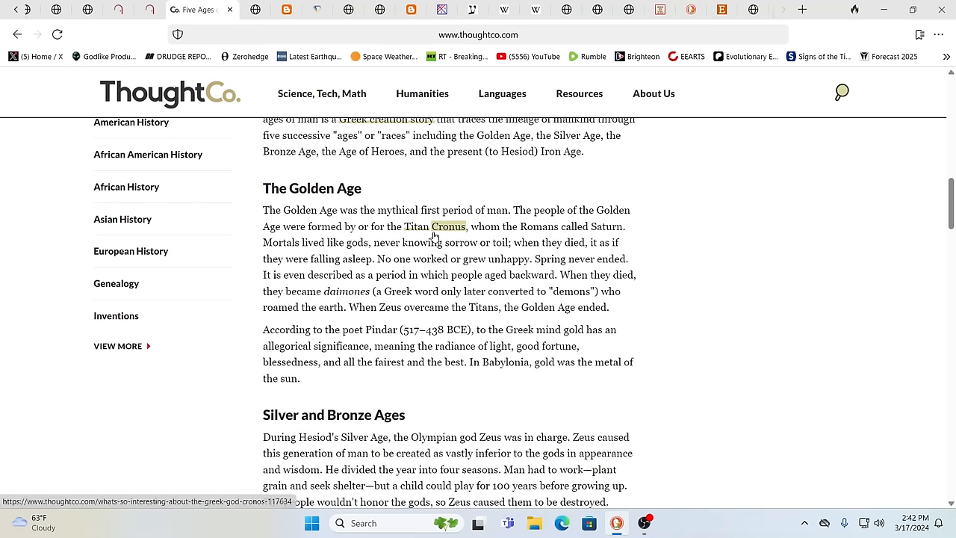
mouse_move(655, 248)
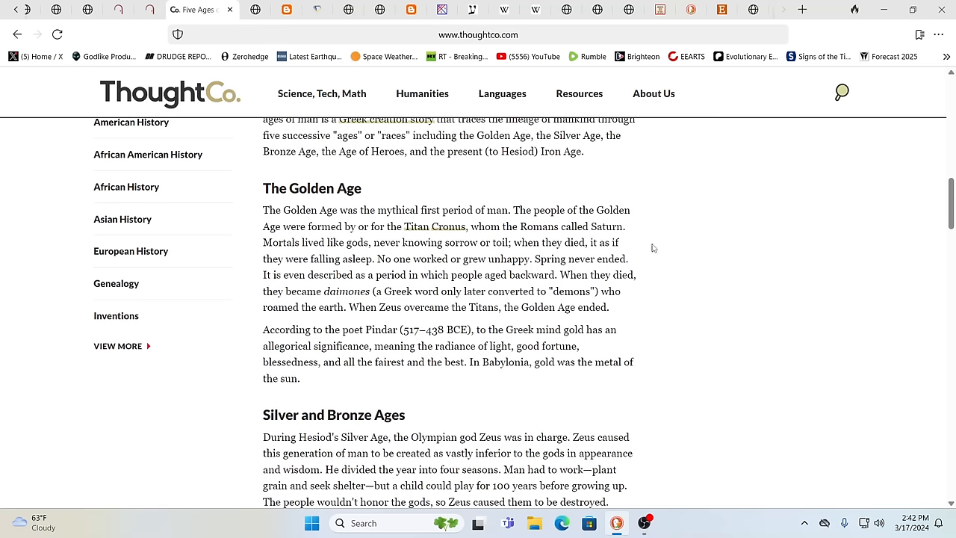
mouse_move(682, 245)
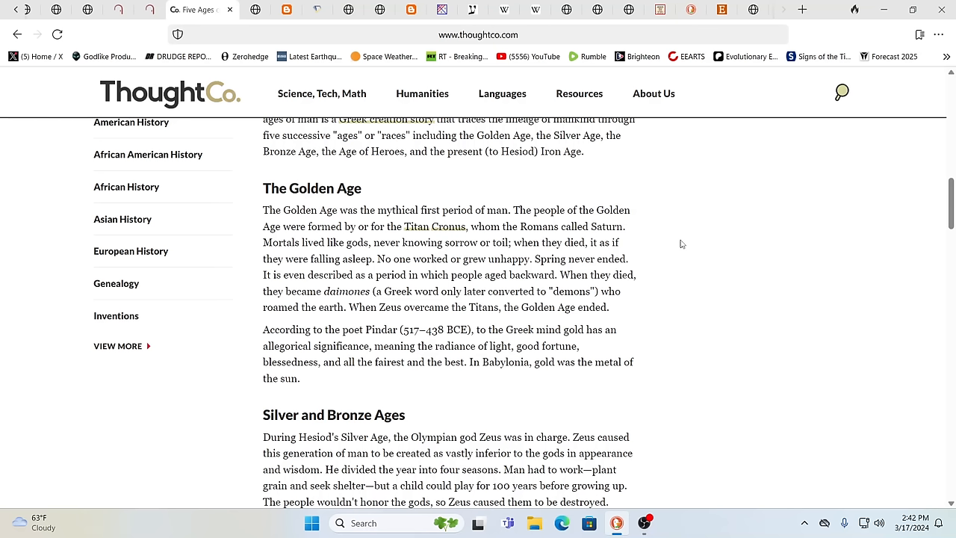
mouse_move(319, 257)
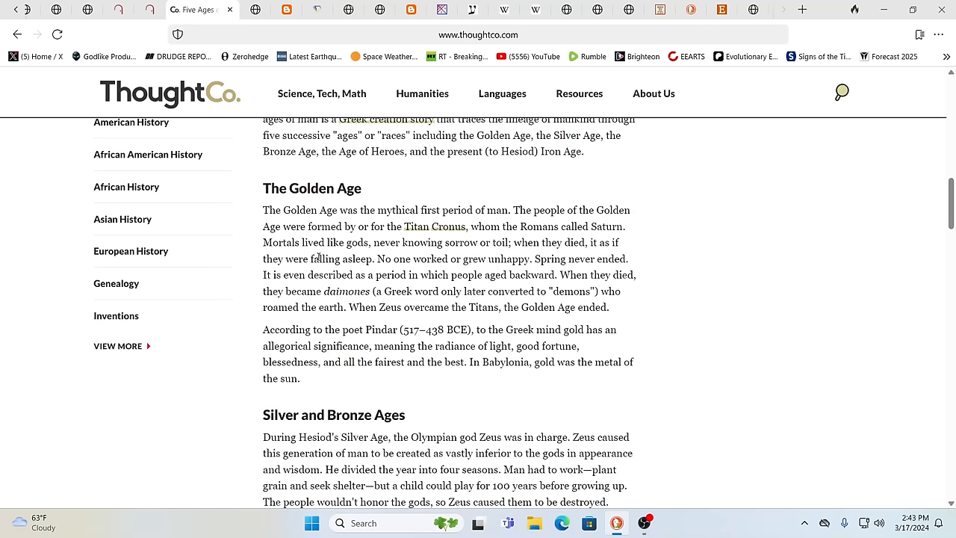
mouse_move(364, 254)
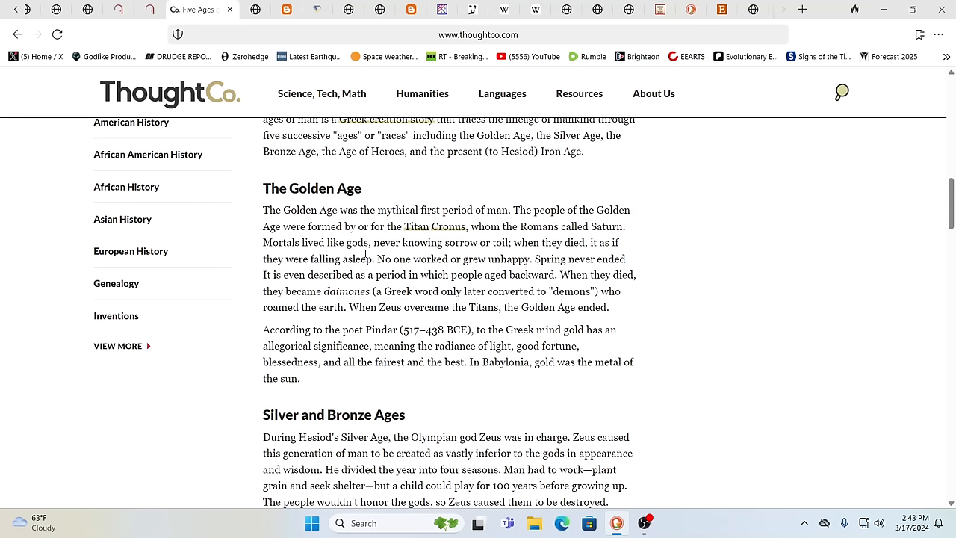
mouse_move(470, 257)
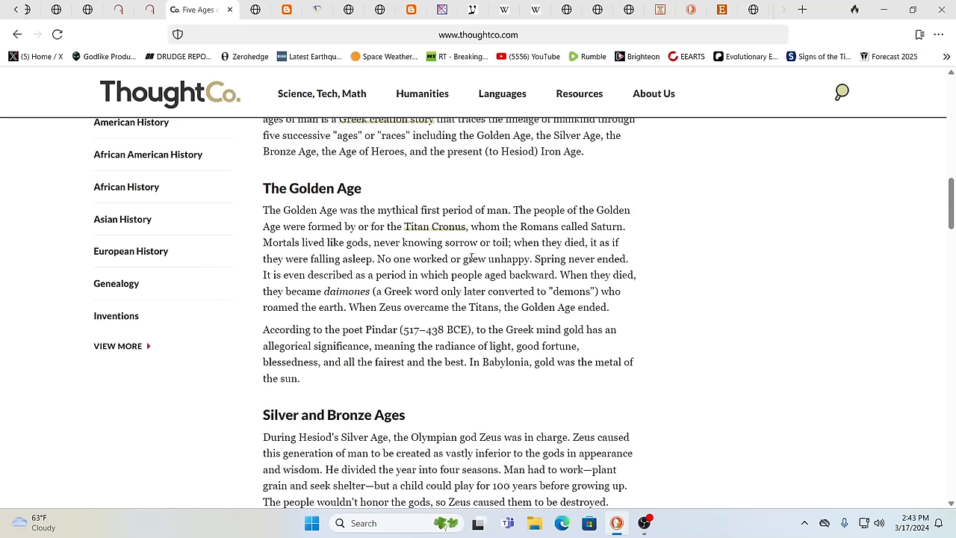
mouse_move(508, 257)
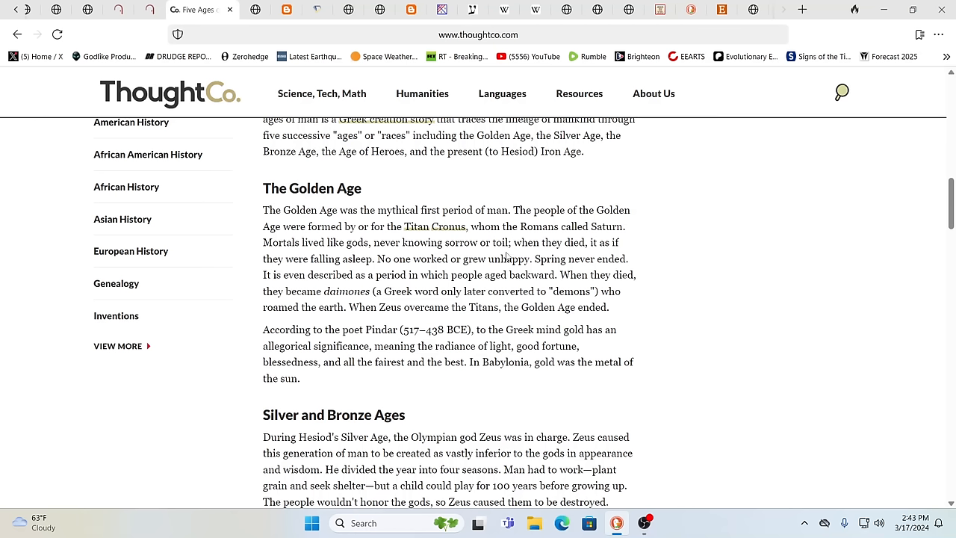
mouse_move(496, 257)
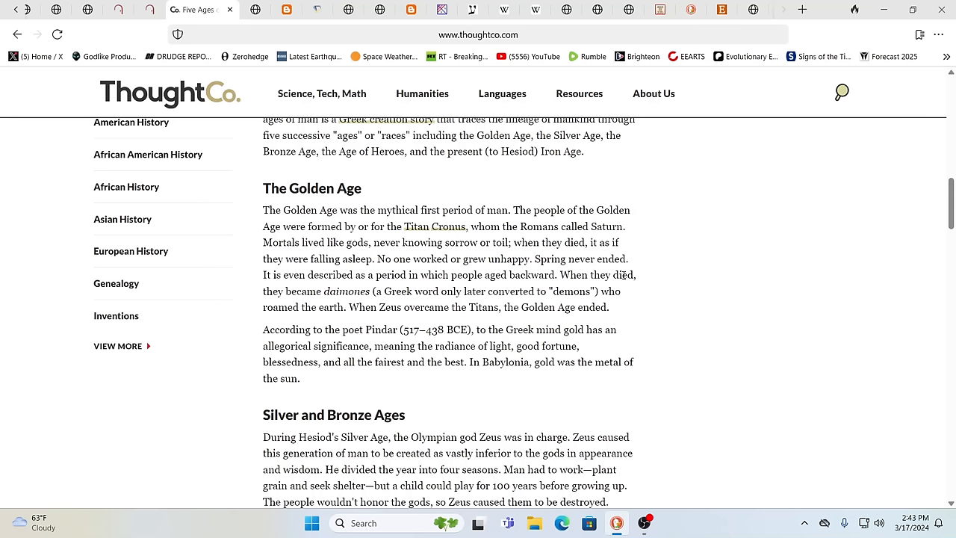
mouse_move(681, 306)
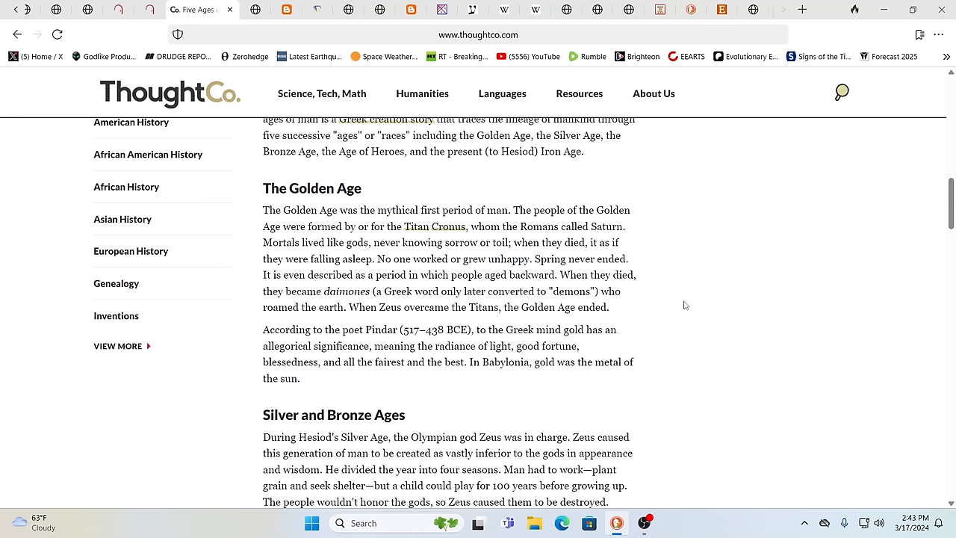
mouse_move(725, 301)
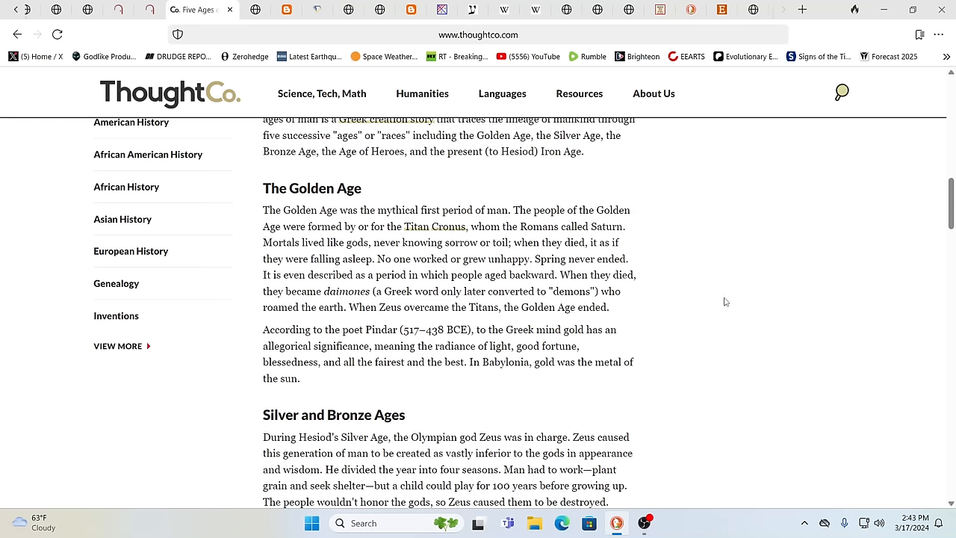
mouse_move(699, 313)
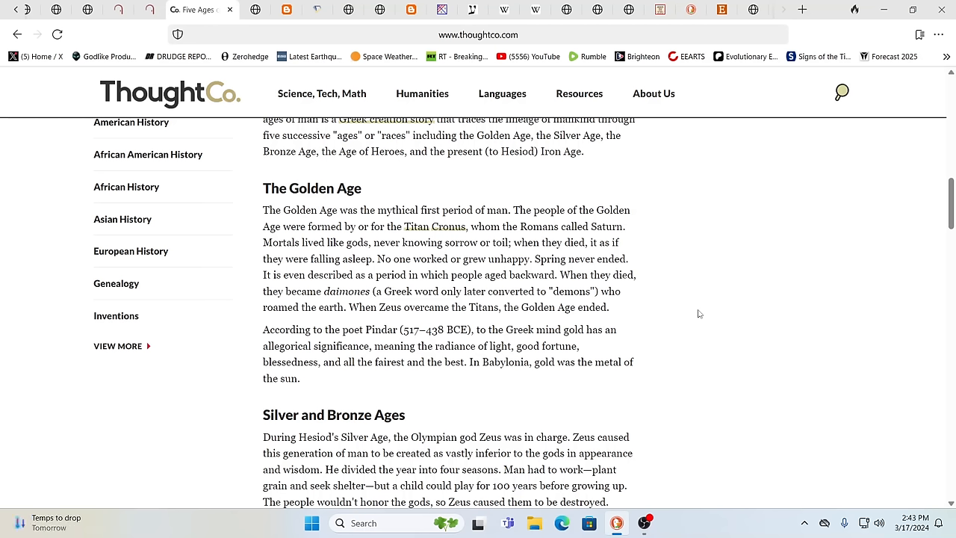
mouse_move(729, 330)
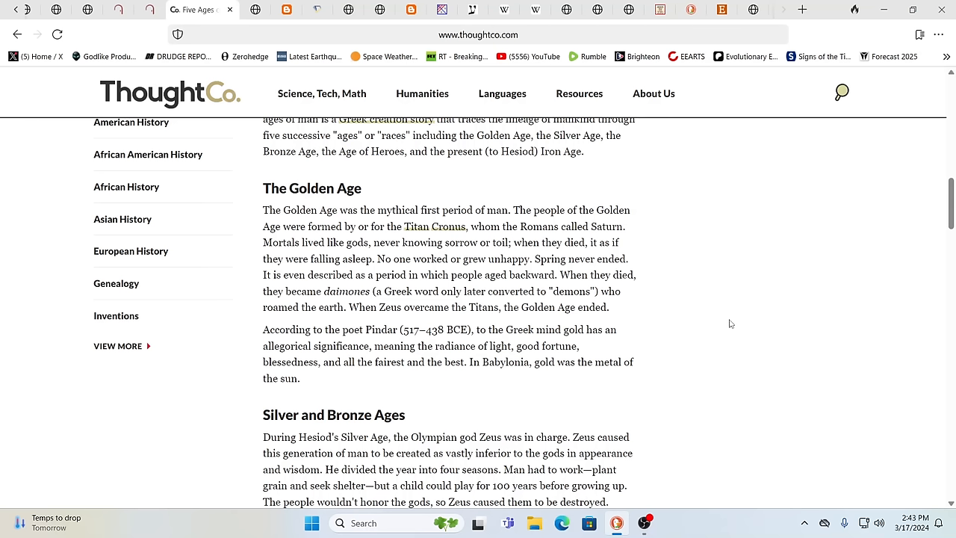
mouse_move(649, 321)
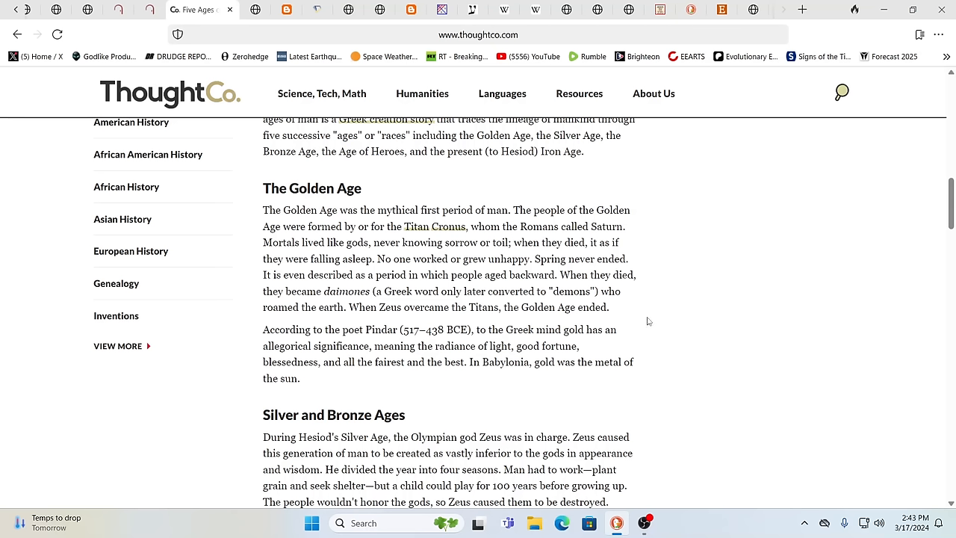
mouse_move(629, 322)
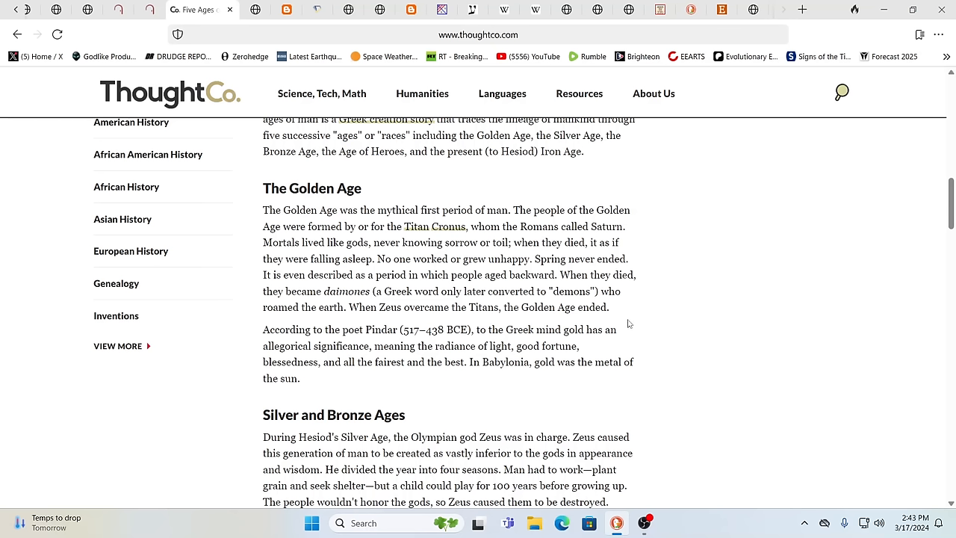
mouse_move(571, 272)
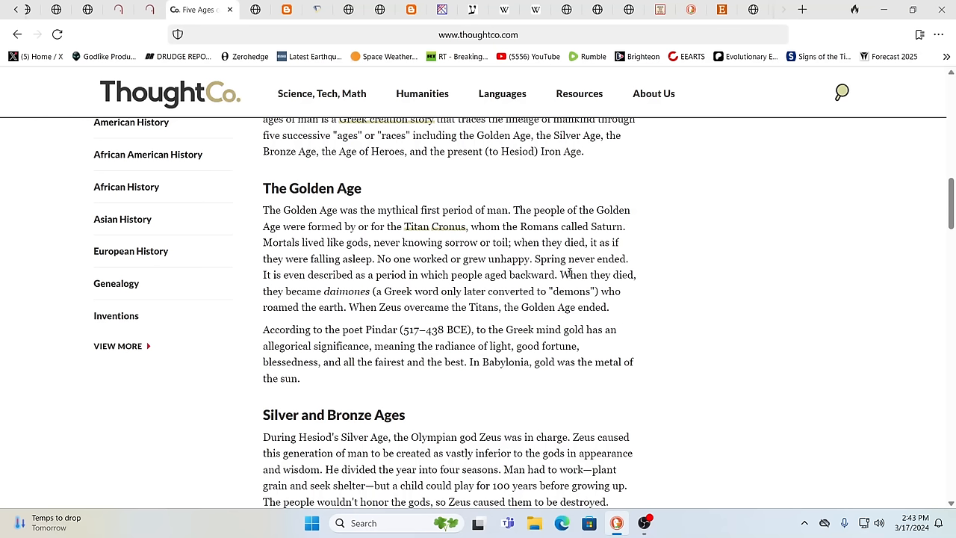
mouse_move(758, 344)
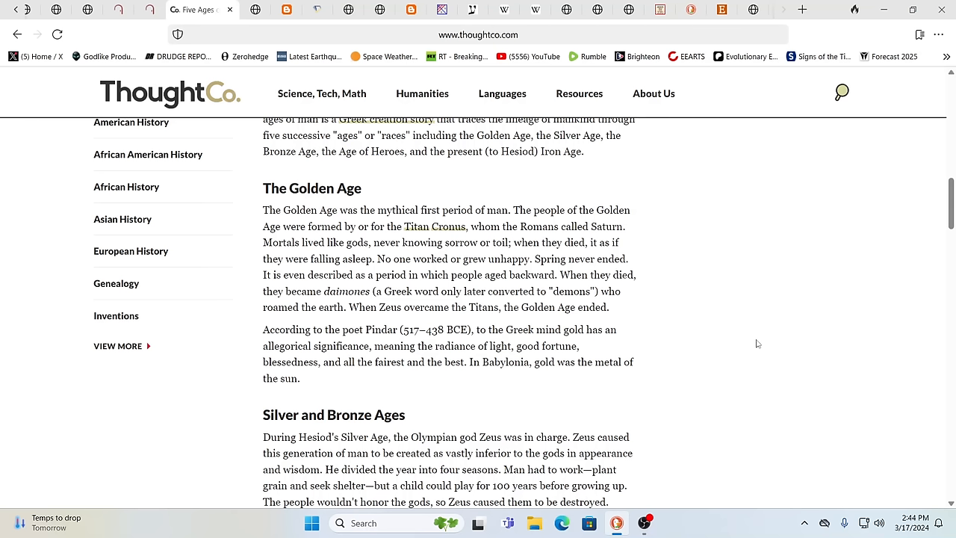
mouse_move(729, 333)
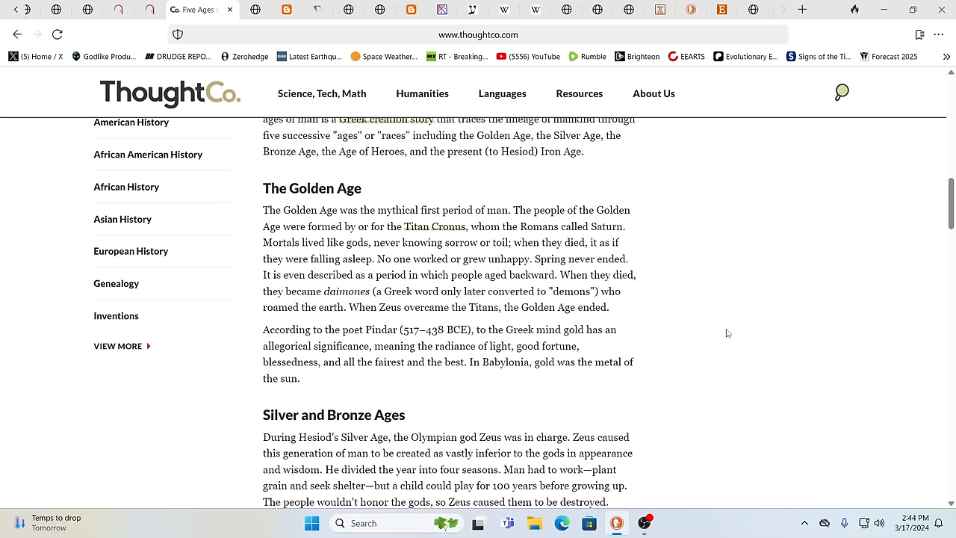
mouse_move(341, 310)
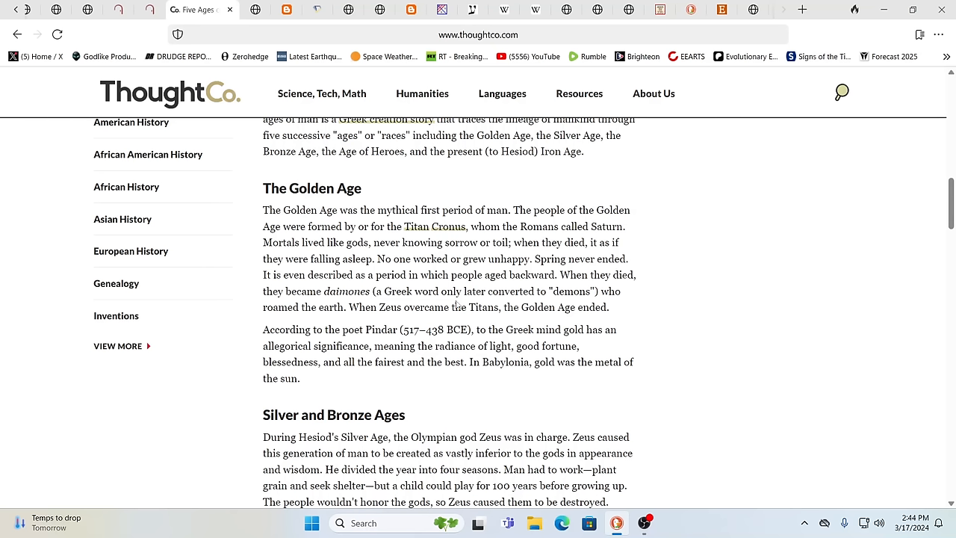
mouse_move(455, 254)
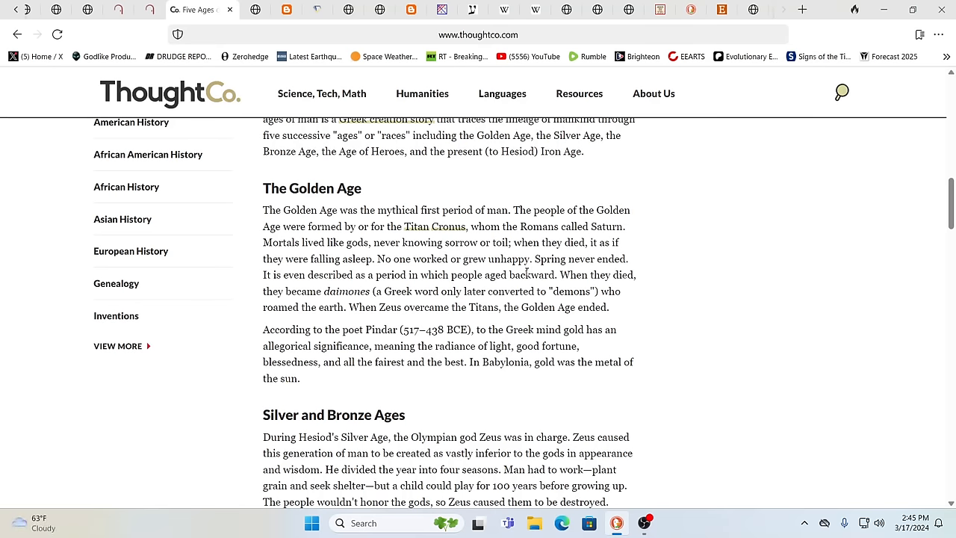
Step: Read down through the Silver, Bronze, Heroes and Iron Age sections to the sources, then back to the Bronze Age passage
scroll(down, 3)
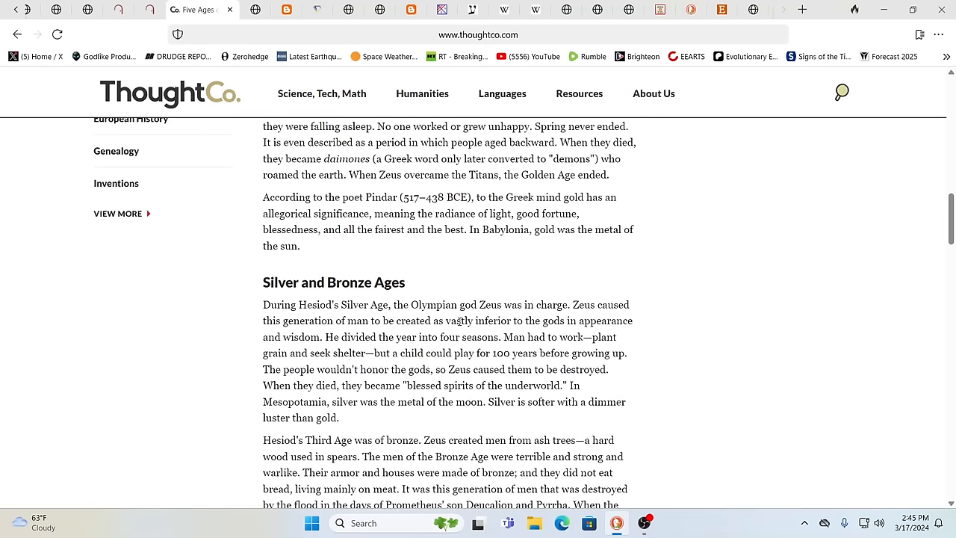
mouse_move(556, 316)
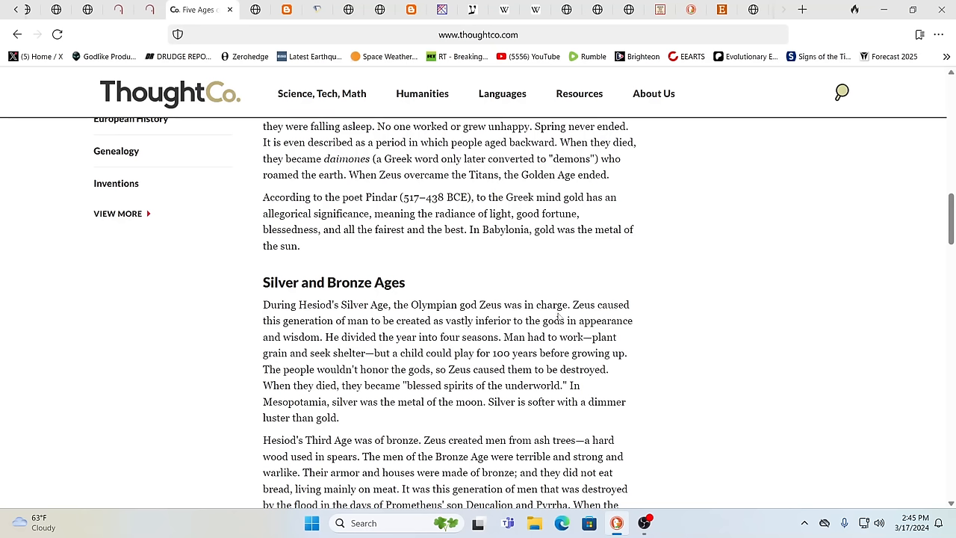
mouse_move(671, 329)
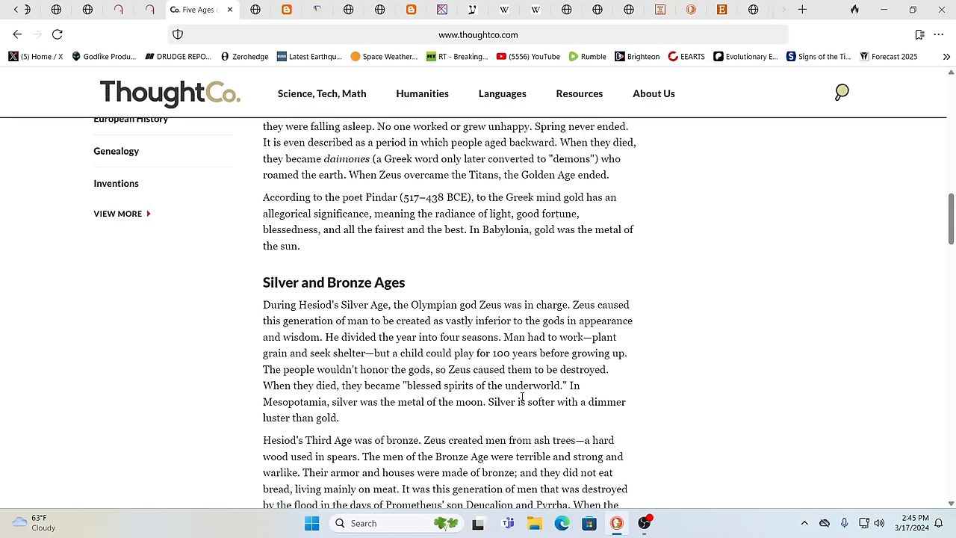
mouse_move(432, 374)
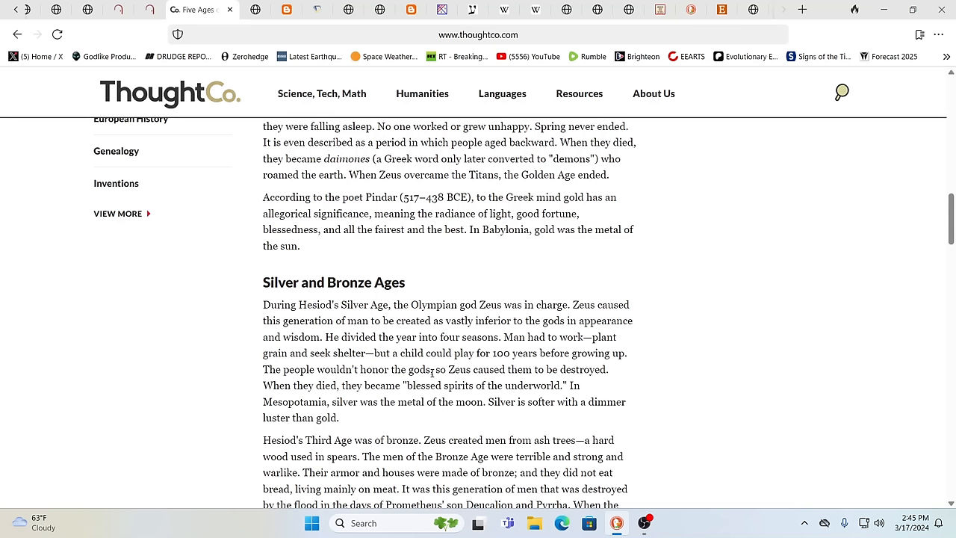
mouse_move(457, 364)
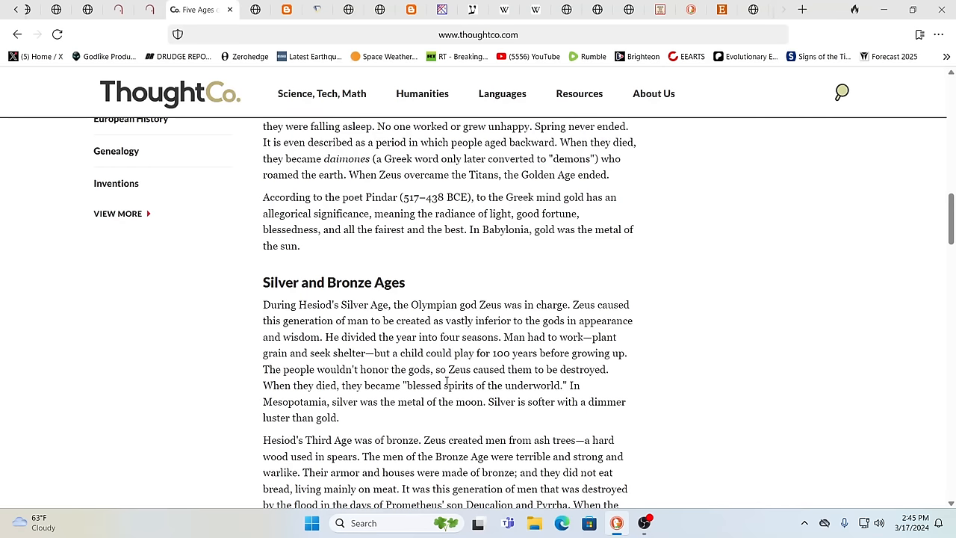
scroll(down, 3)
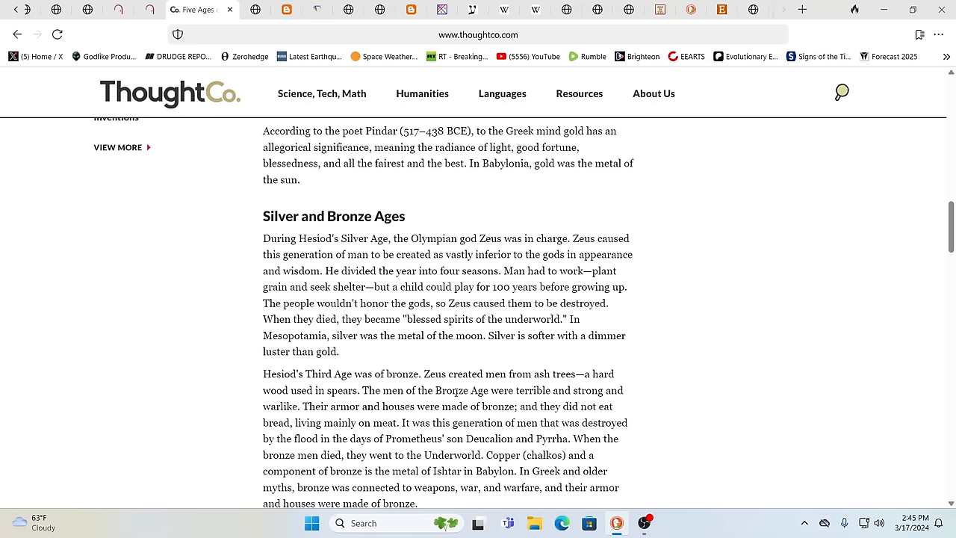
scroll(down, 3)
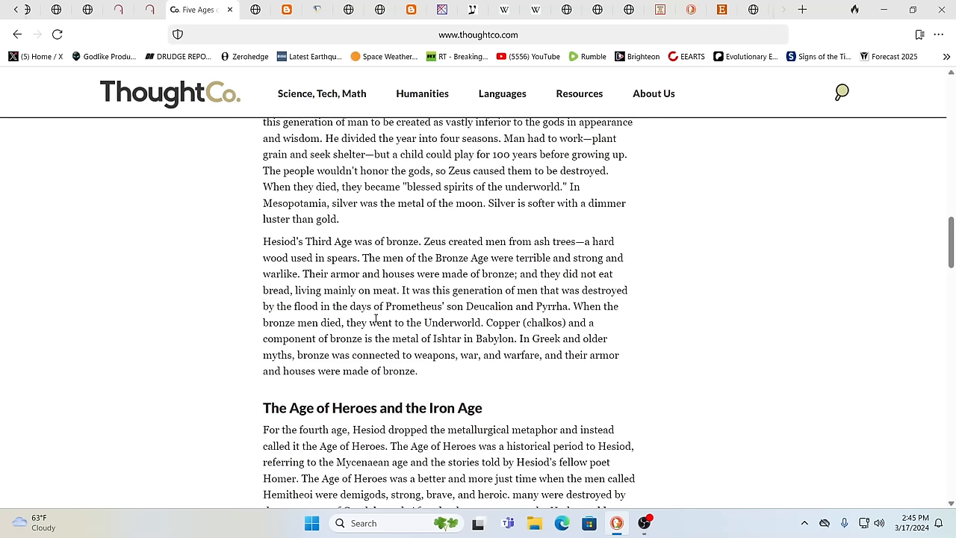
scroll(down, 3)
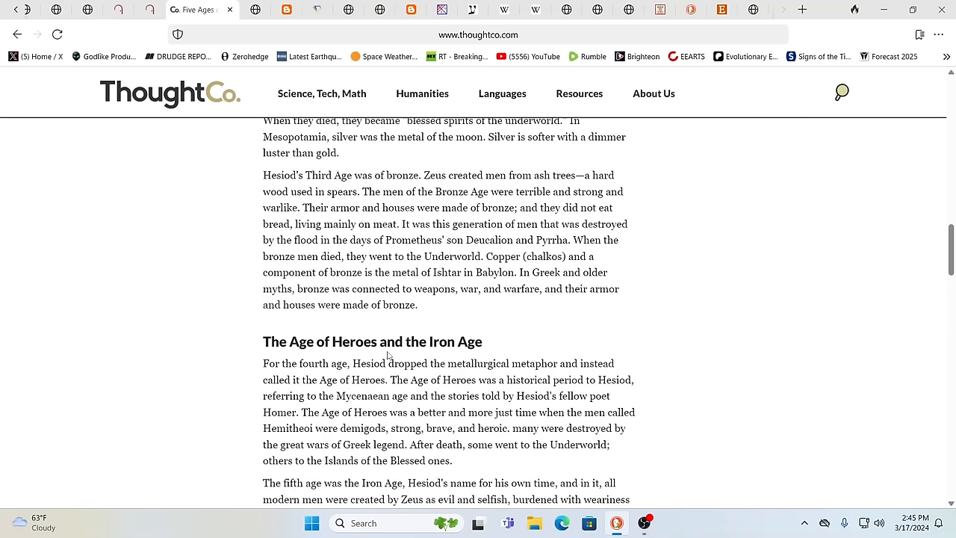
scroll(down, 3)
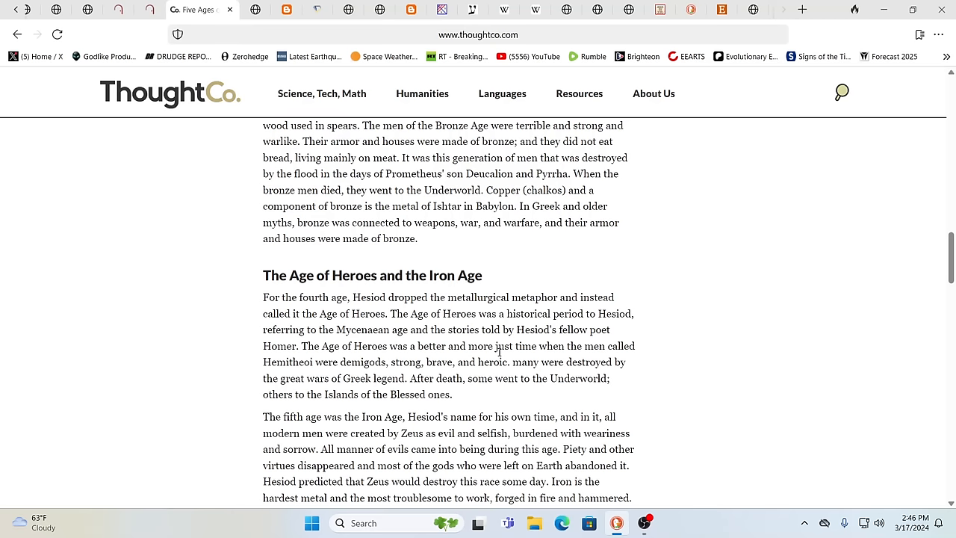
scroll(down, 3)
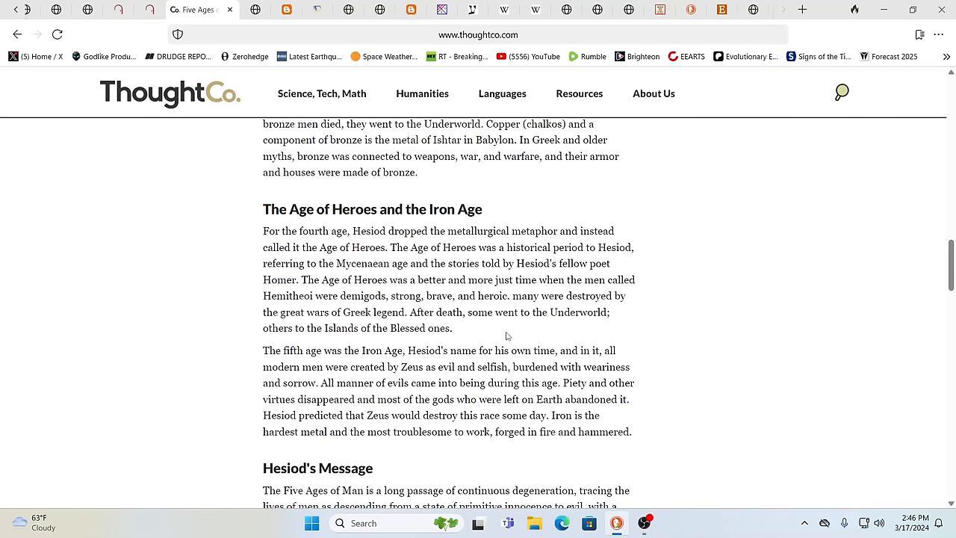
scroll(down, 3)
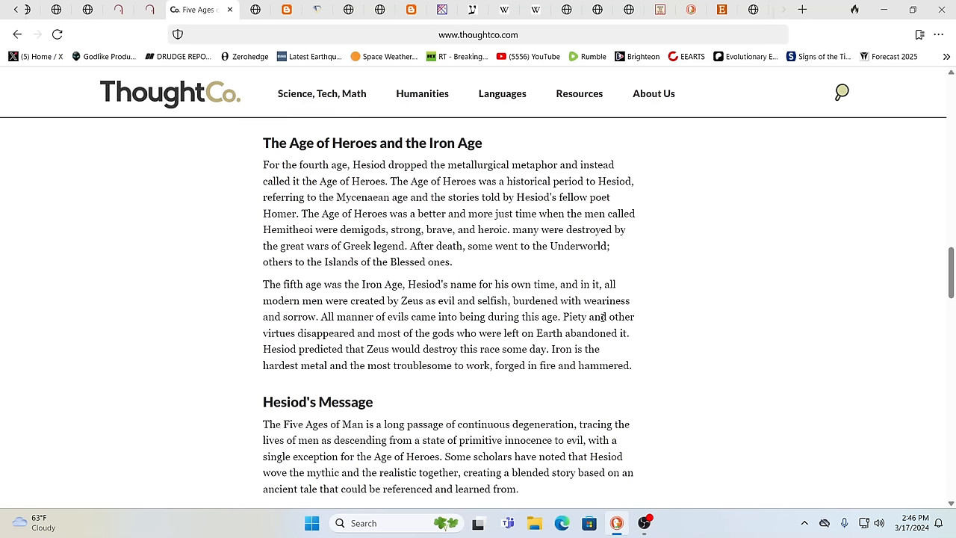
scroll(down, 3)
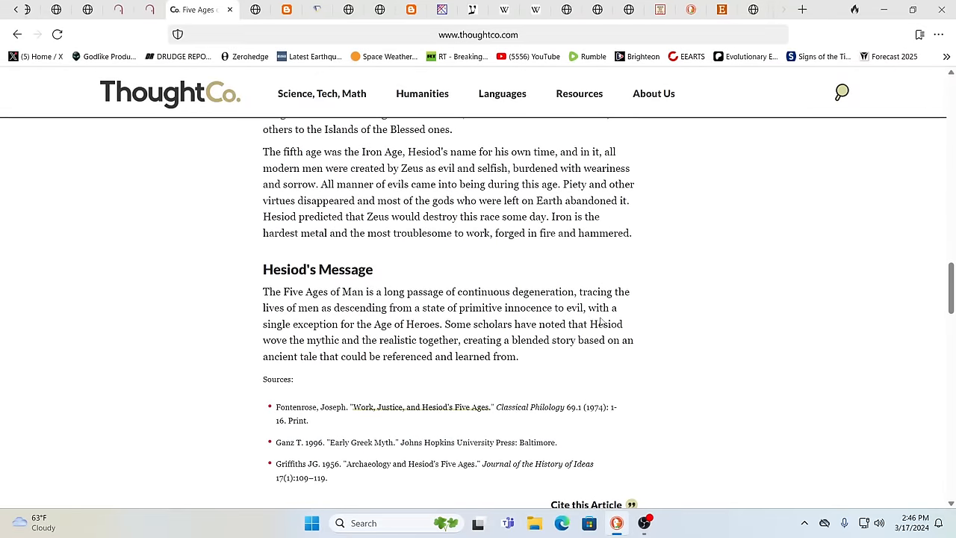
scroll(down, 3)
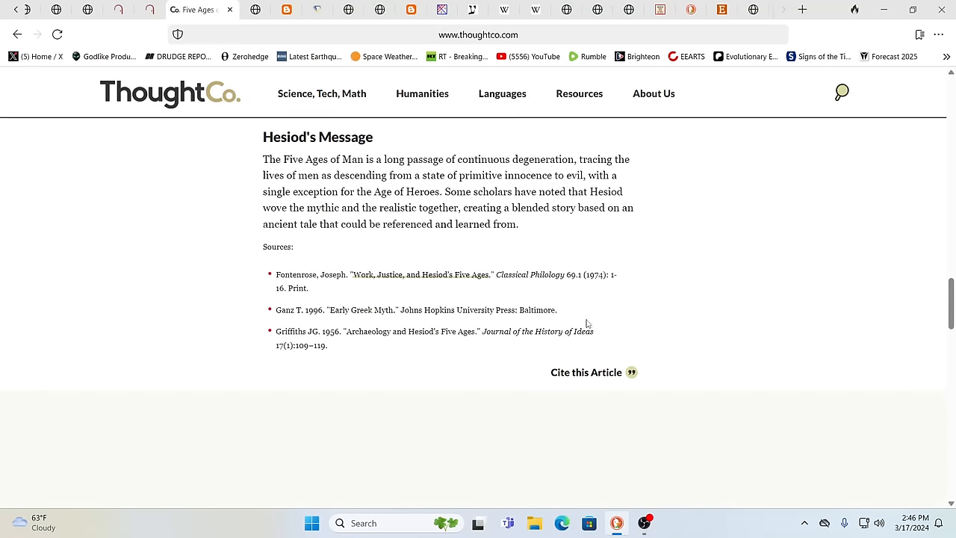
scroll(up, 3)
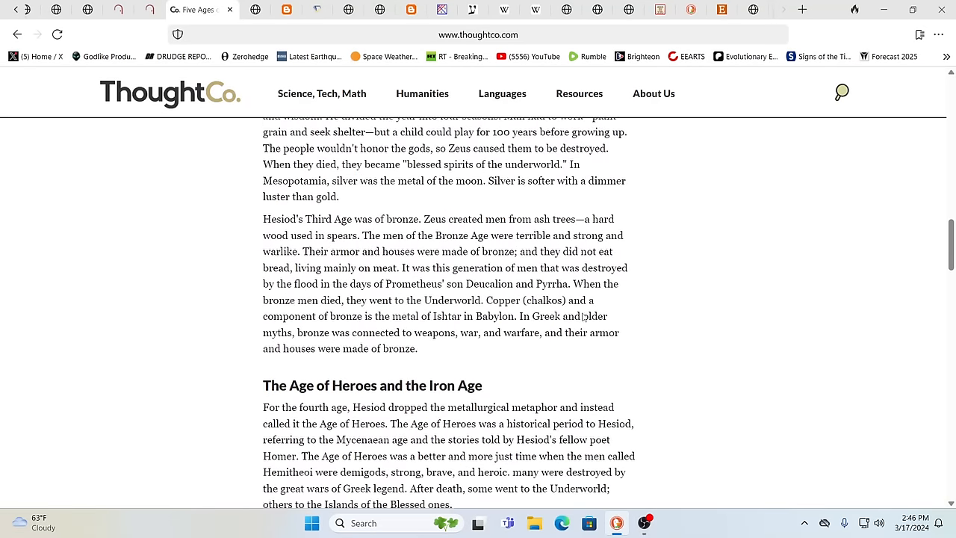
scroll(up, 3)
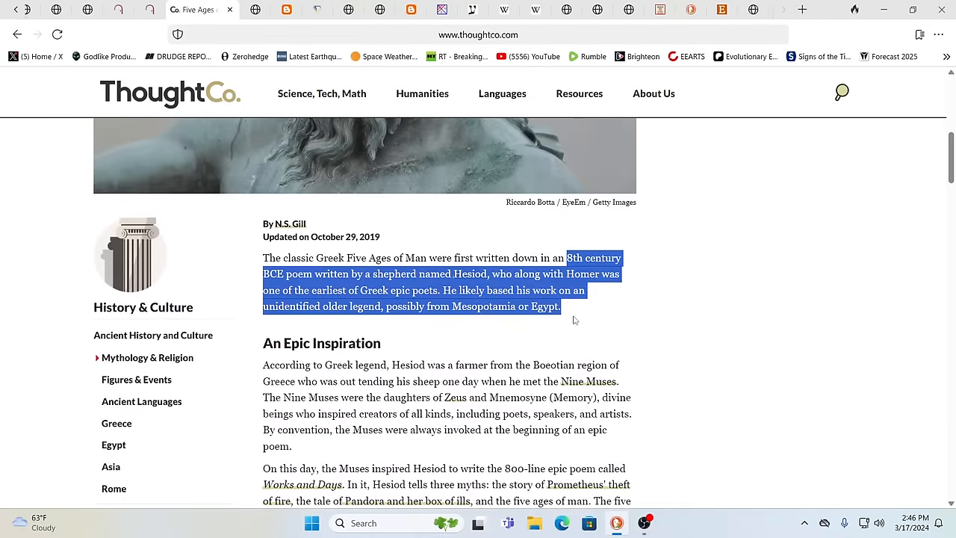
scroll(up, 3)
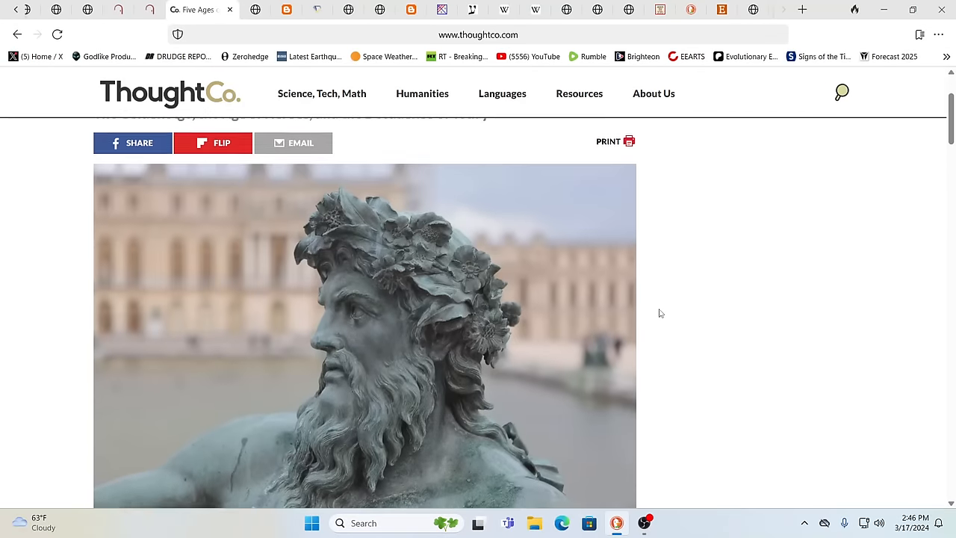
scroll(up, 3)
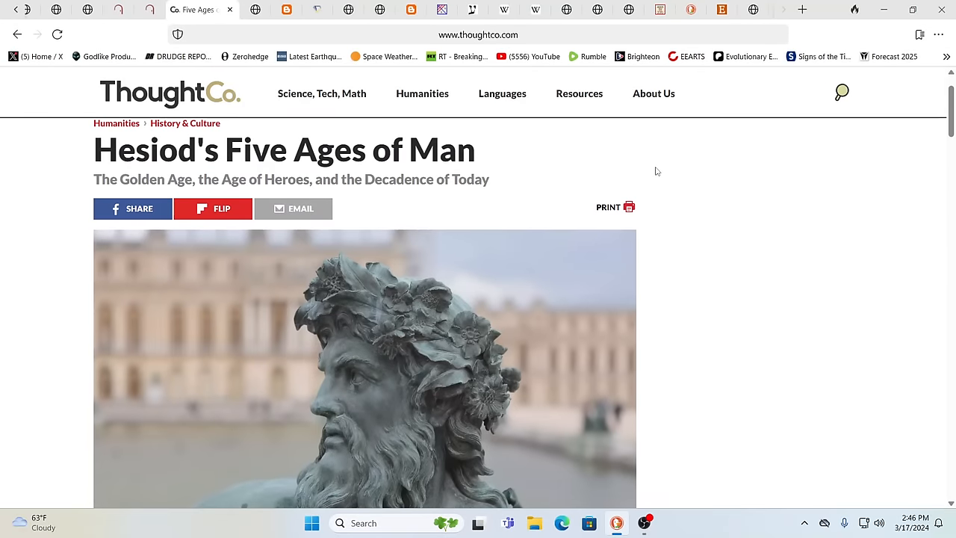
mouse_move(595, 154)
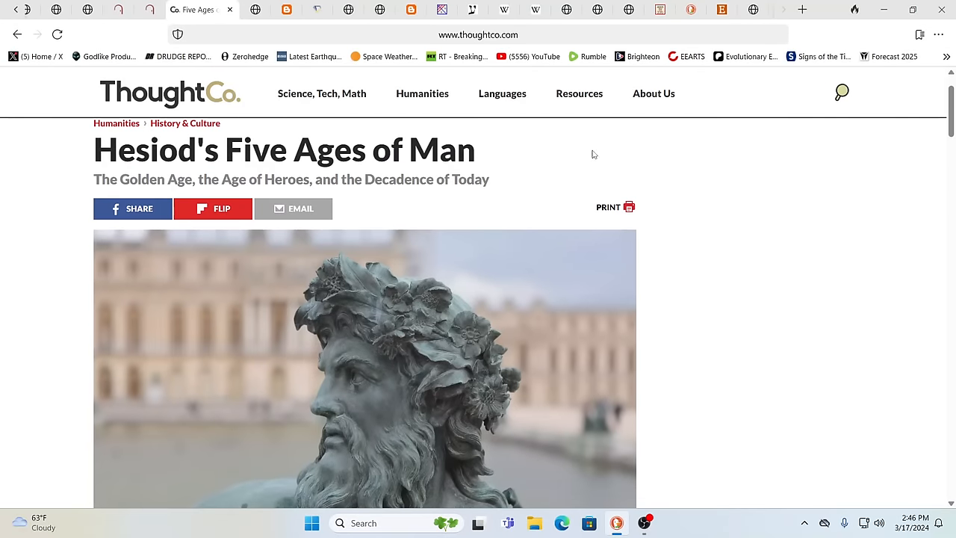
mouse_move(651, 185)
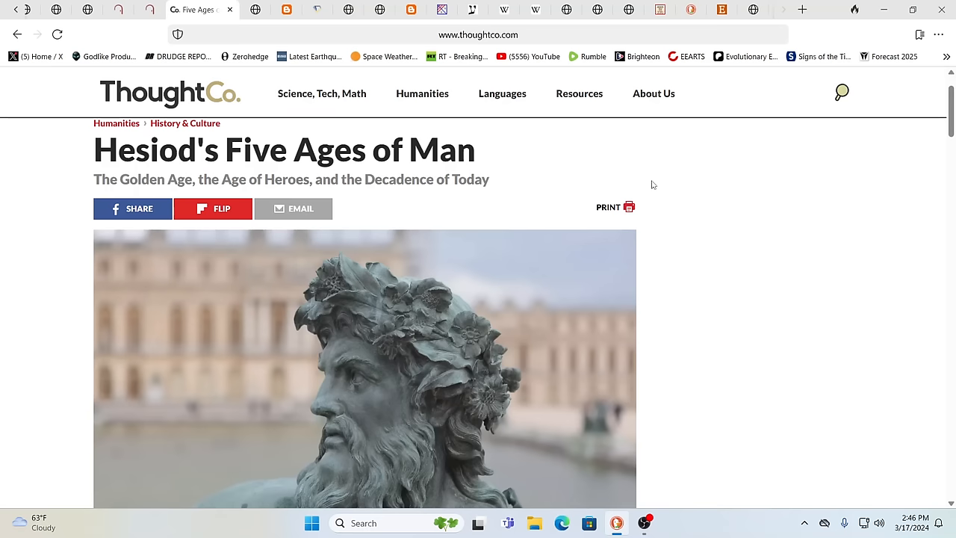
mouse_move(723, 194)
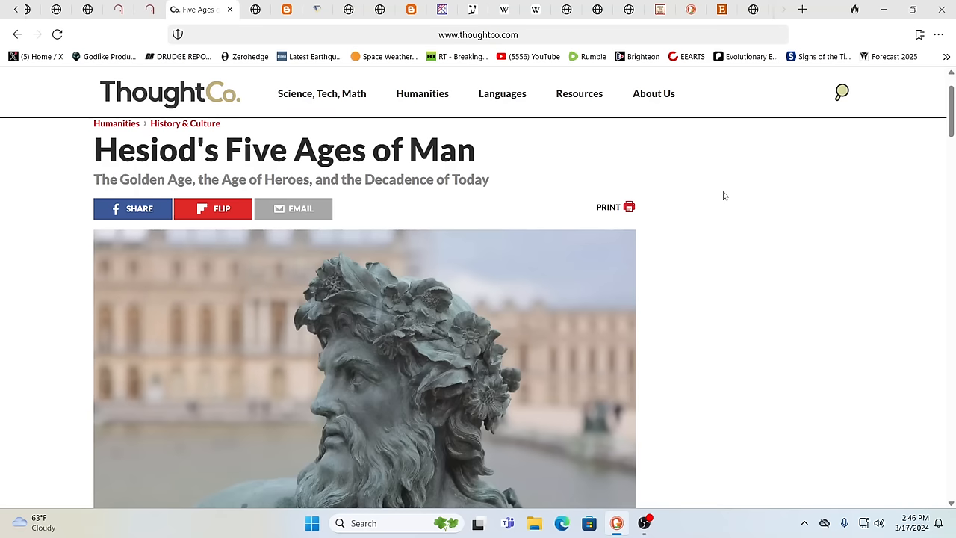
mouse_move(737, 195)
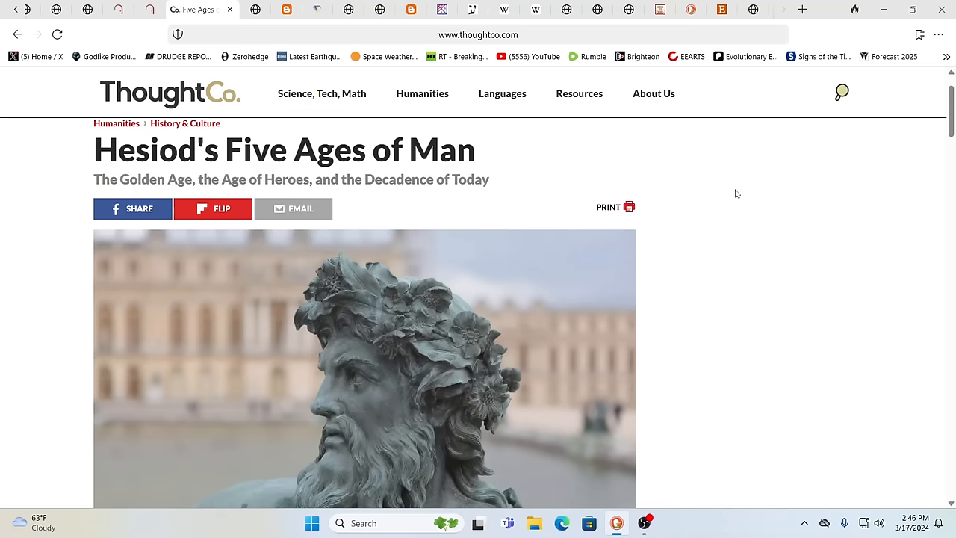
mouse_move(302, 127)
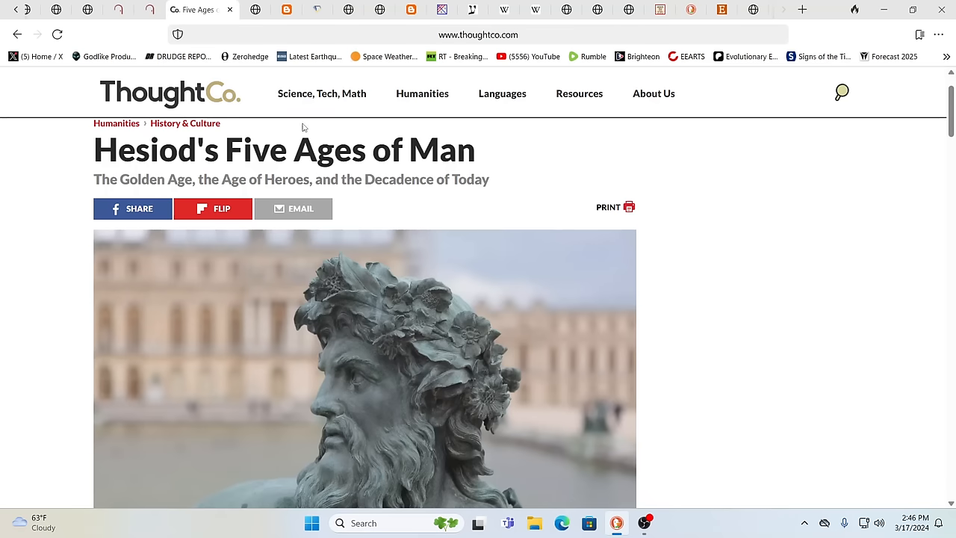
mouse_move(149, 9)
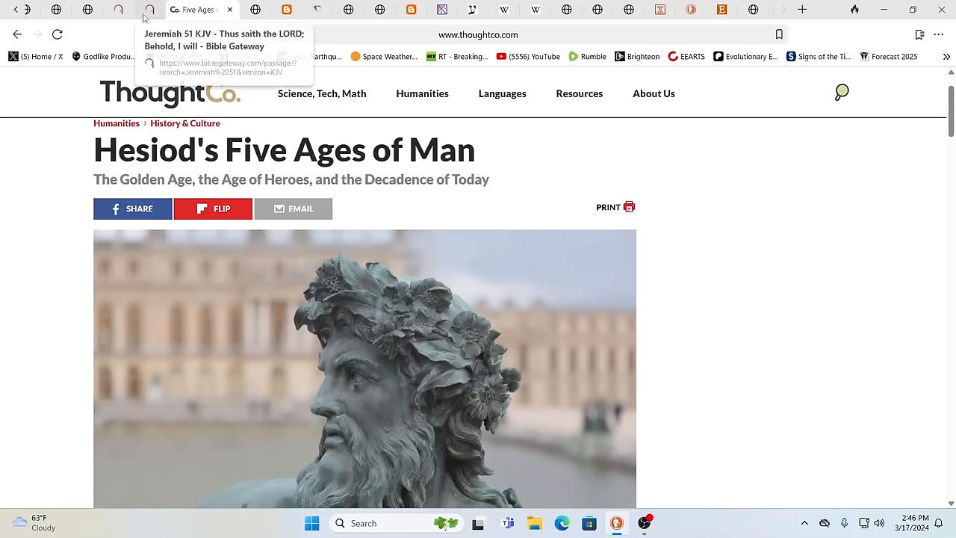
mouse_move(198, 9)
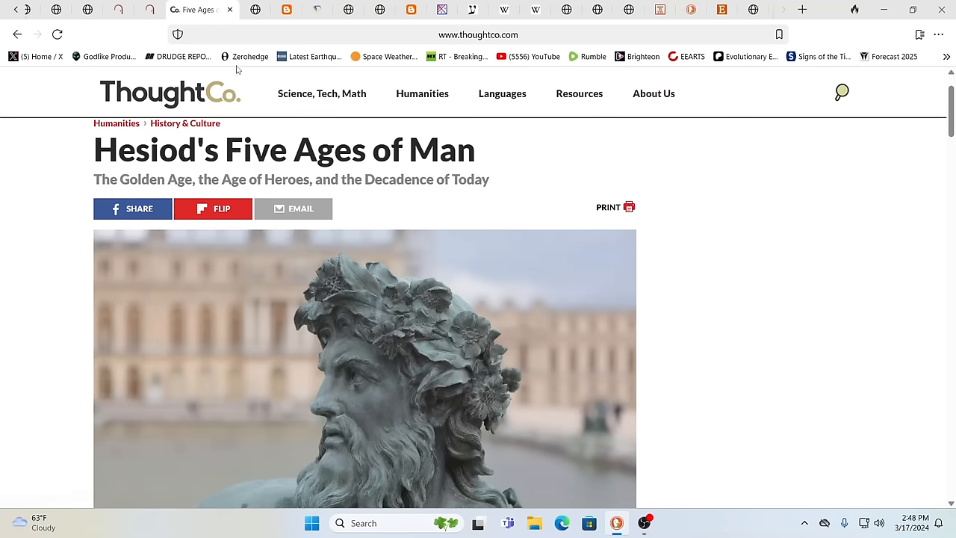
mouse_move(245, 57)
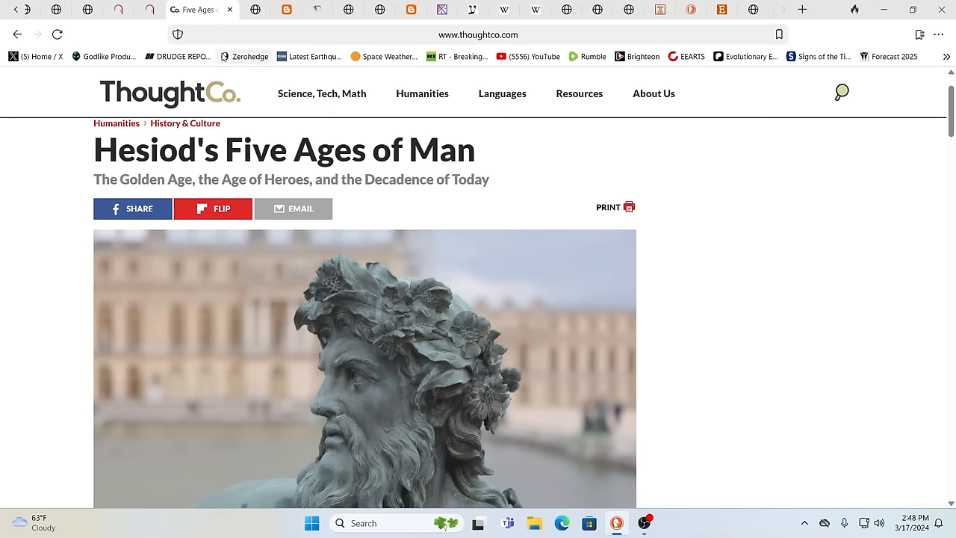
mouse_move(243, 57)
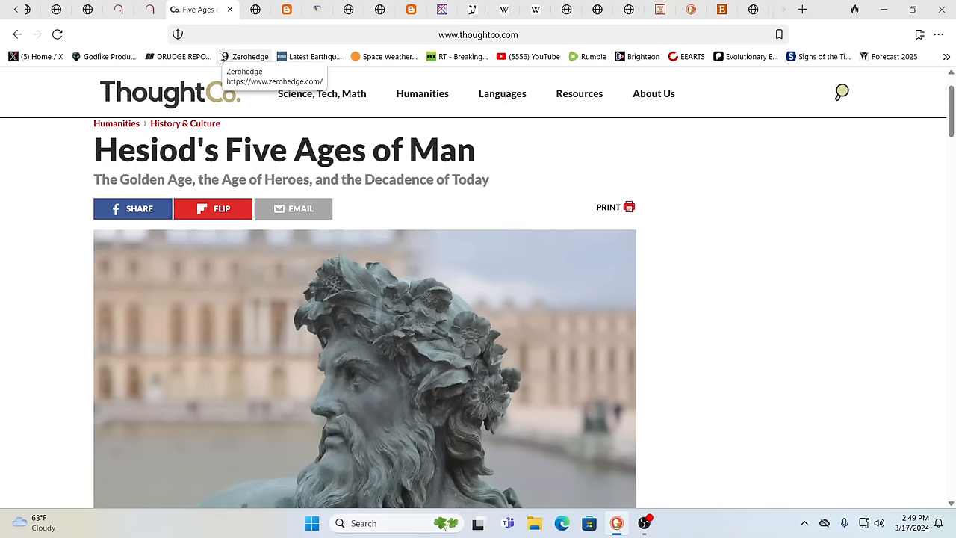
mouse_move(173, 63)
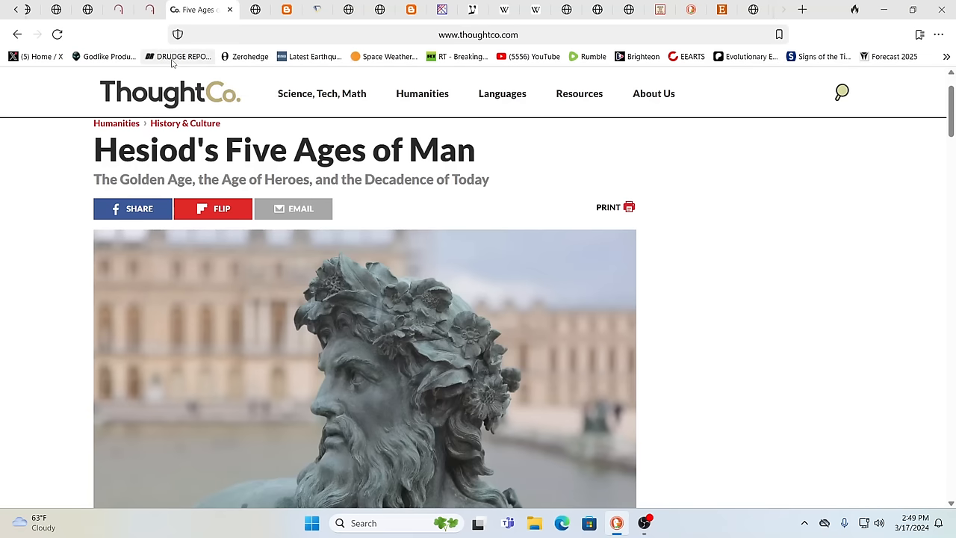
mouse_move(180, 57)
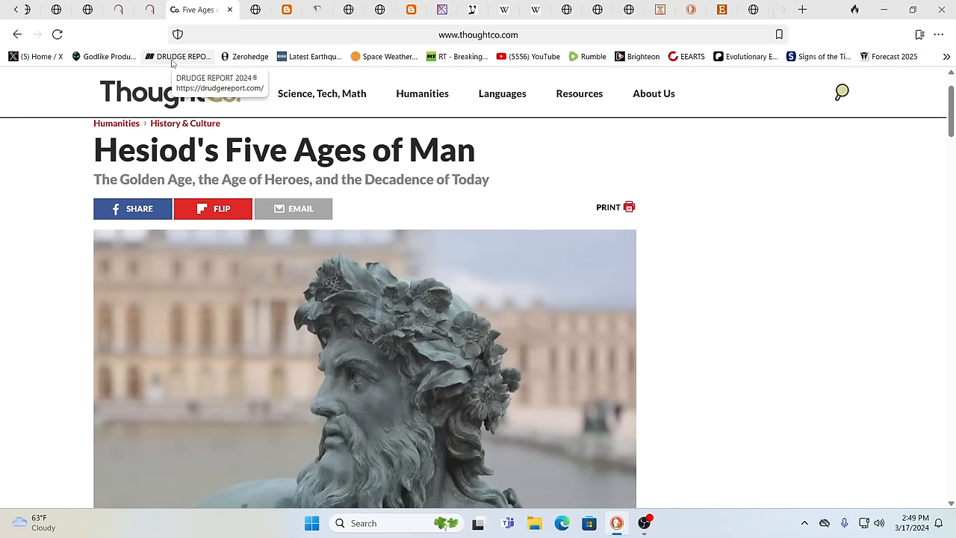
mouse_move(157, 45)
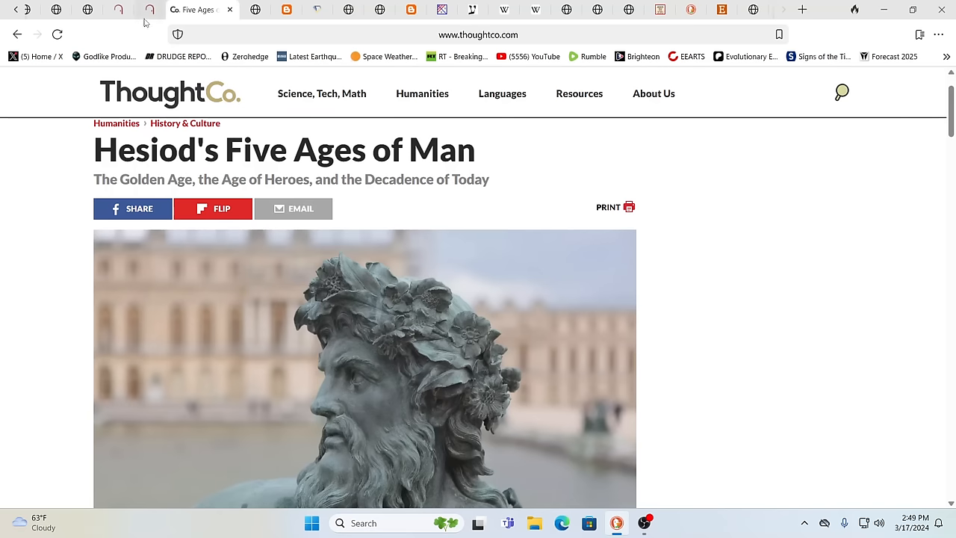
mouse_move(146, 9)
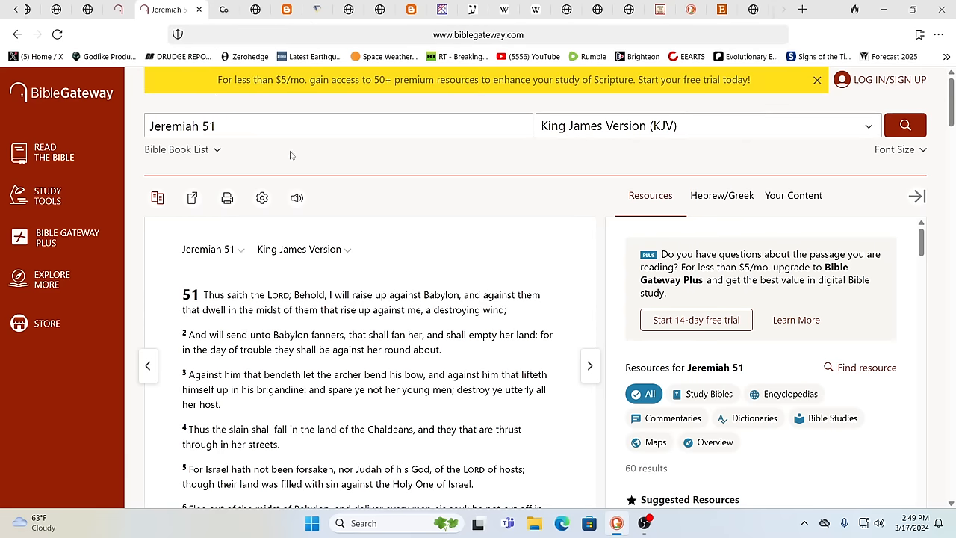
mouse_move(505, 251)
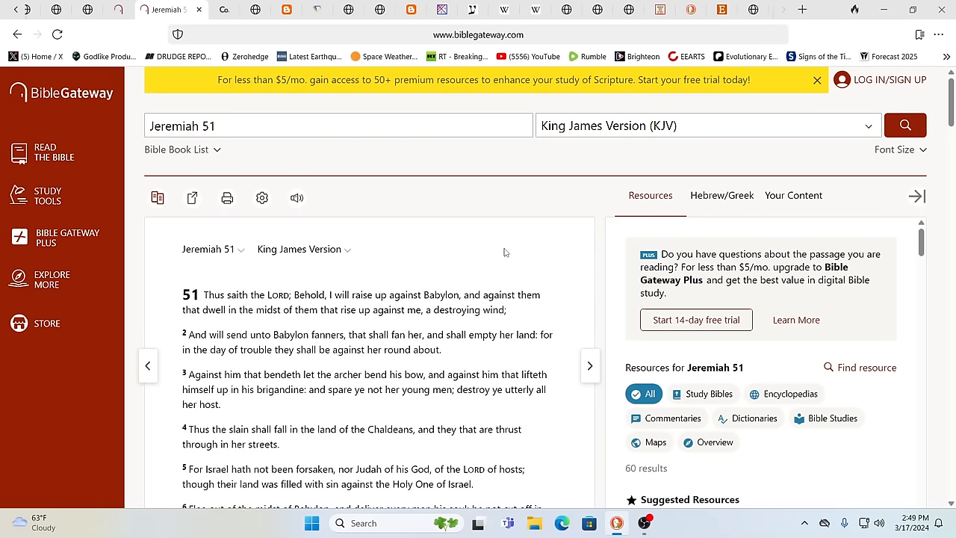
mouse_move(494, 251)
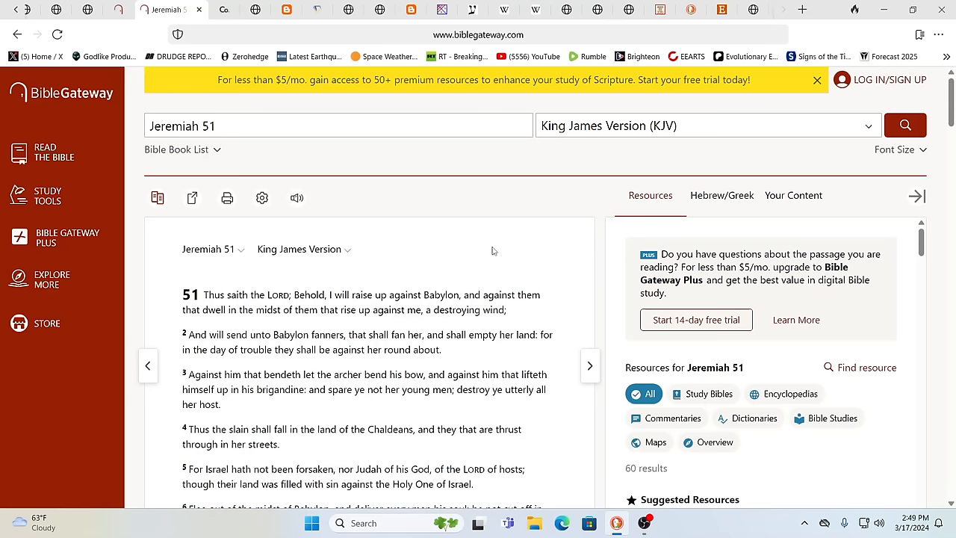
mouse_move(451, 257)
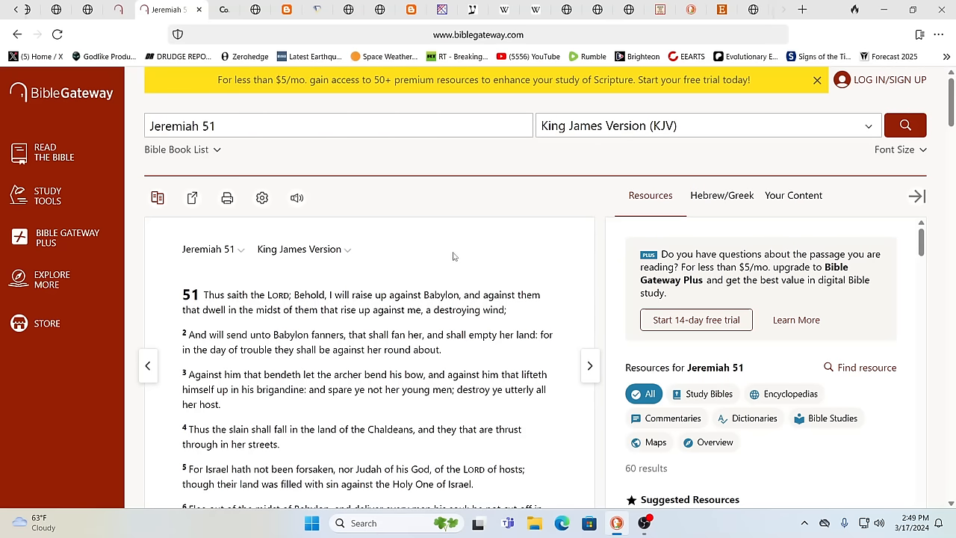
mouse_move(198, 266)
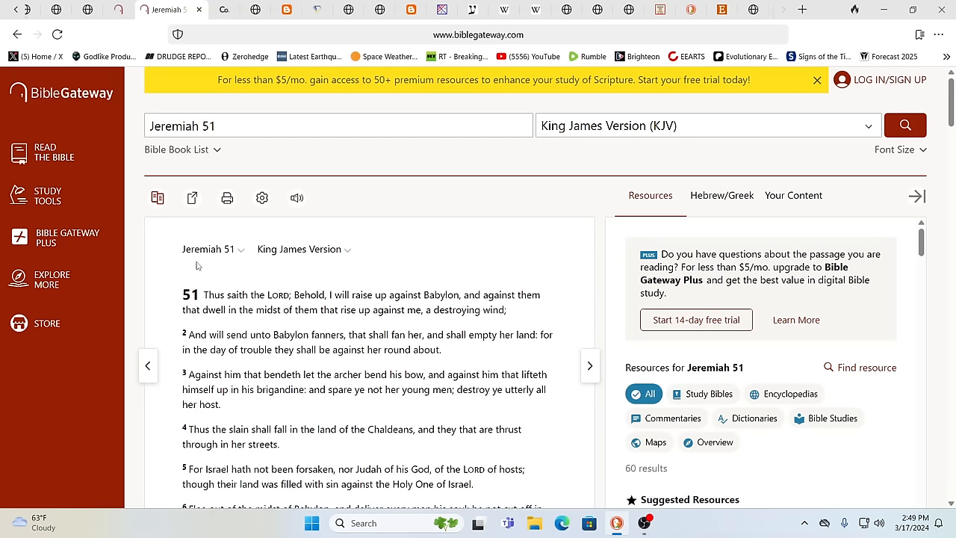
mouse_move(343, 269)
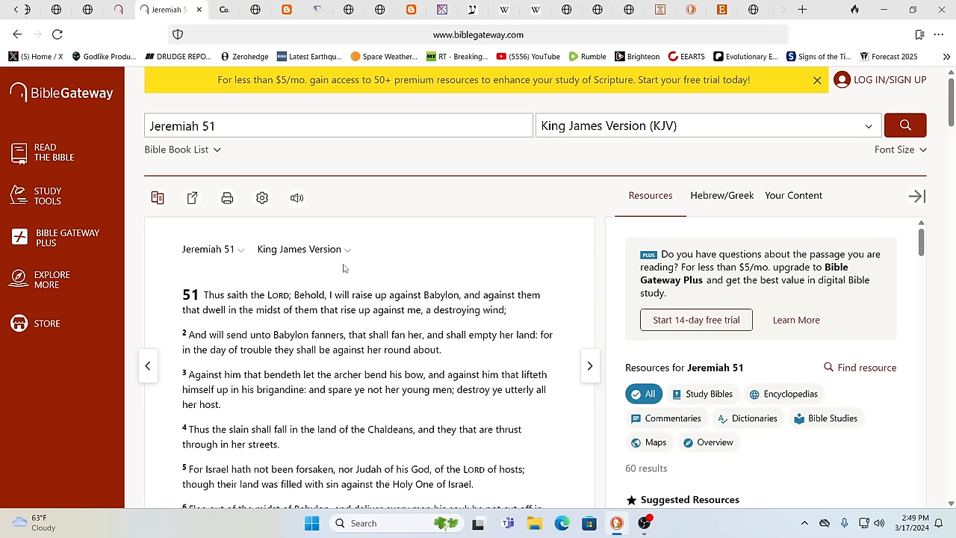
mouse_move(430, 269)
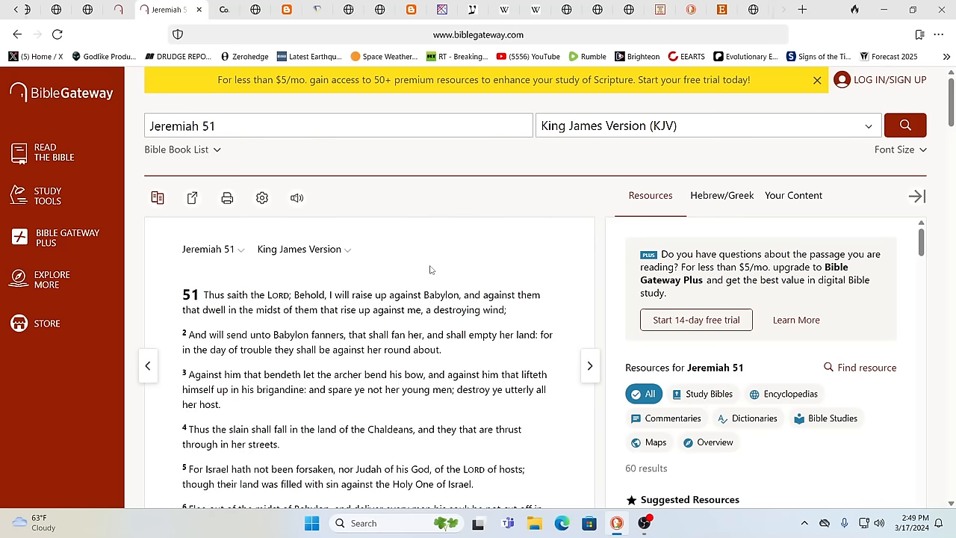
mouse_move(373, 305)
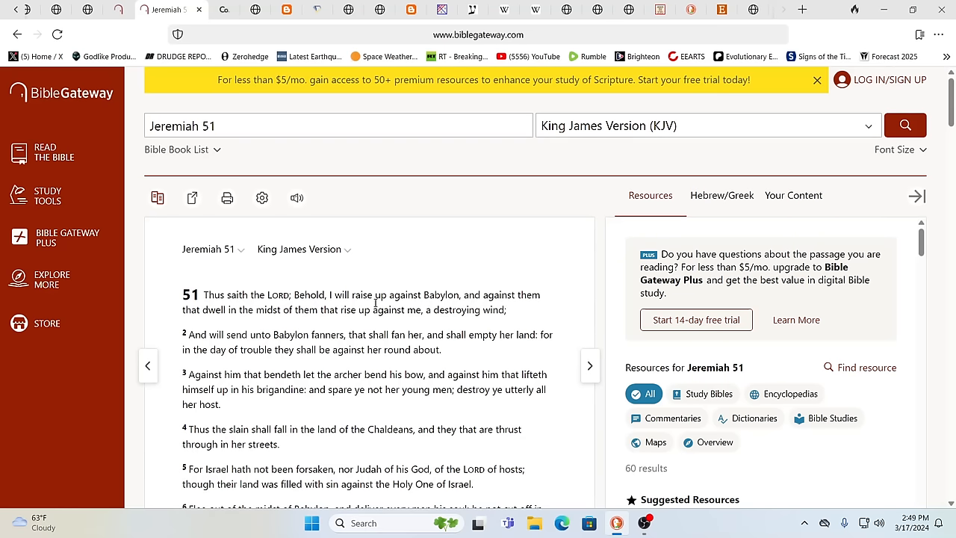
mouse_move(388, 291)
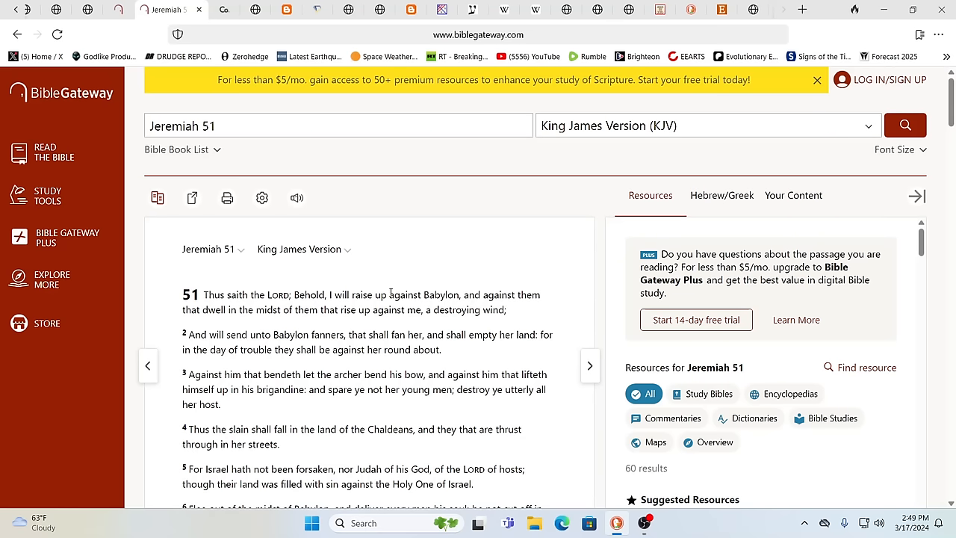
mouse_move(492, 285)
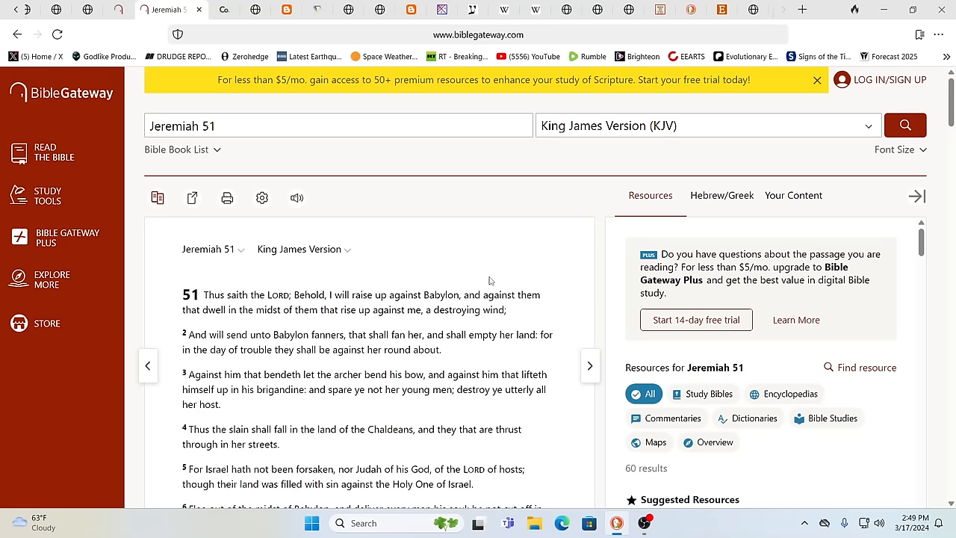
mouse_move(388, 308)
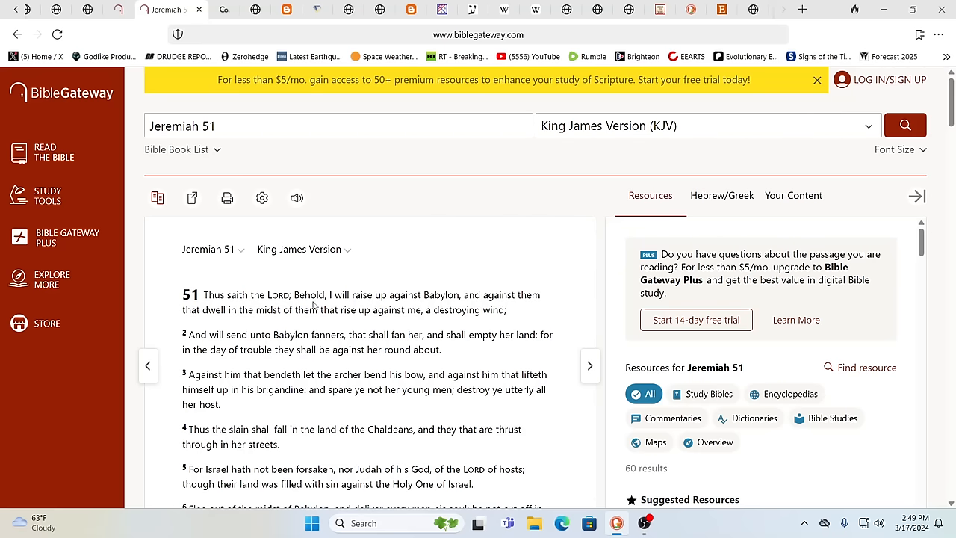
Step: Glance down the KJV Jeremiah 51 page and return to its opening verses
scroll(down, 3)
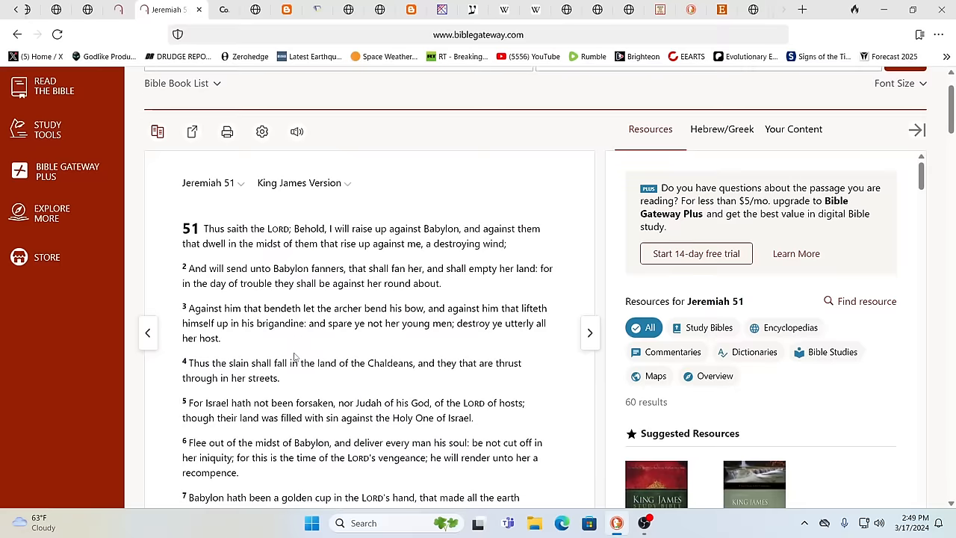
scroll(up, 3)
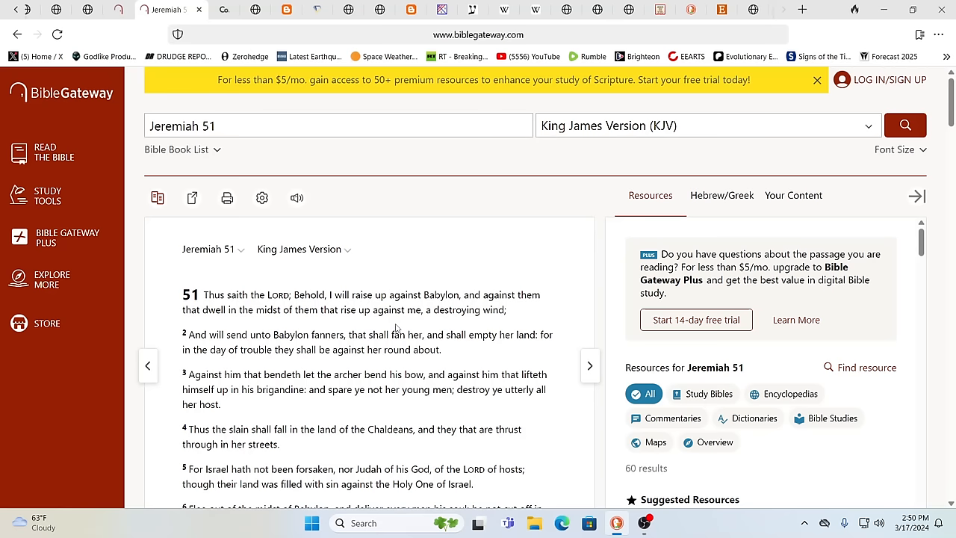
mouse_move(424, 326)
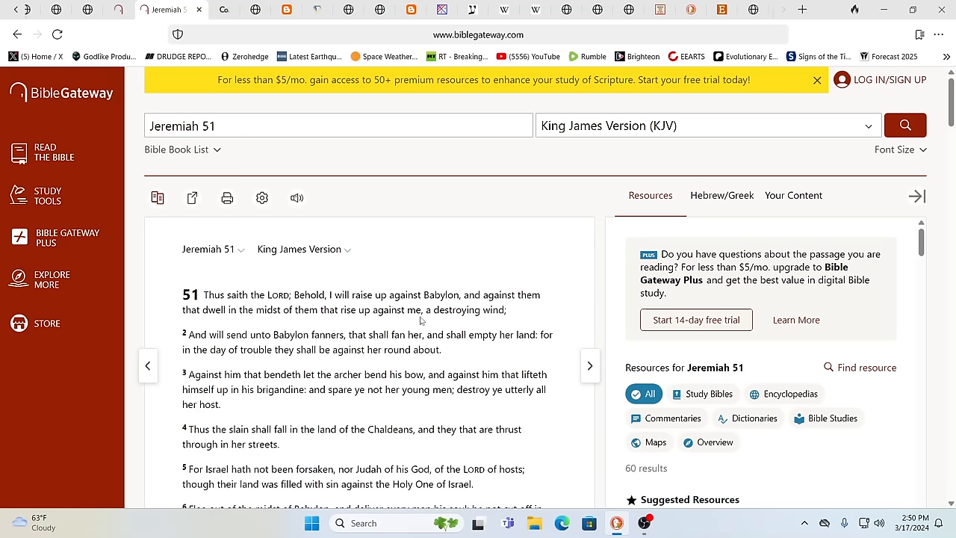
mouse_move(310, 304)
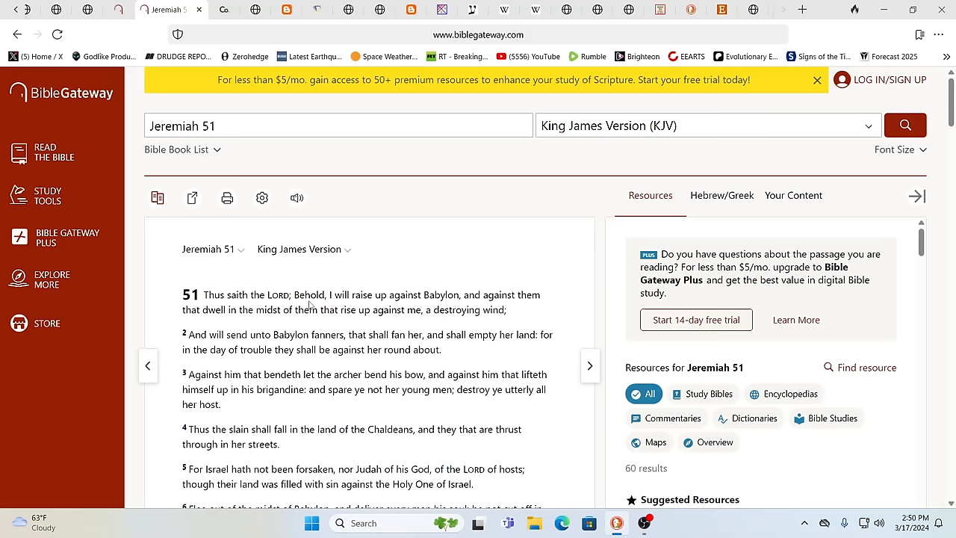
mouse_move(343, 217)
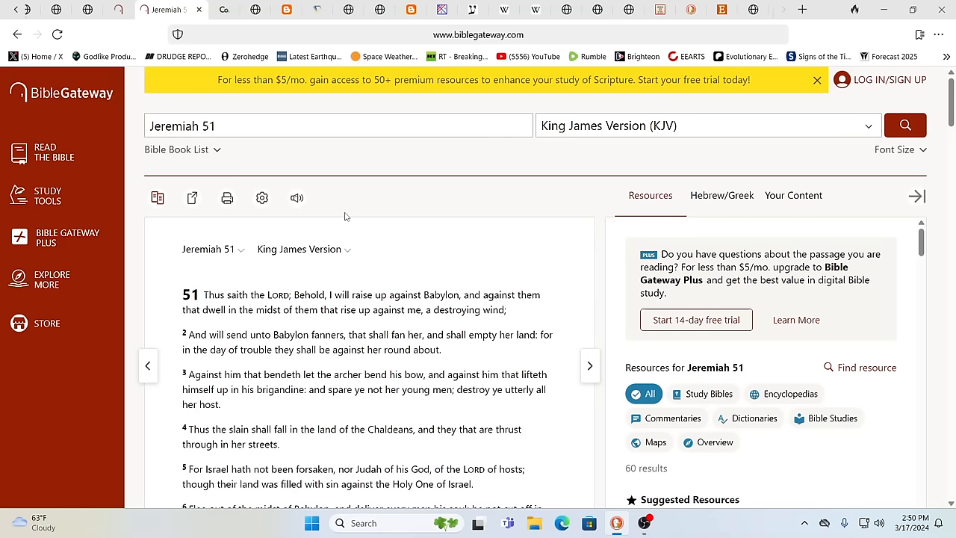
mouse_move(418, 209)
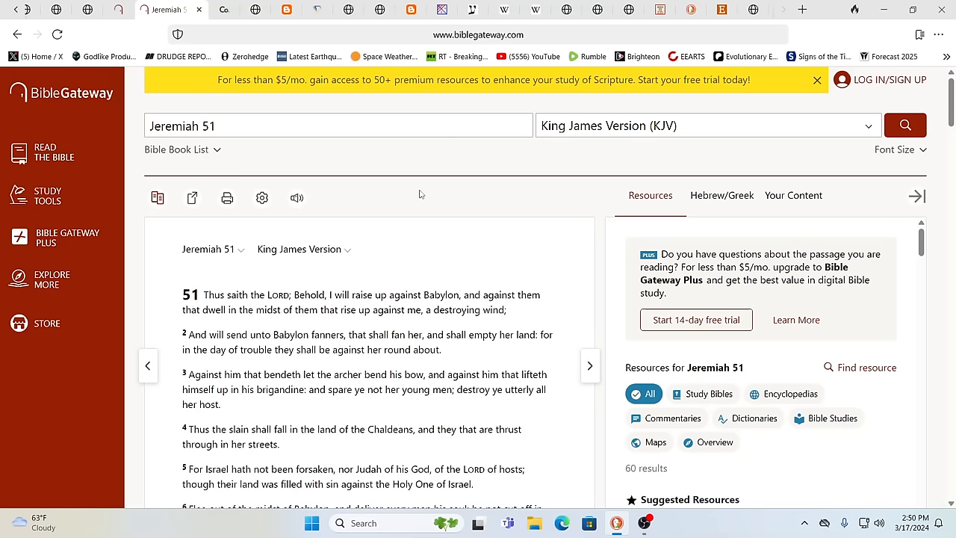
mouse_move(290, 152)
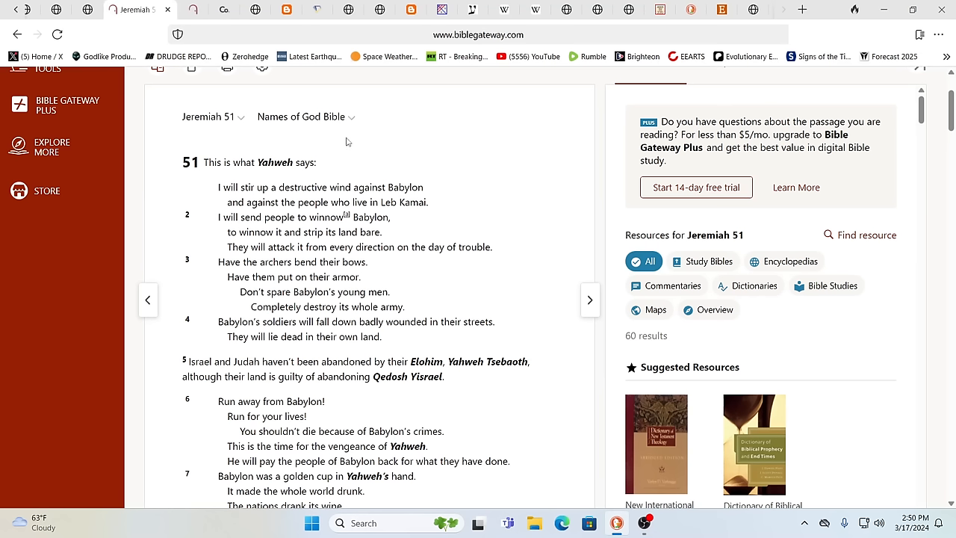
mouse_move(493, 197)
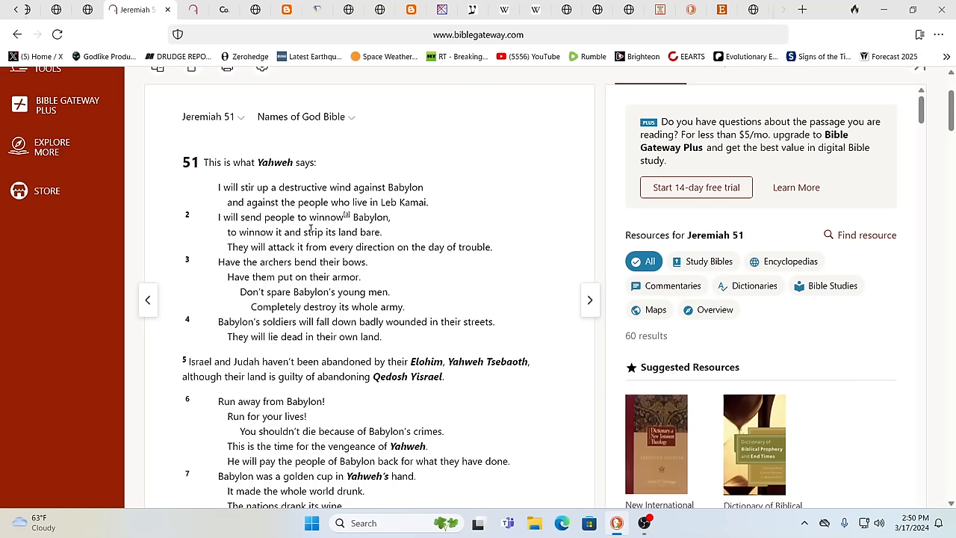
mouse_move(384, 186)
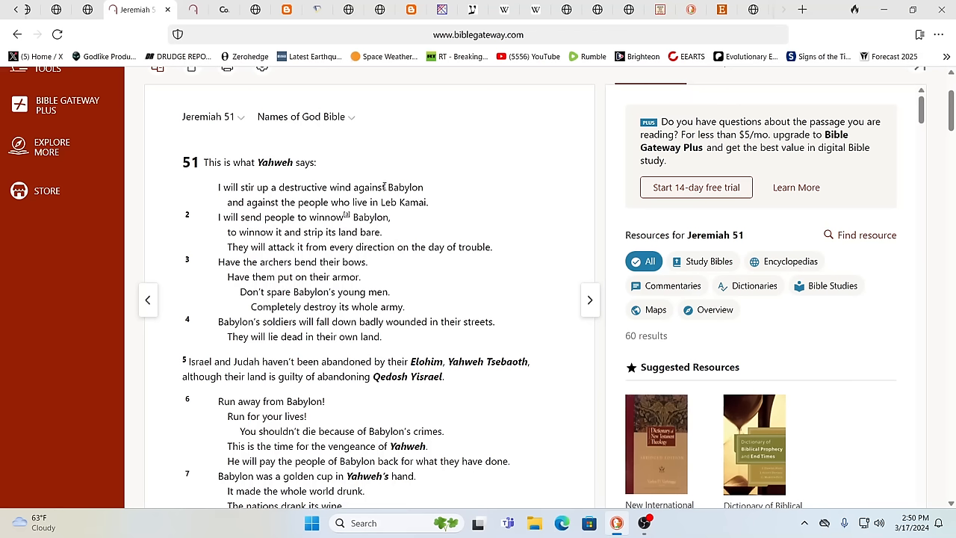
mouse_move(311, 198)
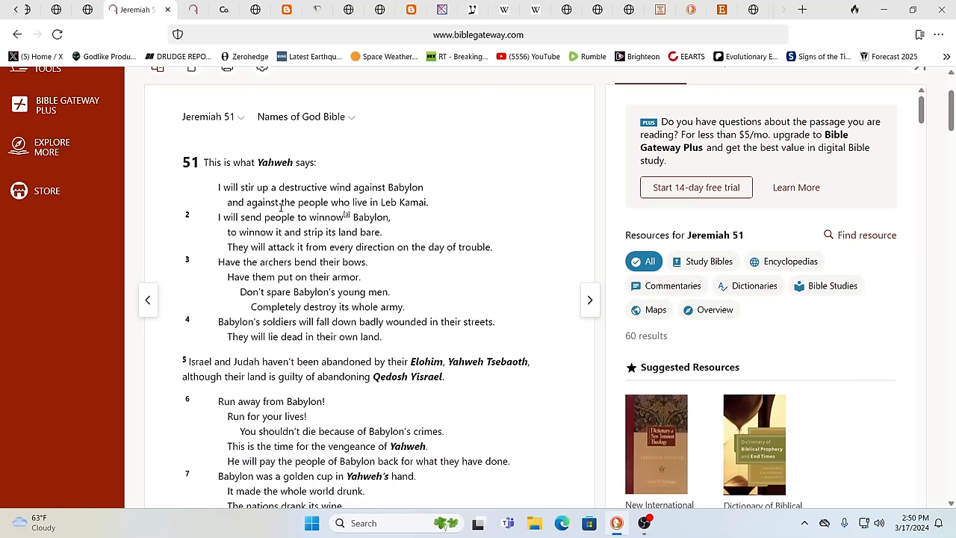
mouse_move(411, 215)
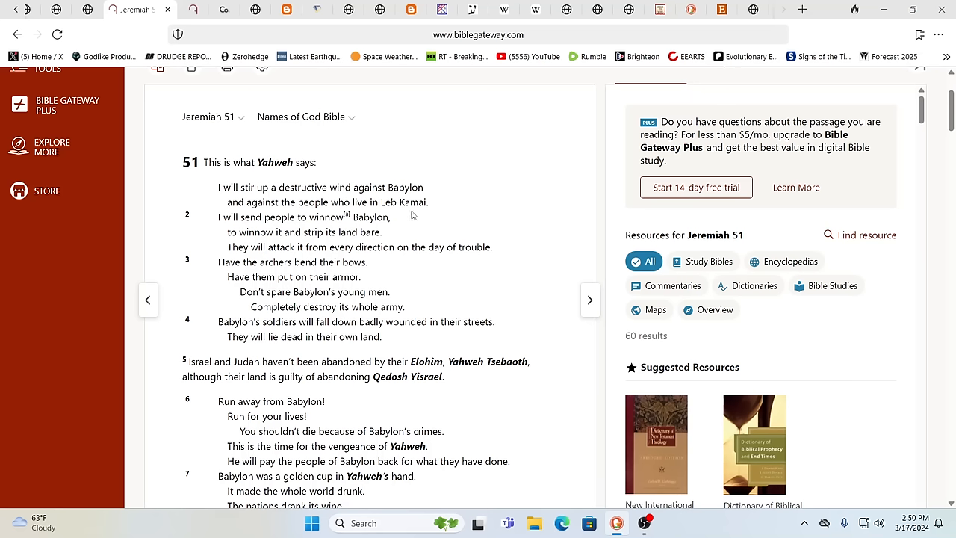
Step: Scroll the KJV Jeremiah 51 page to verses 1–8
scroll(down, 3)
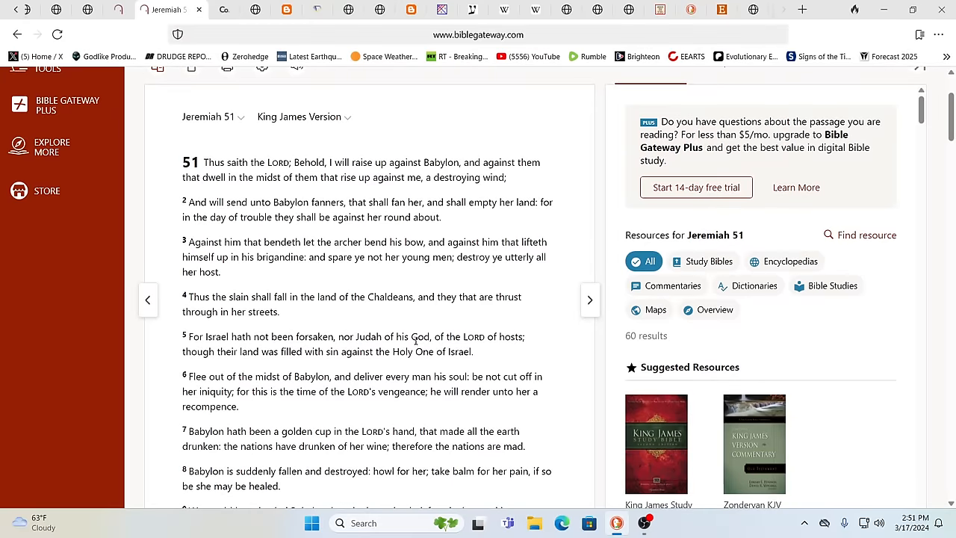
mouse_move(486, 347)
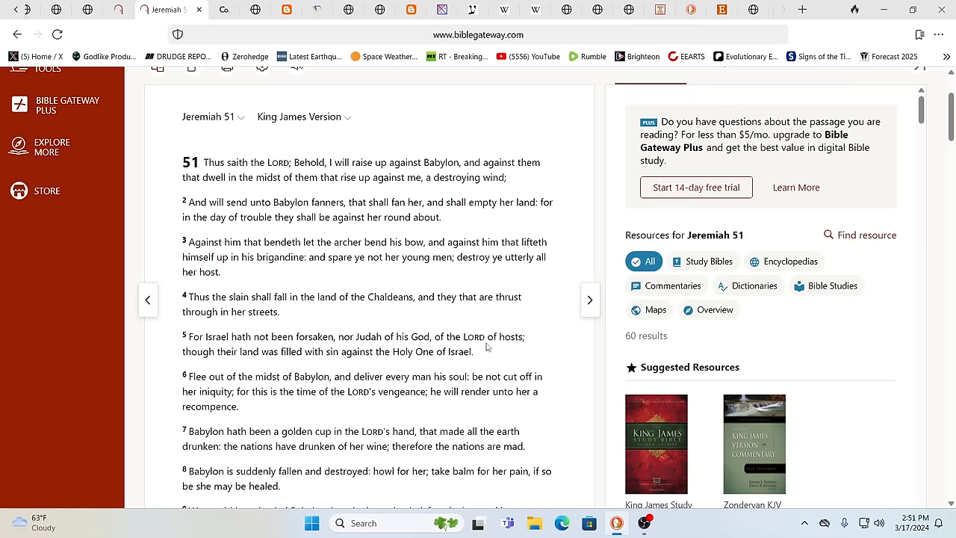
mouse_move(256, 349)
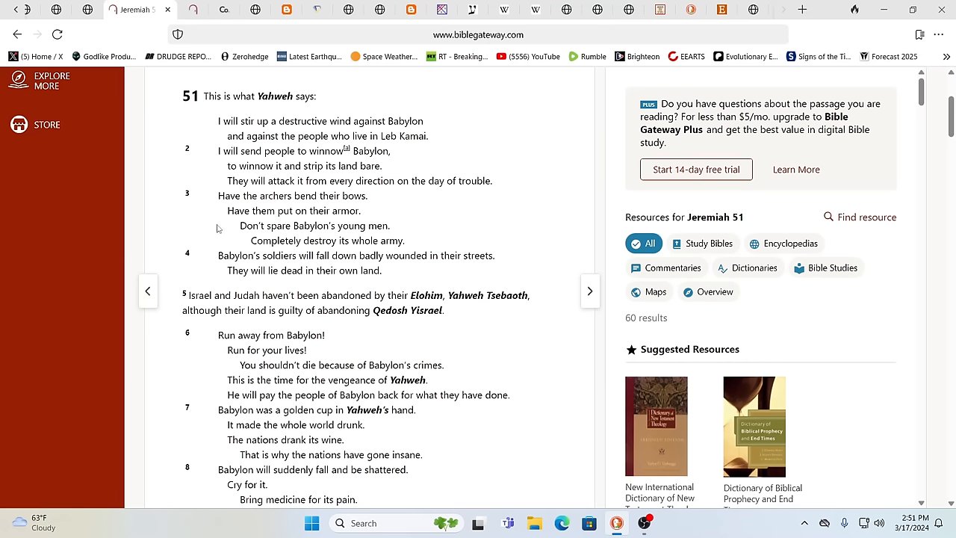
mouse_move(325, 338)
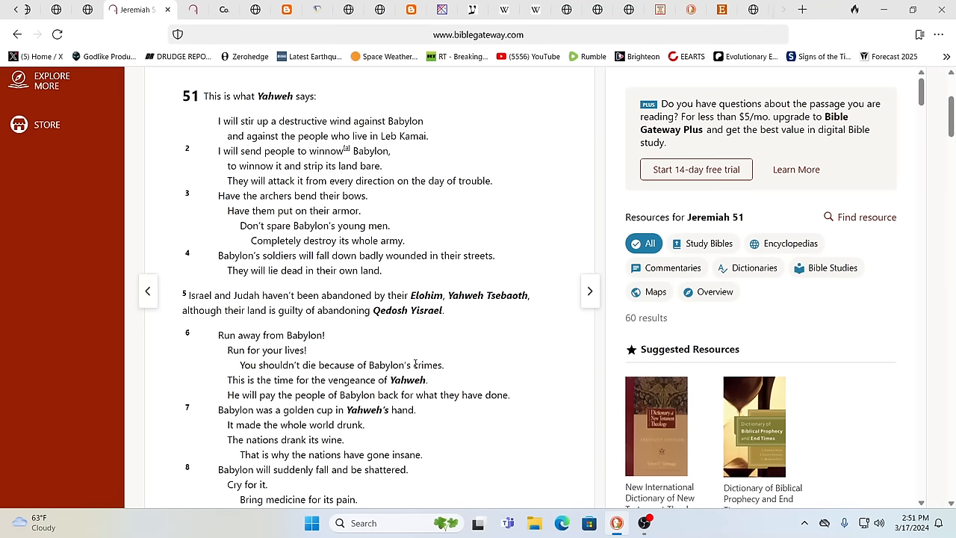
mouse_move(467, 330)
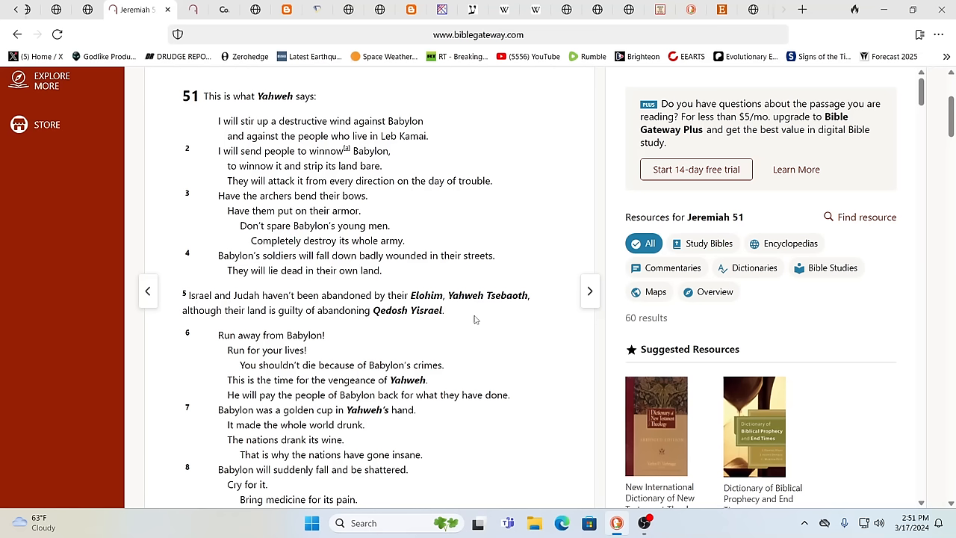
mouse_move(320, 323)
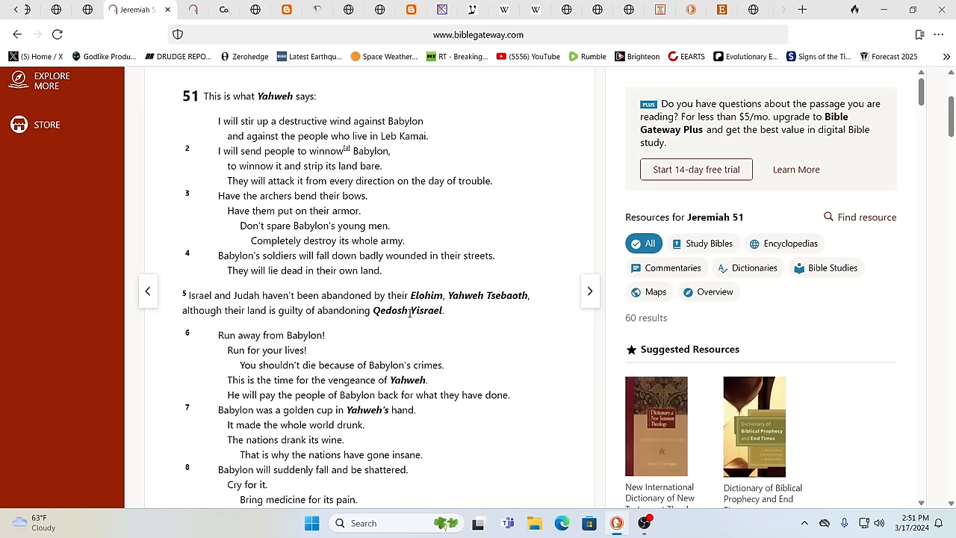
mouse_move(398, 327)
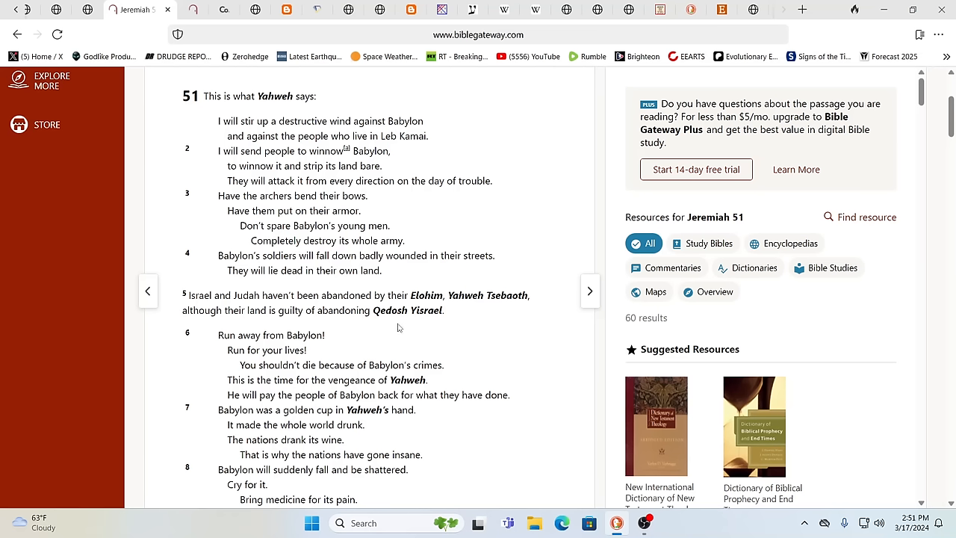
mouse_move(460, 310)
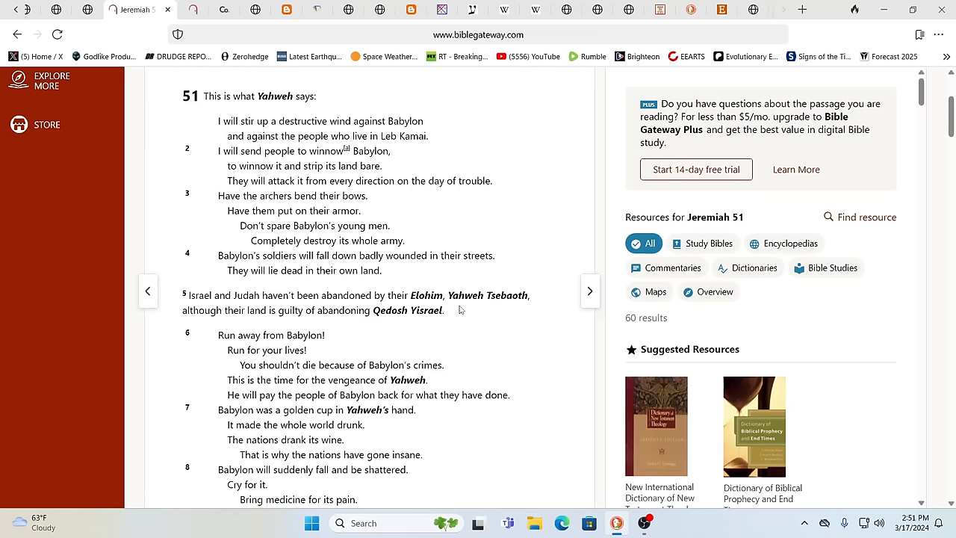
mouse_move(466, 319)
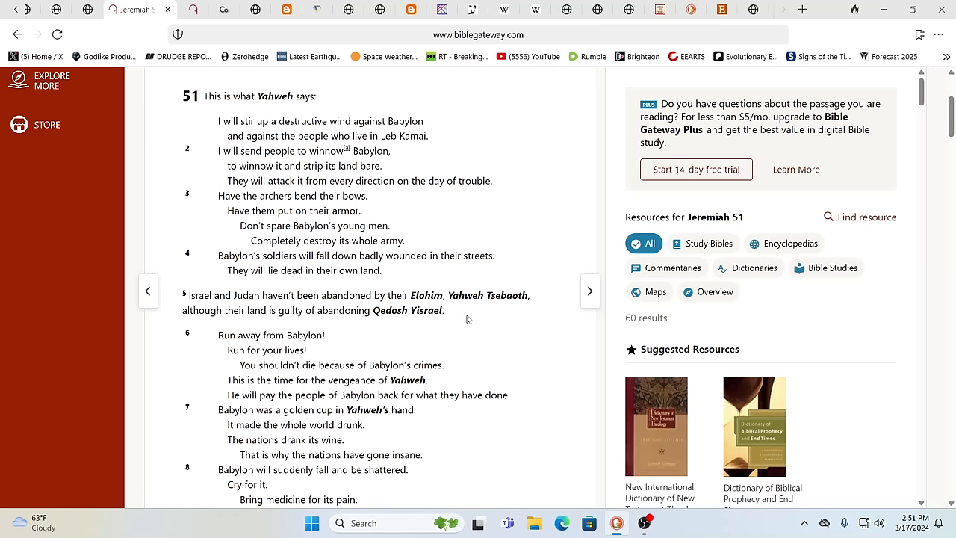
mouse_move(413, 338)
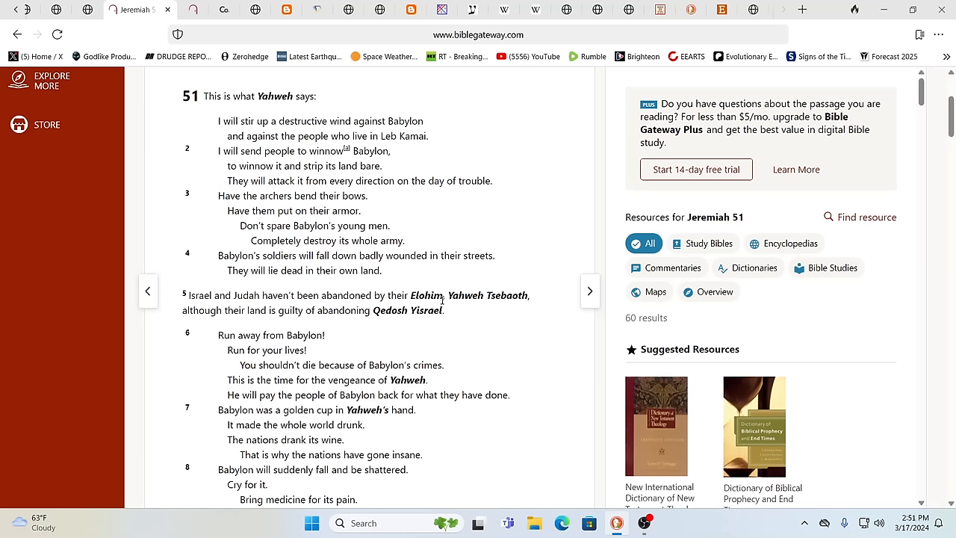
mouse_move(445, 306)
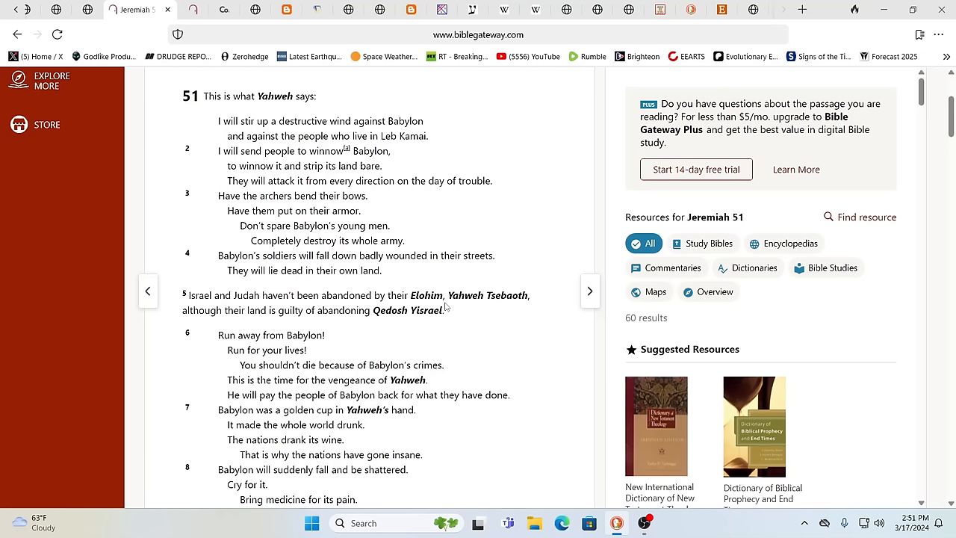
mouse_move(373, 322)
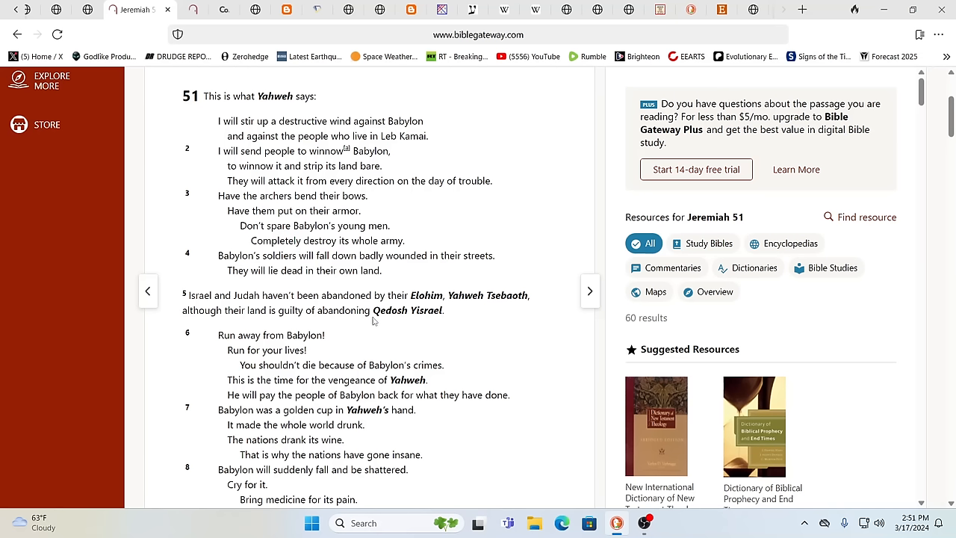
mouse_move(460, 336)
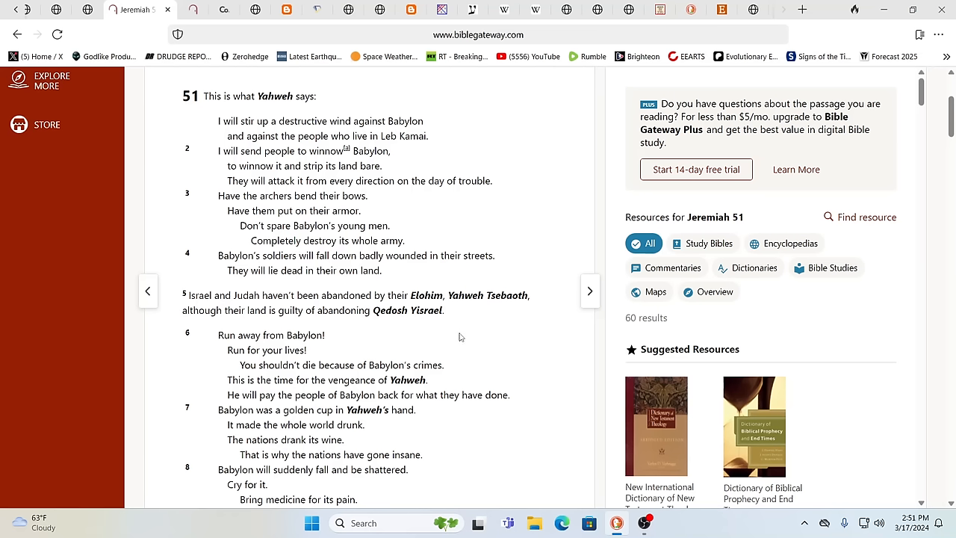
mouse_move(502, 330)
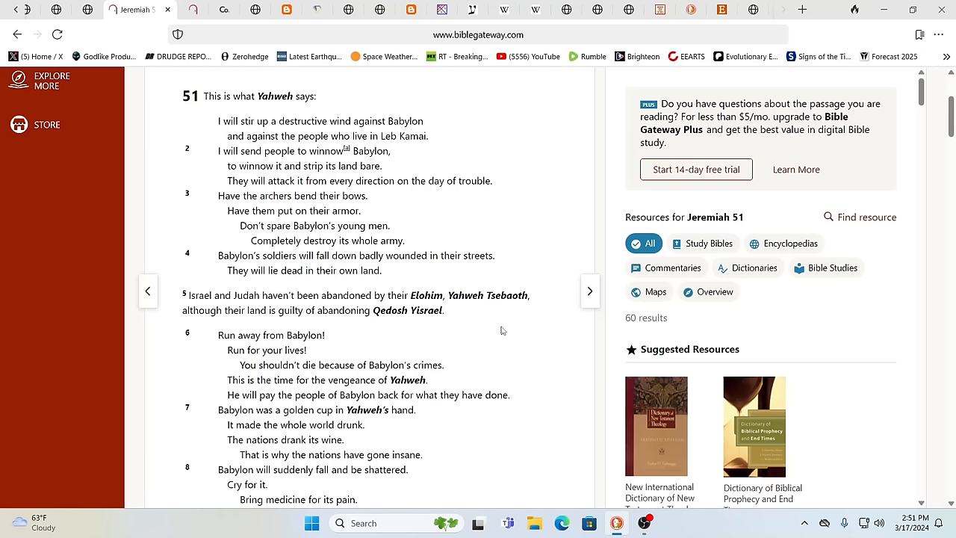
mouse_move(445, 332)
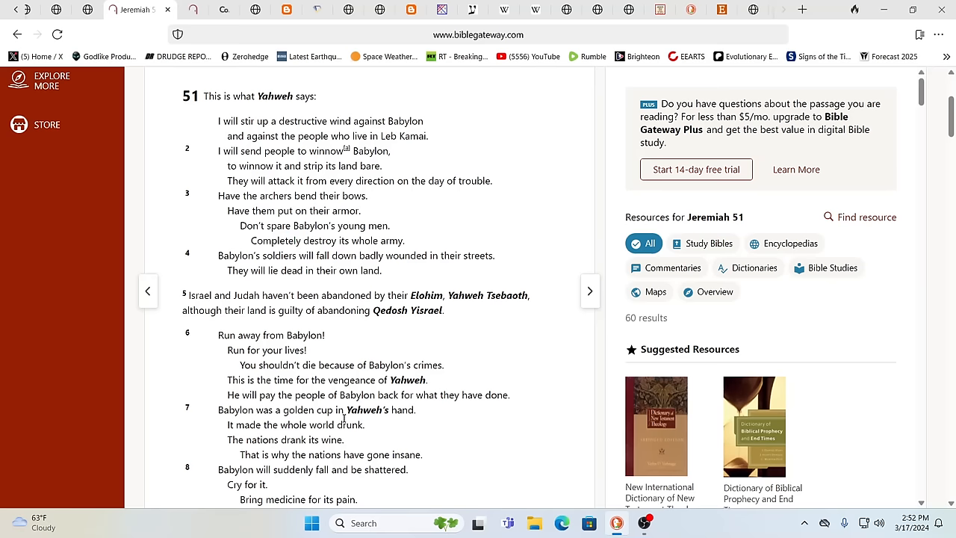
Step: Scroll the Names of God Bible Jeremiah 51 down through verses 9–11 into verse 12
scroll(down, 3)
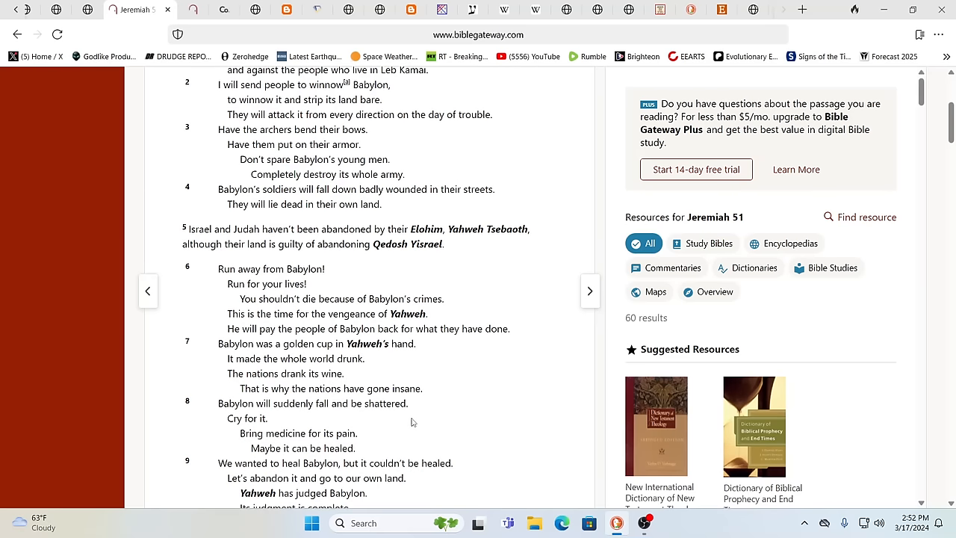
scroll(down, 3)
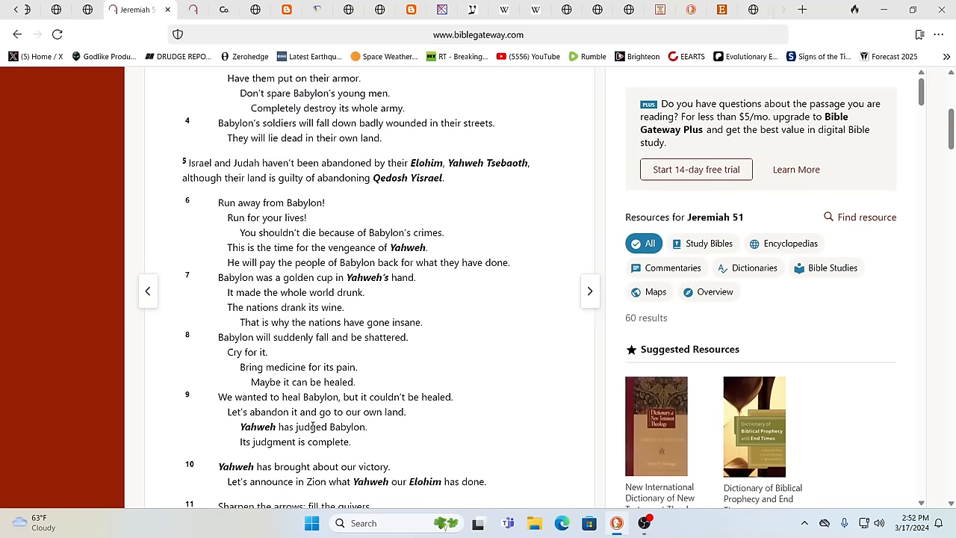
scroll(down, 3)
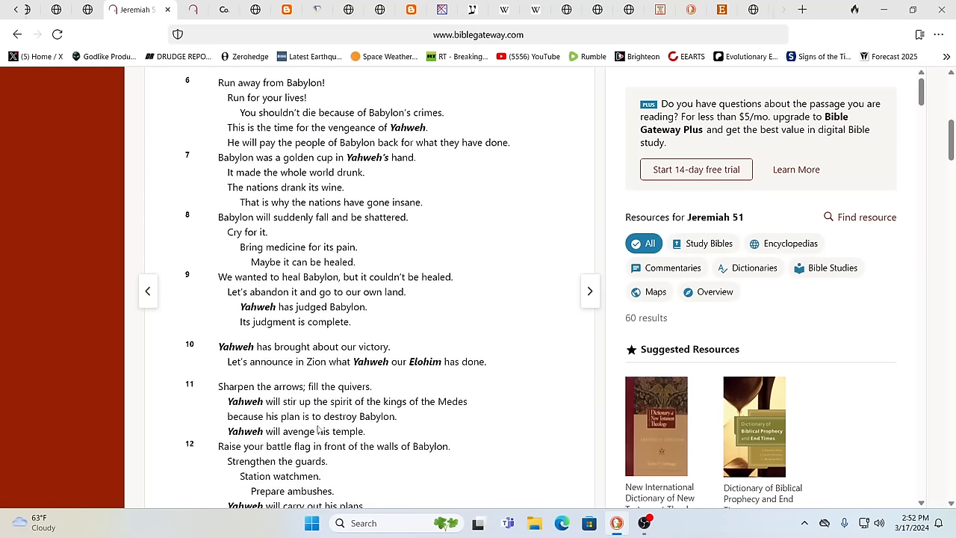
scroll(down, 3)
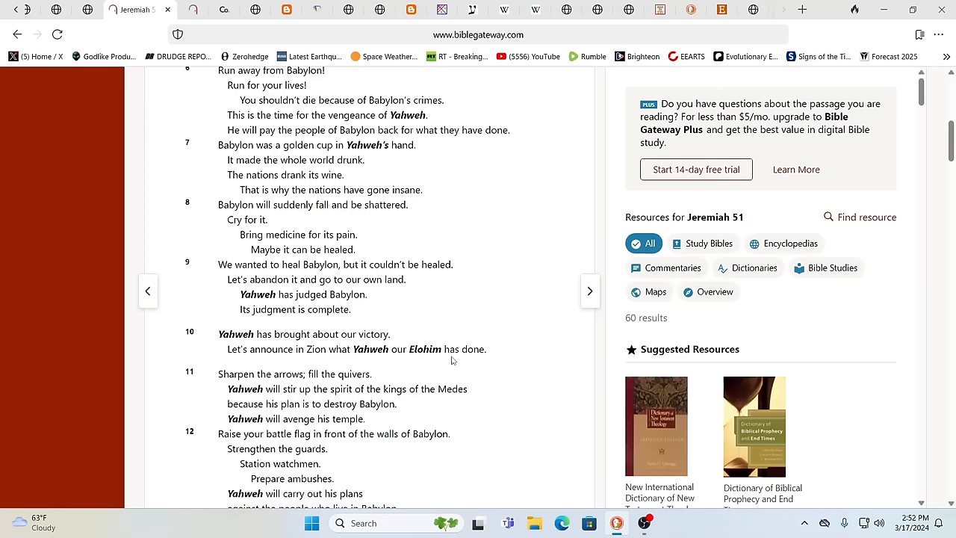
mouse_move(451, 376)
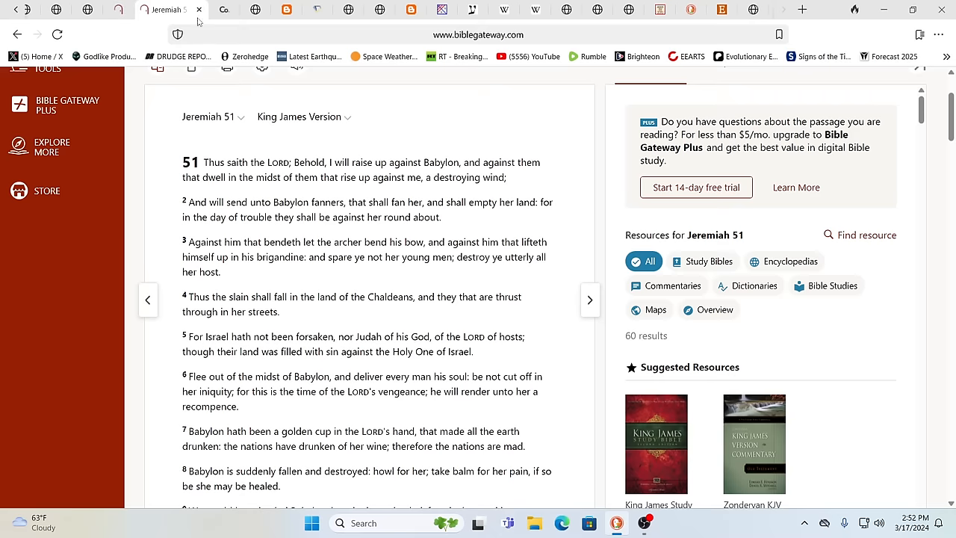
Step: Read through KJV Jeremiah 51 verses 8–17 on Babylon's sudden fall
scroll(down, 3)
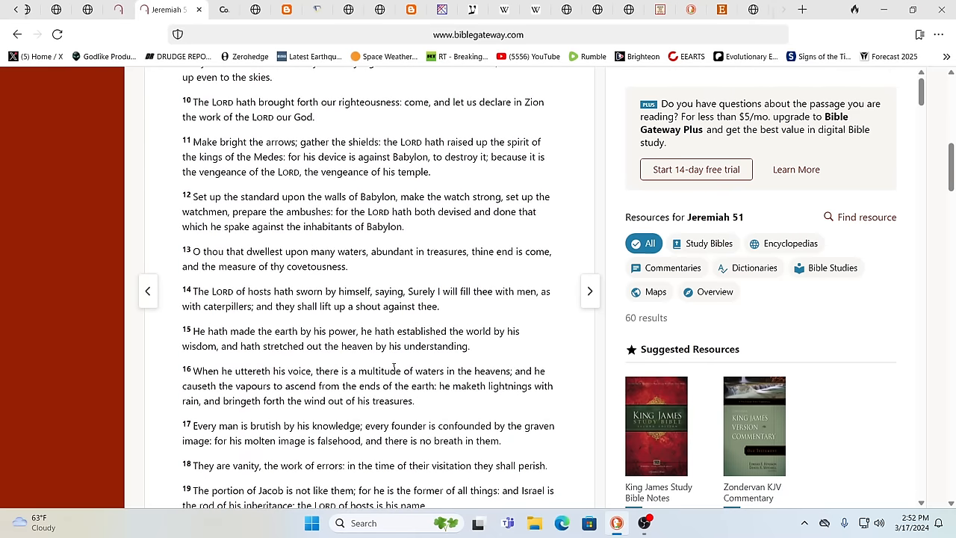
mouse_move(560, 326)
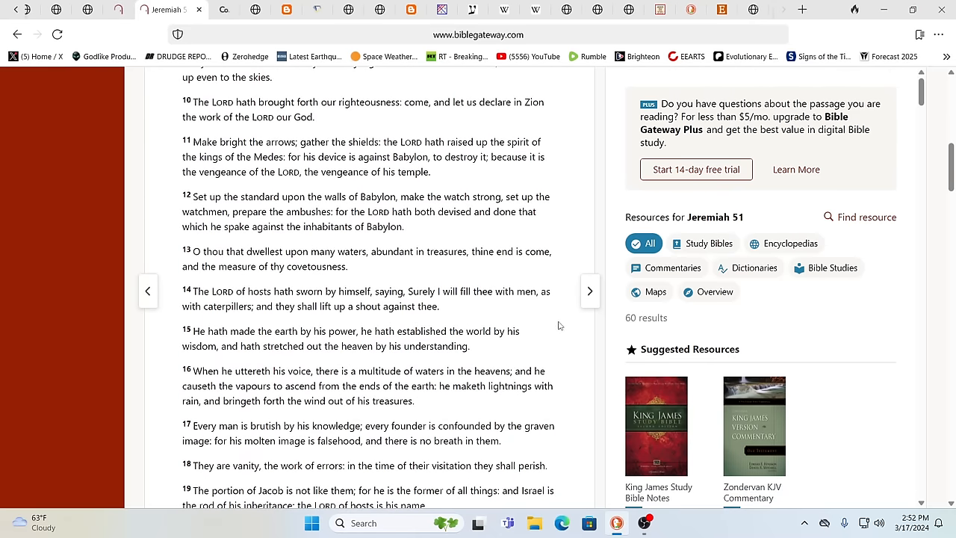
mouse_move(544, 326)
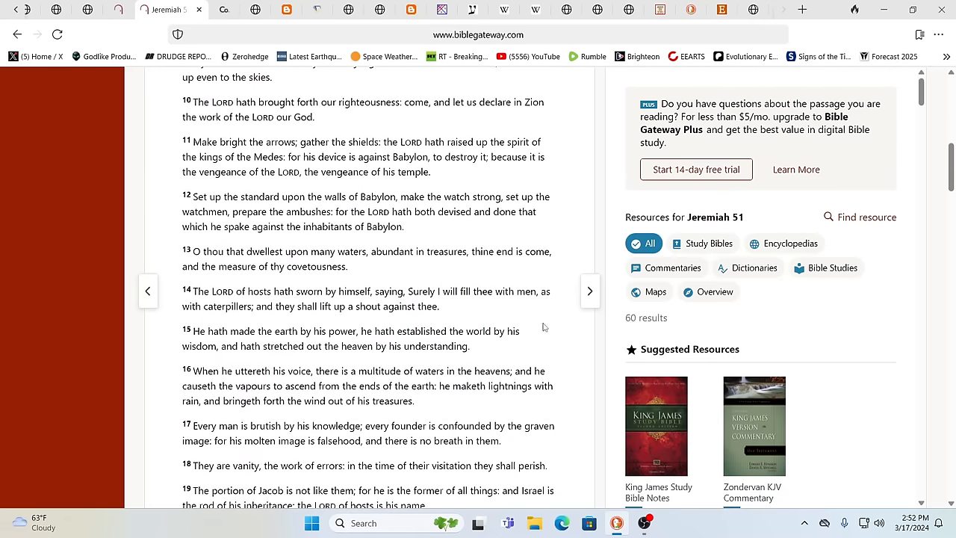
mouse_move(484, 317)
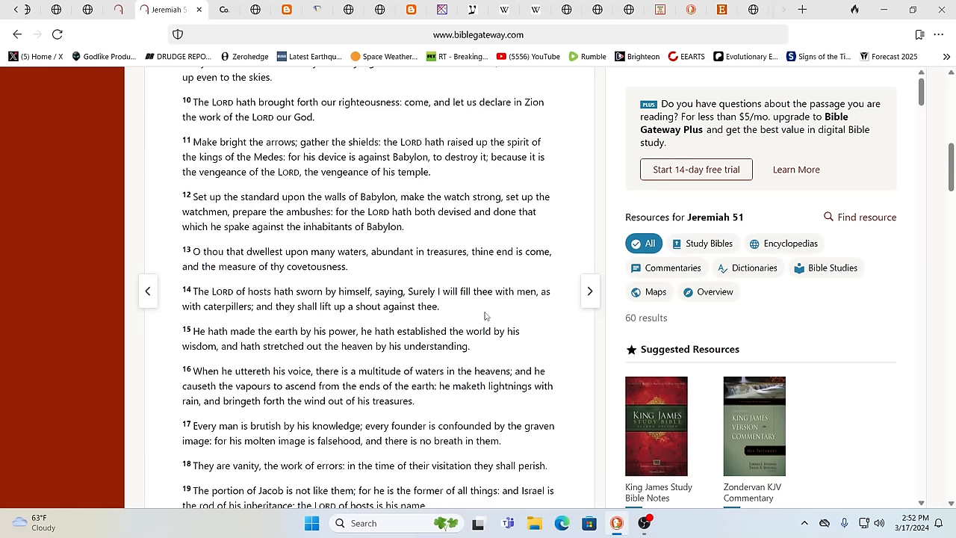
mouse_move(496, 316)
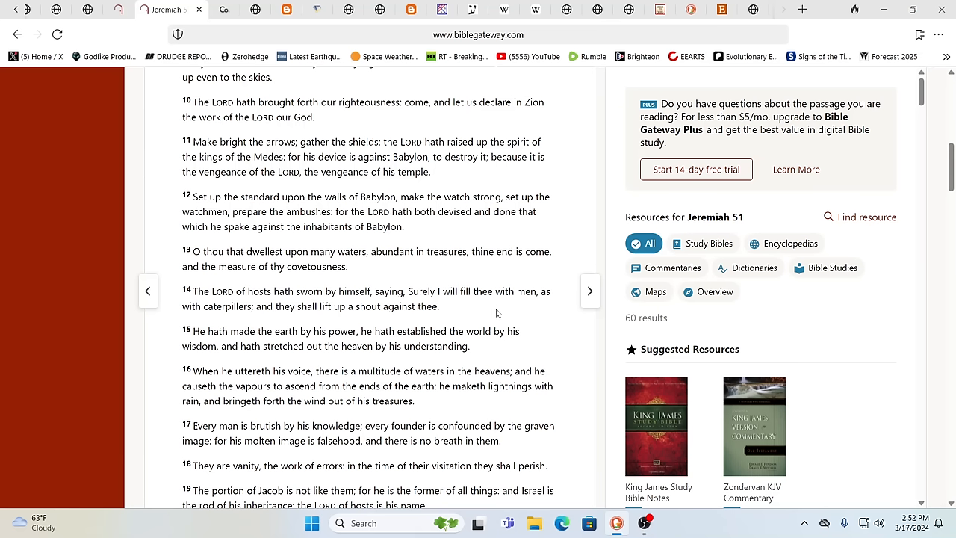
mouse_move(472, 313)
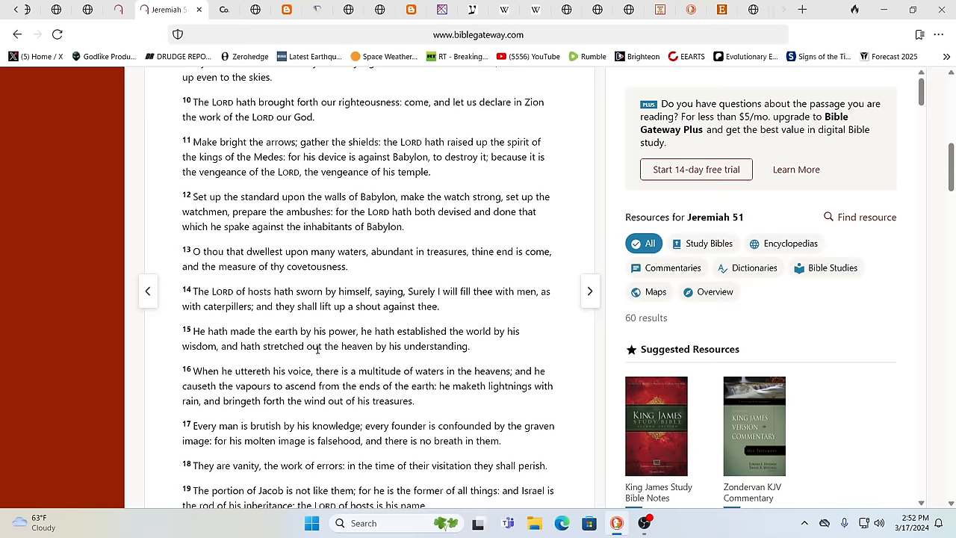
scroll(up, 3)
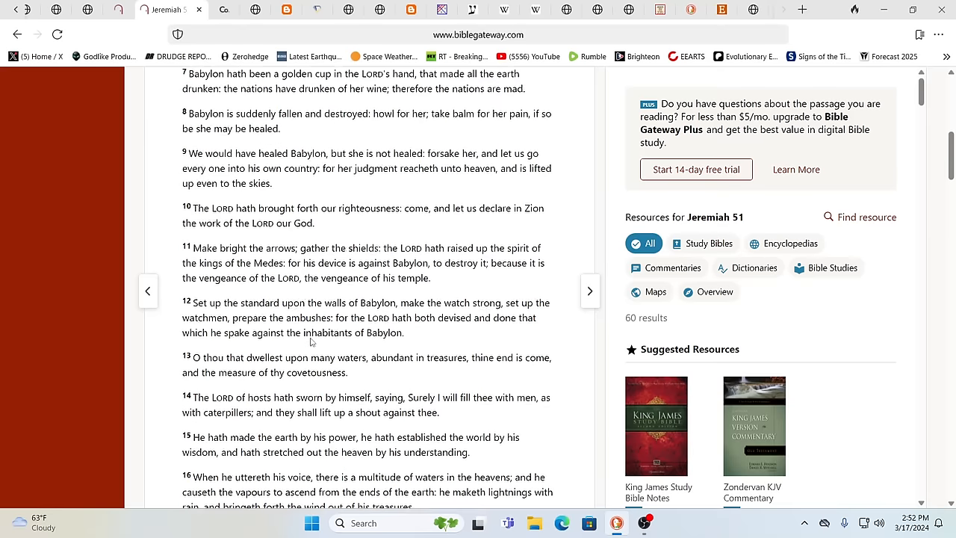
scroll(down, 3)
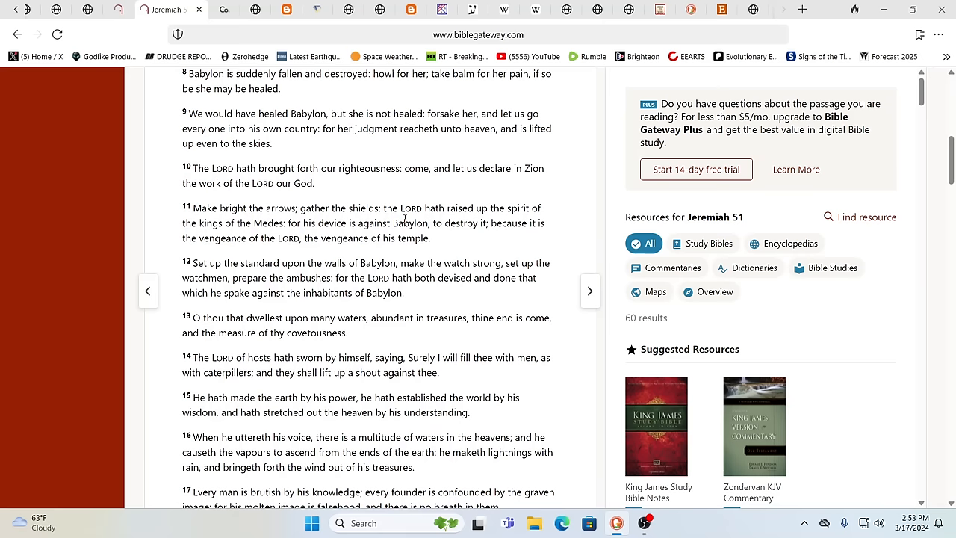
mouse_move(465, 245)
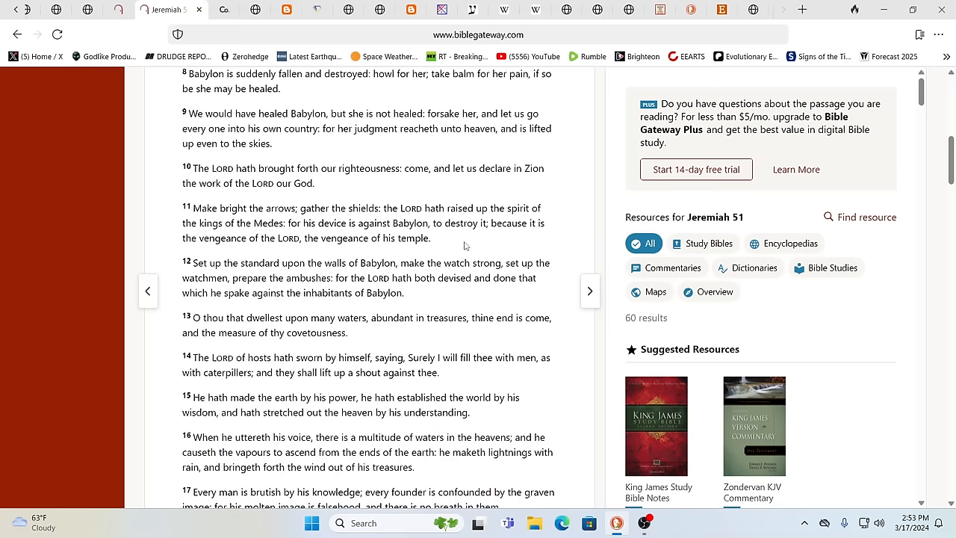
mouse_move(389, 309)
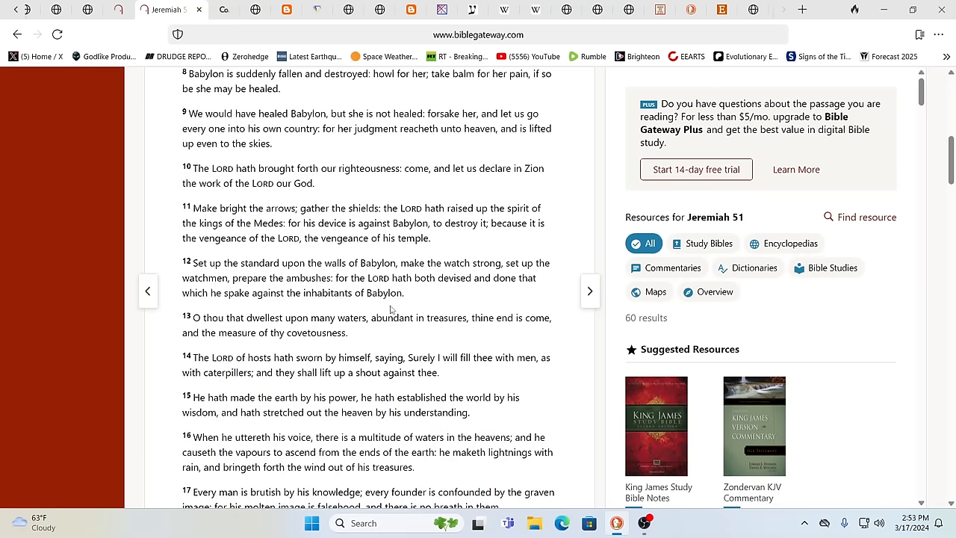
scroll(down, 3)
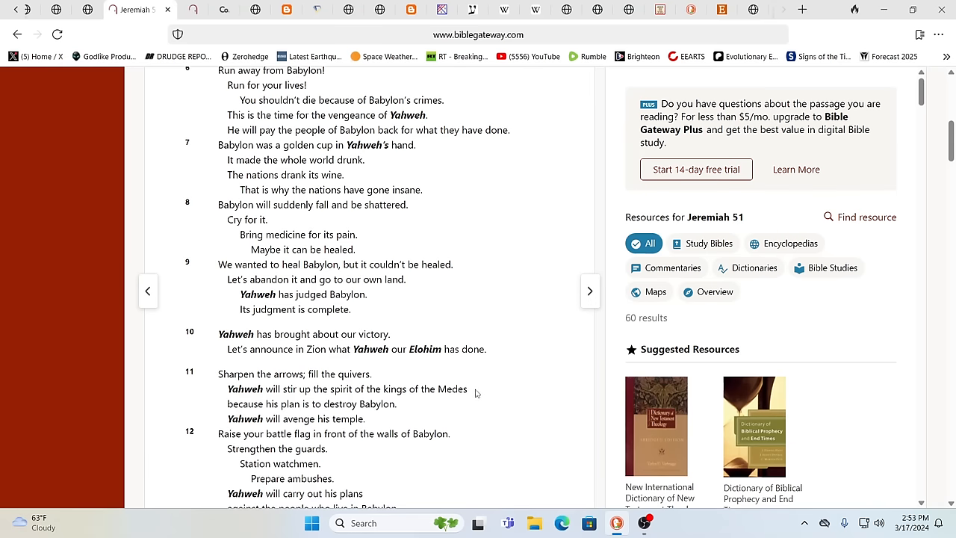
Step: Move around the Names of God Bible Jeremiah 51 text and settle back at verses 1–6
scroll(down, 3)
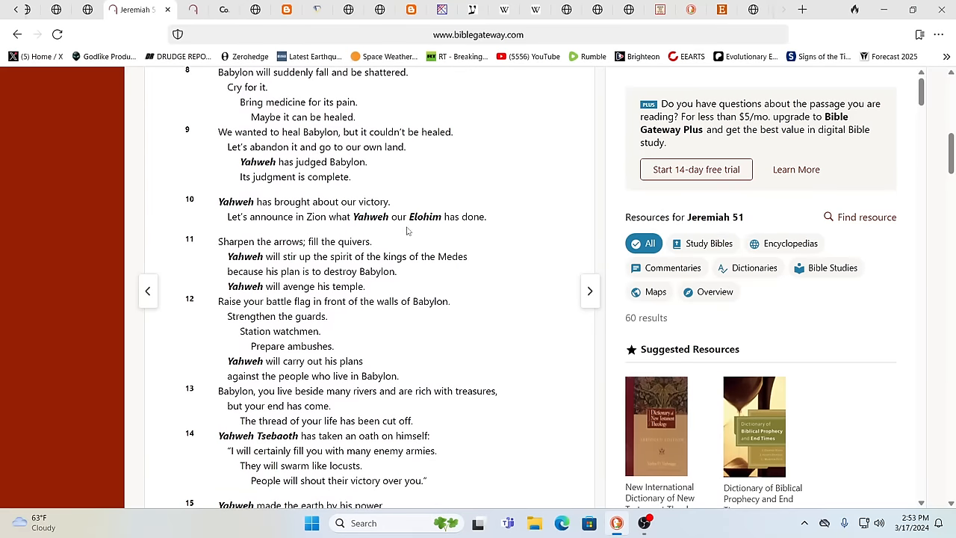
mouse_move(416, 227)
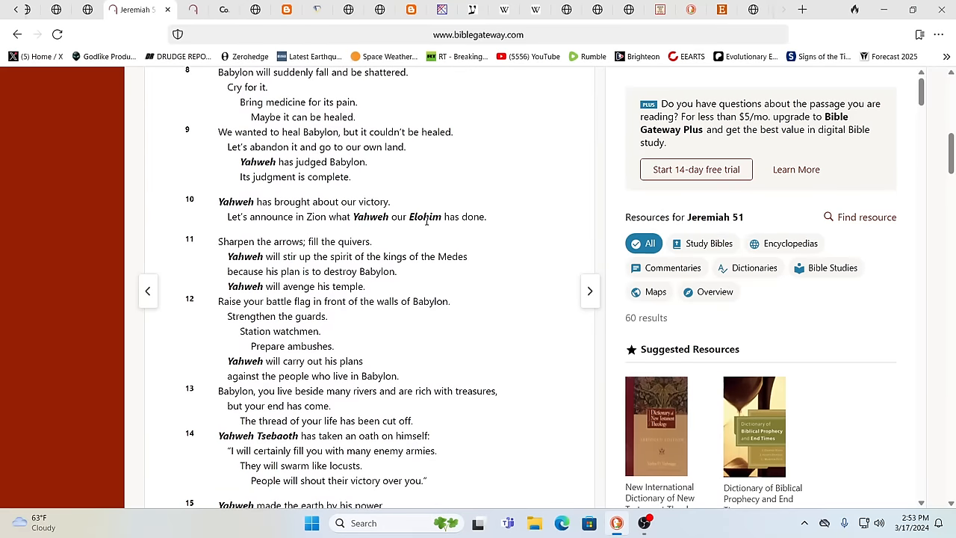
mouse_move(426, 242)
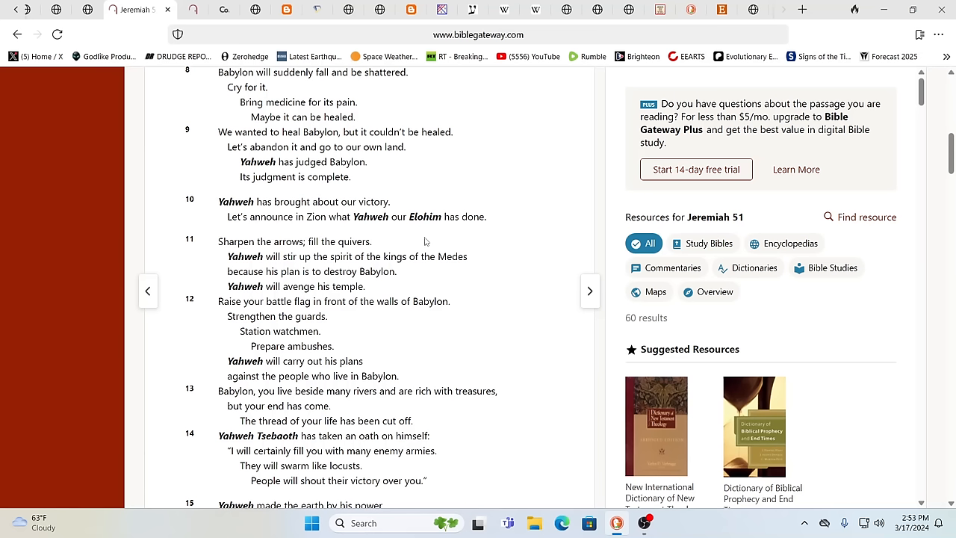
mouse_move(215, 383)
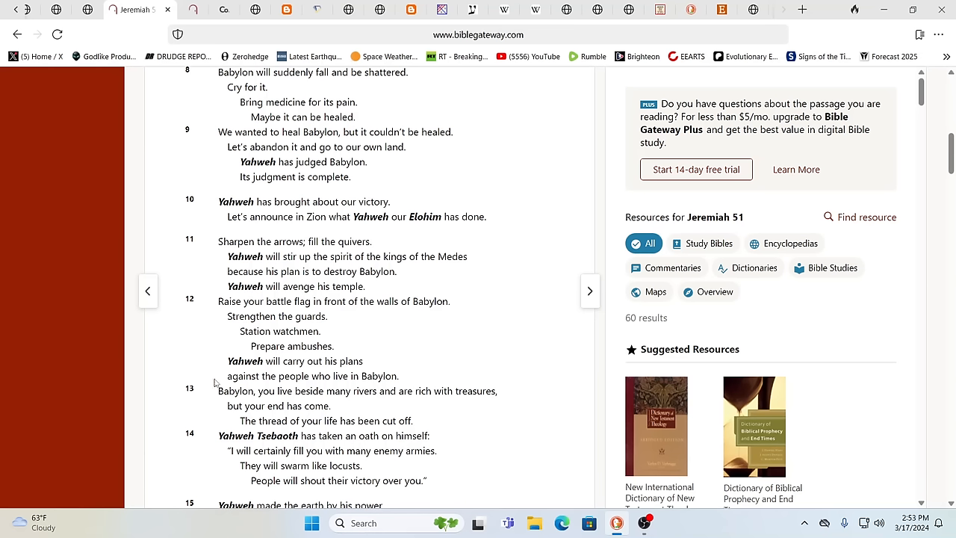
mouse_move(457, 385)
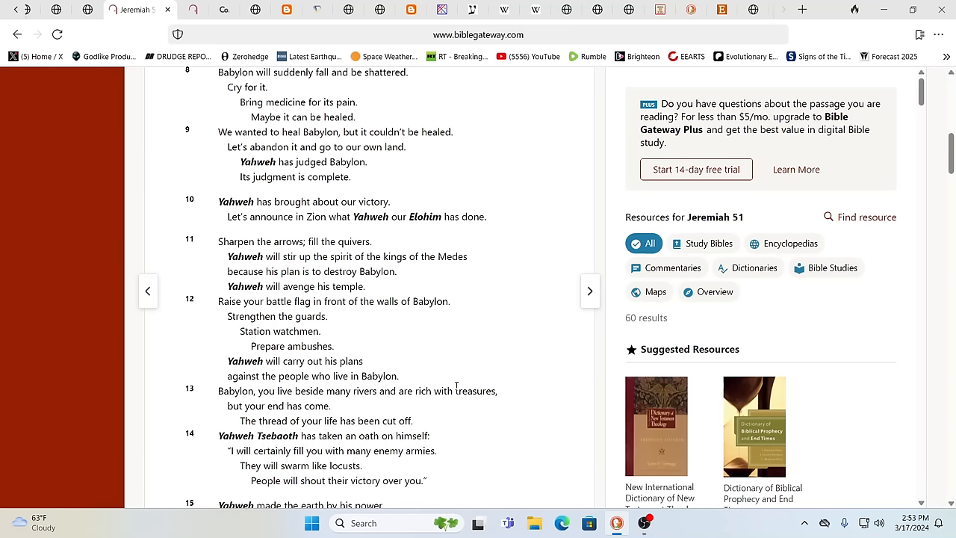
mouse_move(487, 356)
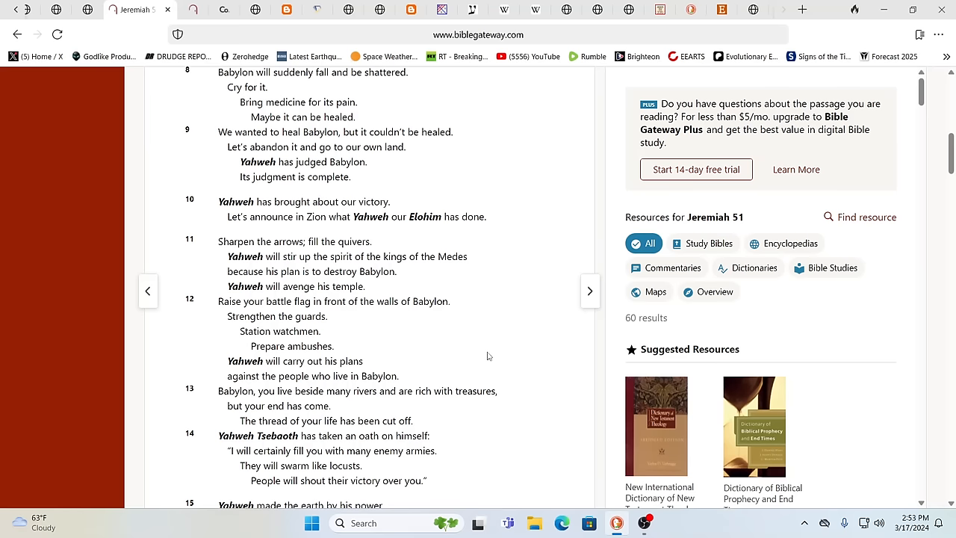
scroll(down, 3)
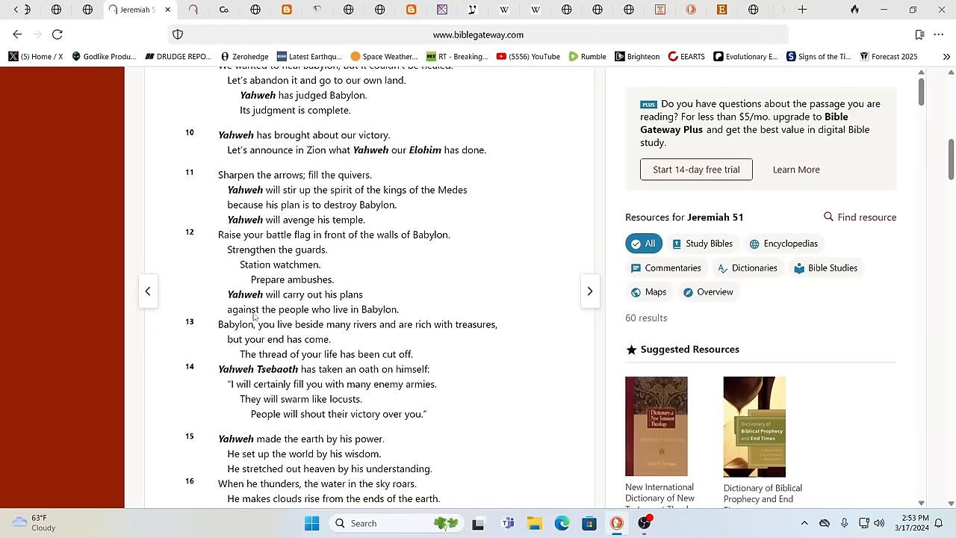
mouse_move(440, 359)
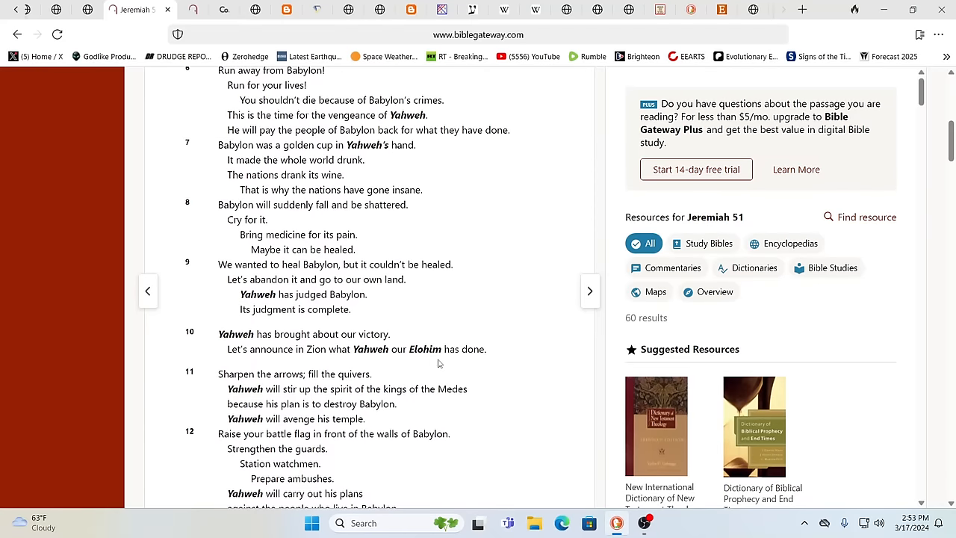
mouse_move(500, 263)
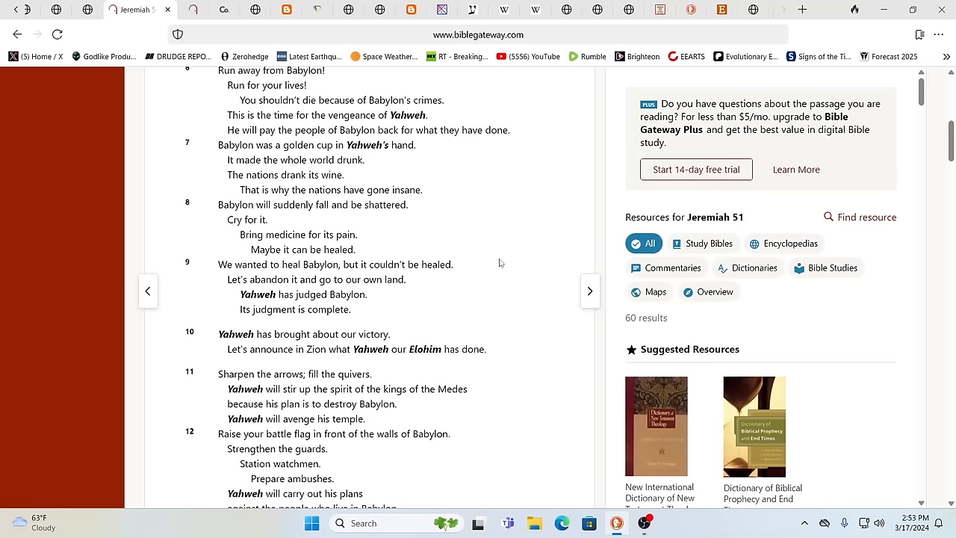
scroll(up, 3)
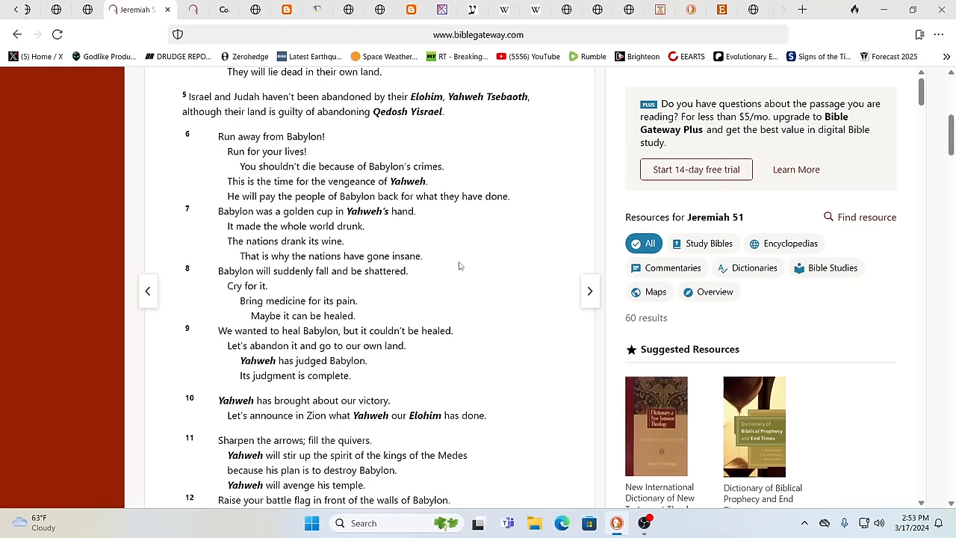
scroll(up, 3)
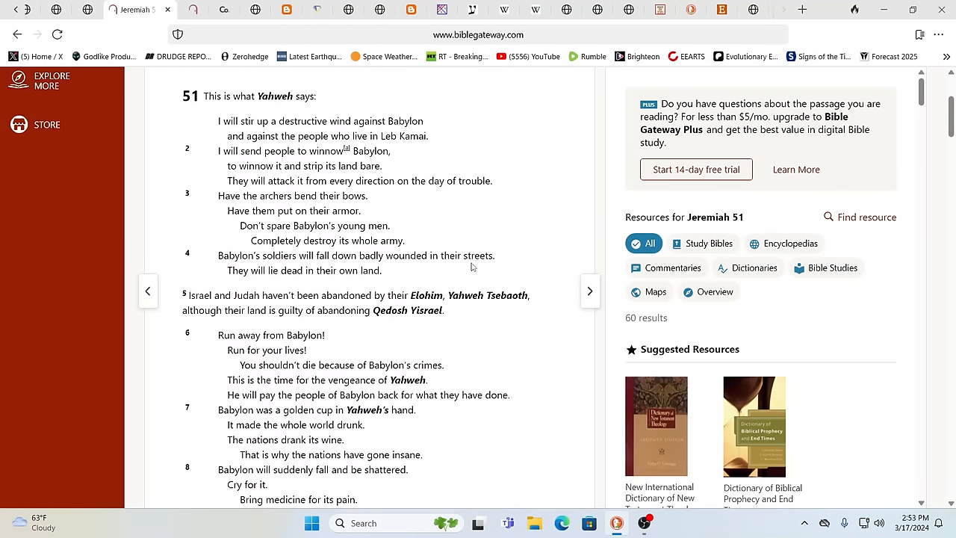
scroll(up, 3)
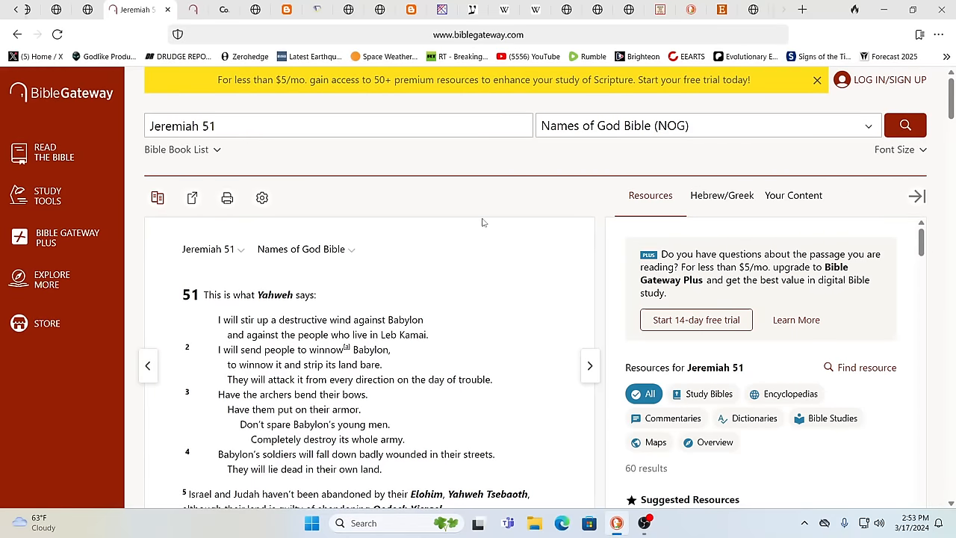
mouse_move(430, 200)
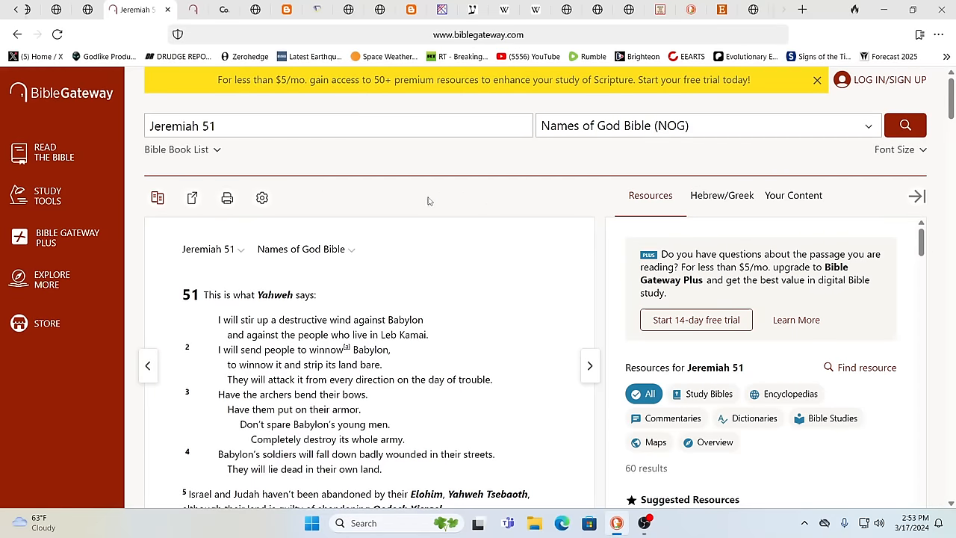
scroll(down, 3)
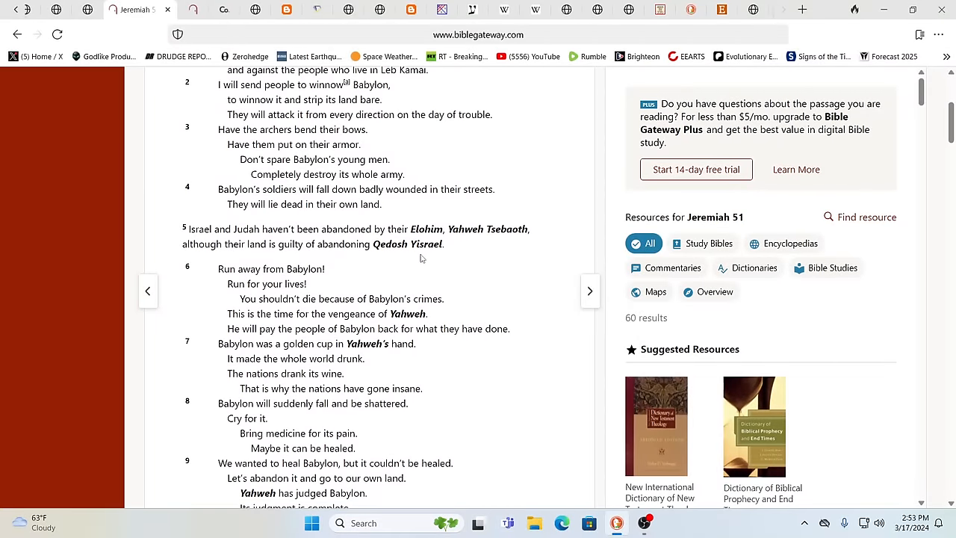
scroll(up, 3)
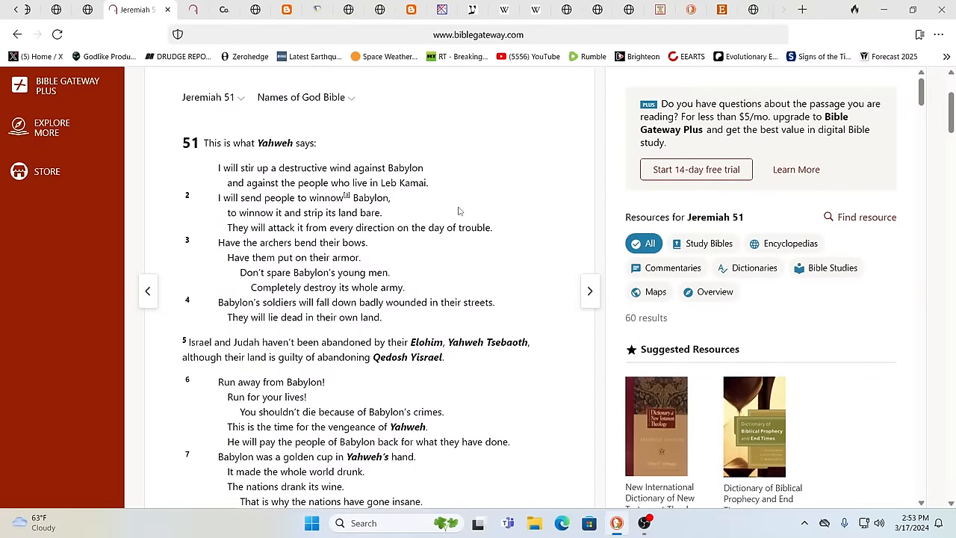
scroll(down, 3)
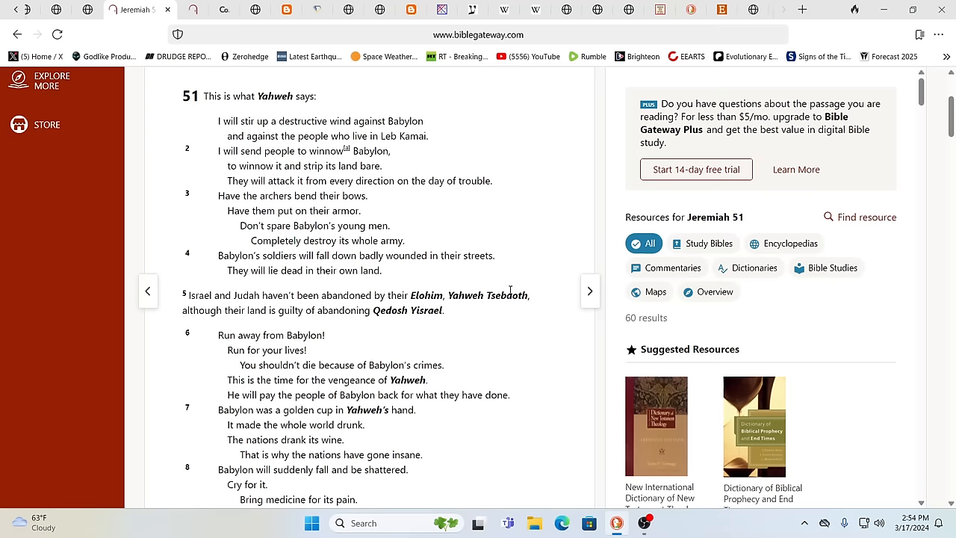
mouse_move(512, 329)
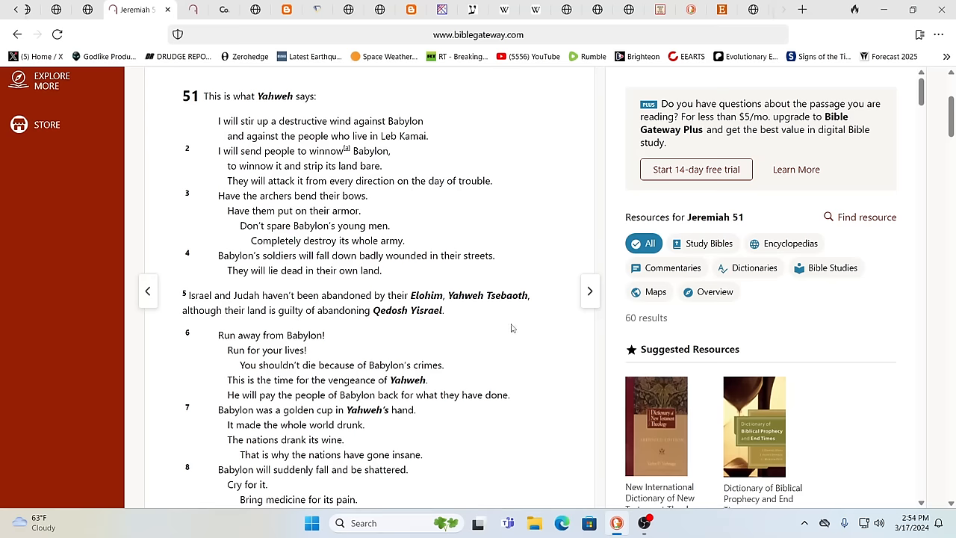
mouse_move(482, 340)
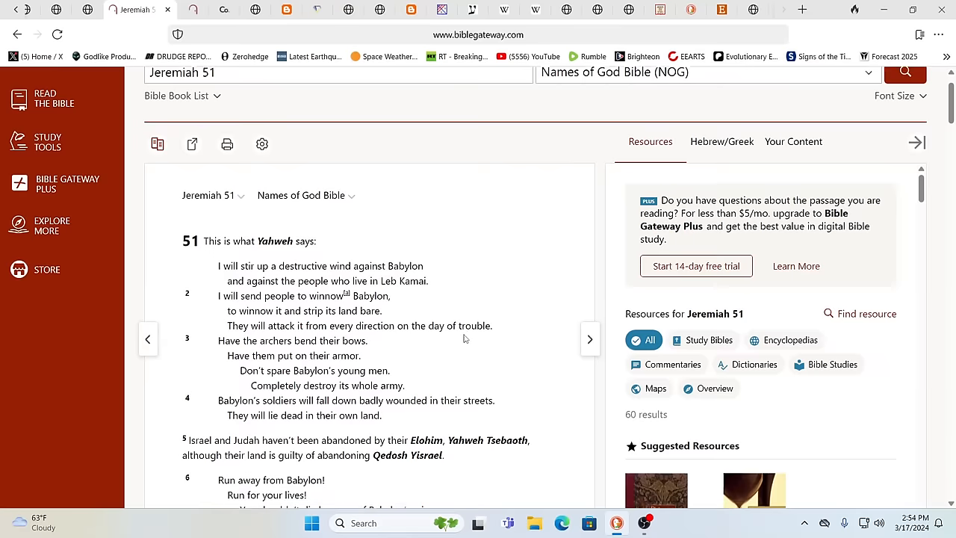
scroll(down, 3)
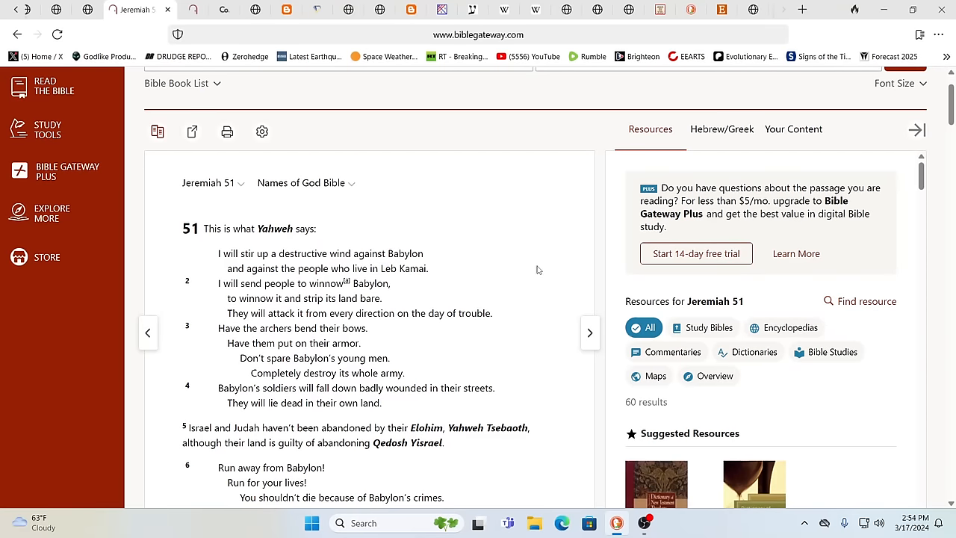
mouse_move(801, 98)
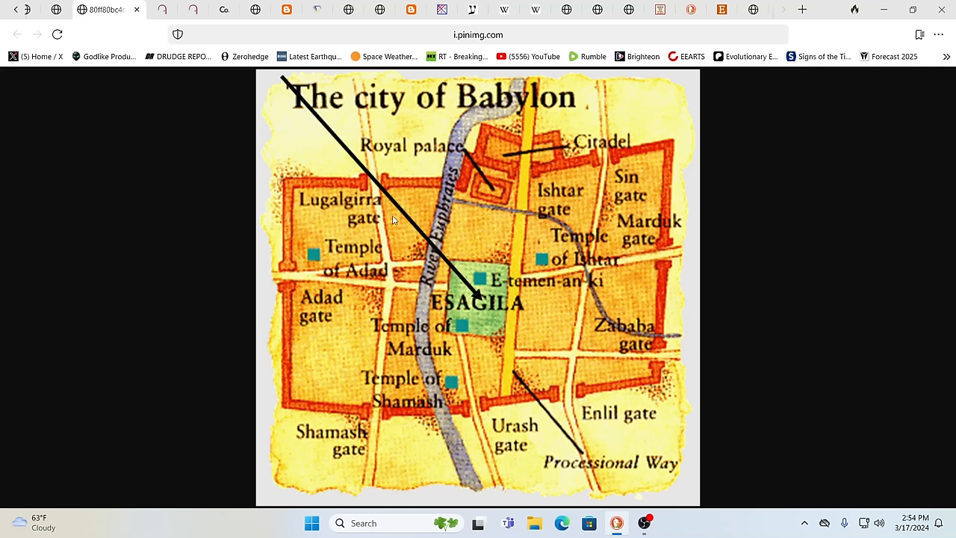
mouse_move(3, 236)
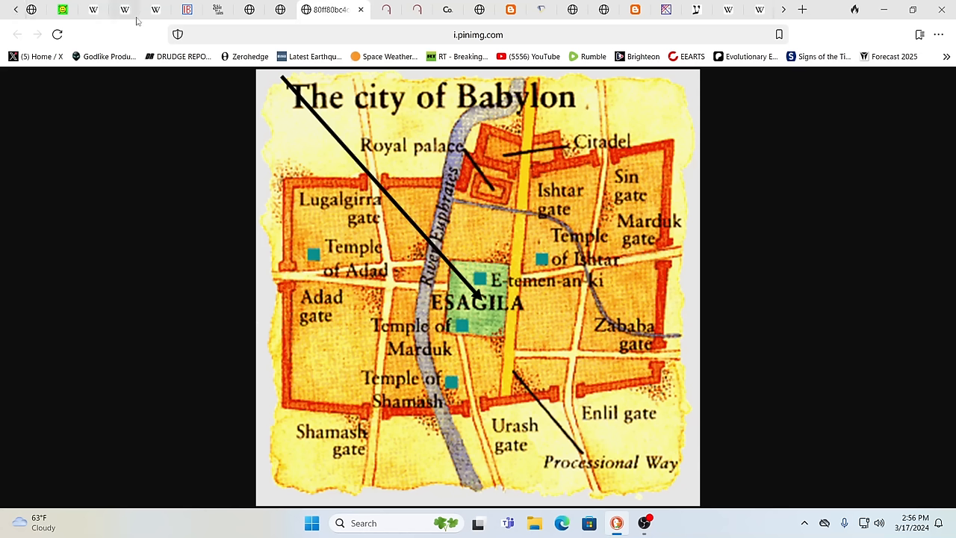
mouse_move(251, 113)
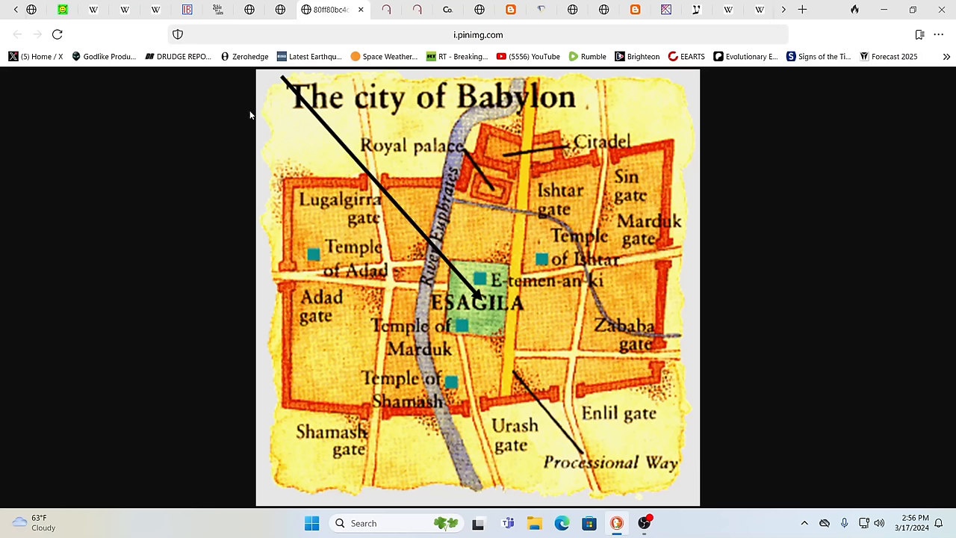
mouse_move(227, 138)
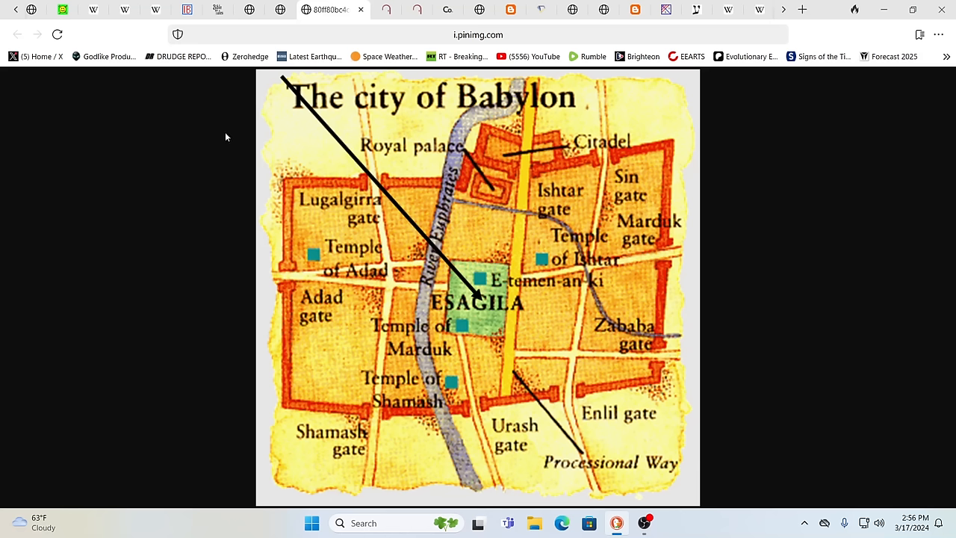
mouse_move(308, 123)
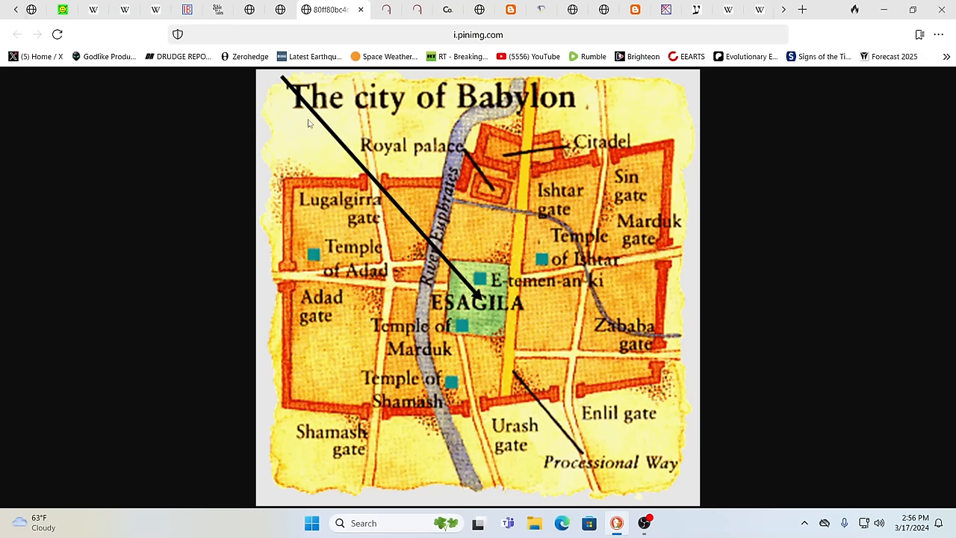
mouse_move(320, 99)
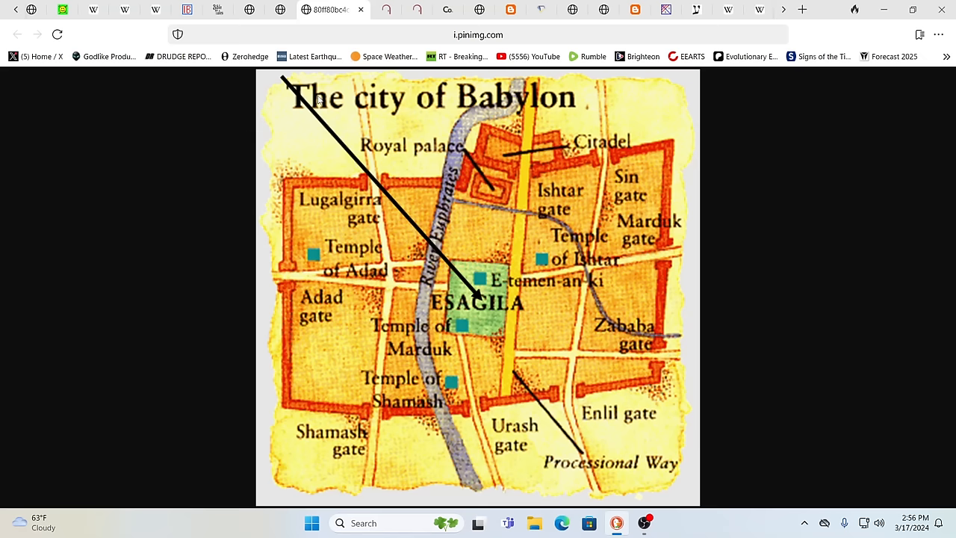
click(292, 9)
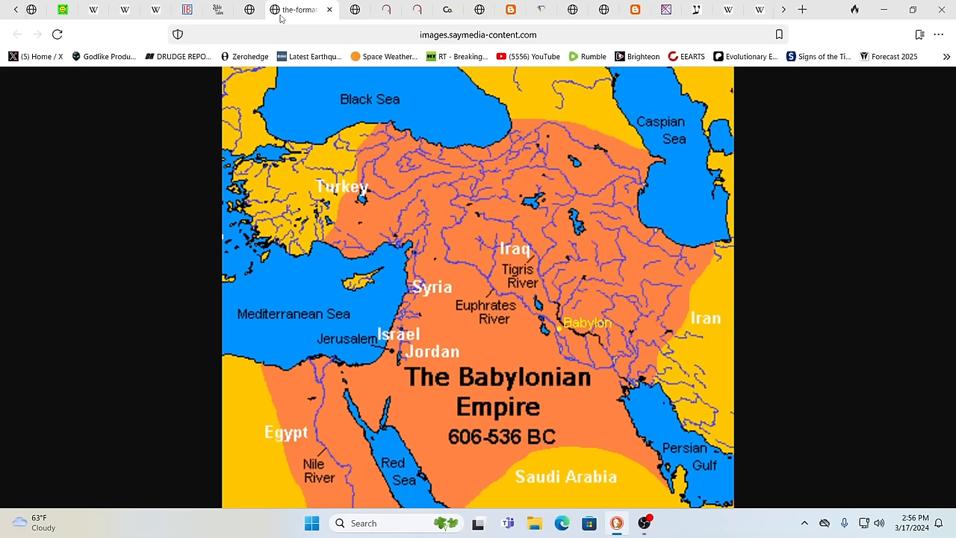
mouse_move(451, 397)
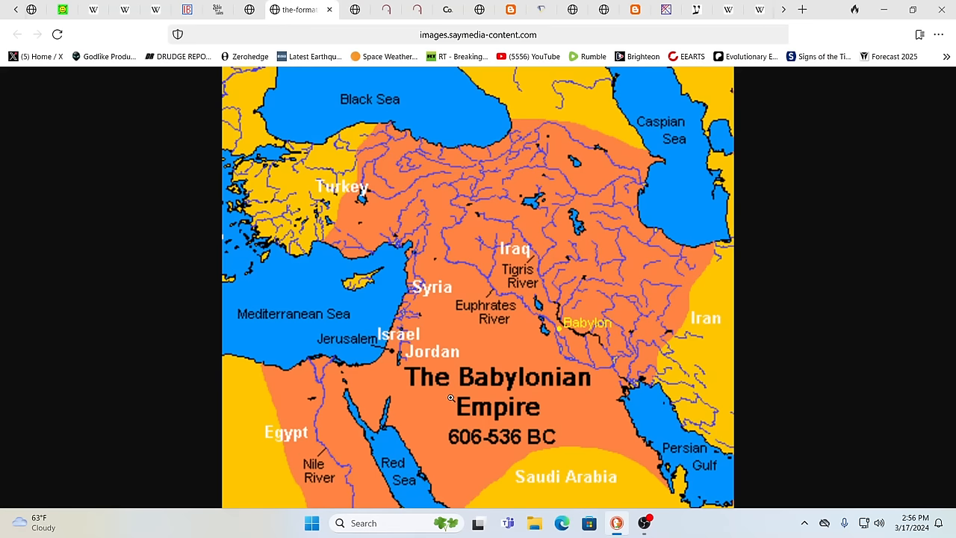
mouse_move(438, 378)
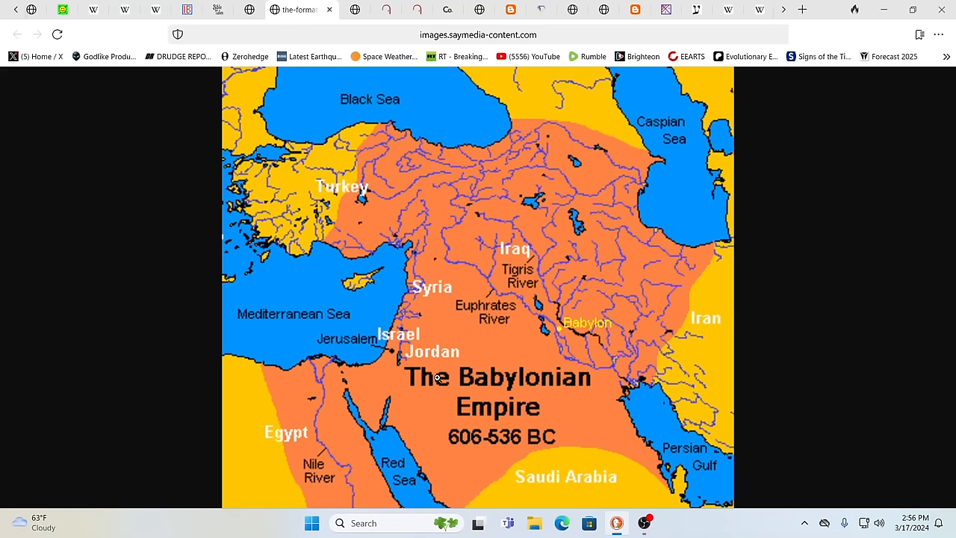
mouse_move(398, 365)
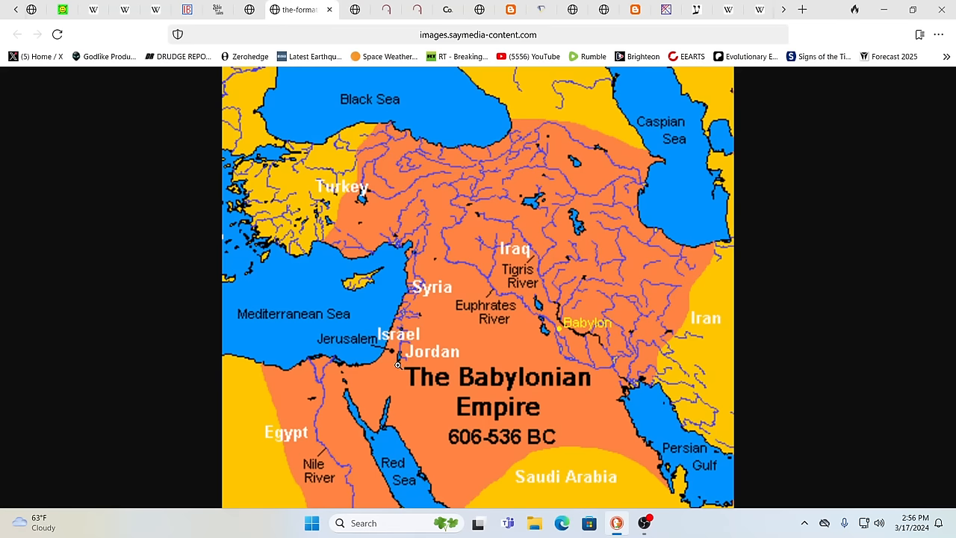
mouse_move(388, 397)
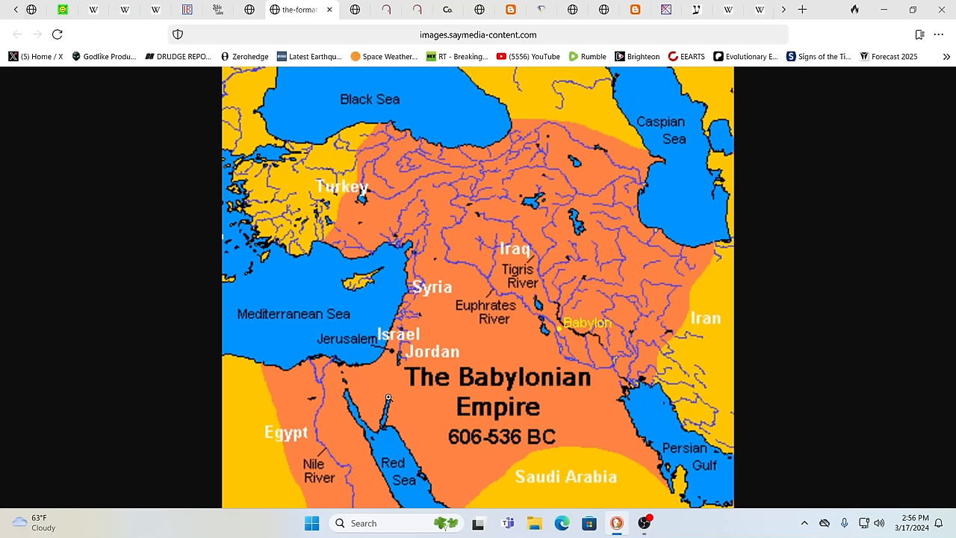
mouse_move(392, 420)
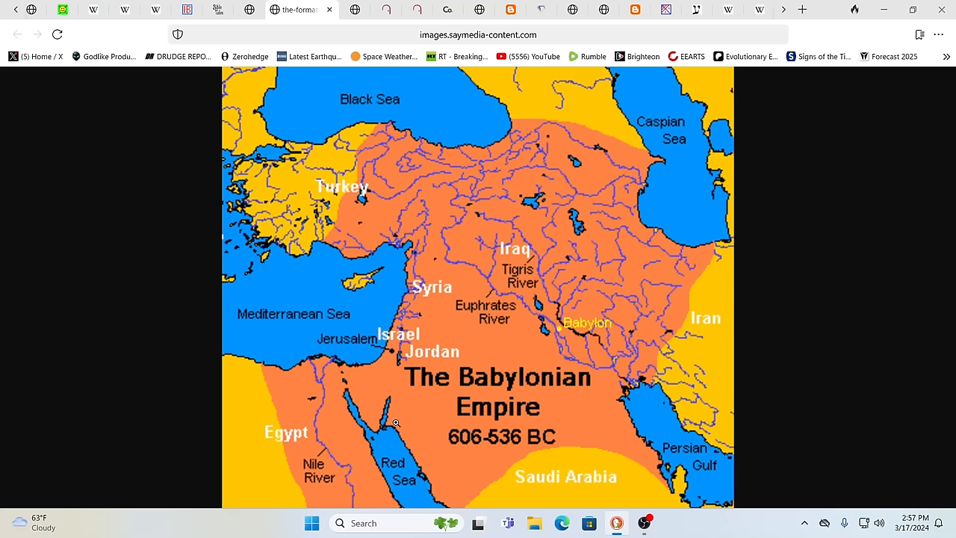
mouse_move(366, 366)
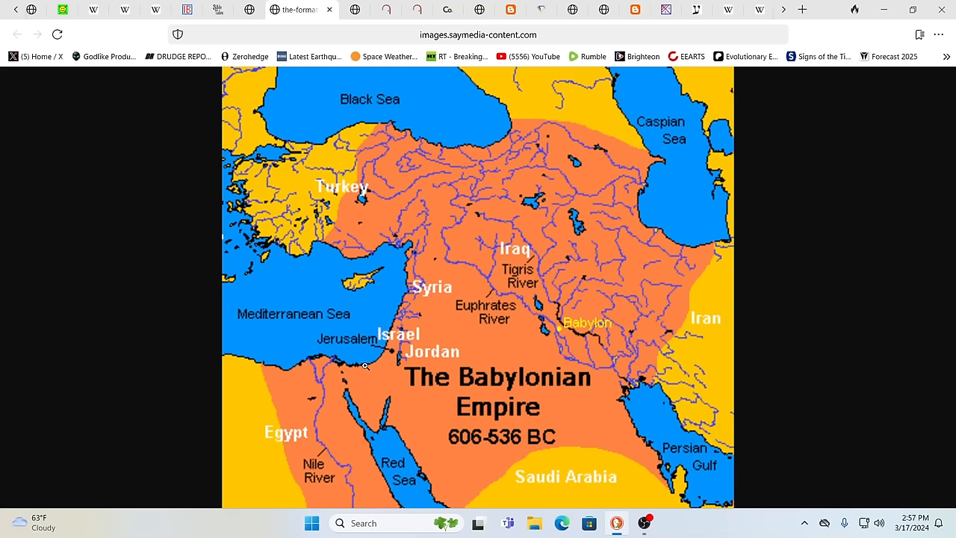
mouse_move(352, 366)
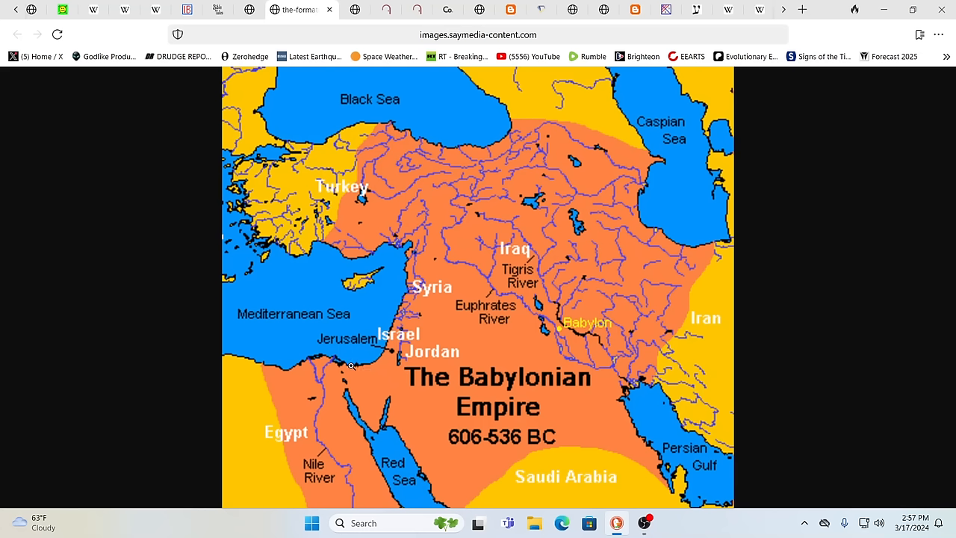
mouse_move(391, 416)
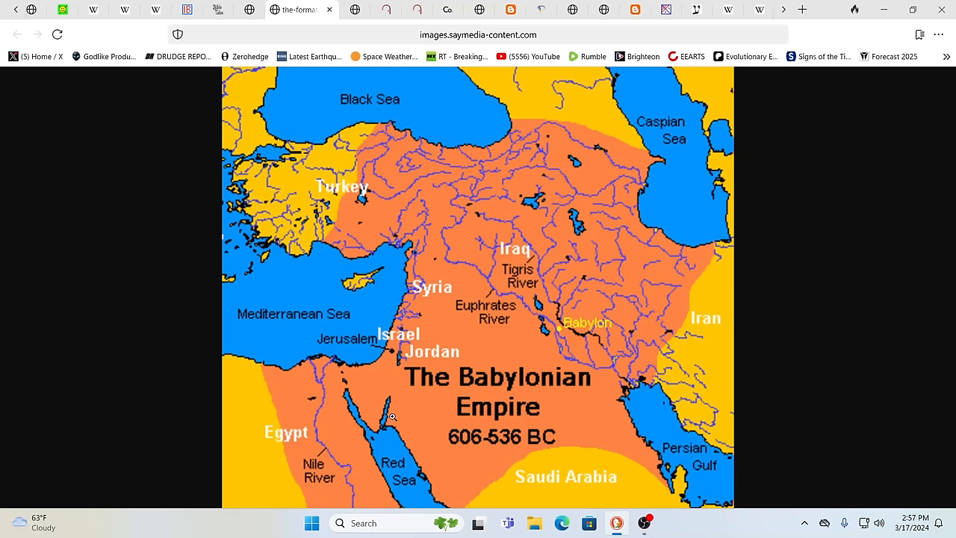
mouse_move(367, 366)
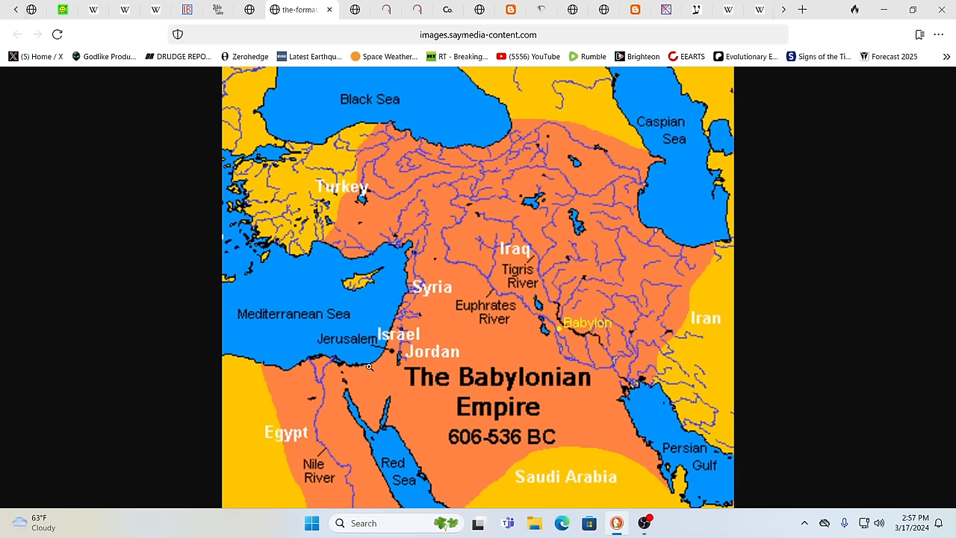
mouse_move(371, 368)
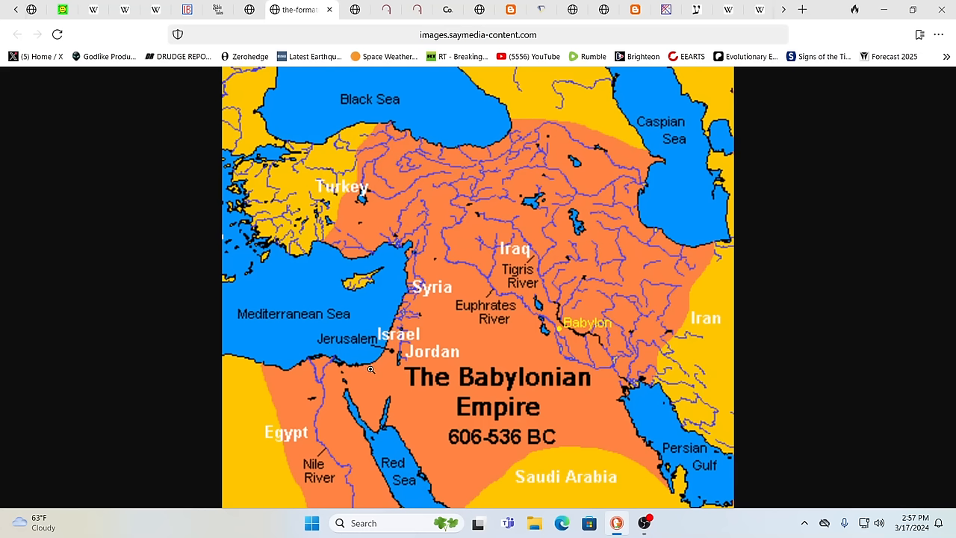
mouse_move(479, 405)
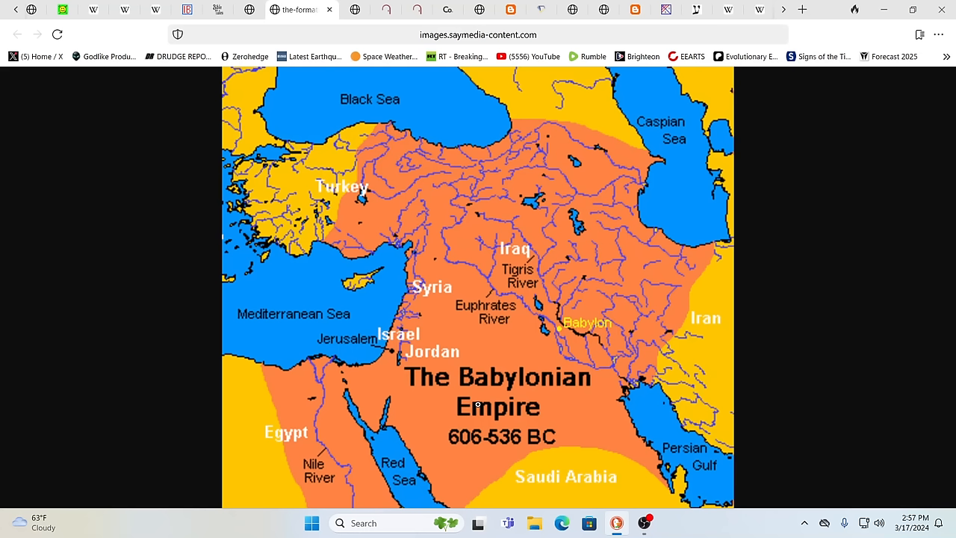
mouse_move(380, 394)
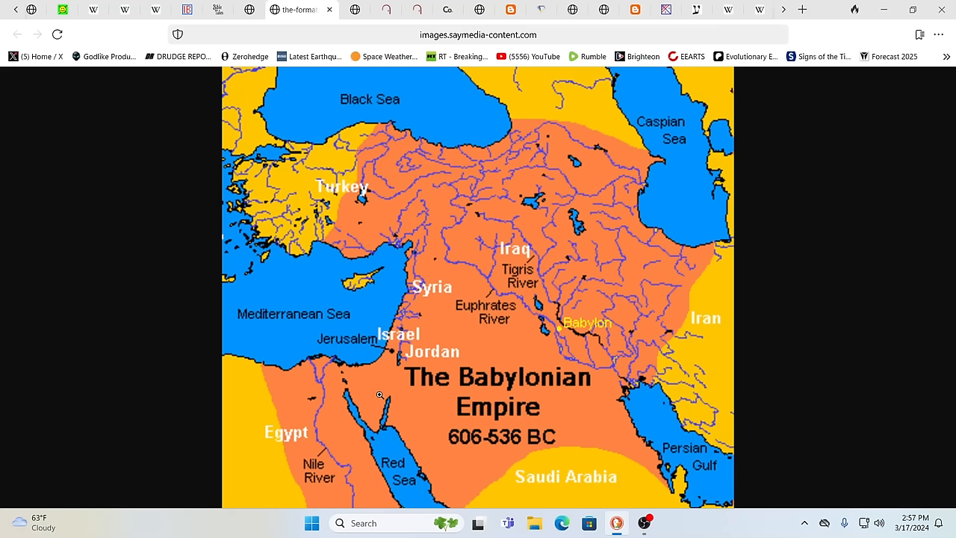
mouse_move(390, 392)
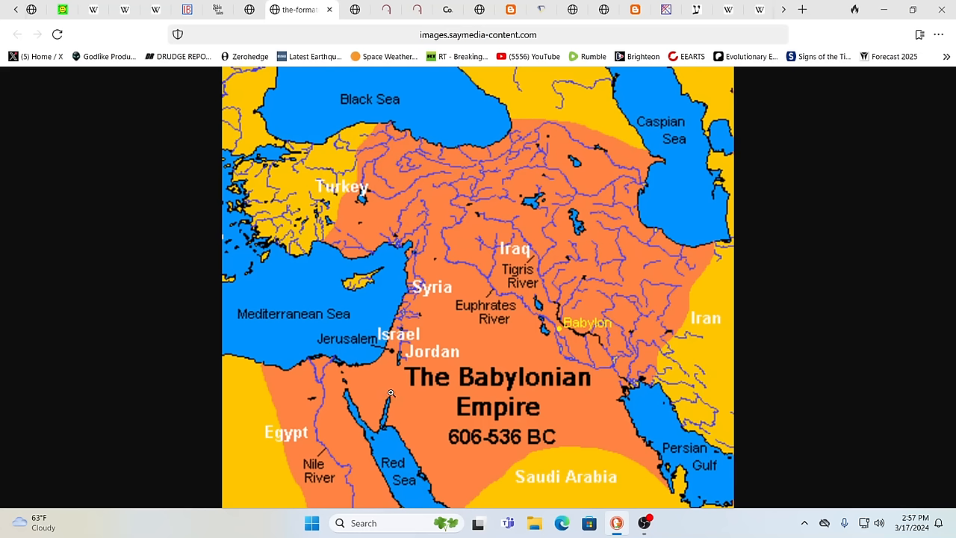
mouse_move(378, 393)
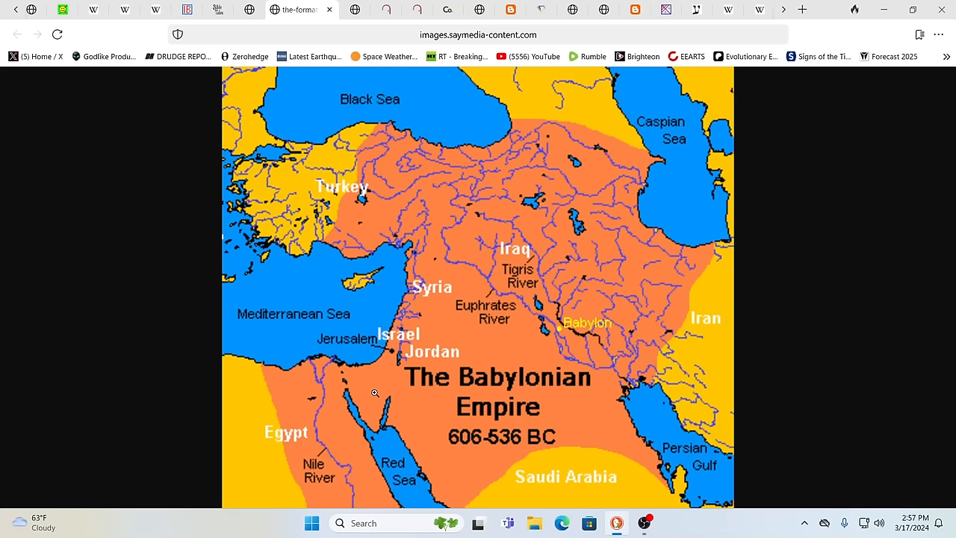
mouse_move(529, 451)
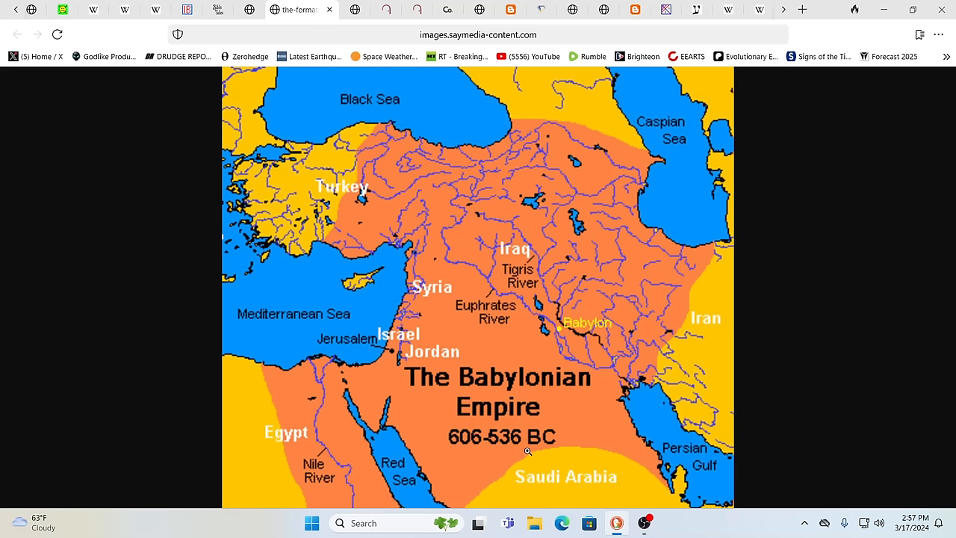
mouse_move(603, 352)
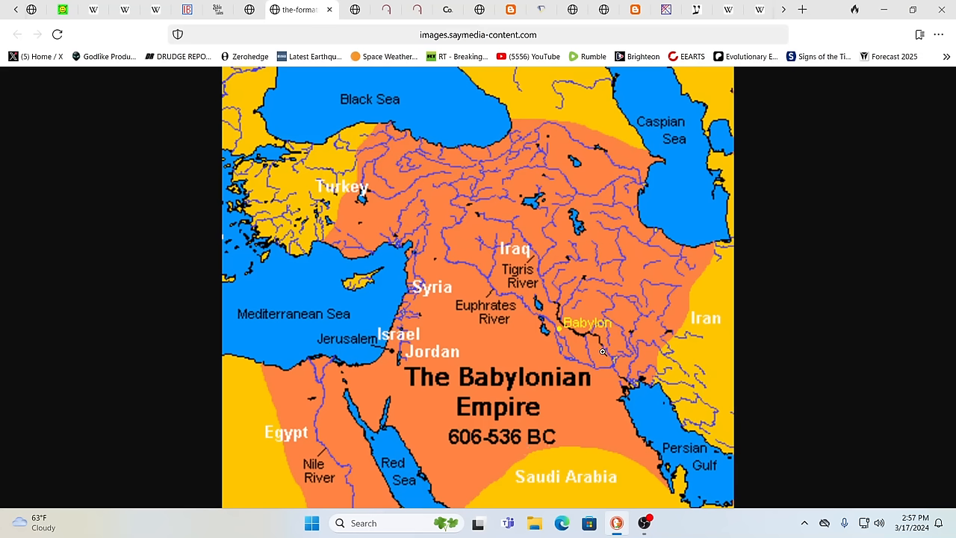
mouse_move(601, 353)
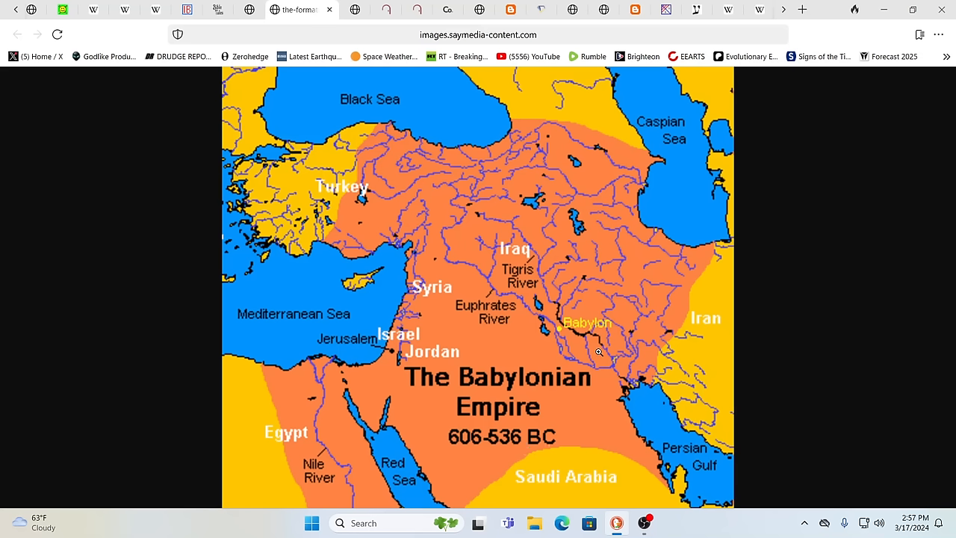
mouse_move(526, 352)
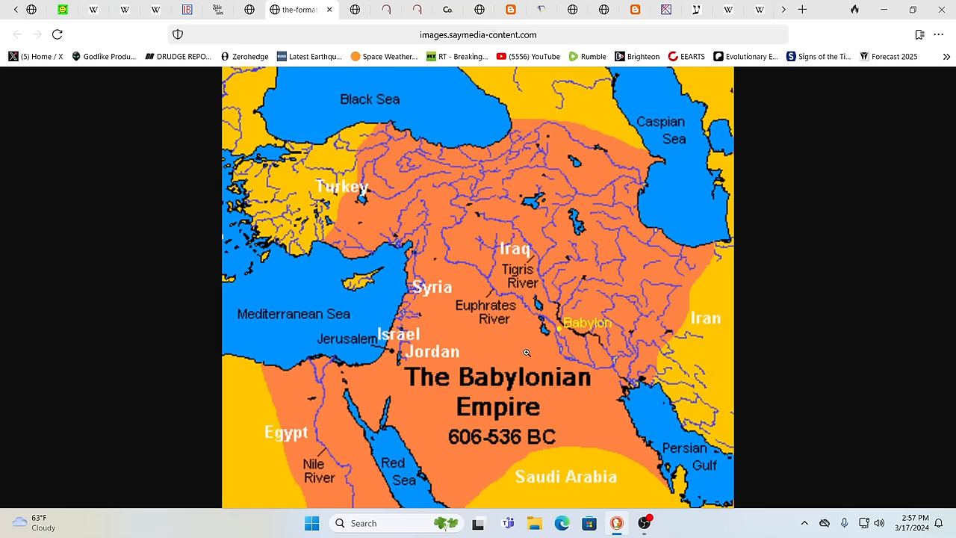
mouse_move(575, 335)
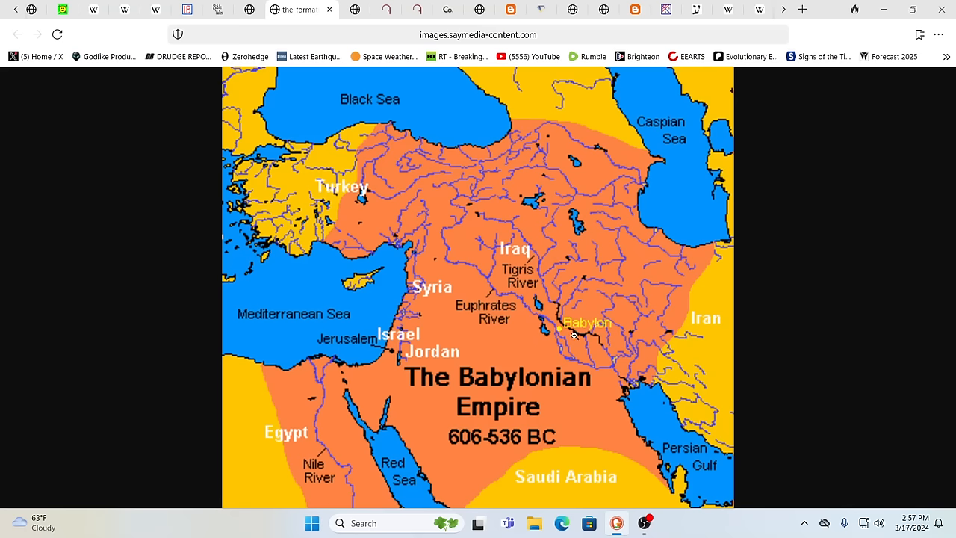
mouse_move(290, 146)
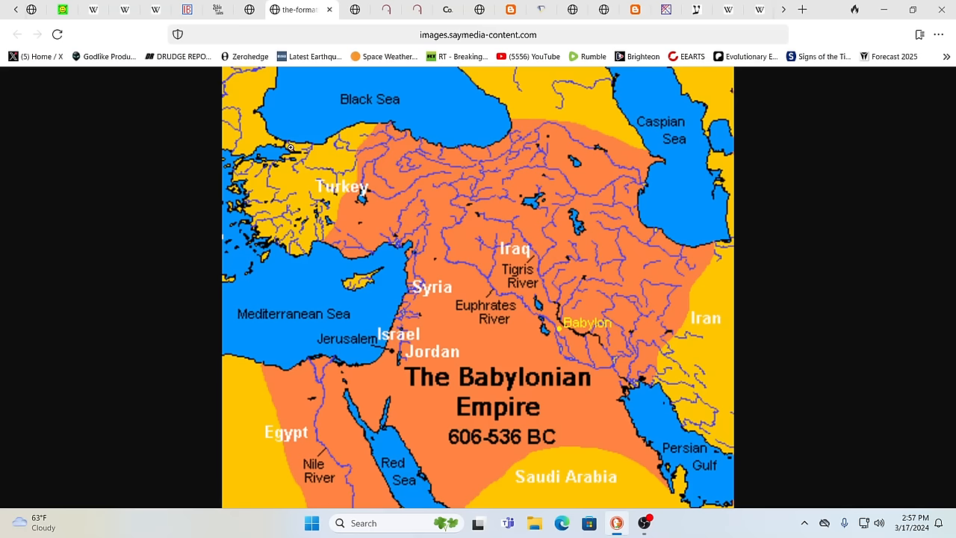
Step: Switch to the i.pinimg.com Captivity of Judah (586–516 B.C.) map tab
click(266, 9)
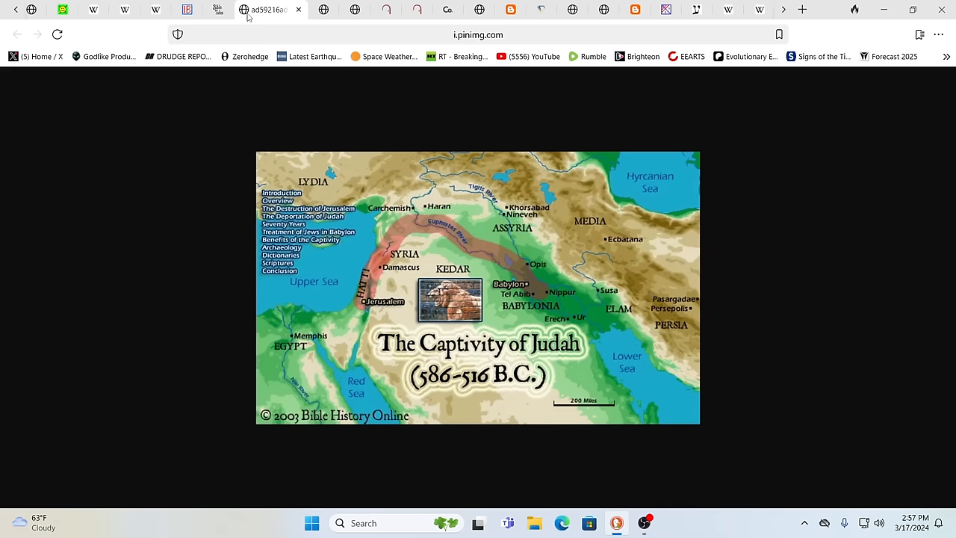
mouse_move(299, 72)
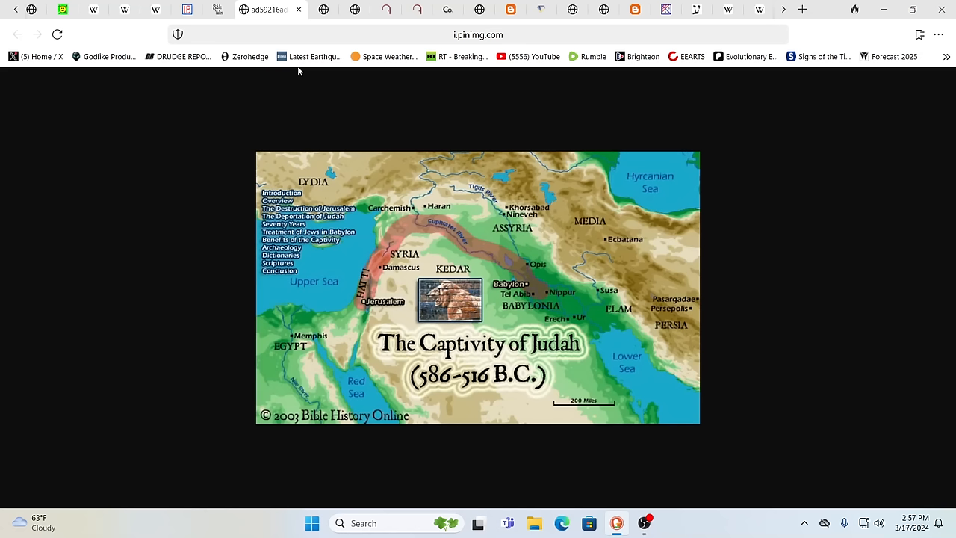
mouse_move(289, 333)
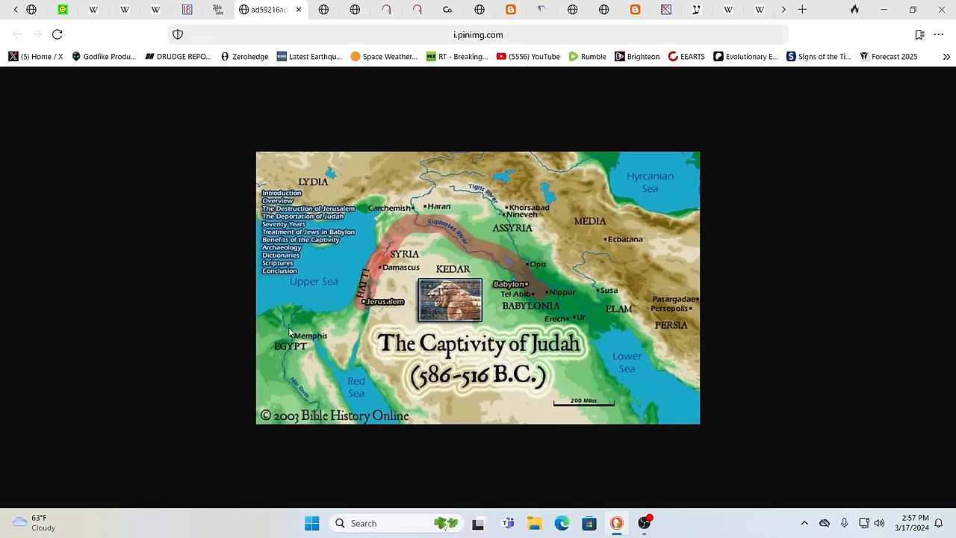
mouse_move(614, 375)
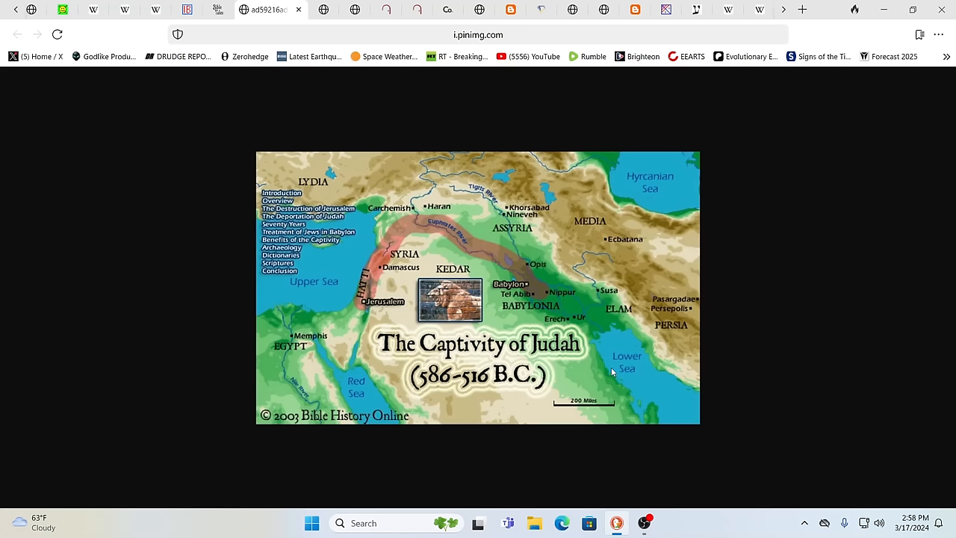
mouse_move(364, 342)
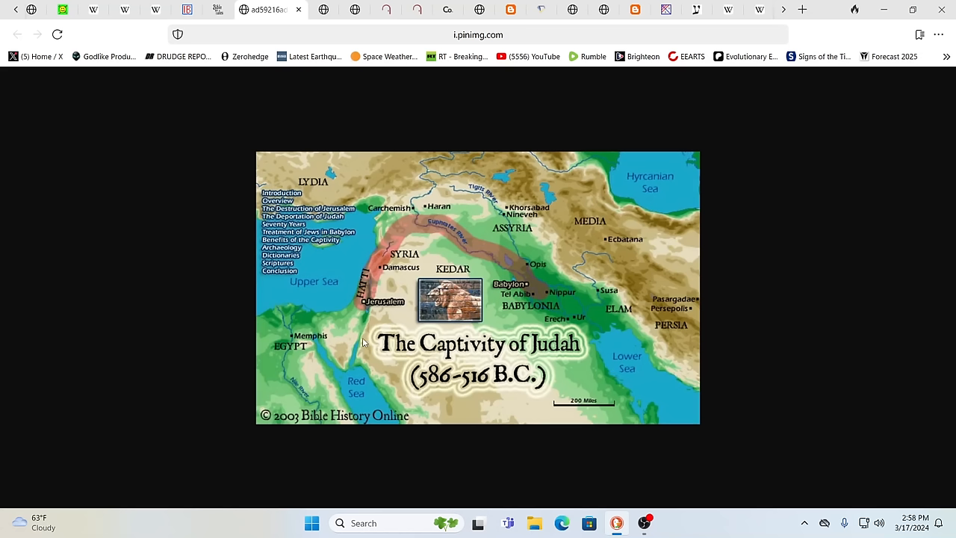
mouse_move(391, 332)
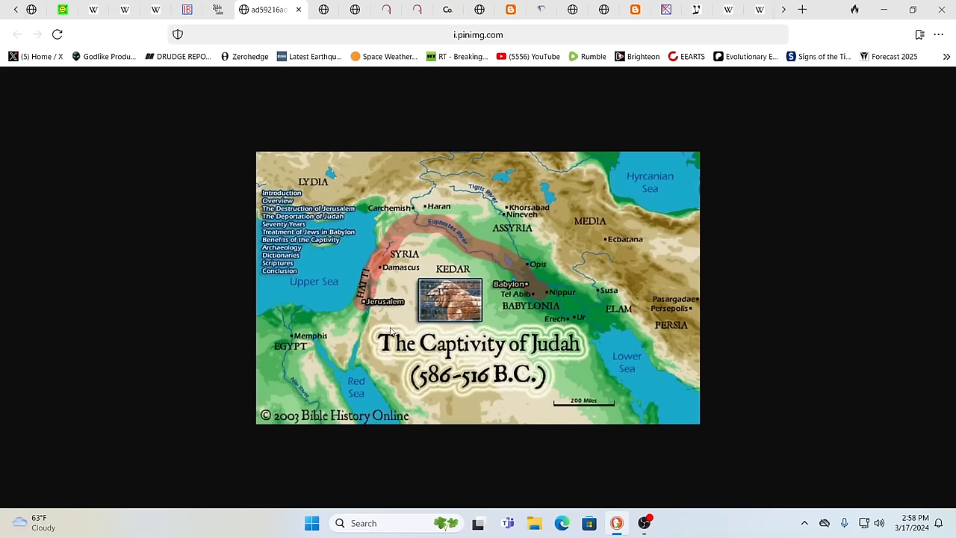
mouse_move(508, 263)
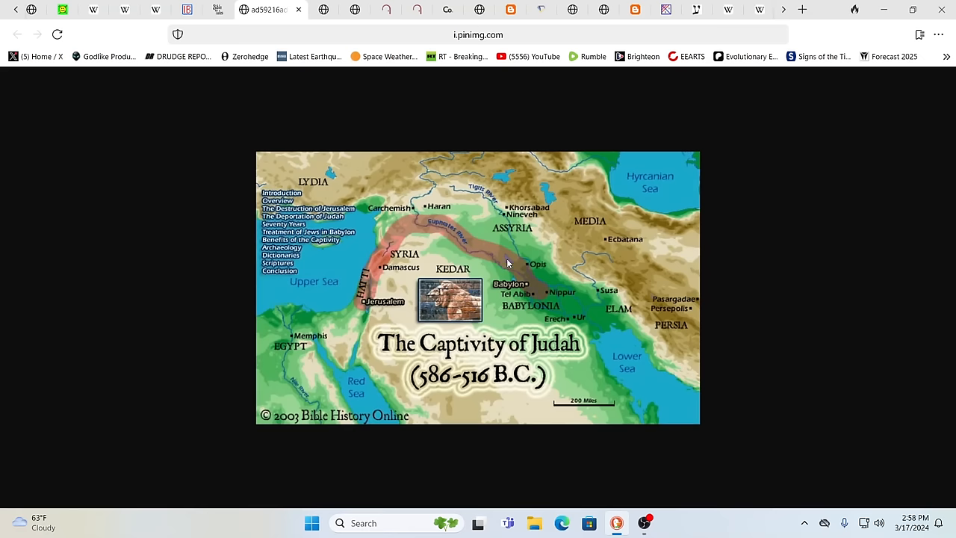
mouse_move(446, 252)
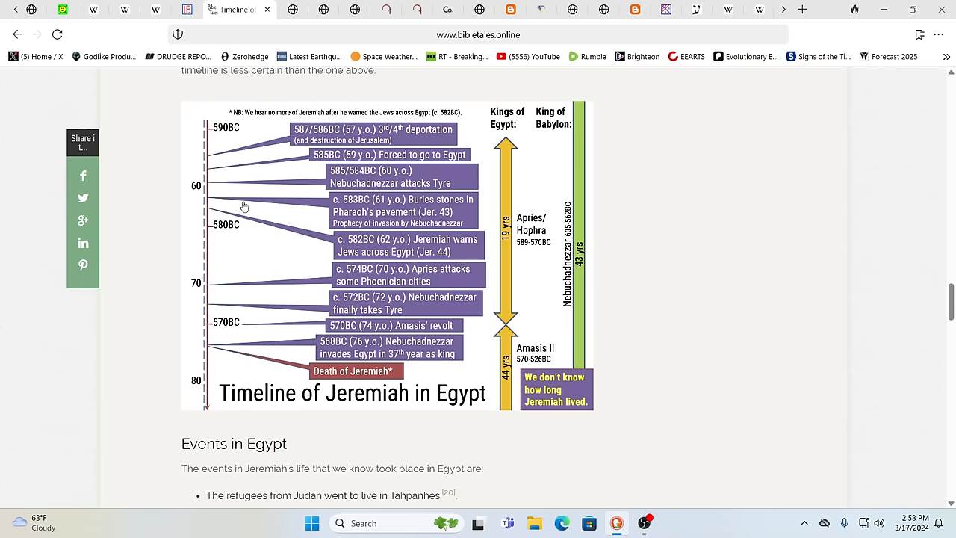
mouse_move(337, 105)
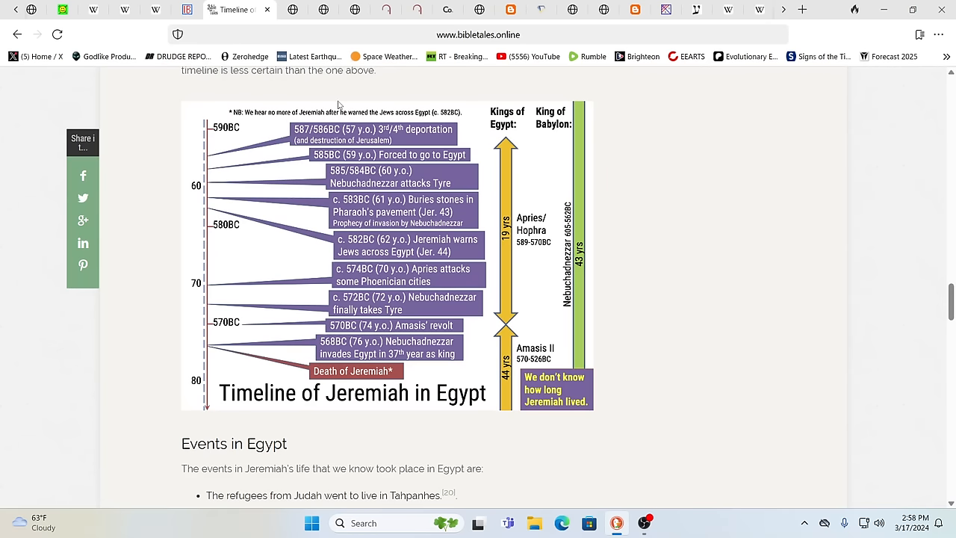
mouse_move(275, 104)
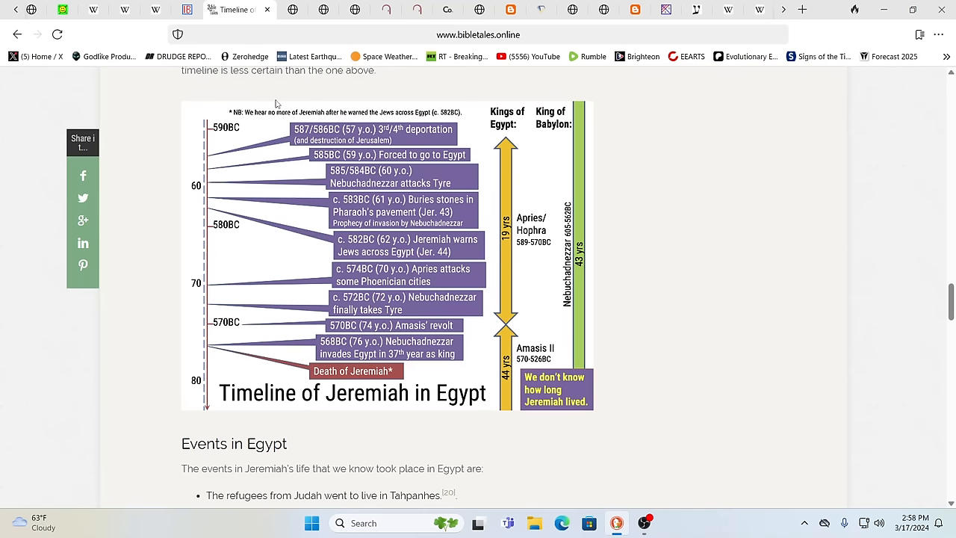
mouse_move(207, 101)
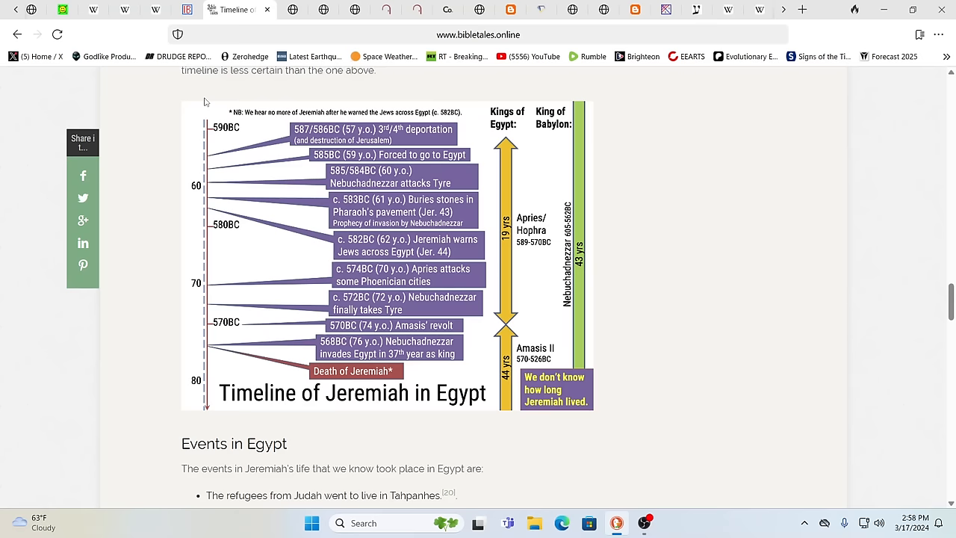
mouse_move(177, 27)
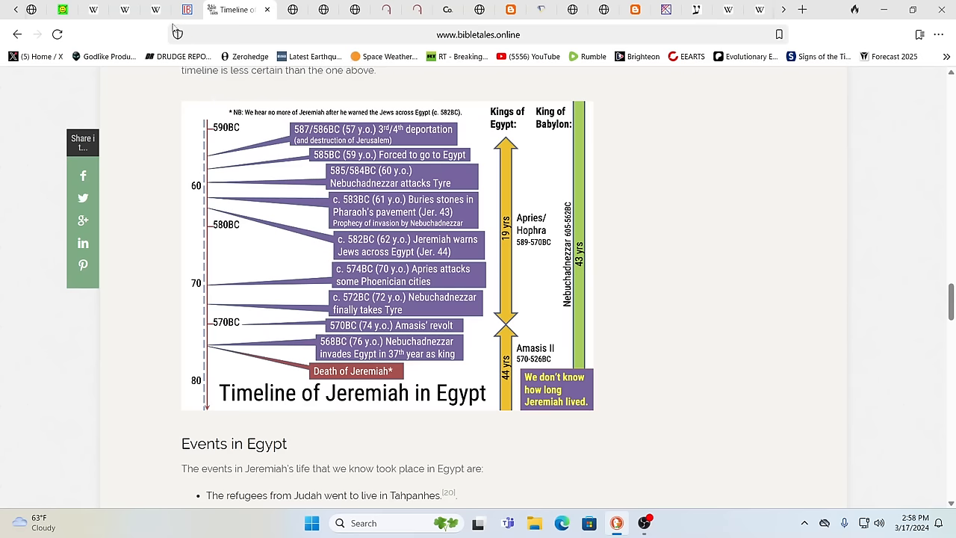
mouse_move(188, 9)
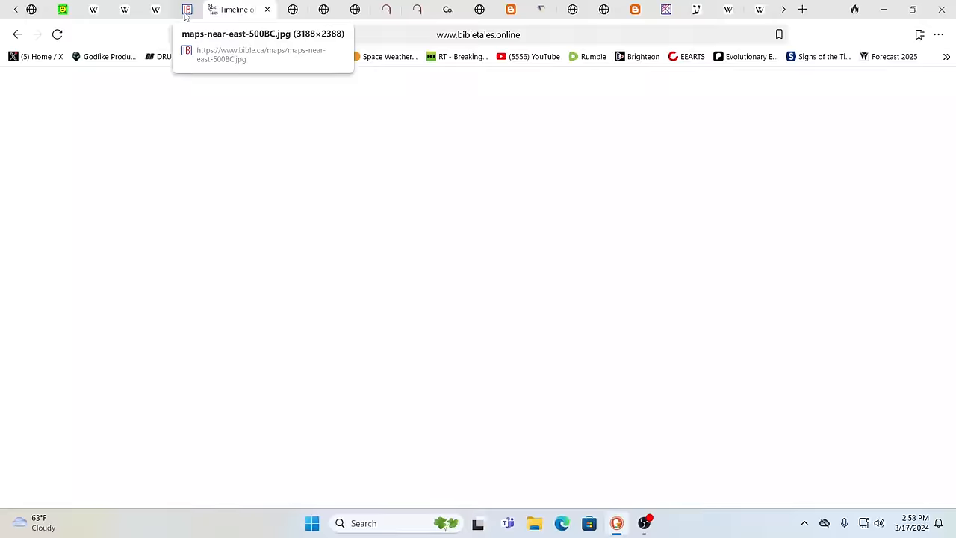
Step: Switch to the bible.ca Persian Empire 539–333 BC map tab
click(187, 9)
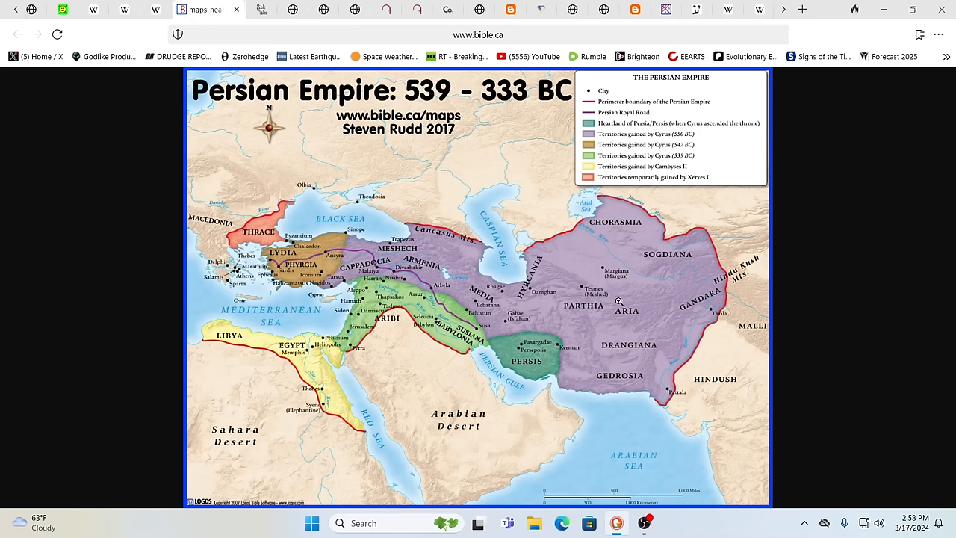
mouse_move(644, 356)
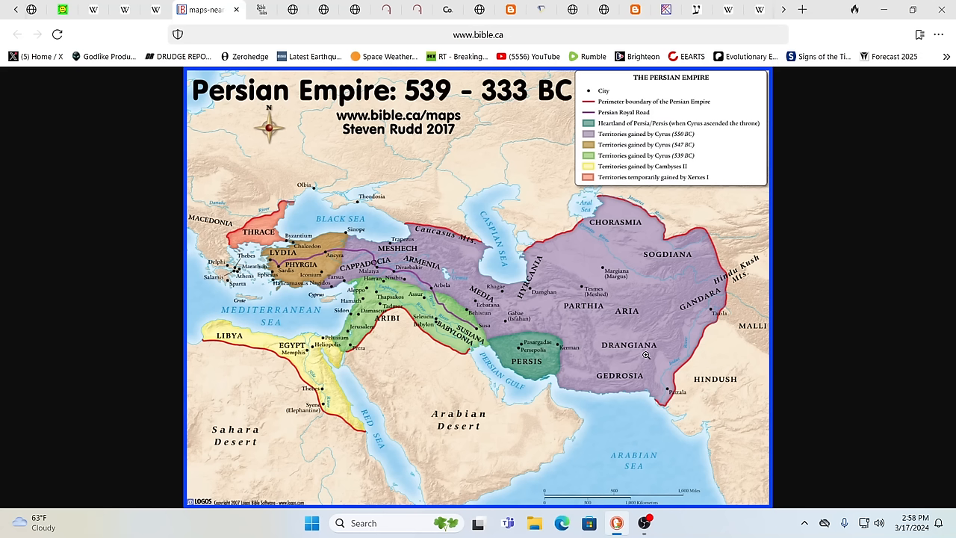
mouse_move(596, 327)
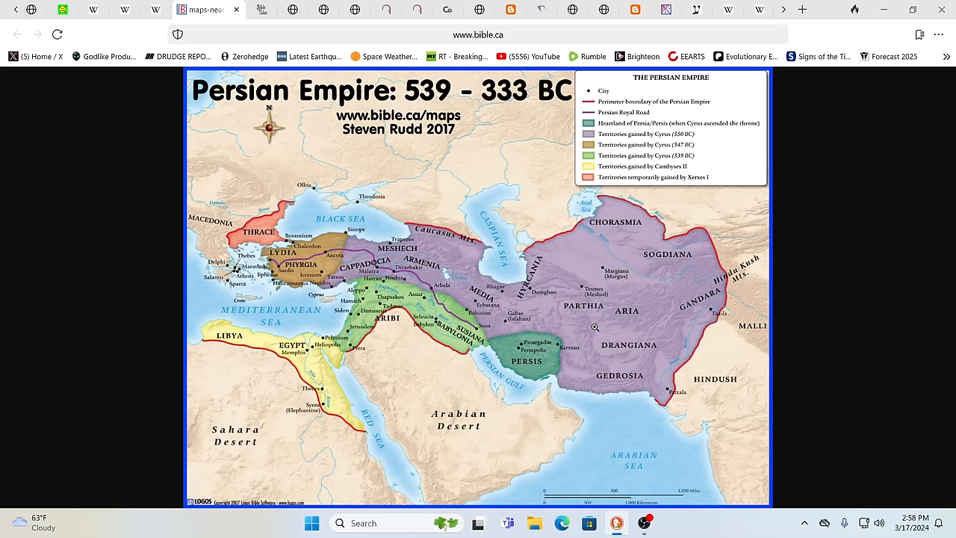
mouse_move(448, 239)
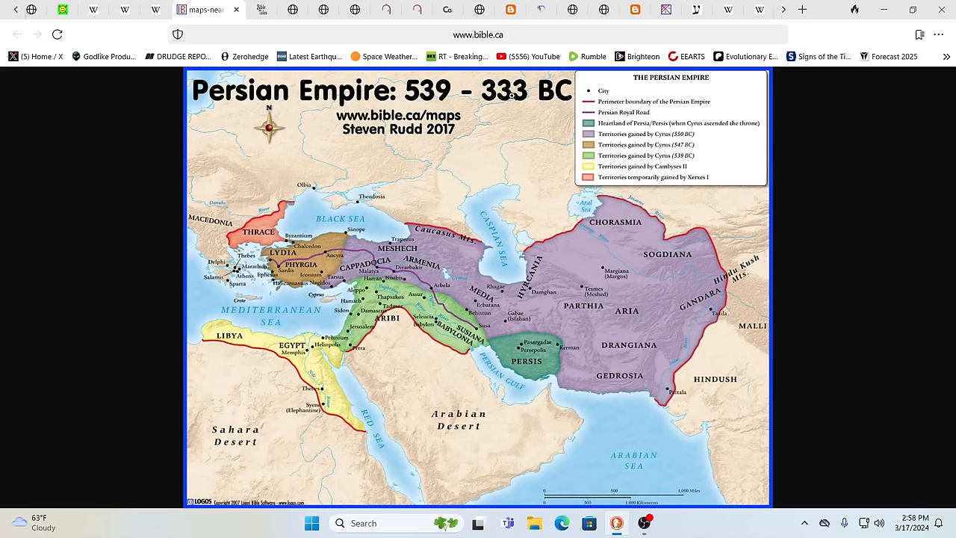
mouse_move(518, 115)
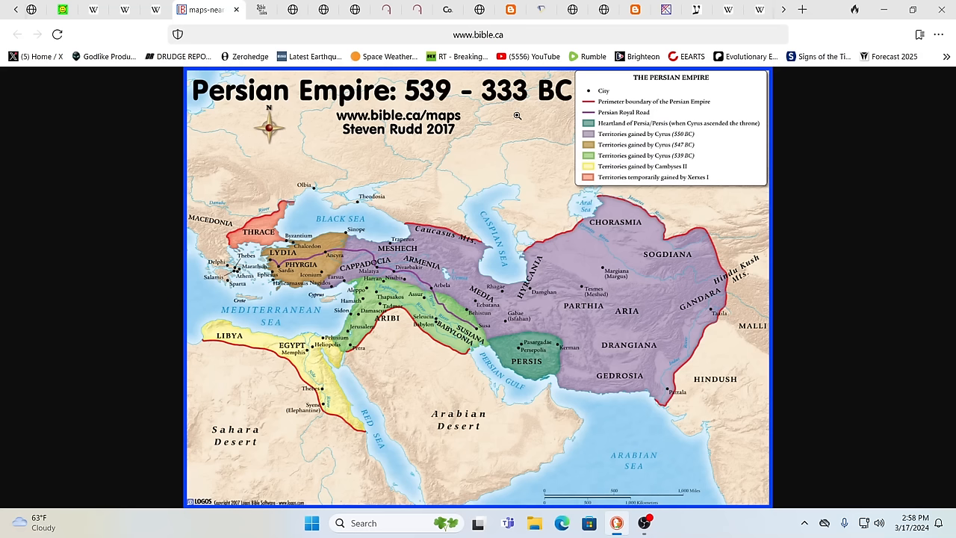
mouse_move(417, 246)
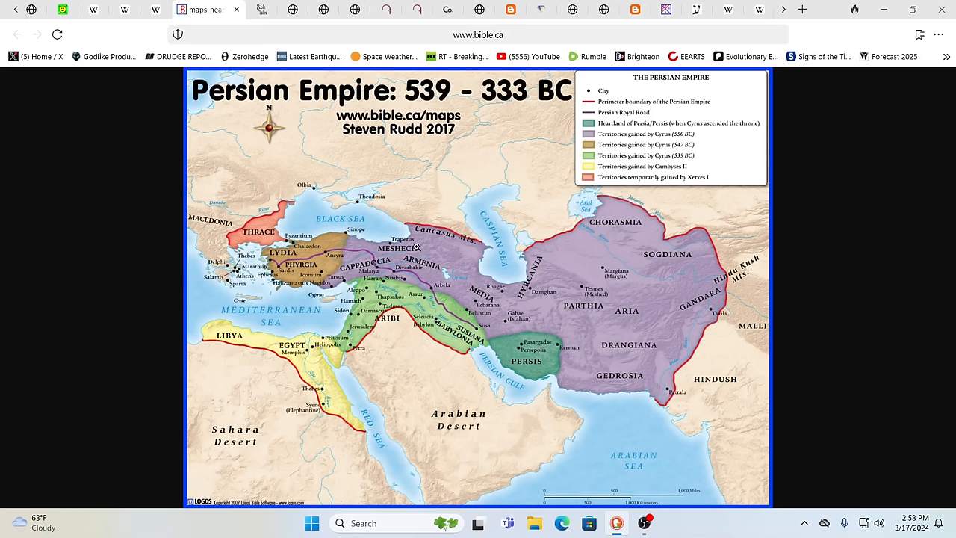
mouse_move(398, 210)
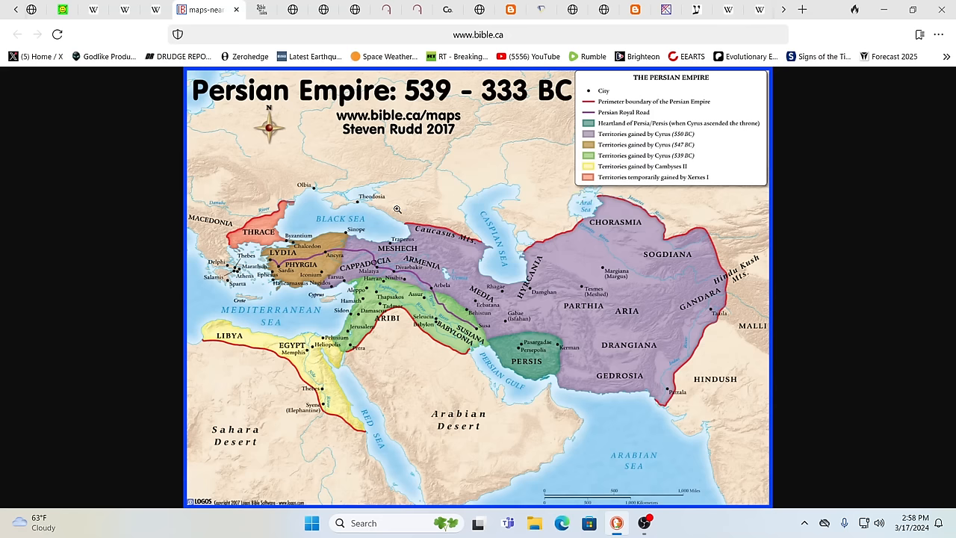
mouse_move(669, 315)
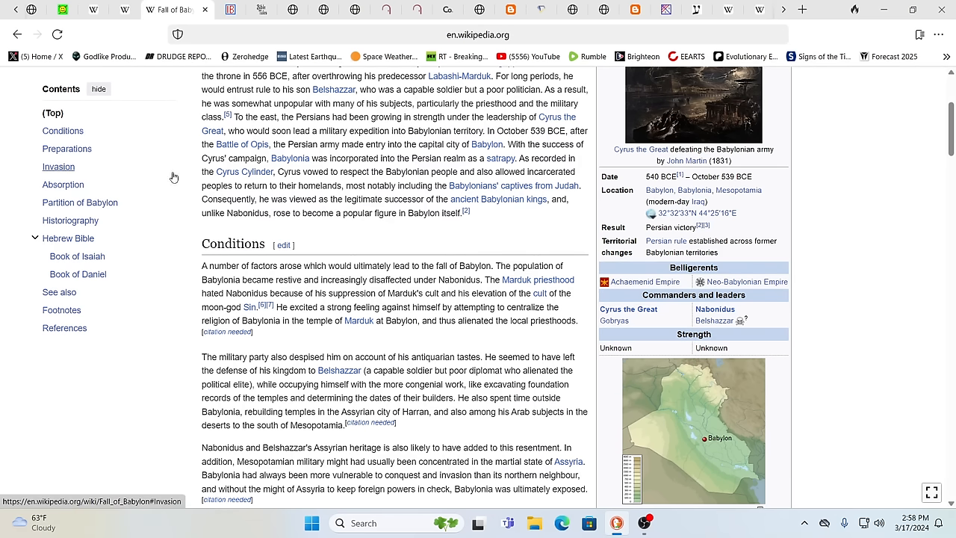
mouse_move(899, 234)
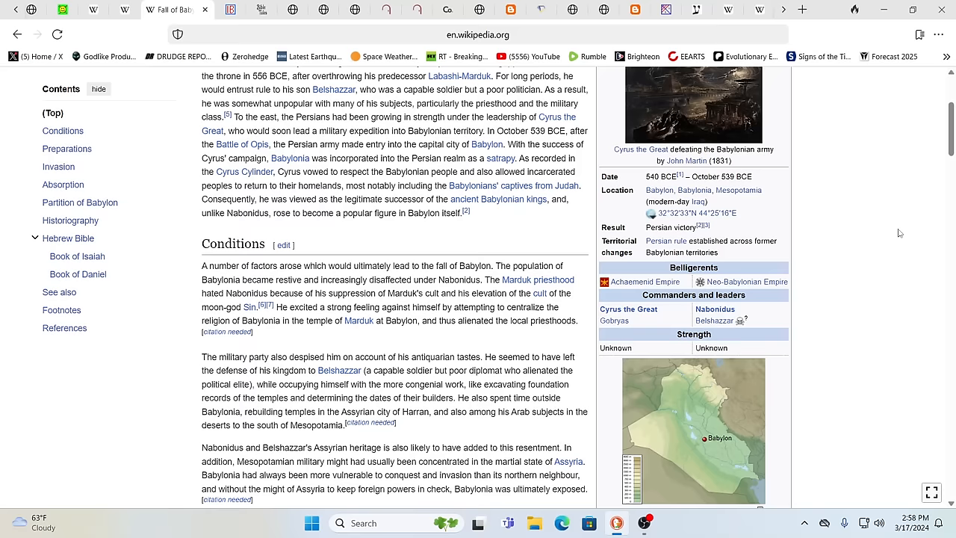
Step: Scroll through the Fall of Babylon article's introduction down into its Conditions section
scroll(up, 3)
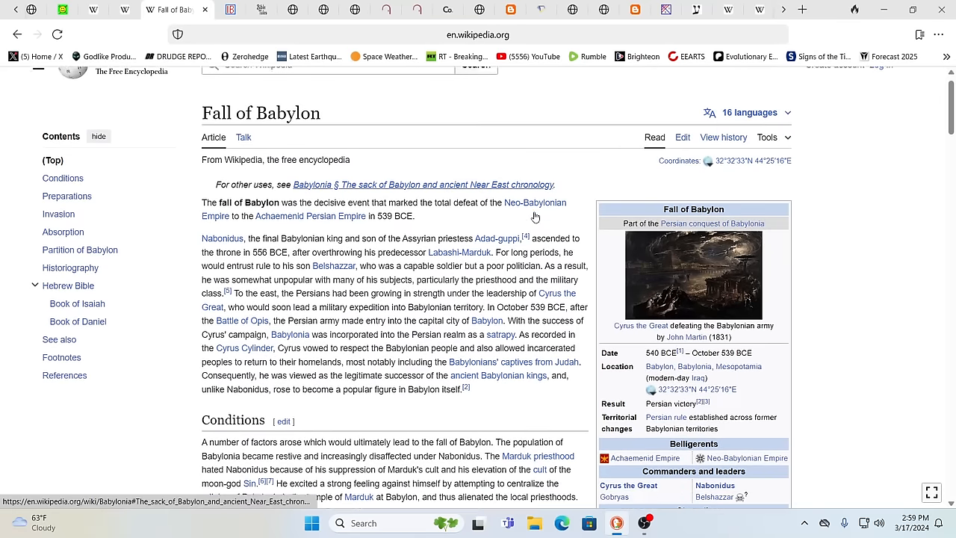
scroll(down, 3)
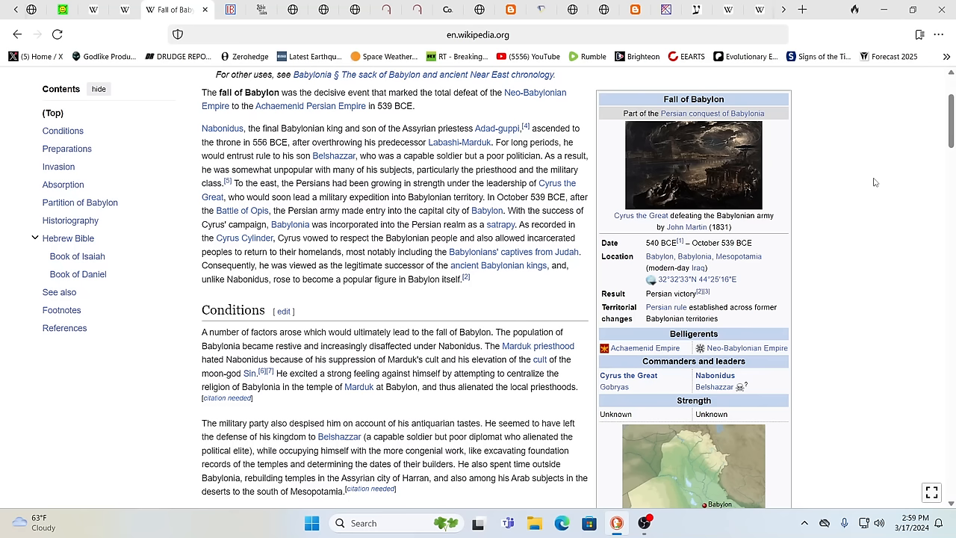
mouse_move(894, 188)
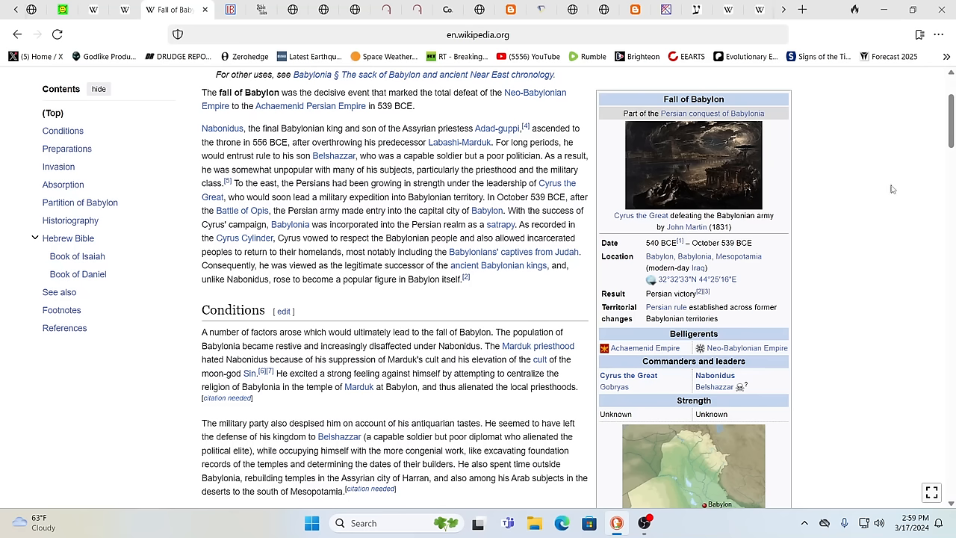
mouse_move(851, 279)
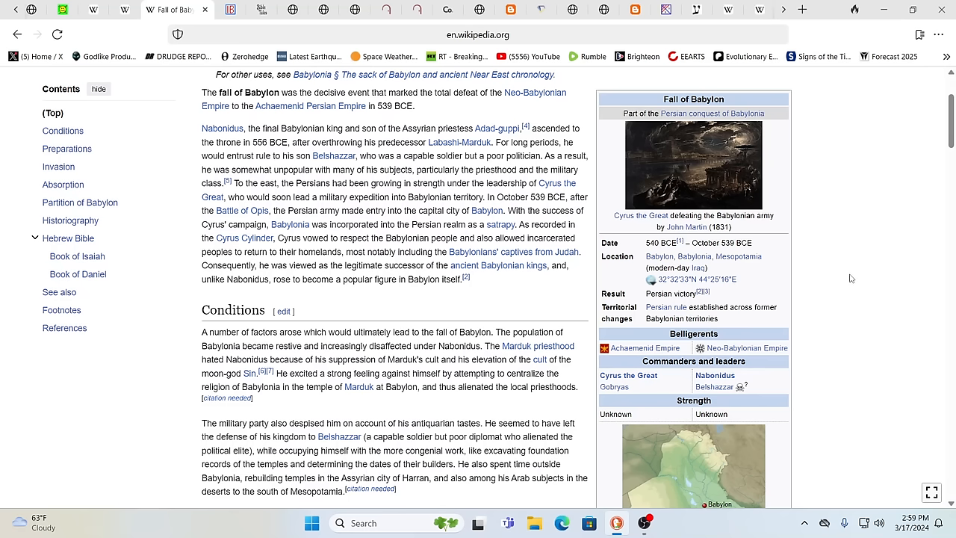
mouse_move(867, 275)
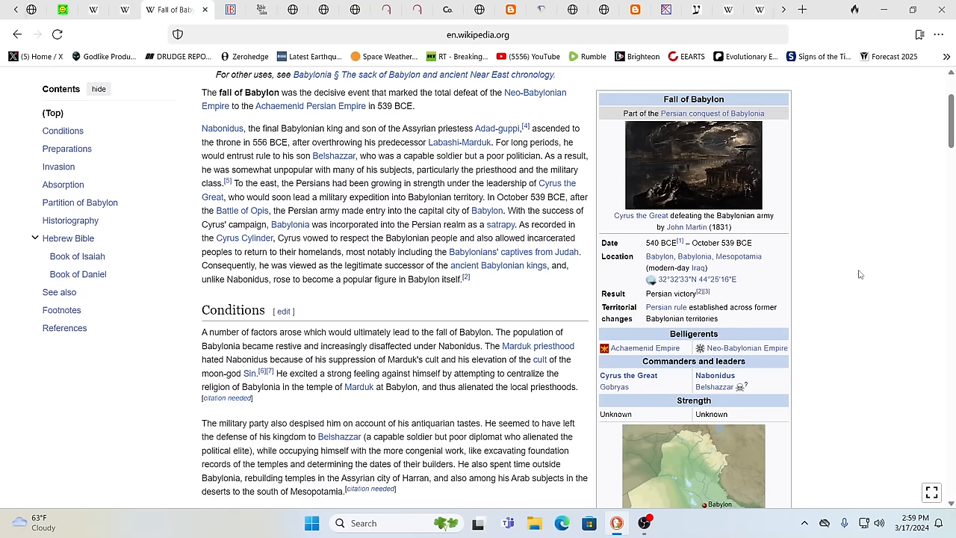
mouse_move(185, 366)
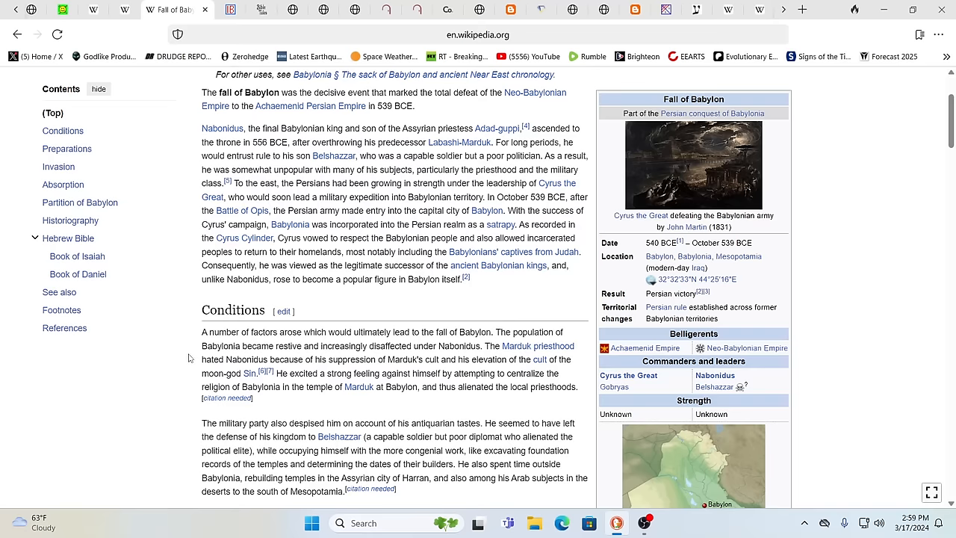
mouse_move(173, 332)
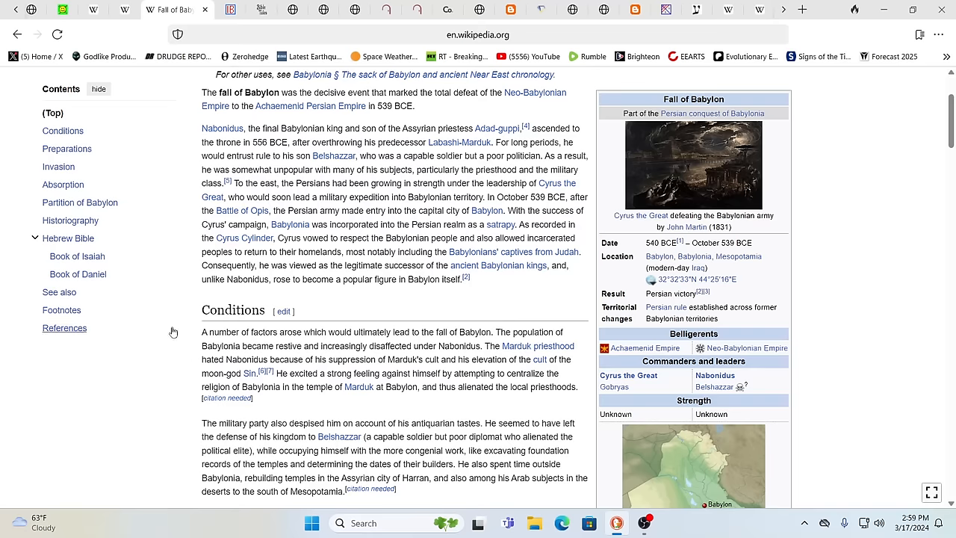
scroll(up, 3)
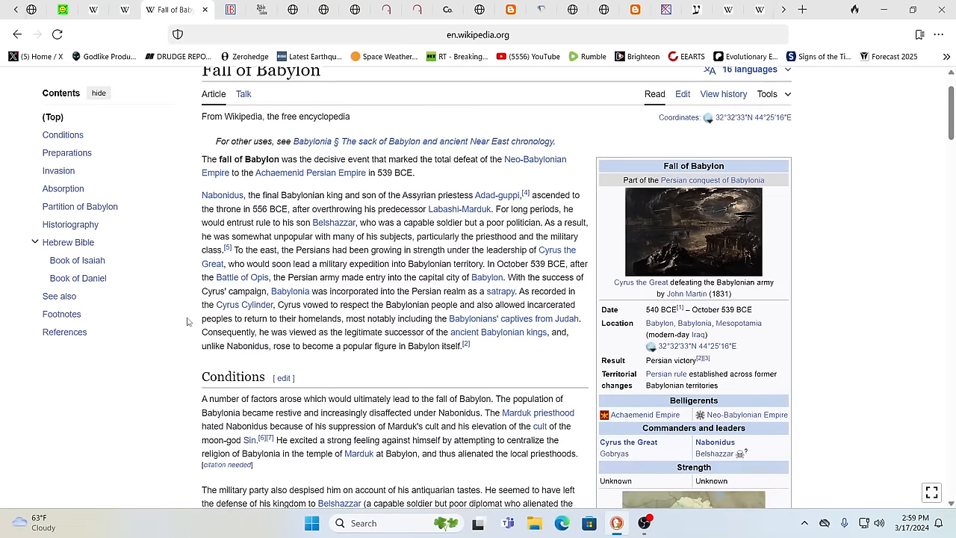
scroll(down, 3)
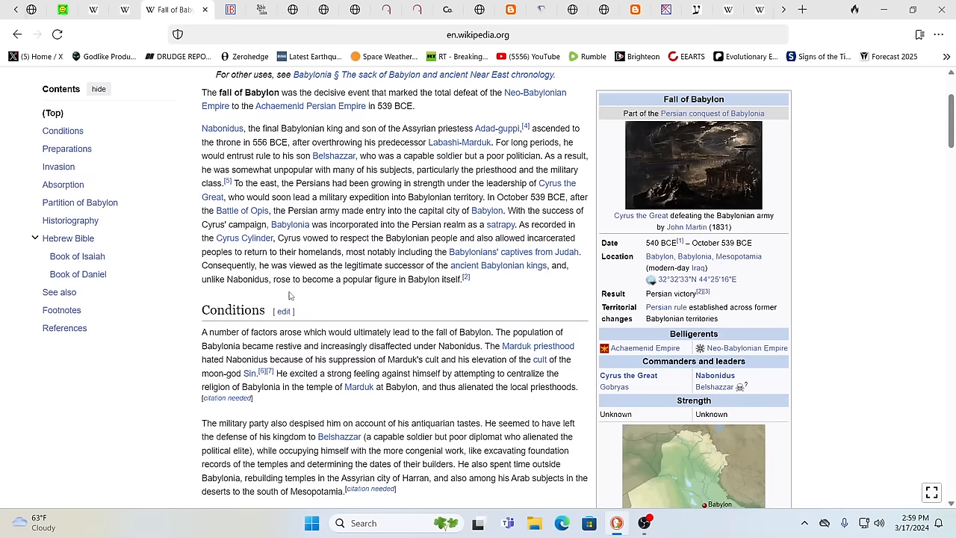
mouse_move(893, 193)
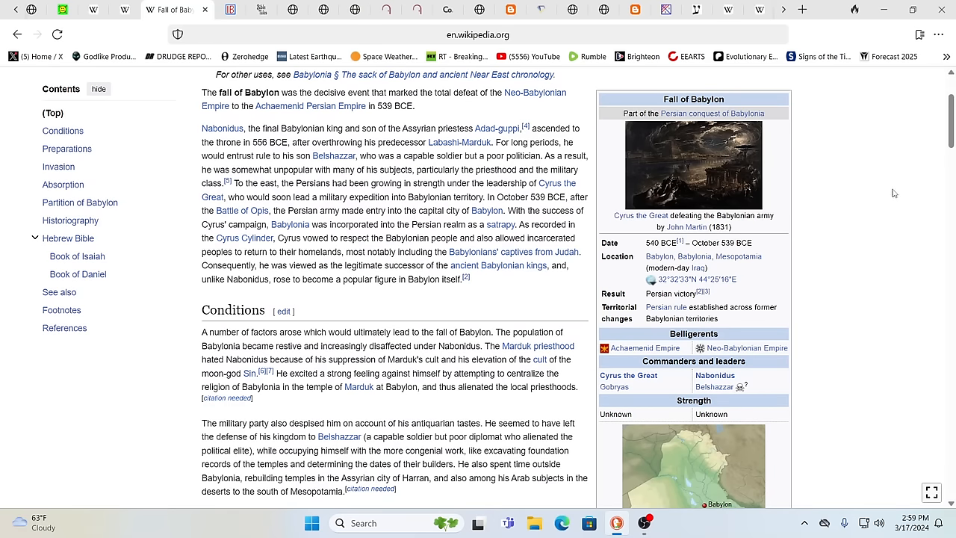
scroll(down, 3)
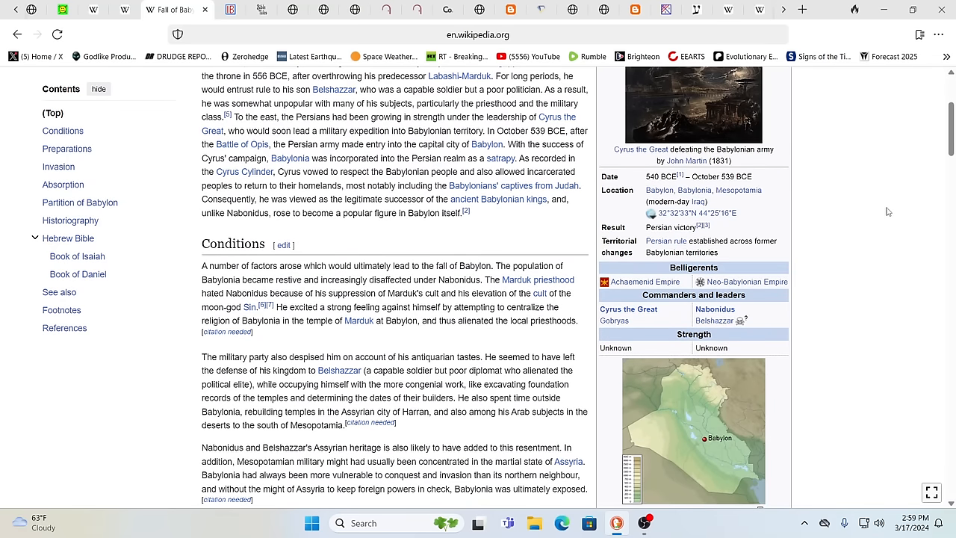
scroll(down, 3)
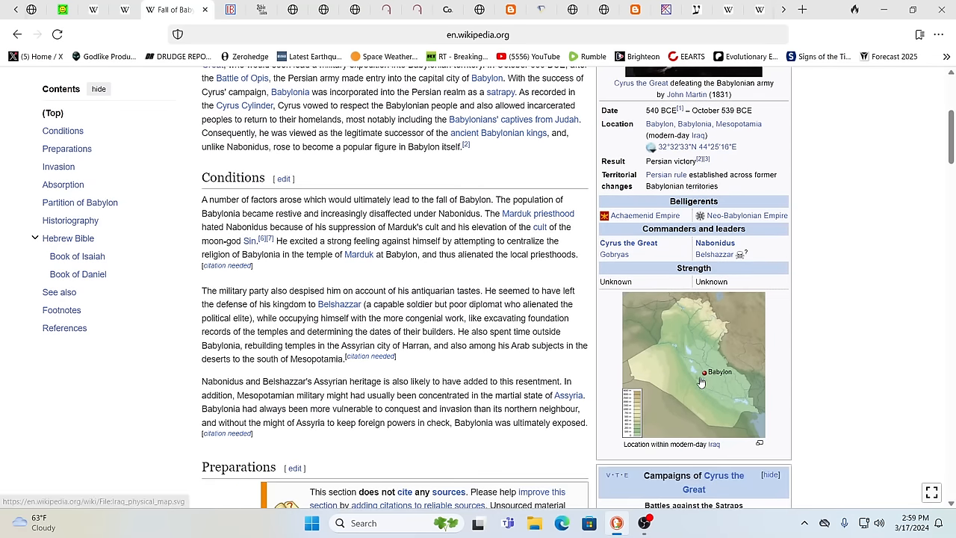
mouse_move(446, 272)
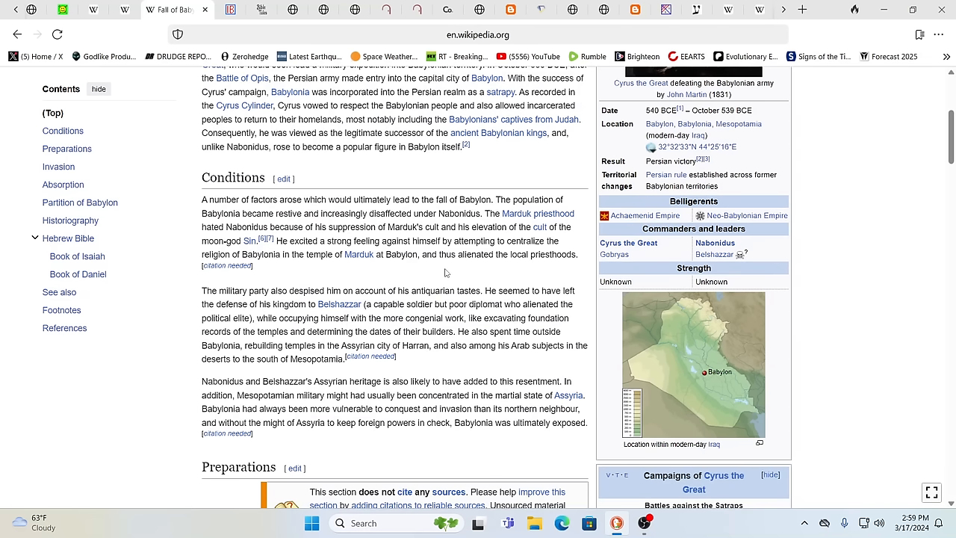
mouse_move(415, 272)
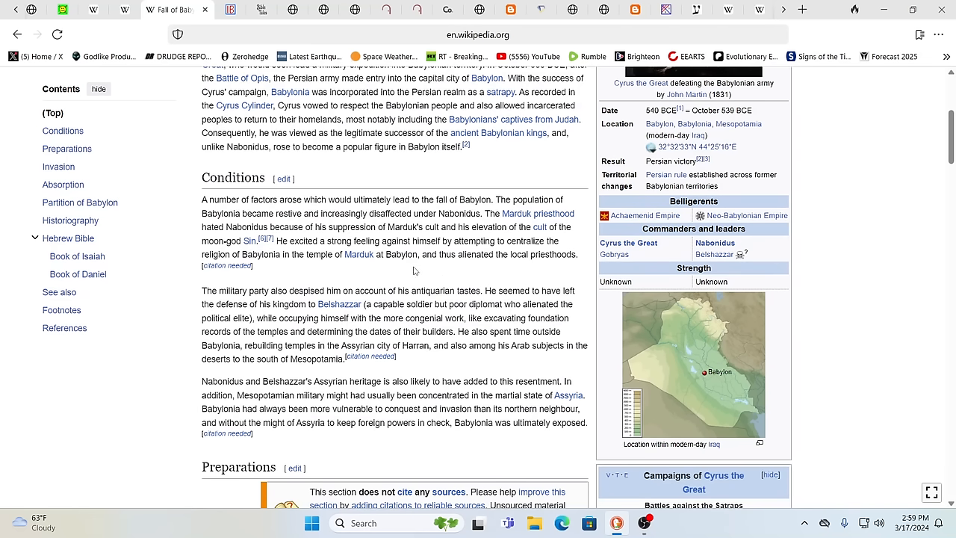
mouse_move(440, 277)
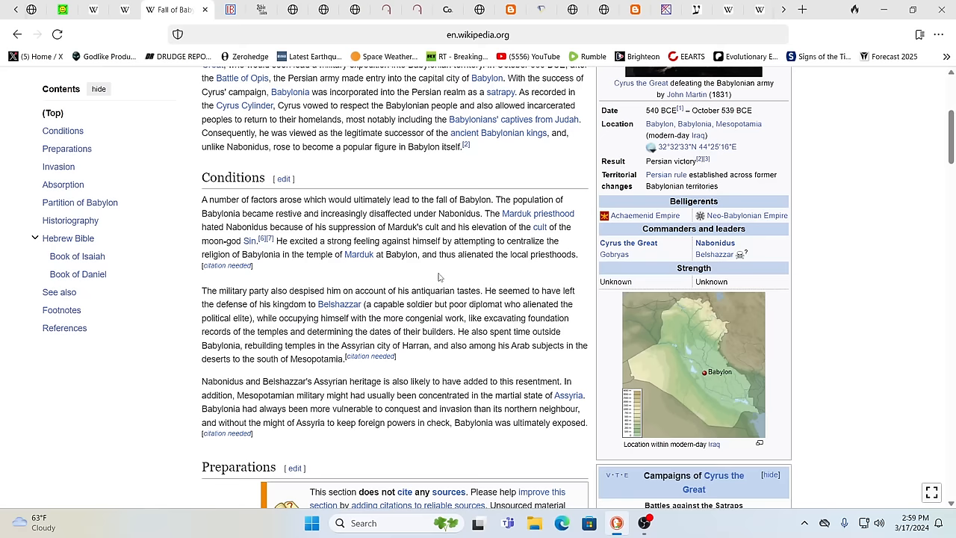
Step: Scroll past Conditions and Preparations until the Invasion section is in view
scroll(down, 3)
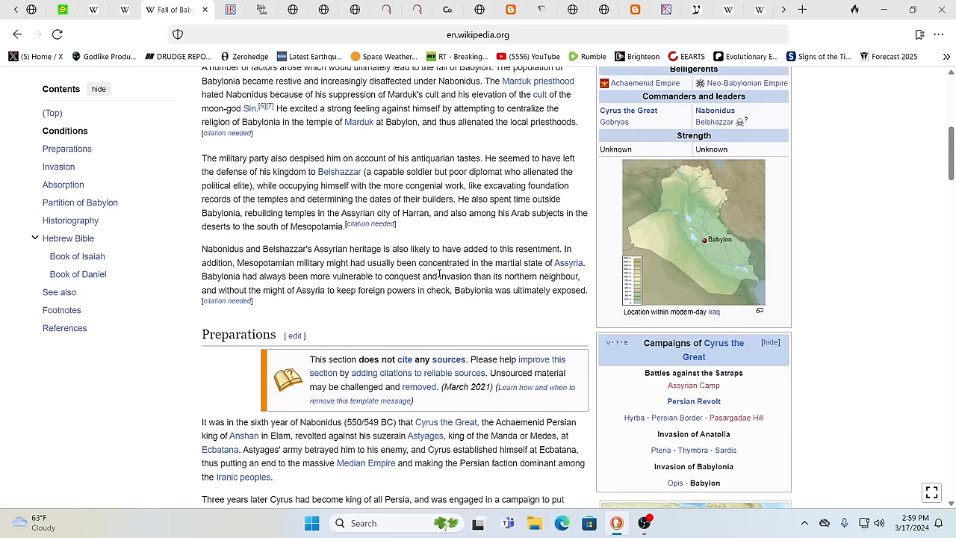
scroll(down, 3)
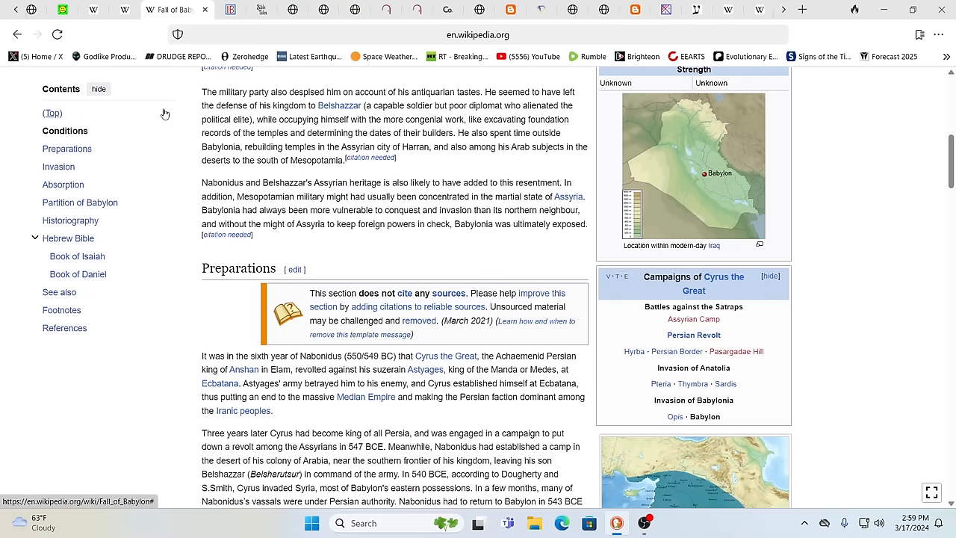
scroll(down, 3)
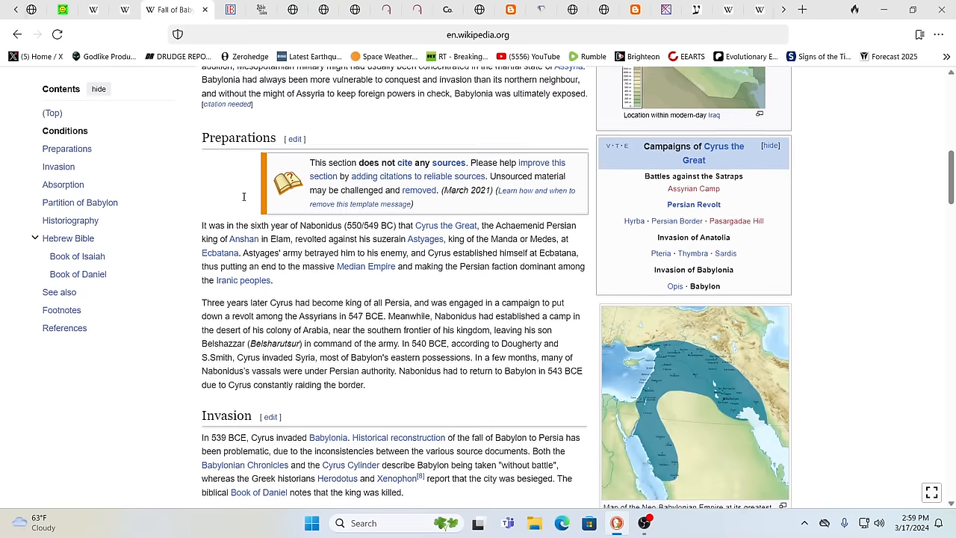
scroll(down, 3)
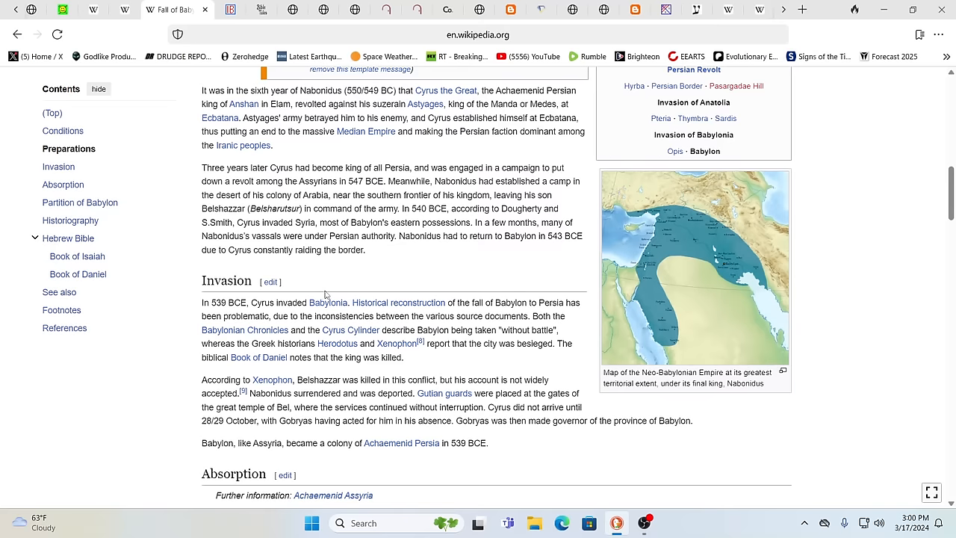
mouse_move(590, 396)
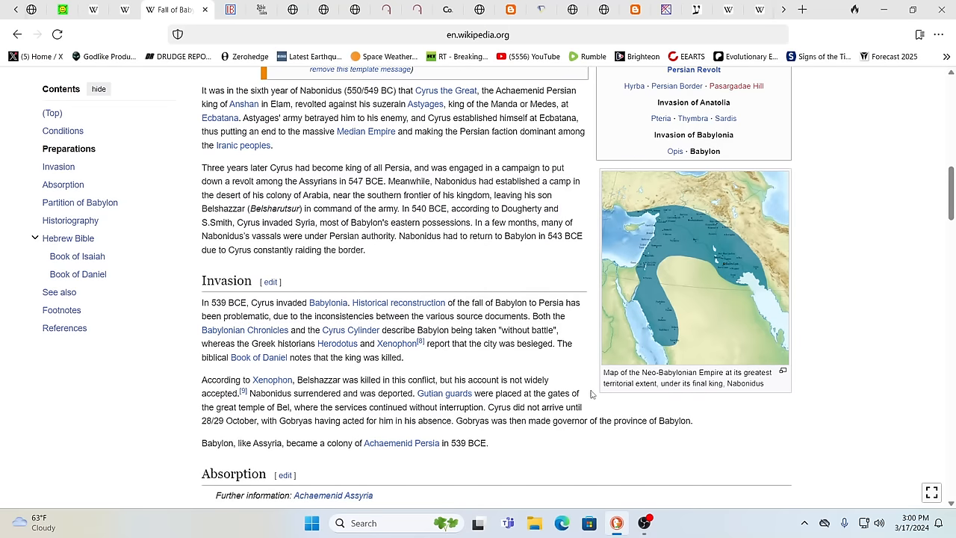
Step: Scroll past Invasion to the Absorption section on Cyrus and the Achaemenid Empire
scroll(down, 3)
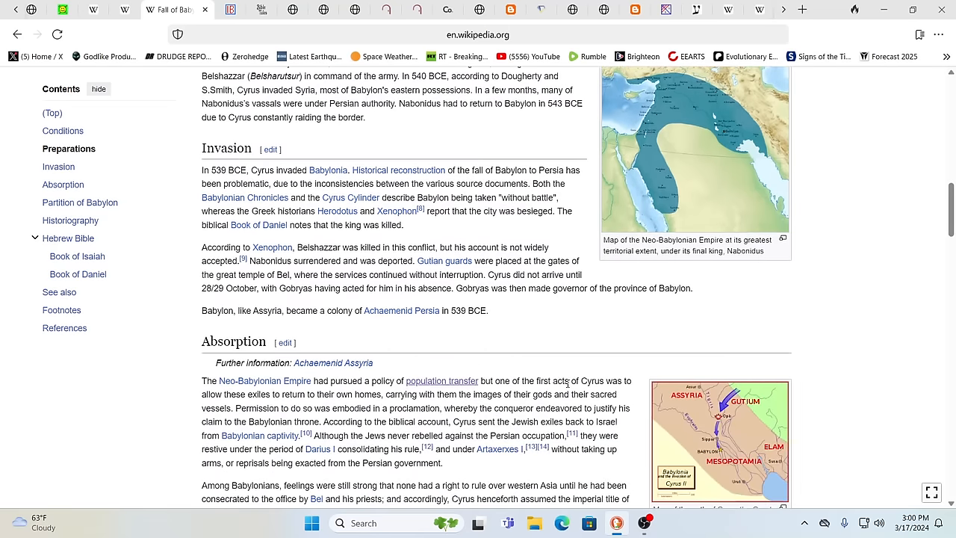
scroll(down, 3)
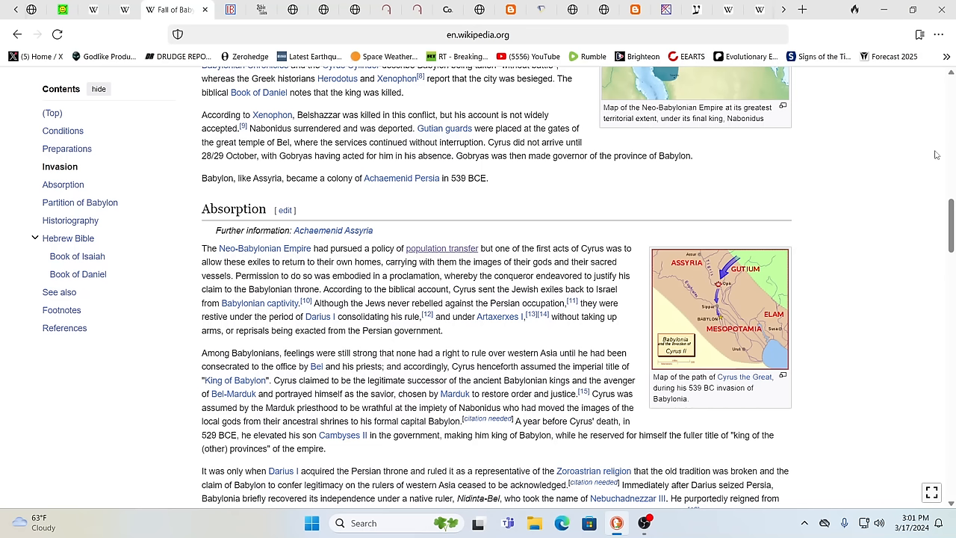
mouse_move(939, 154)
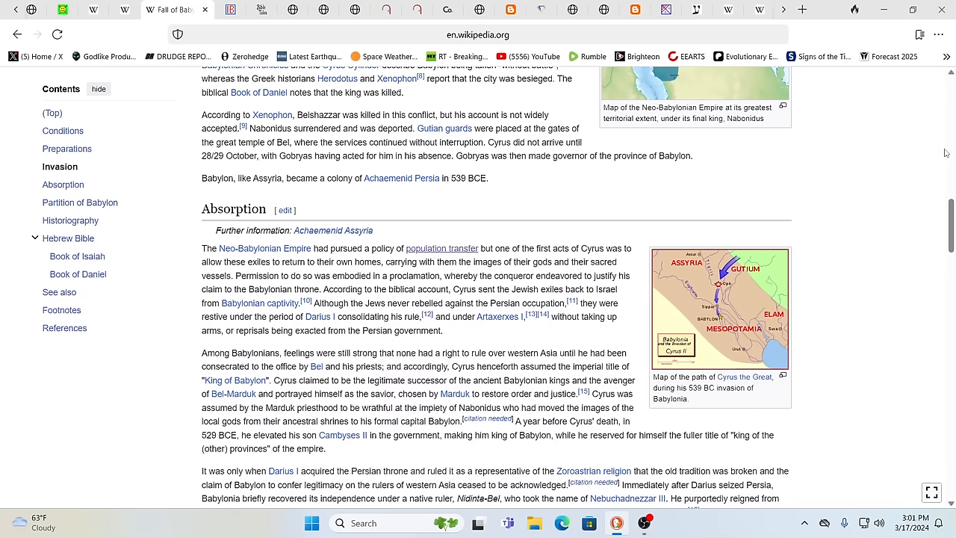
mouse_move(874, 176)
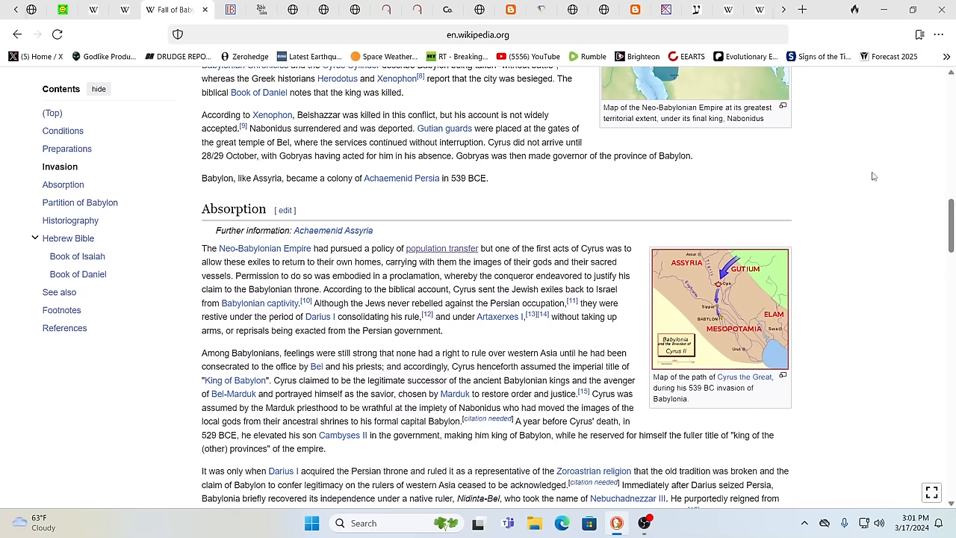
mouse_move(859, 177)
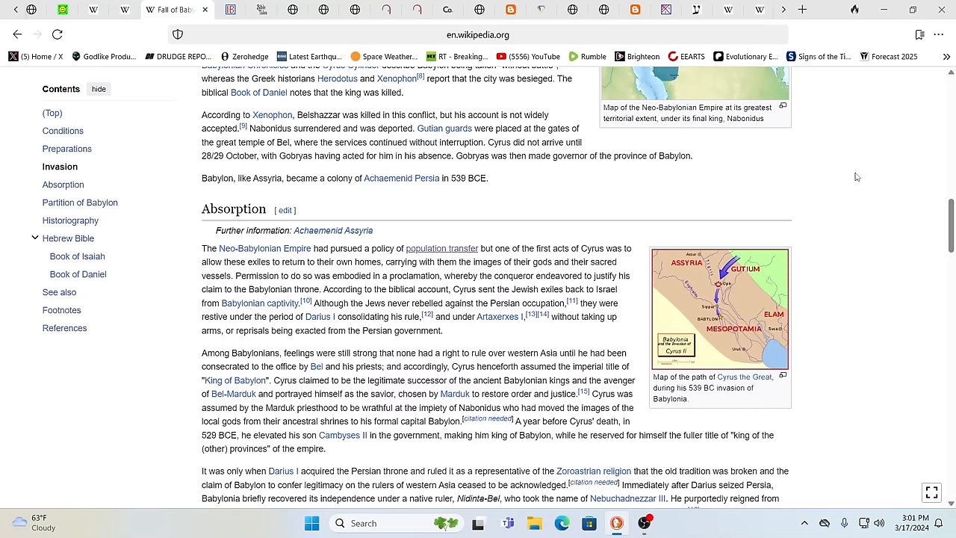
mouse_move(840, 171)
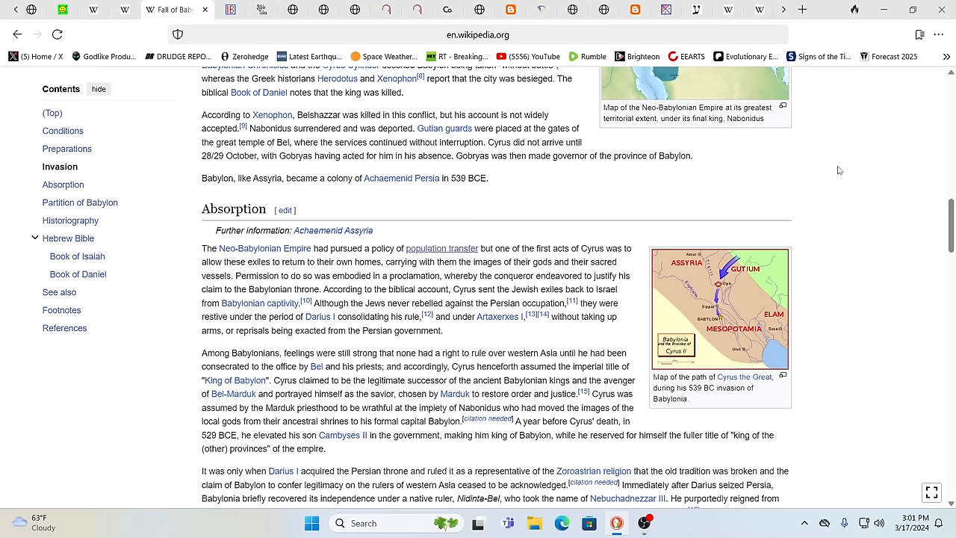
mouse_move(878, 296)
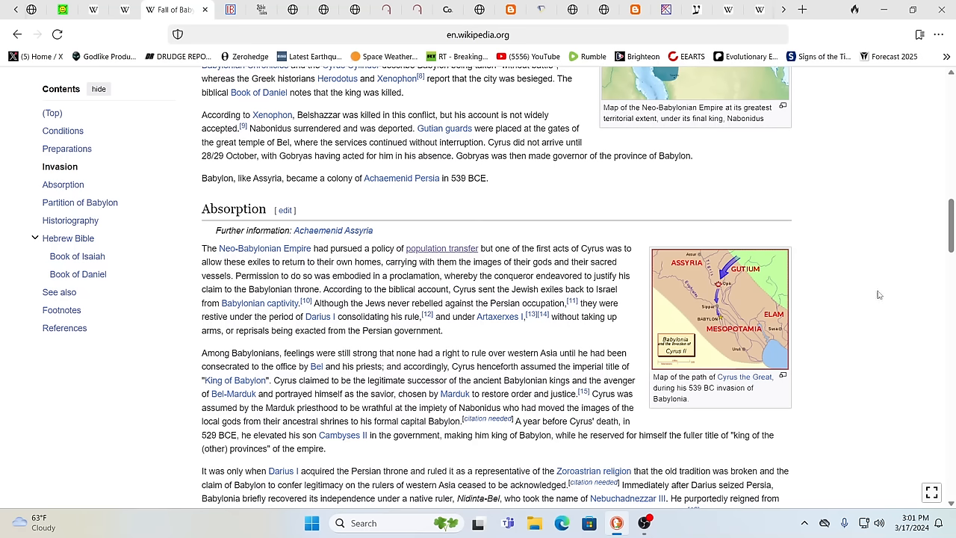
mouse_move(882, 302)
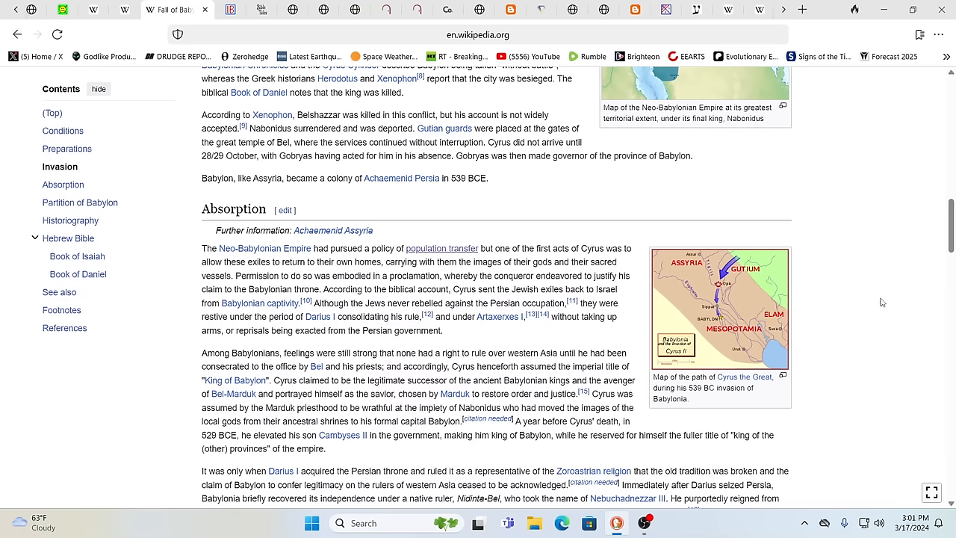
mouse_move(855, 314)
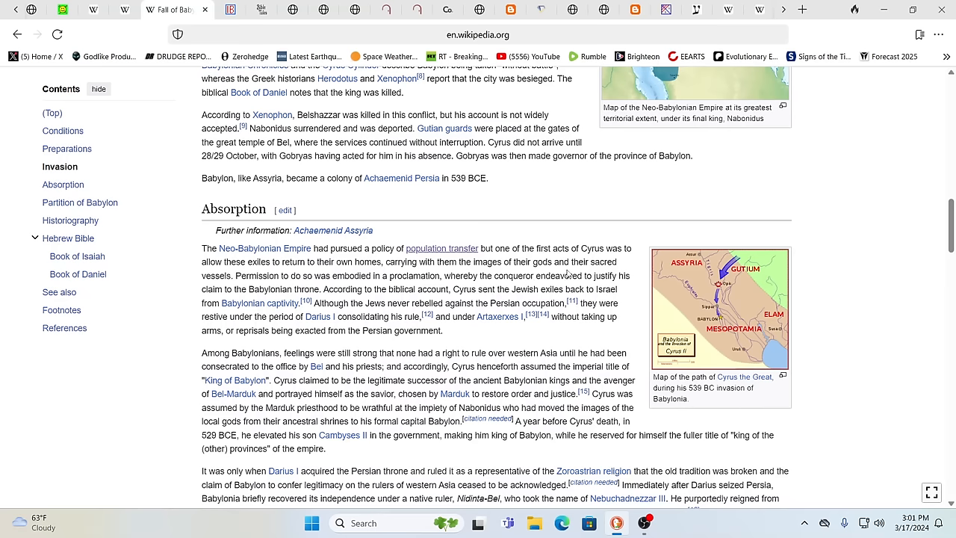
mouse_move(125, 9)
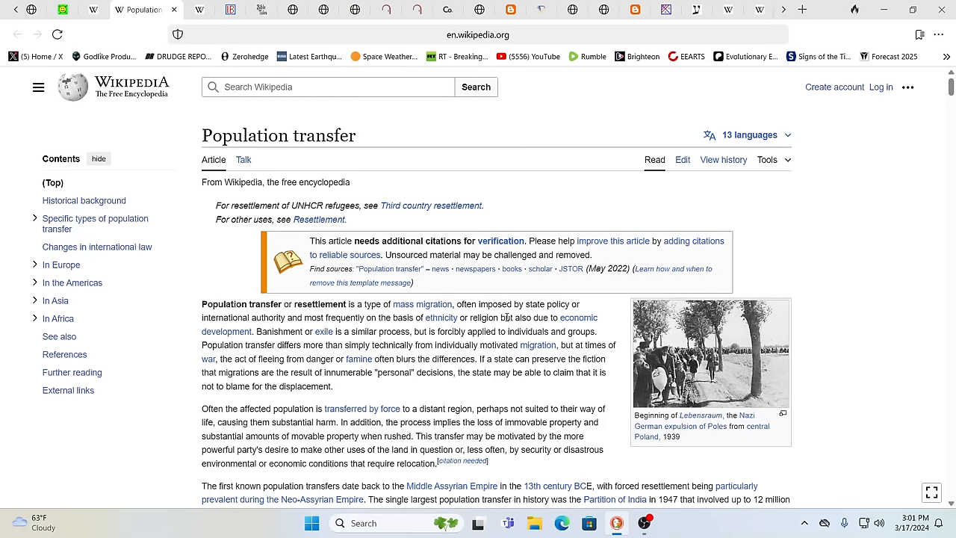
mouse_move(290, 329)
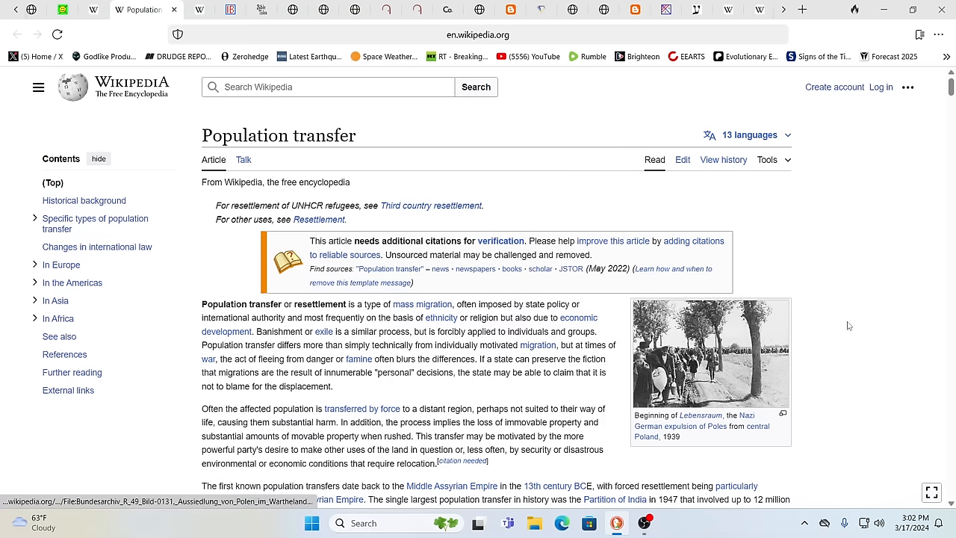
mouse_move(950, 234)
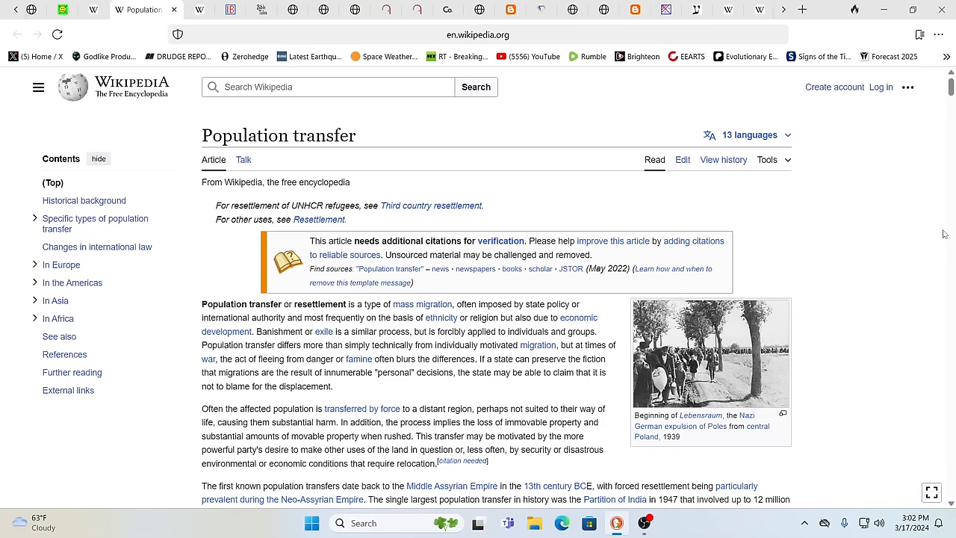
mouse_move(146, 108)
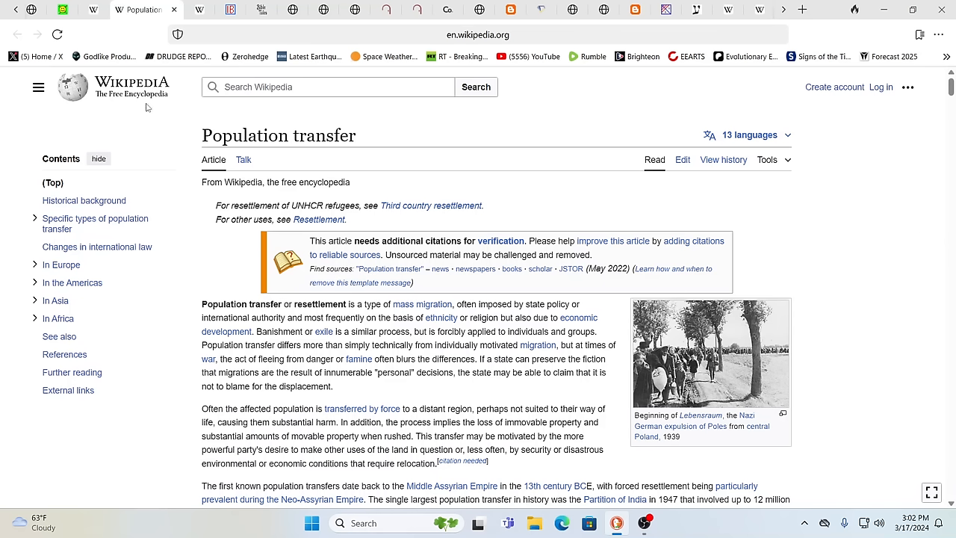
mouse_move(855, 166)
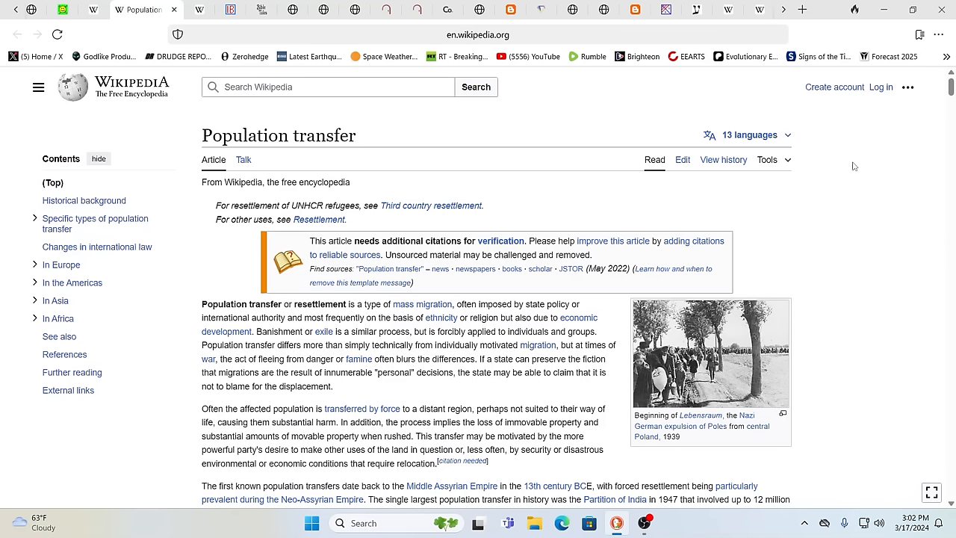
mouse_move(822, 171)
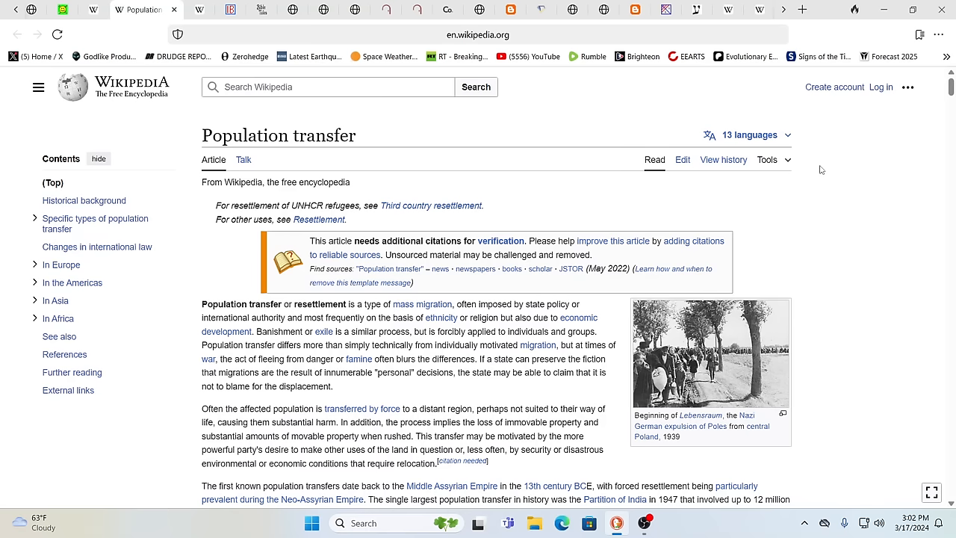
mouse_move(885, 436)
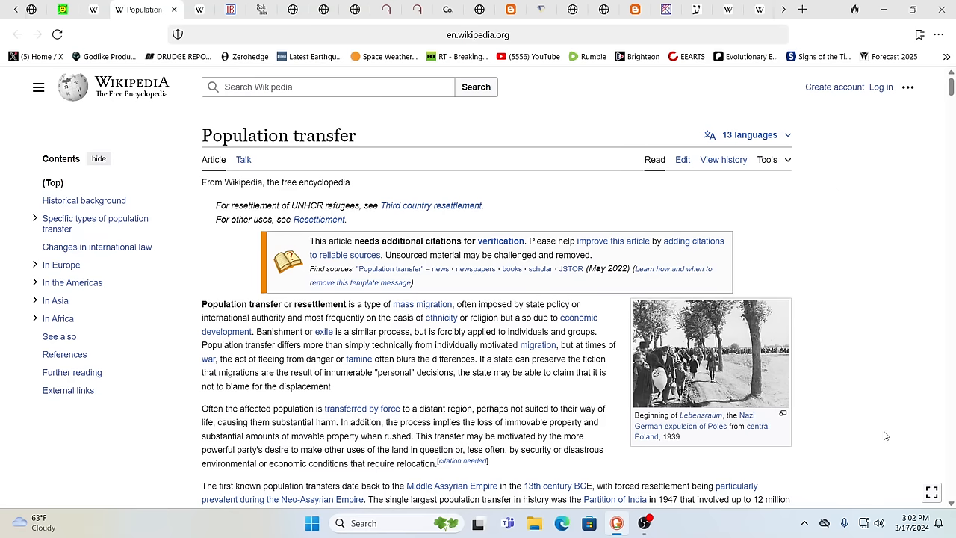
mouse_move(699, 415)
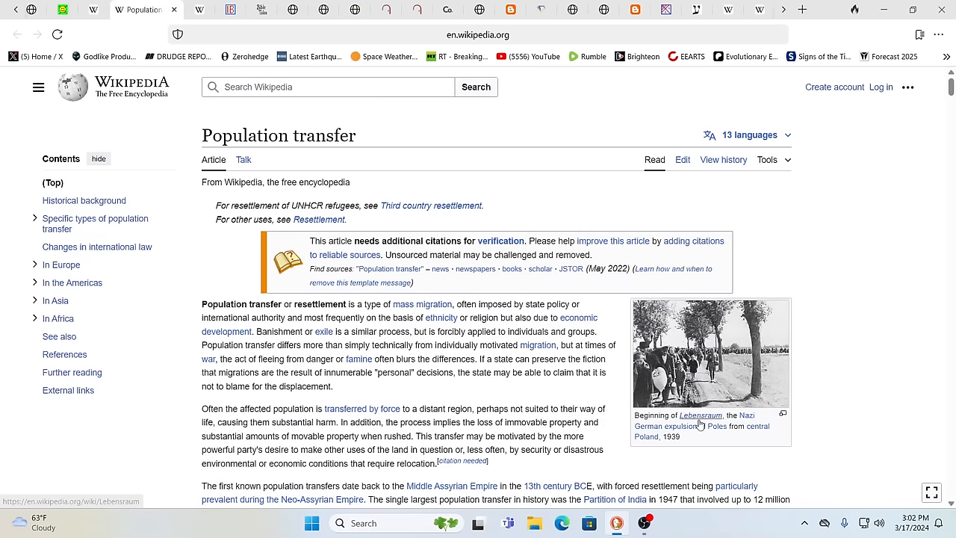
mouse_move(699, 415)
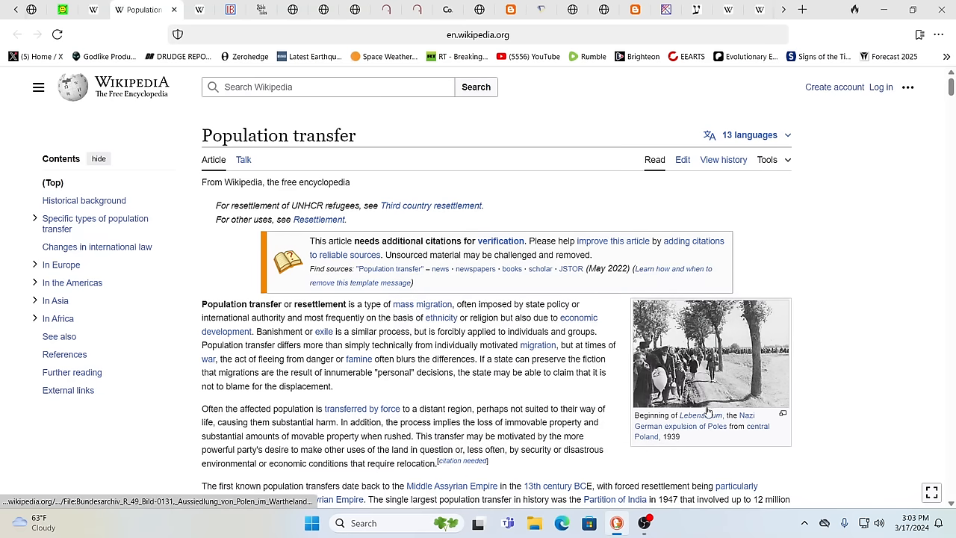
mouse_move(699, 416)
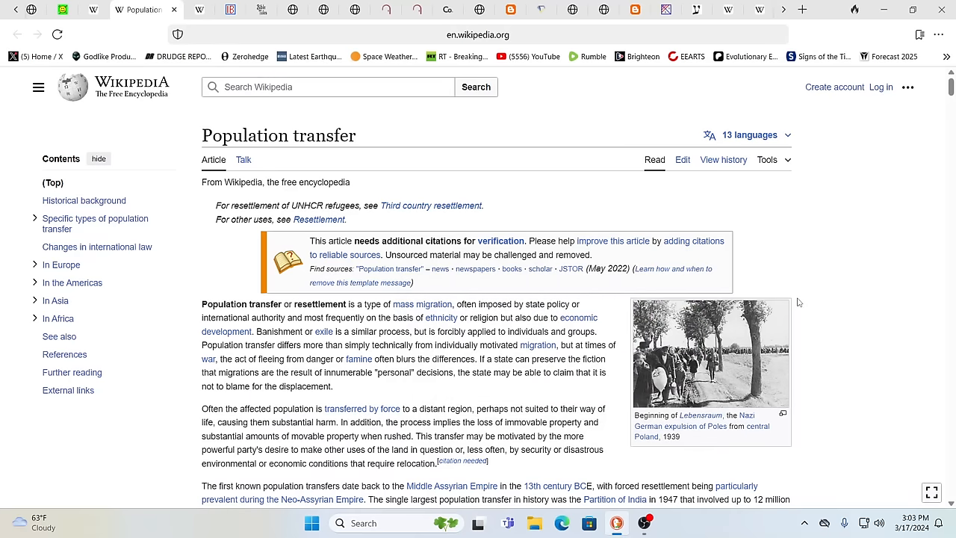
mouse_move(795, 302)
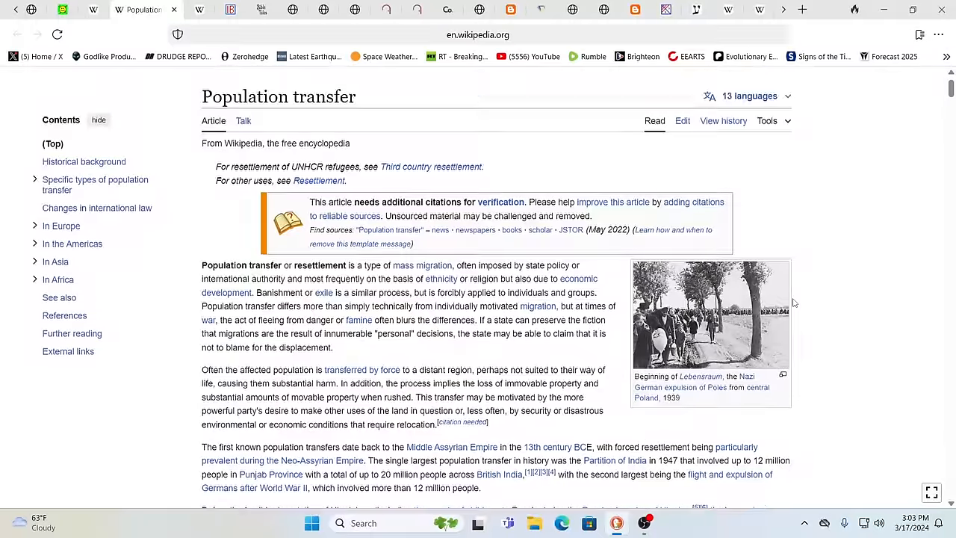
Step: Scroll the Population transfer article down to the historical world population table and back
scroll(down, 3)
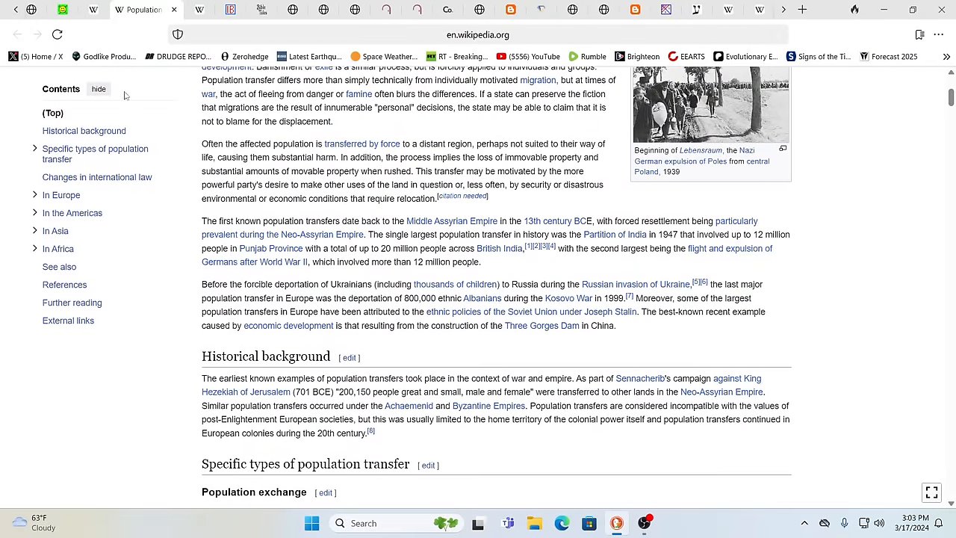
scroll(up, 3)
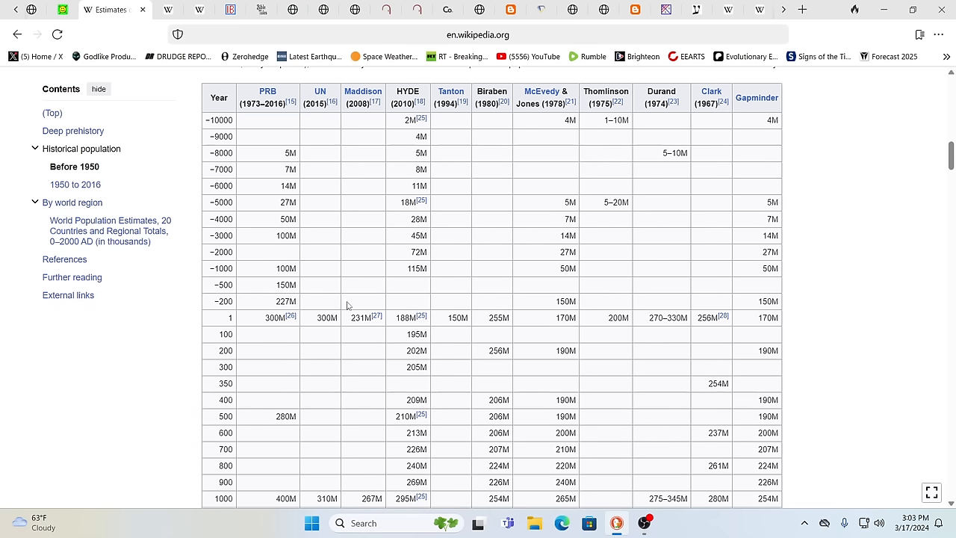
mouse_move(317, 109)
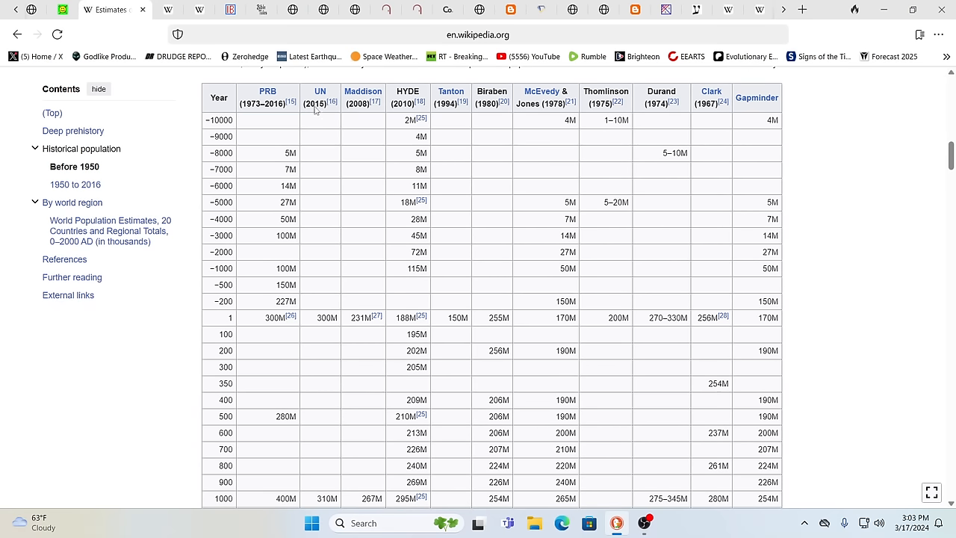
mouse_move(246, 93)
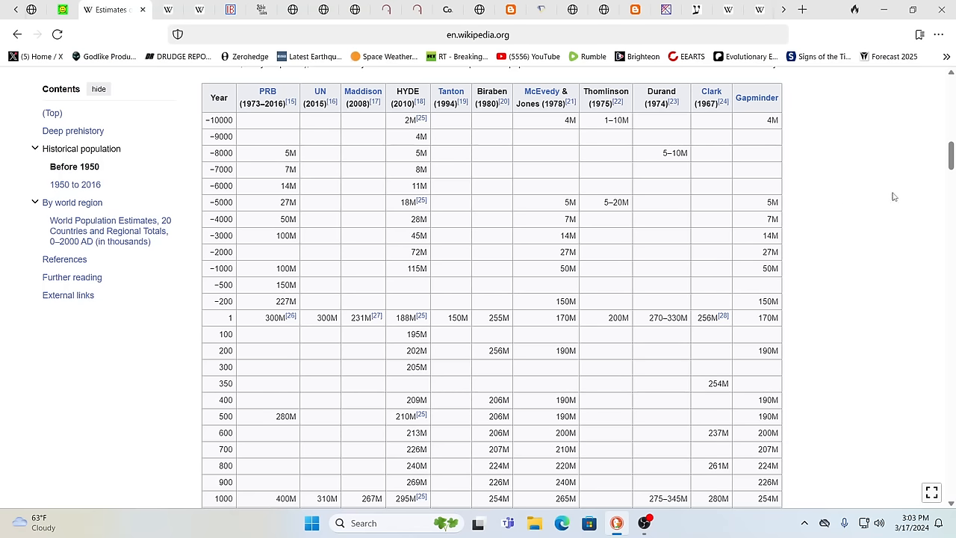
mouse_move(920, 199)
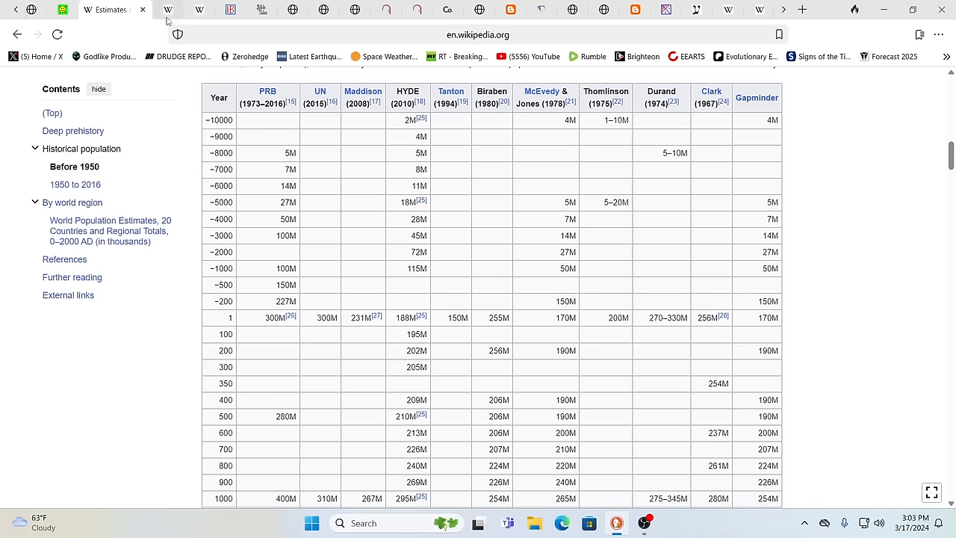
Step: Switch back to the Population transfer tab at its Historical background section
click(137, 9)
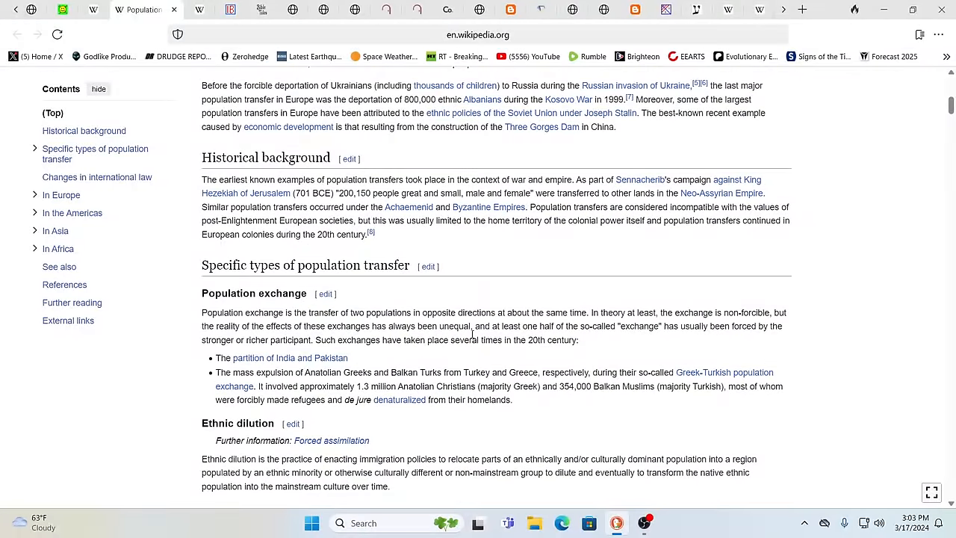
mouse_move(248, 193)
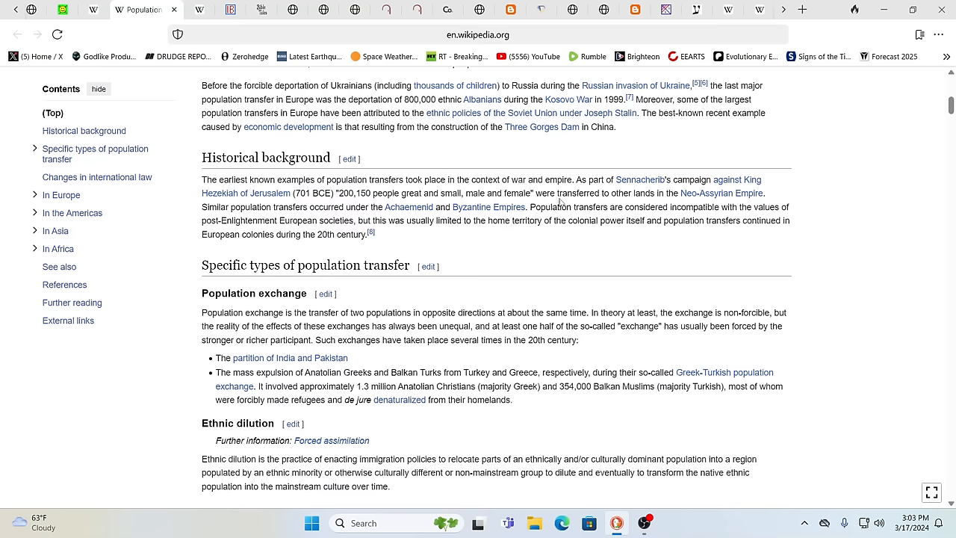
mouse_move(721, 193)
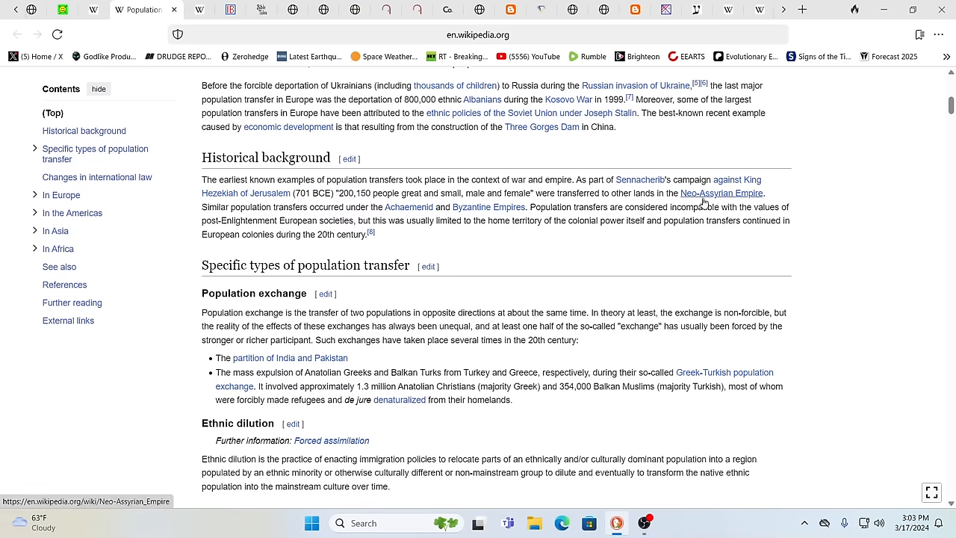
mouse_move(722, 193)
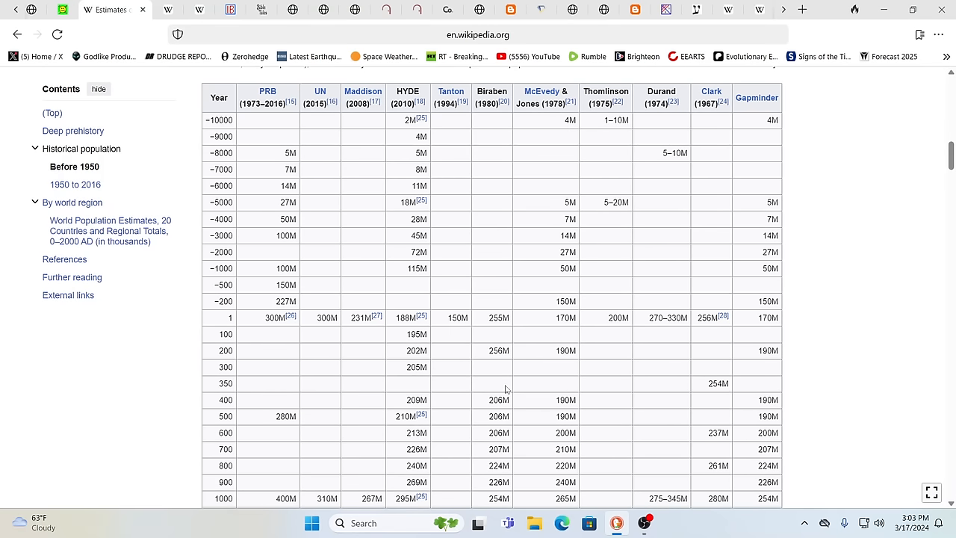
mouse_move(302, 372)
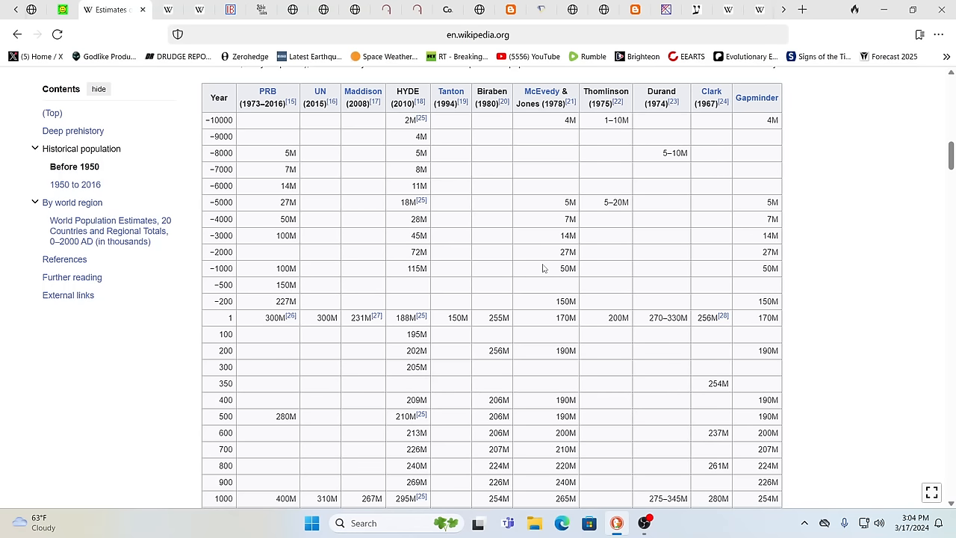
mouse_move(475, 299)
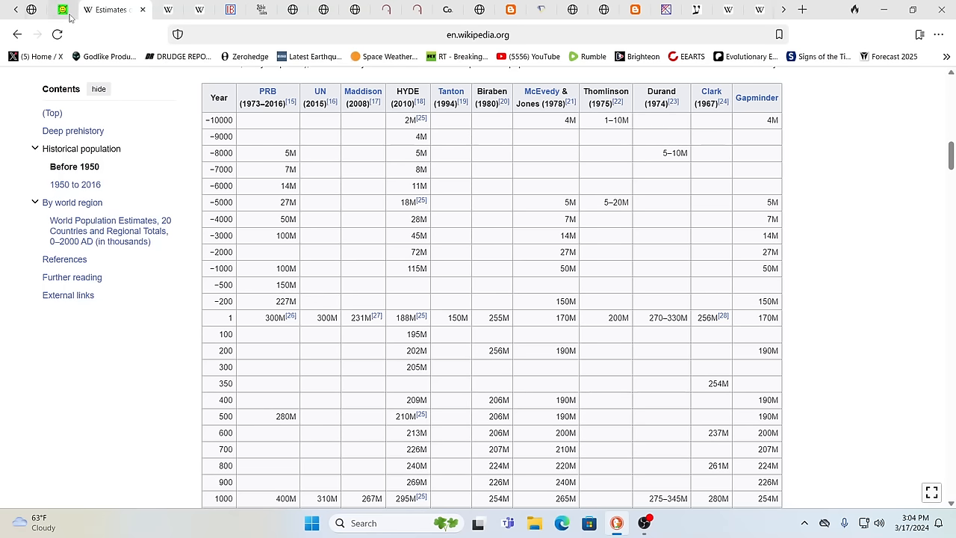
Step: Return to Banjević's Ancient Eclipses PDF, glancing at the Double Eclipse paper, and read into its Introduction
click(75, 9)
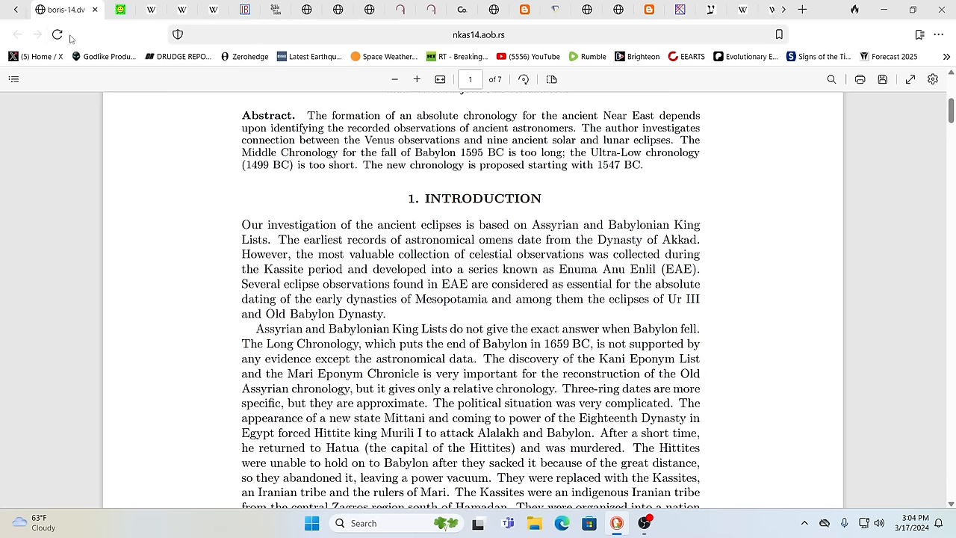
scroll(up, 3)
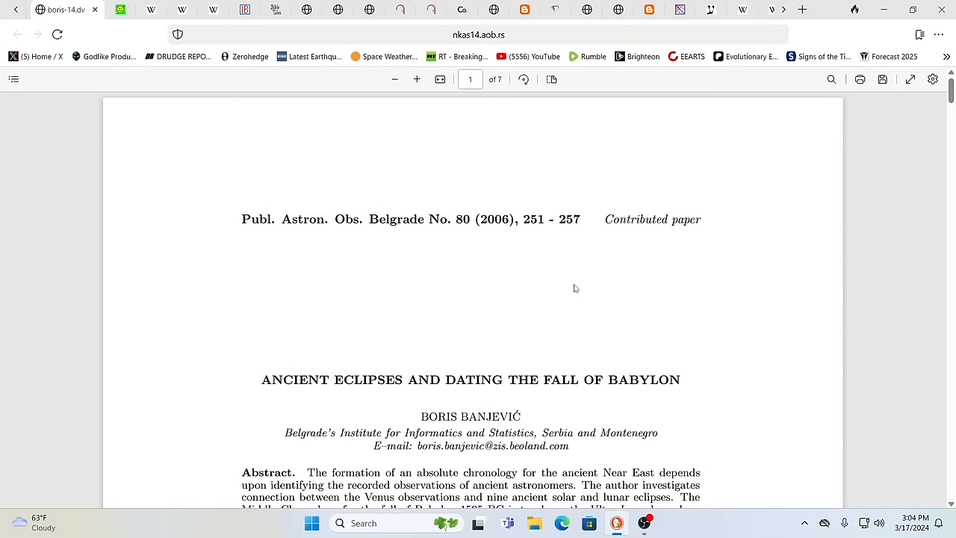
mouse_move(275, 161)
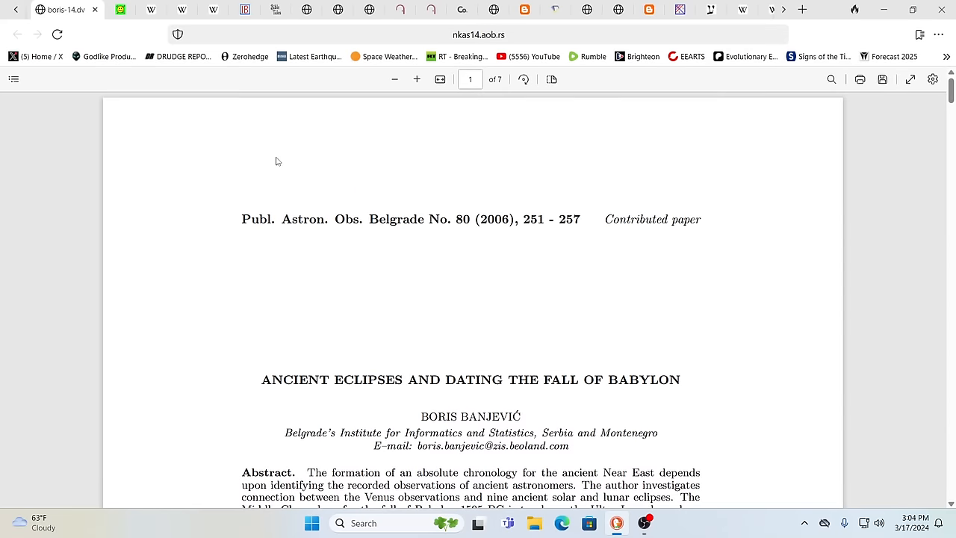
click(89, 9)
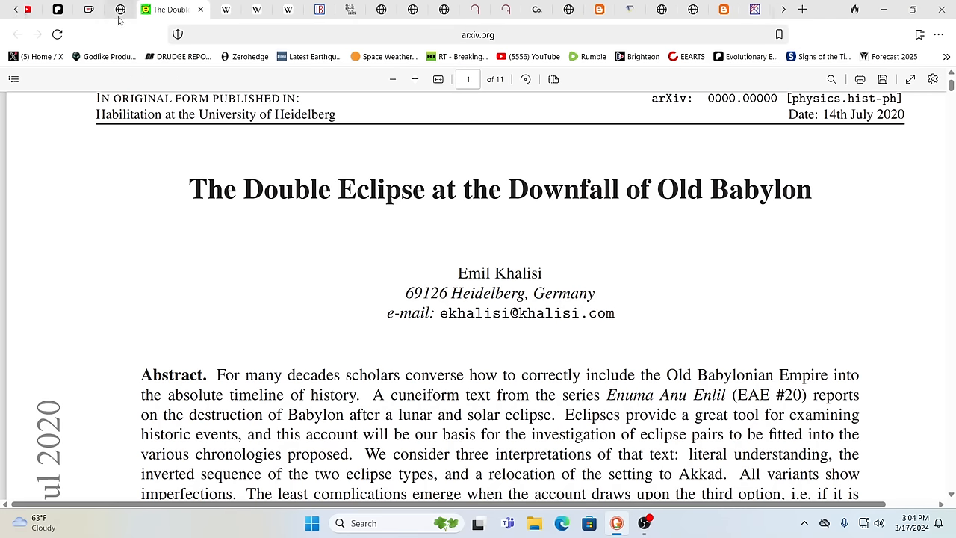
click(135, 9)
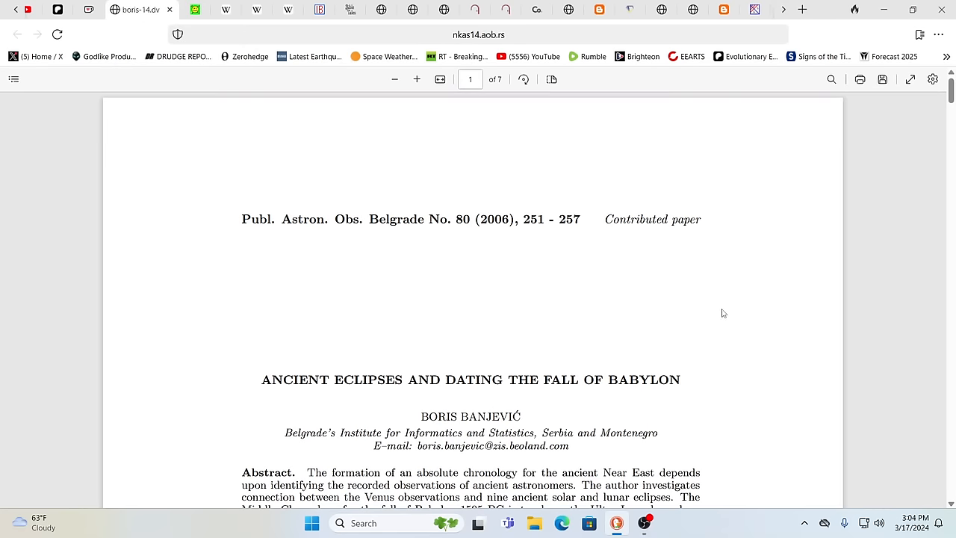
mouse_move(796, 292)
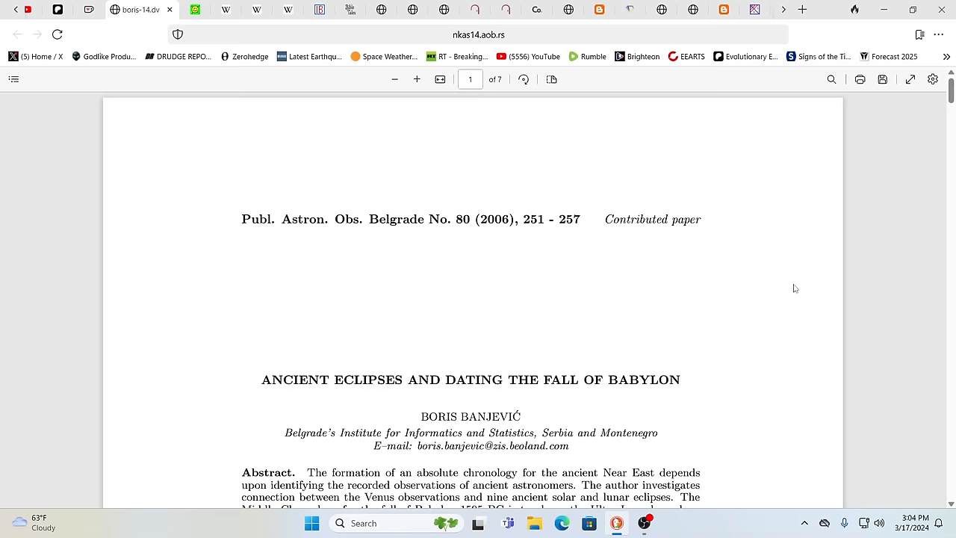
mouse_move(807, 248)
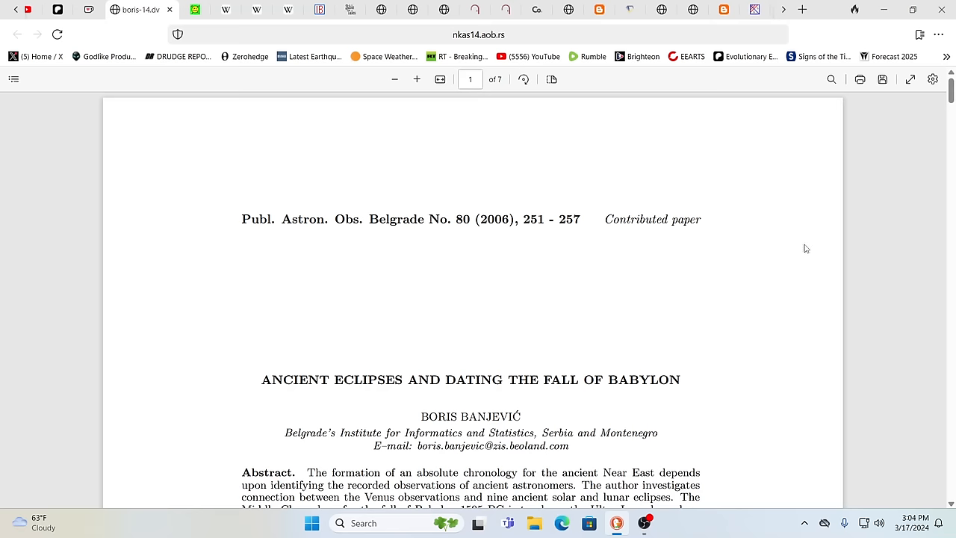
mouse_move(387, 175)
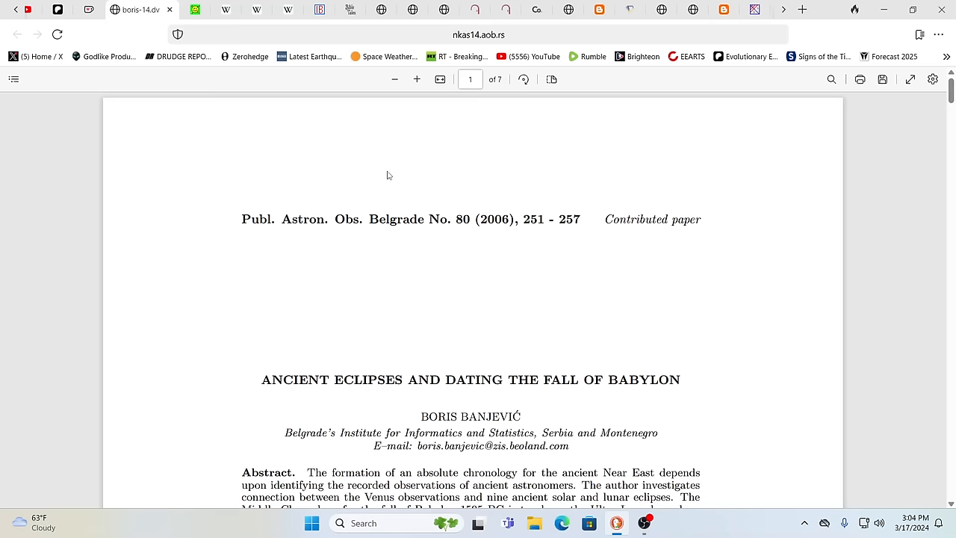
mouse_move(861, 171)
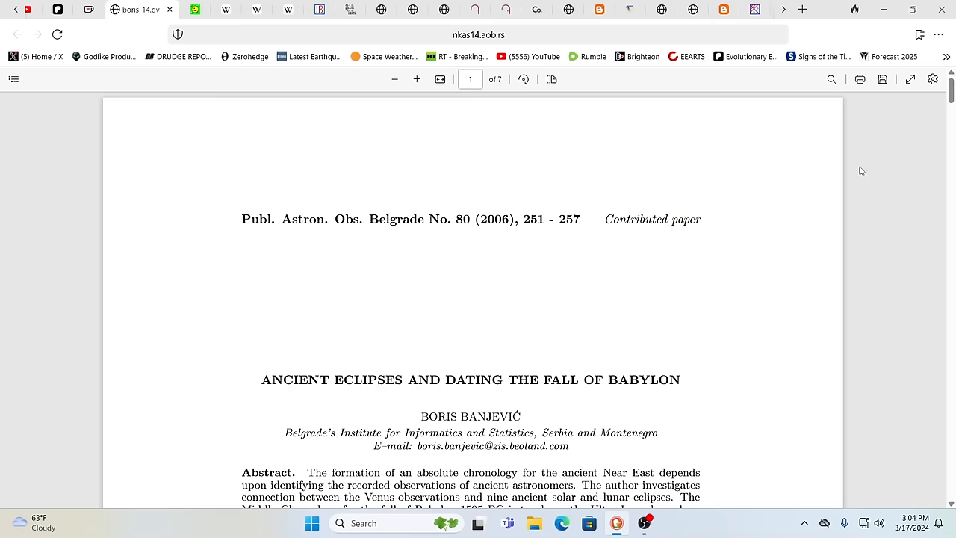
scroll(down, 3)
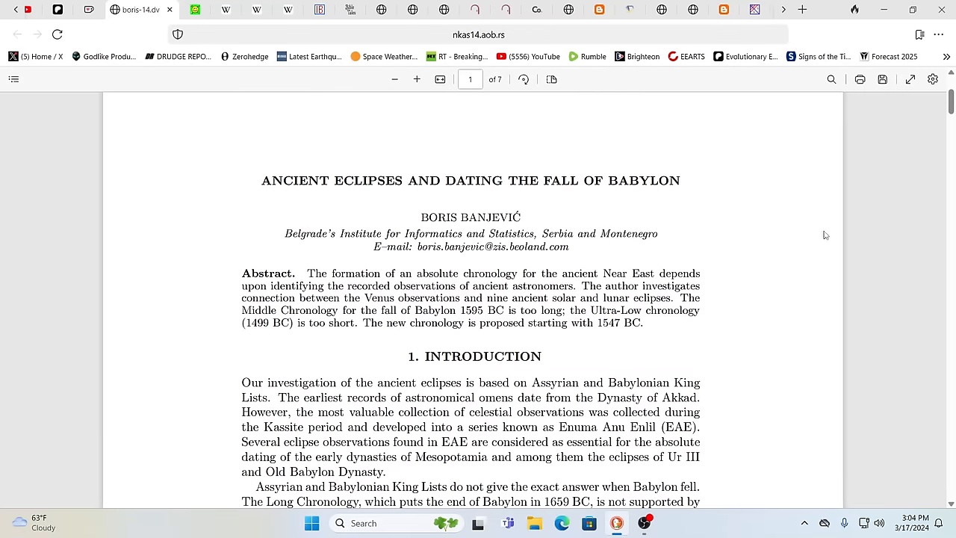
mouse_move(786, 203)
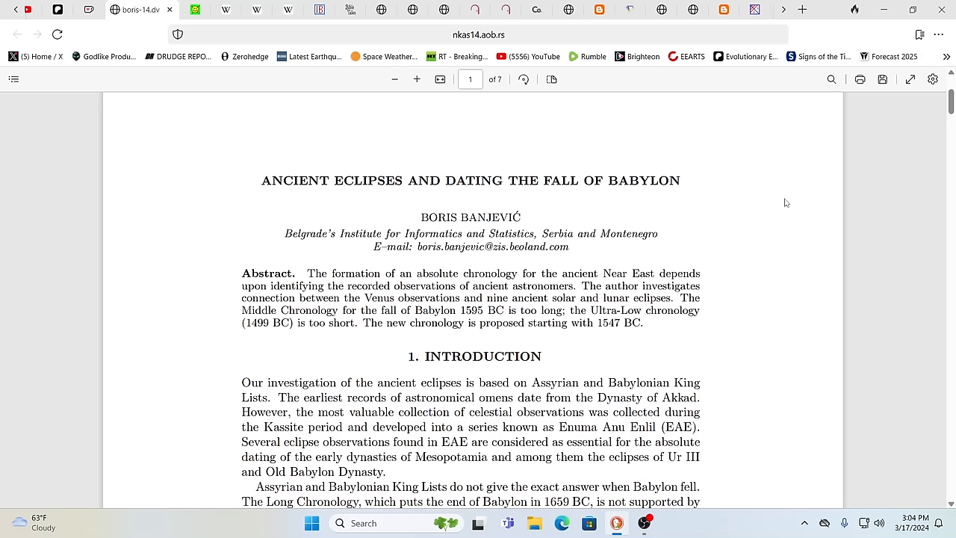
mouse_move(810, 104)
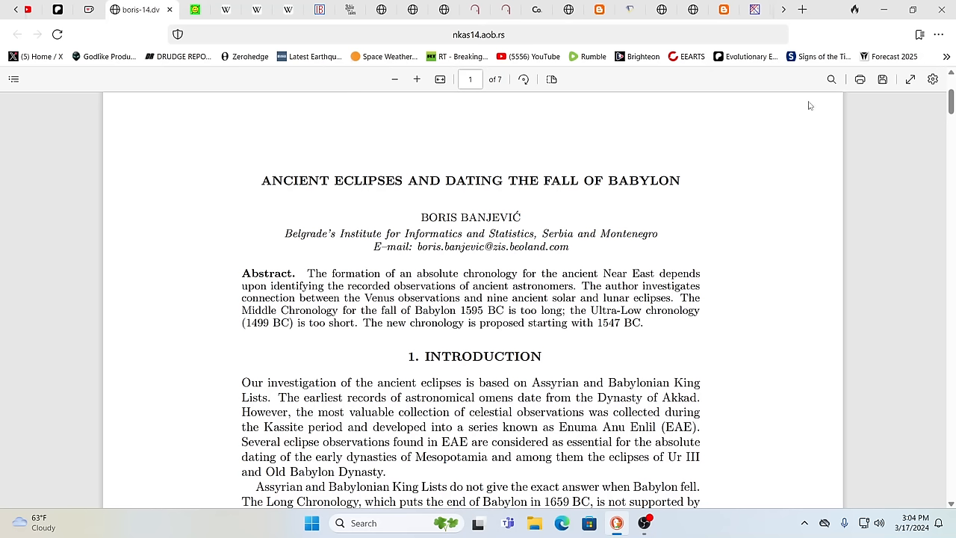
mouse_move(640, 102)
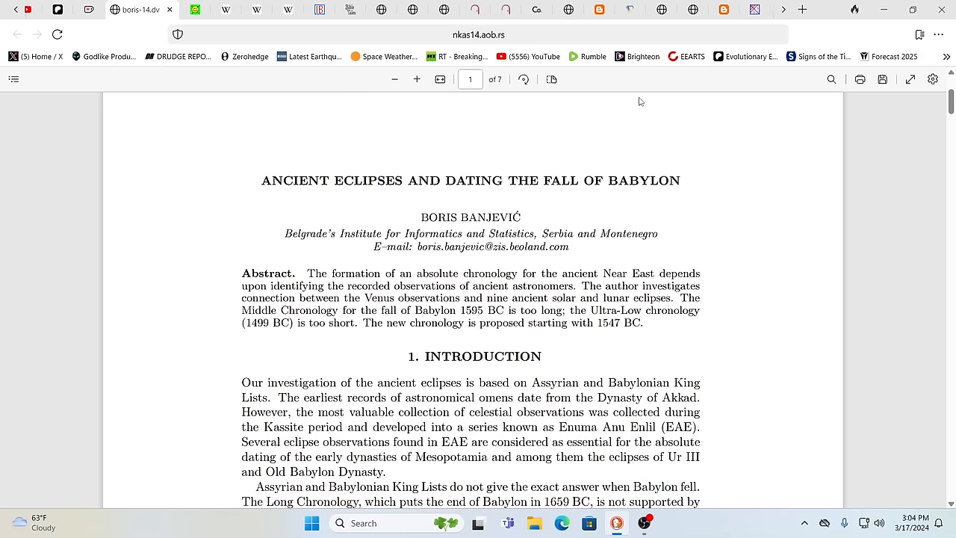
mouse_move(819, 57)
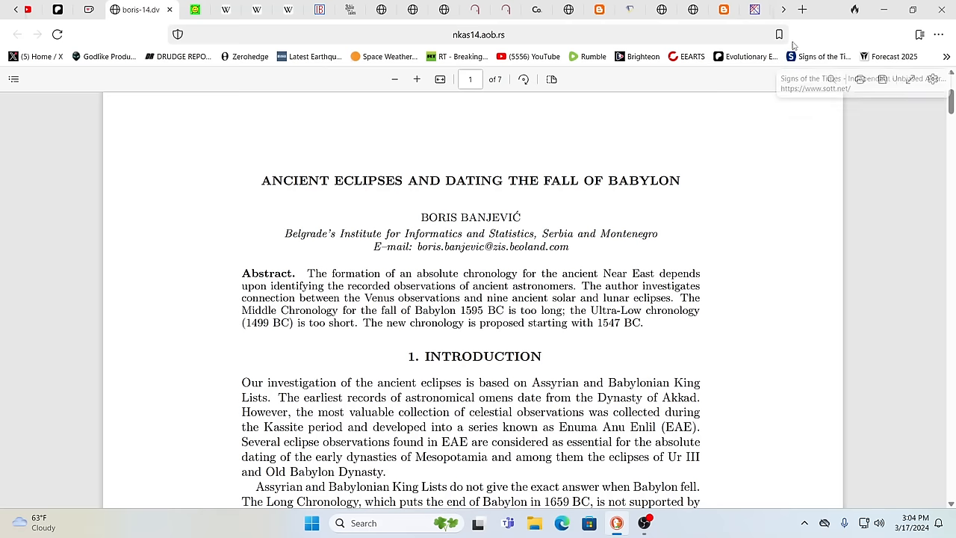
mouse_move(795, 27)
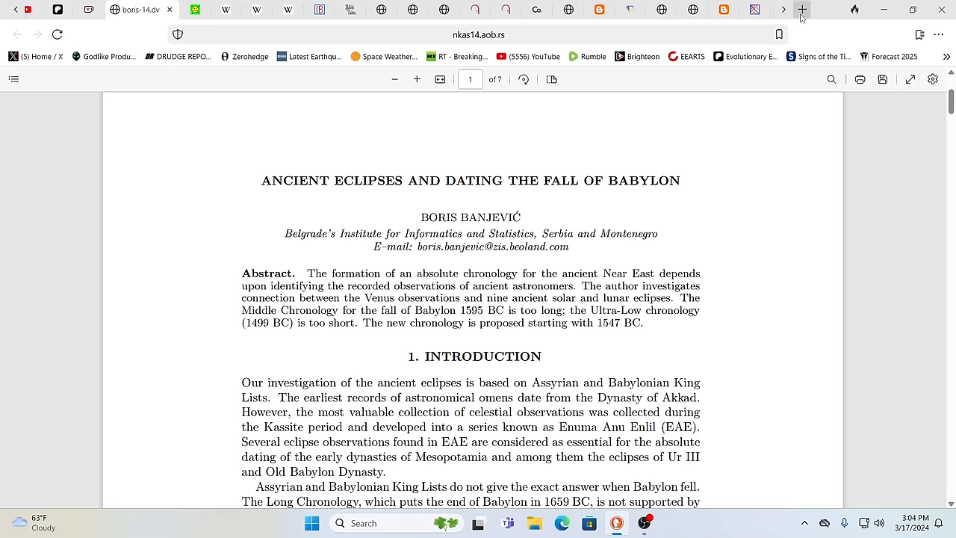
Step: Open Twitter in a new tab and go to the recently searched Buitengebieden profile
click(802, 9)
text(twitter.com)
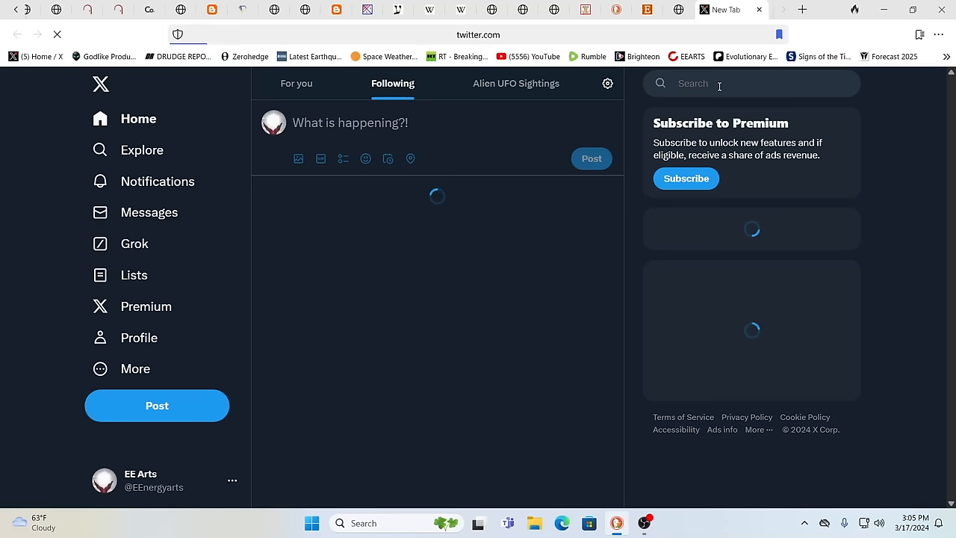
click(750, 84)
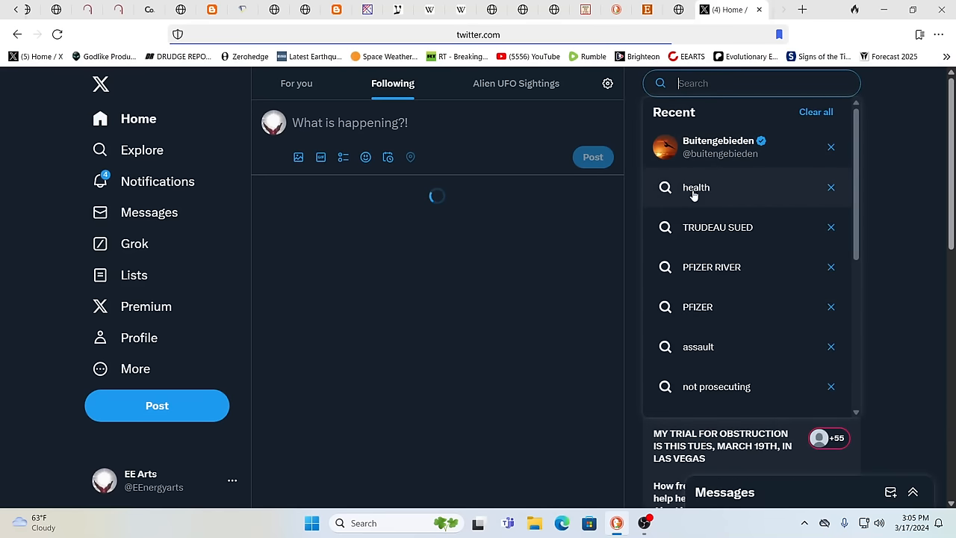
click(717, 146)
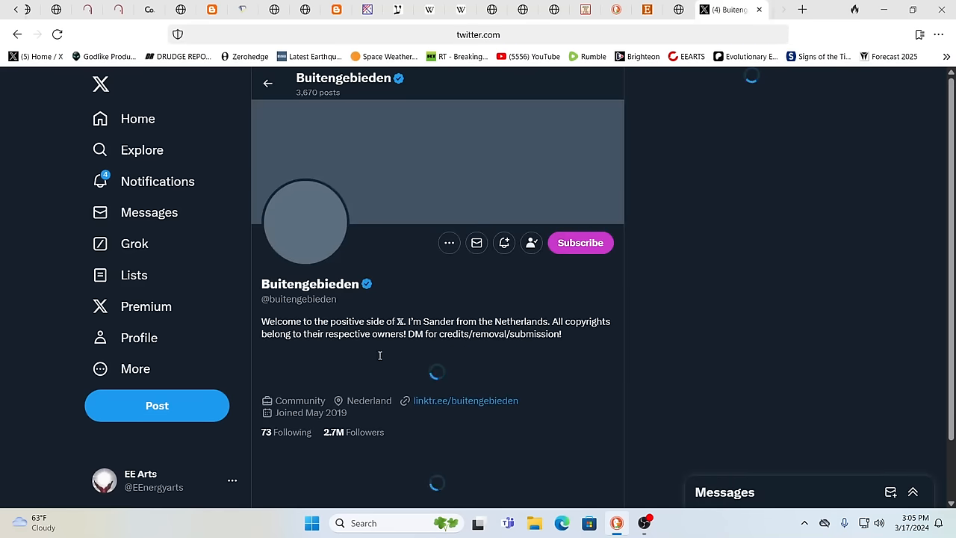
Step: Scroll the profile feed past the lion cub video and play the puppy smile clip
scroll(down, 3)
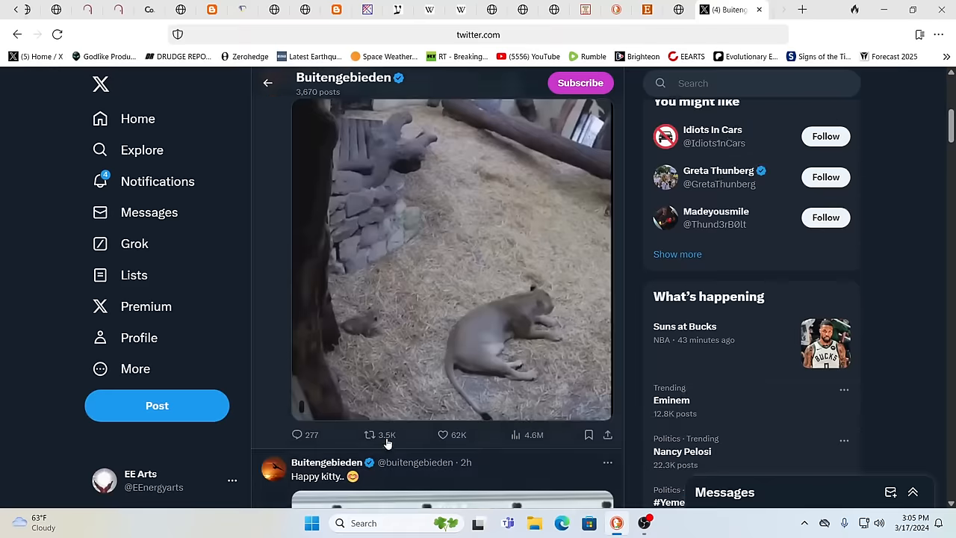
click(451, 257)
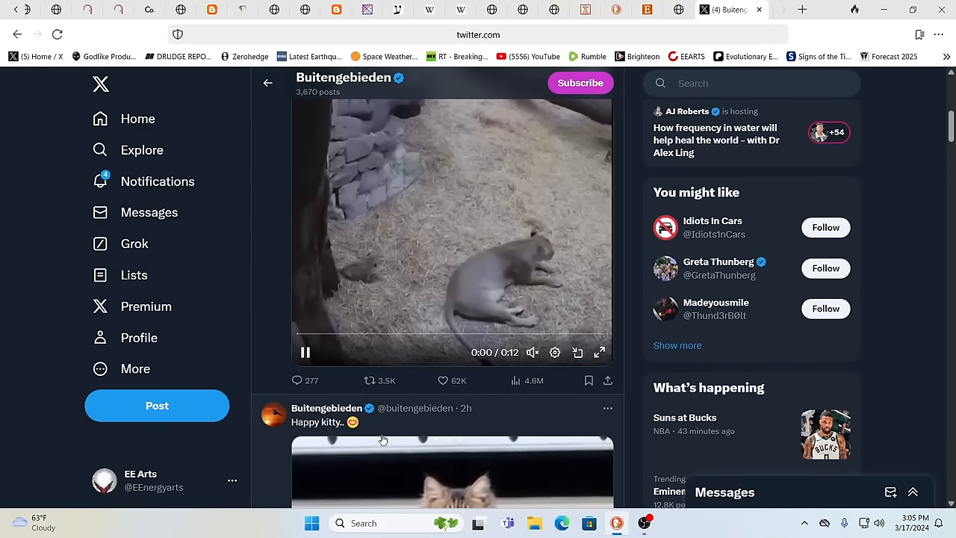
scroll(down, 3)
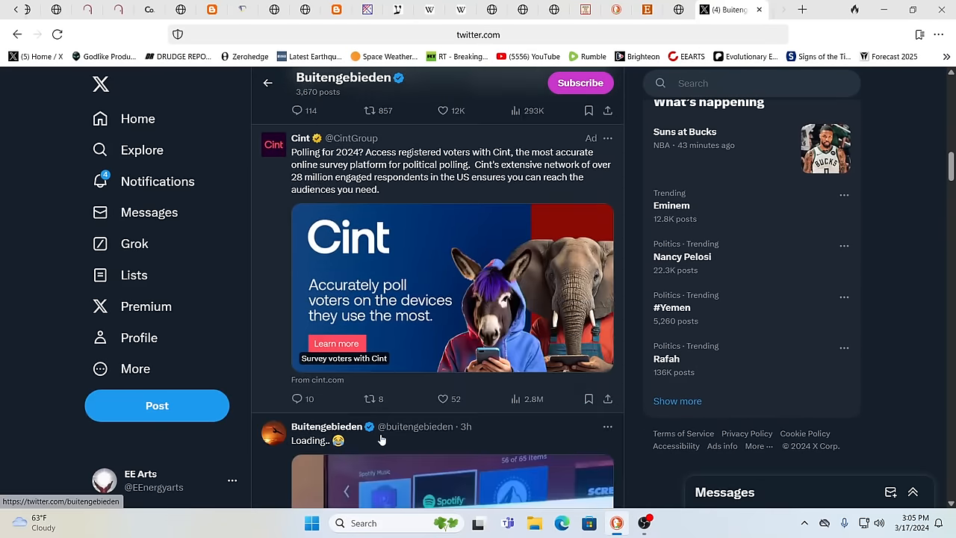
scroll(down, 3)
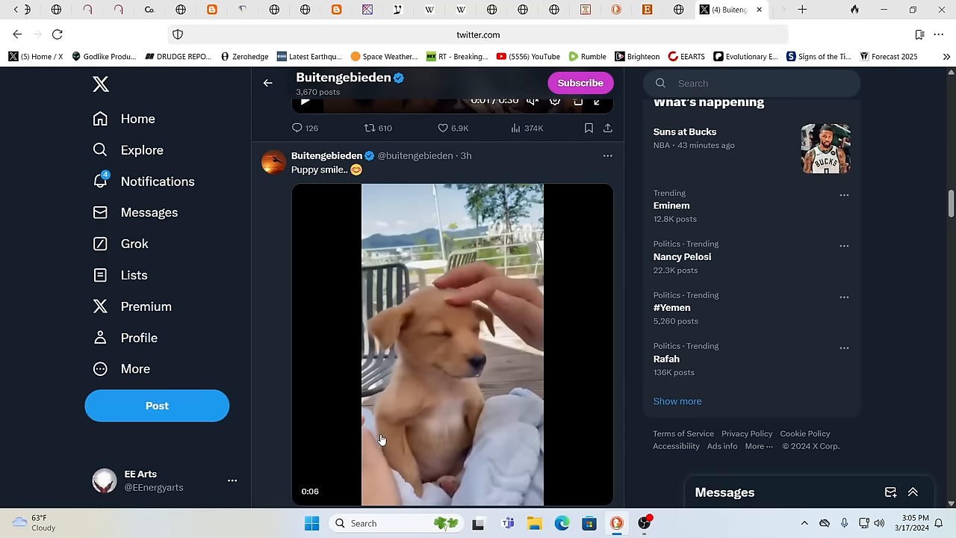
click(451, 344)
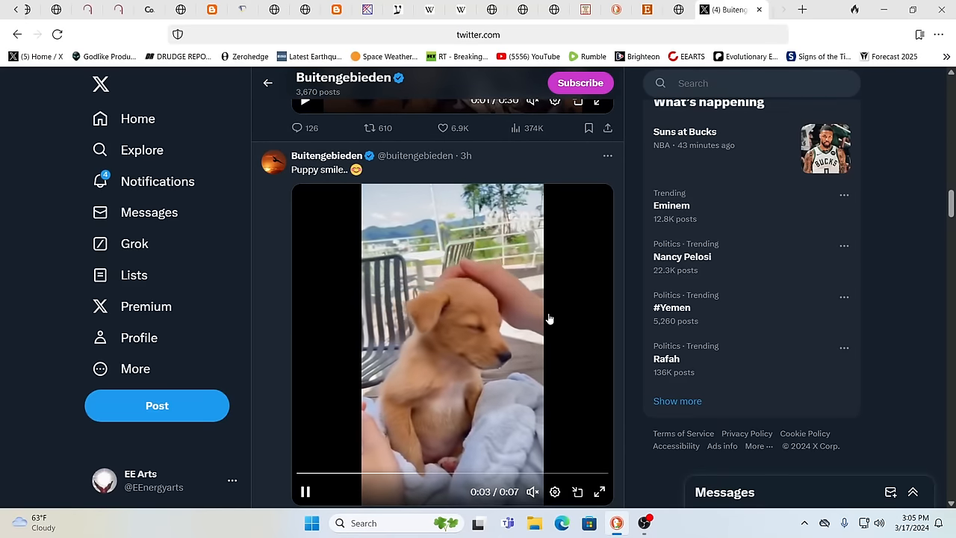
scroll(down, 3)
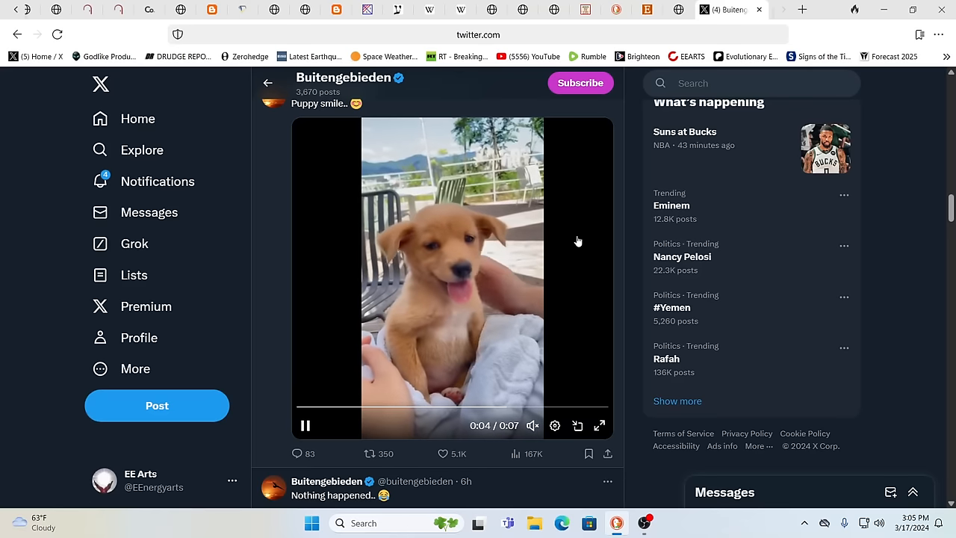